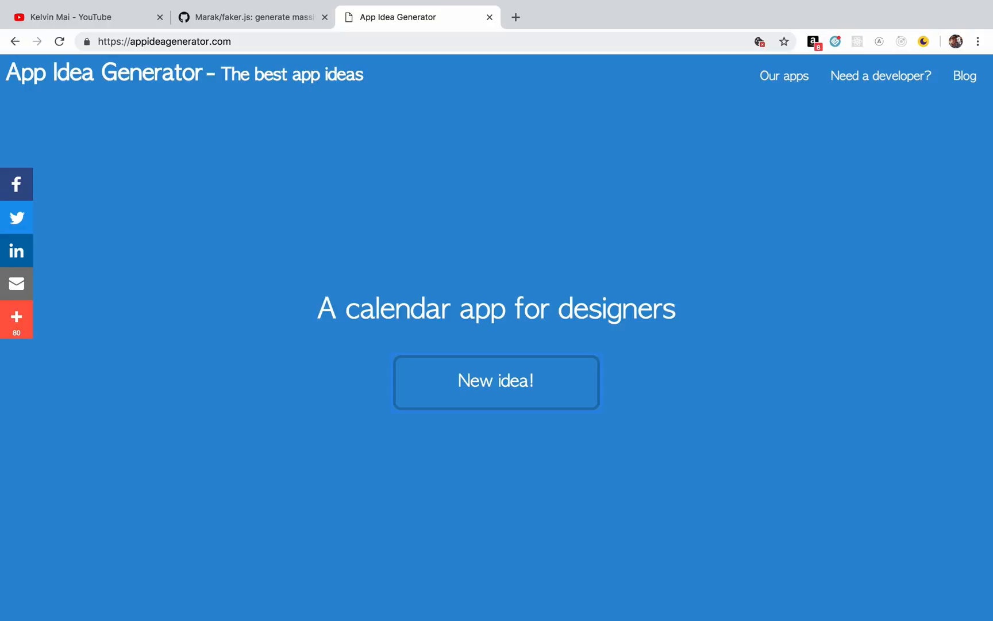
# - Generate new app ideas until the page shows 'A notes app for bloggers'
pyautogui.tripleClick(496, 309)
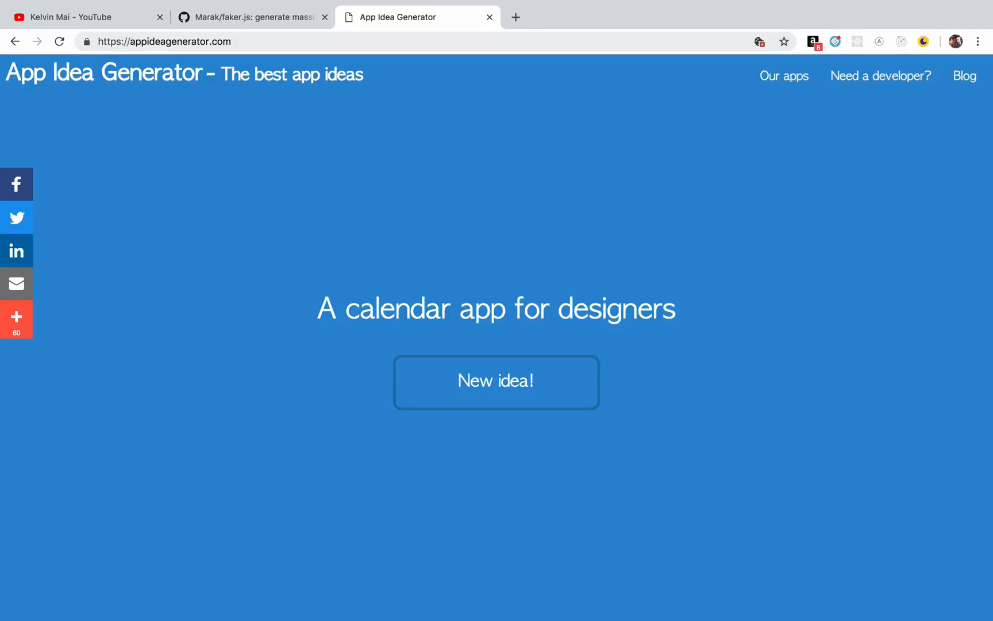
pyautogui.click(496, 383)
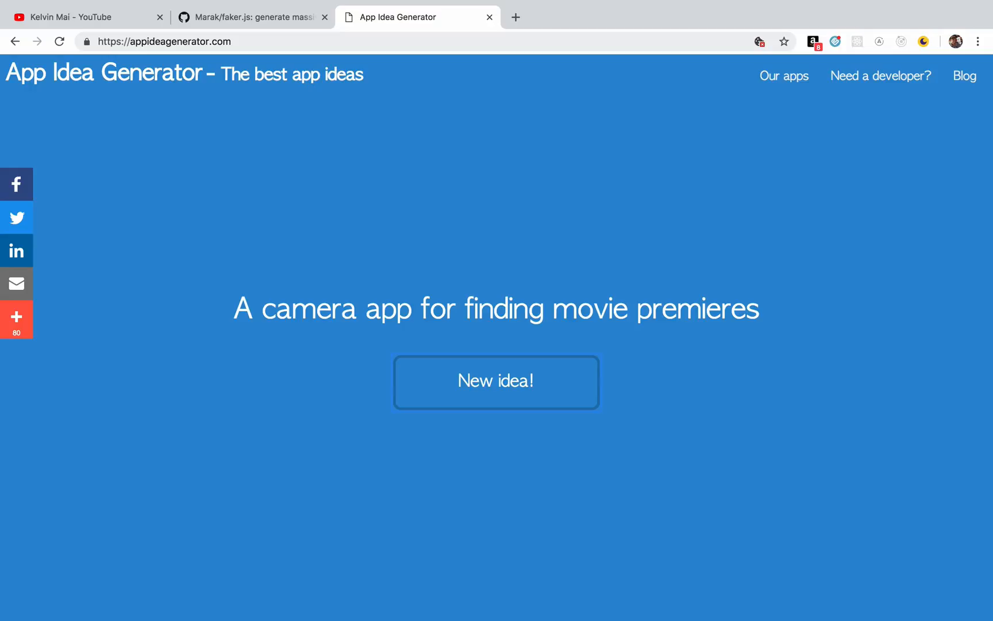
pyautogui.click(497, 383)
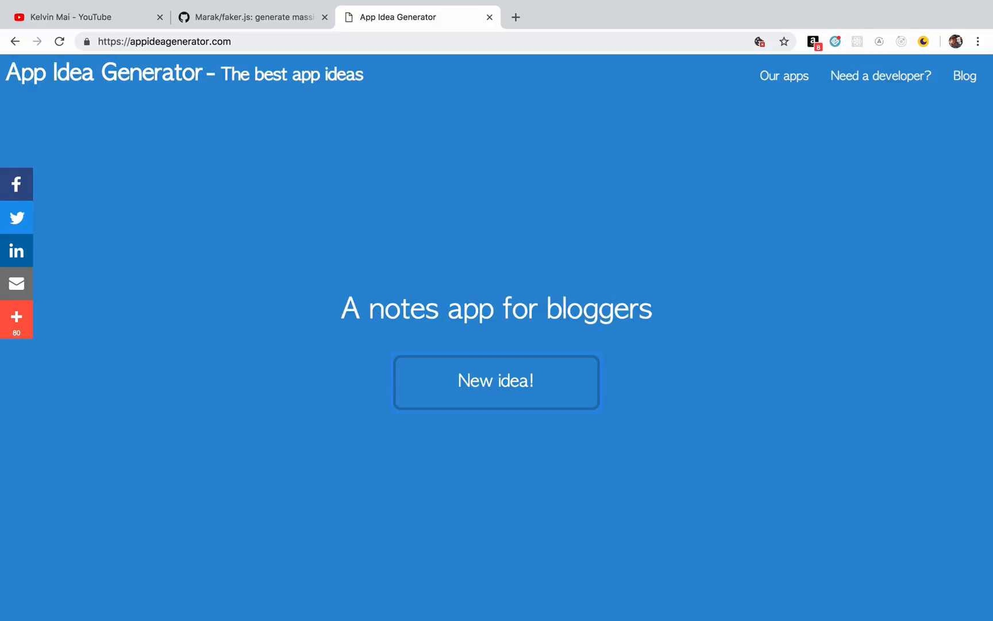
pyautogui.tripleClick(496, 309)
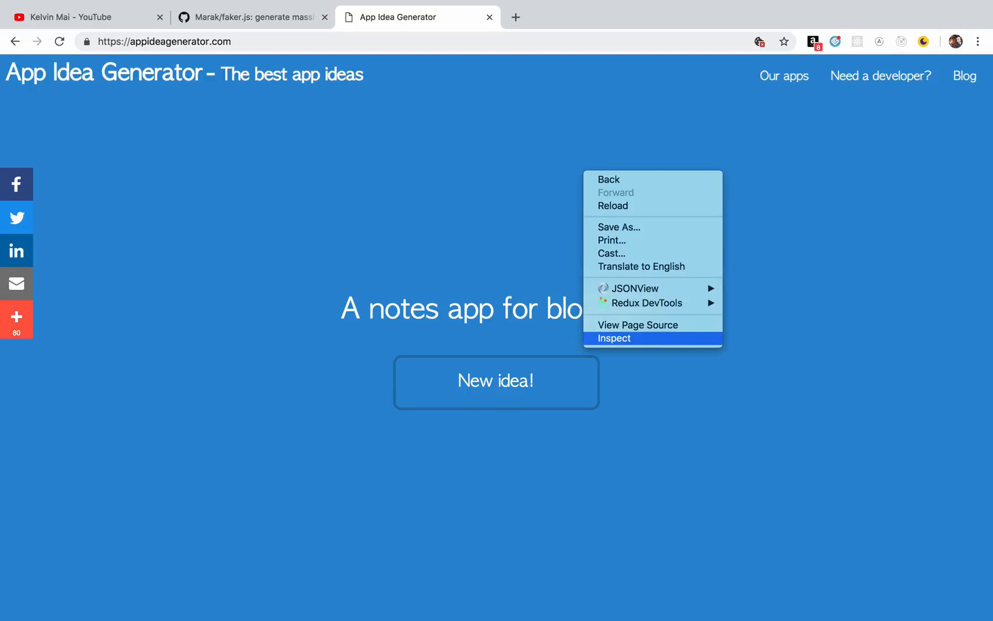
# - Use DevTools' Network tab to capture a new idea's call.php request and view its text response
pyautogui.click(614, 337)
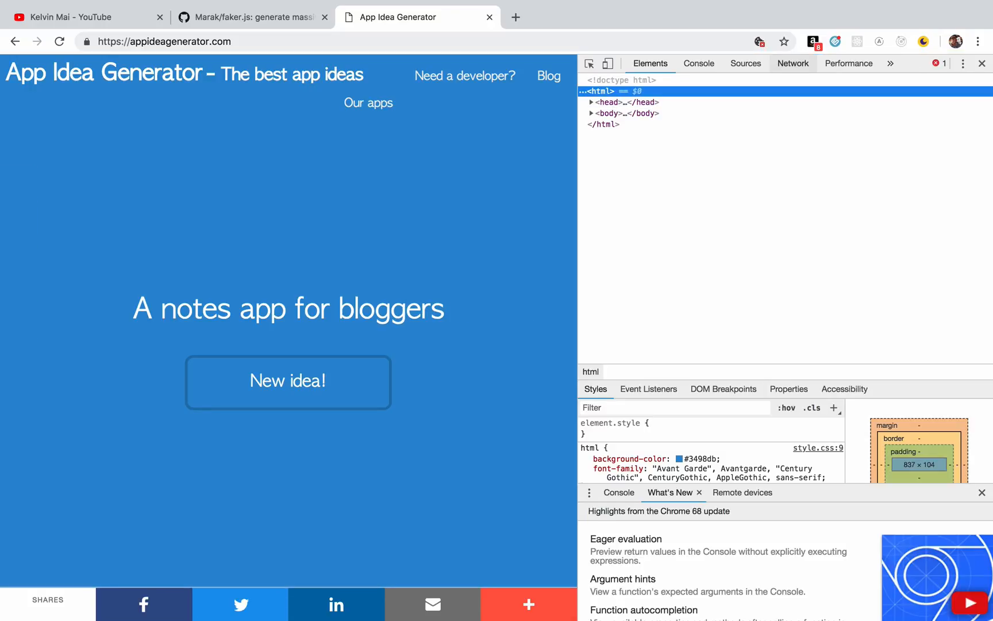
pyautogui.click(793, 62)
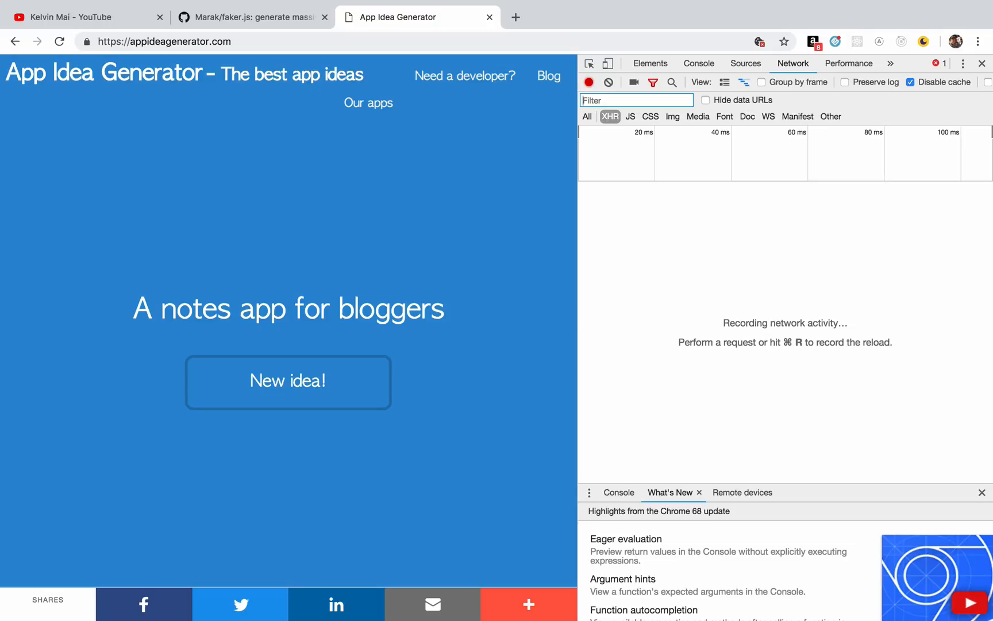
pyautogui.click(287, 383)
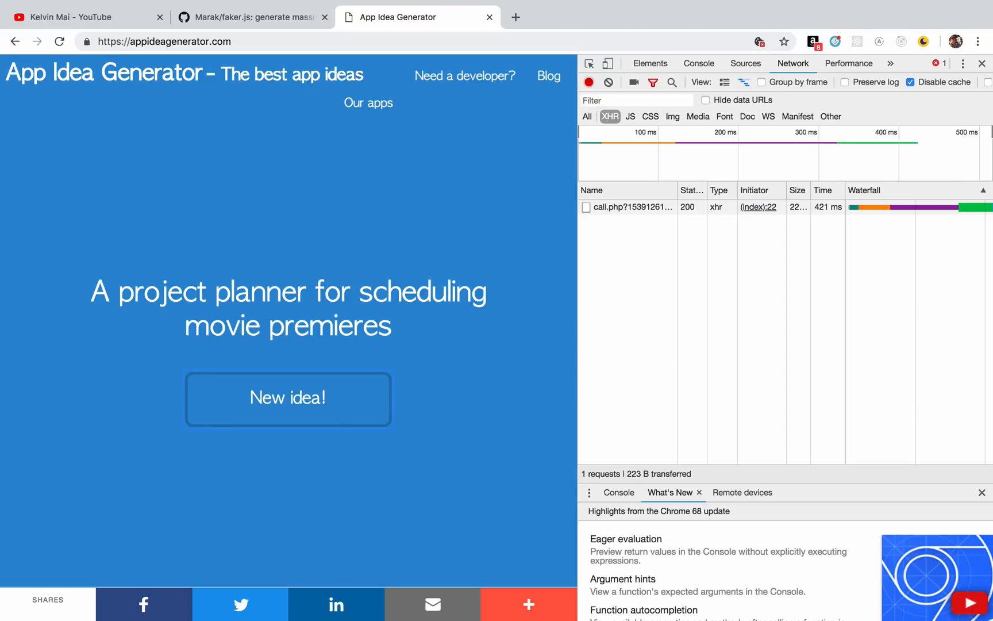
pyautogui.moveTo(631, 207)
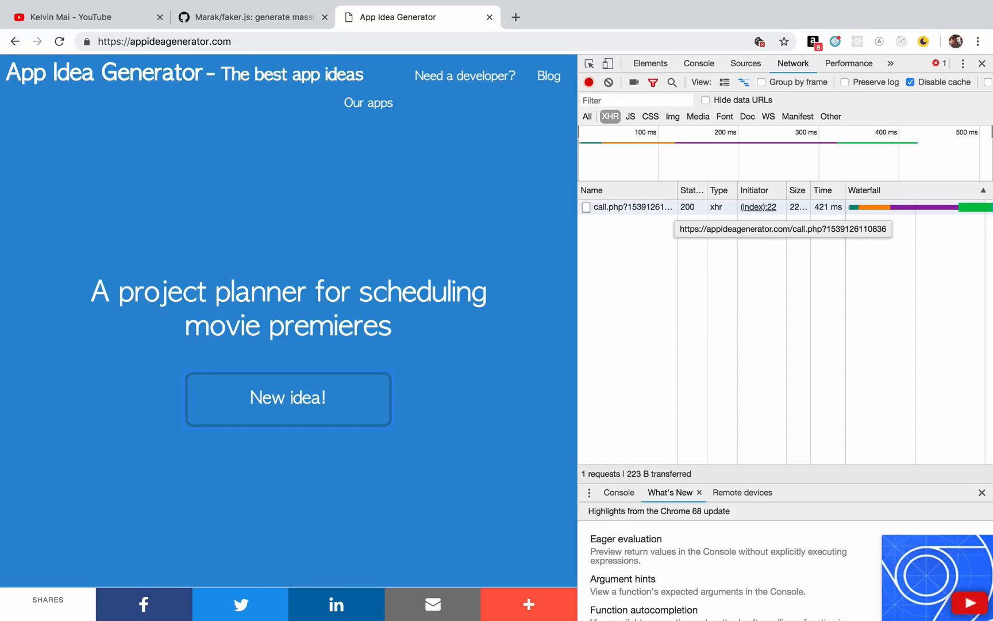
pyautogui.click(631, 207)
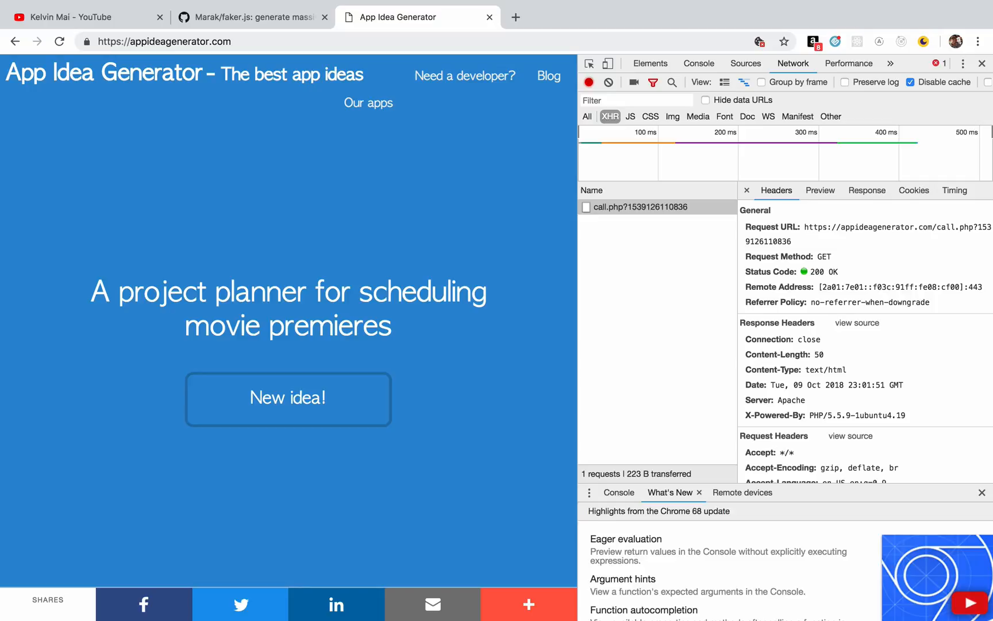
pyautogui.click(867, 191)
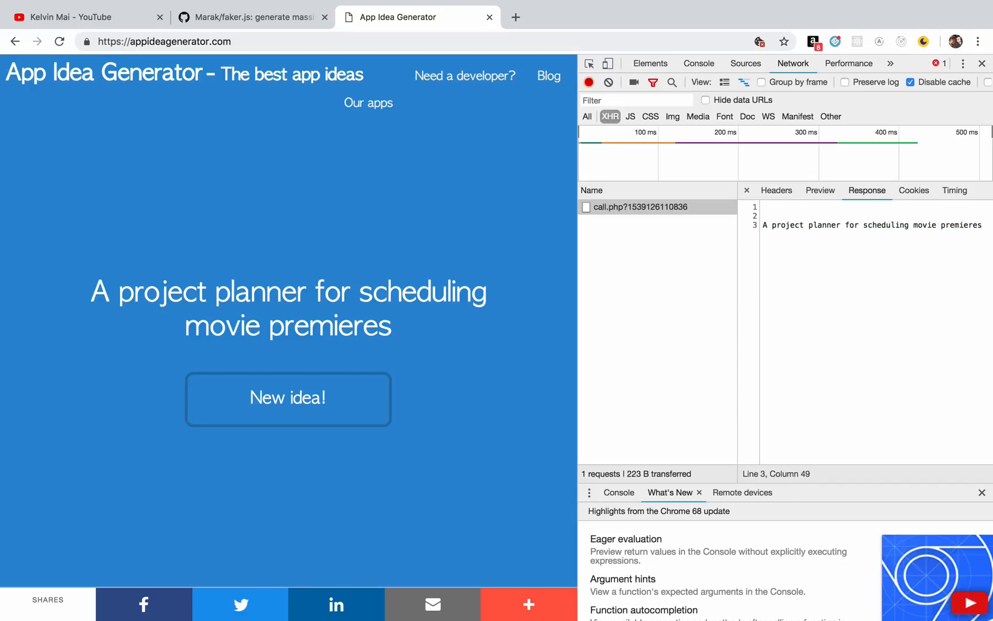
pyautogui.click(982, 63)
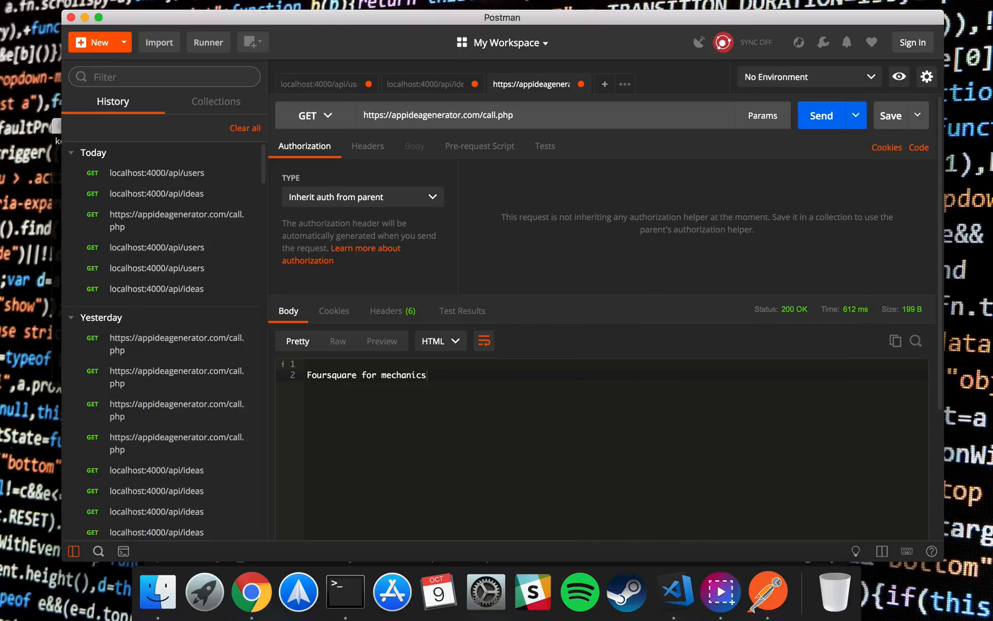
# - Resend the localhost:4000/api/users request in Postman, getting an empty result
pyautogui.click(320, 83)
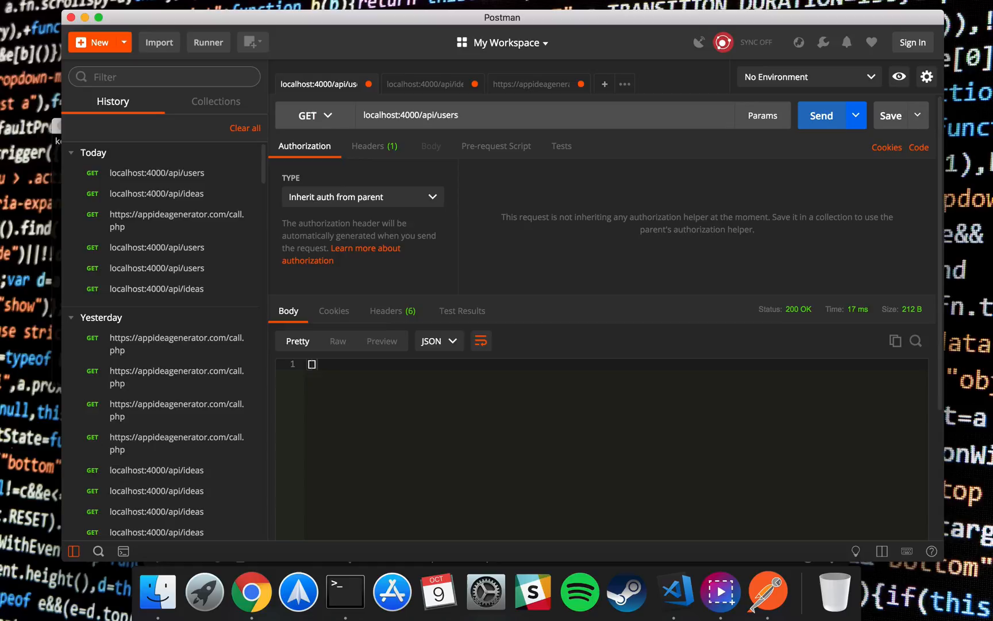
pyautogui.click(820, 116)
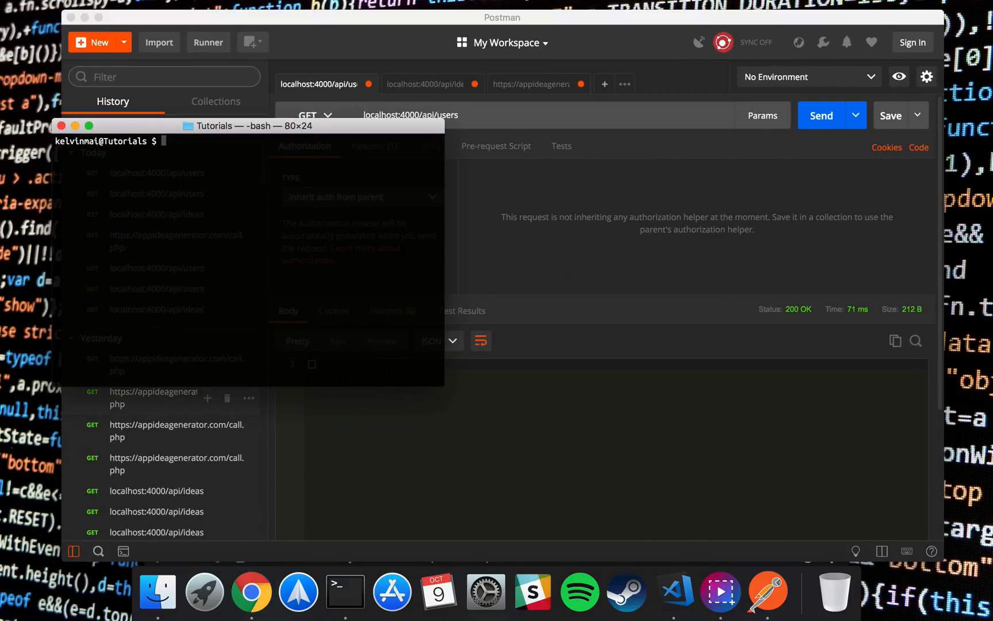
# - Log into psql as postgres, connect to ideas, and query the empty idea table
pyautogui.write('psql -U')
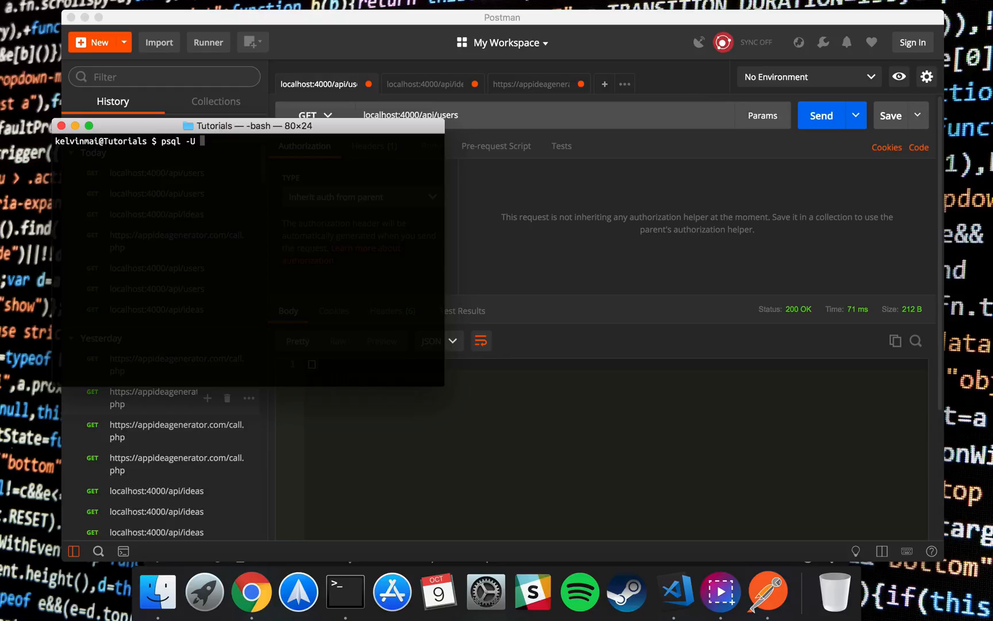
pyautogui.write('postgres')
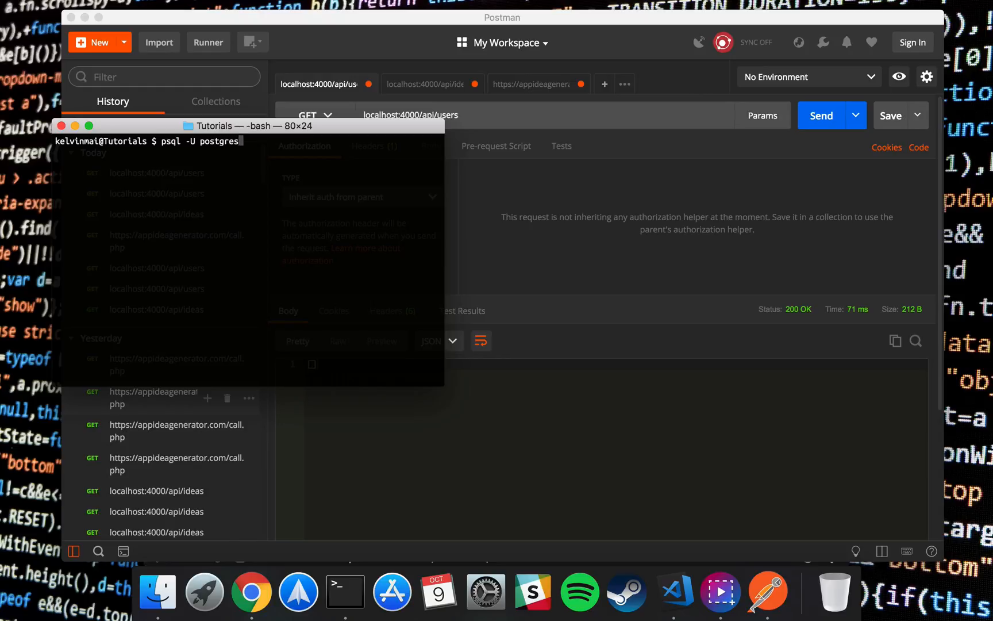
pyautogui.write('\\q')
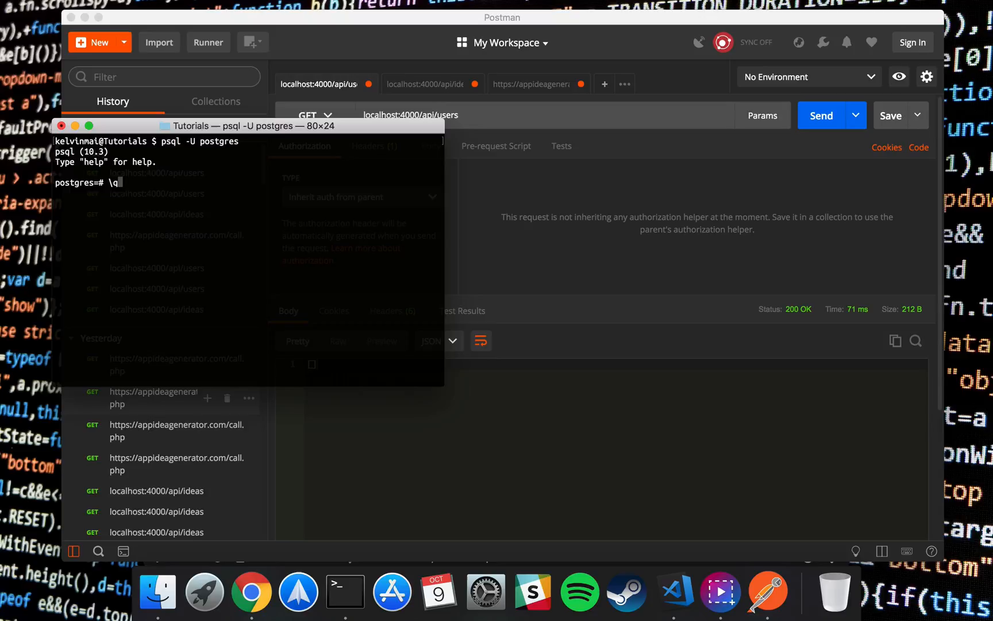
pyautogui.write('\\c ideas')
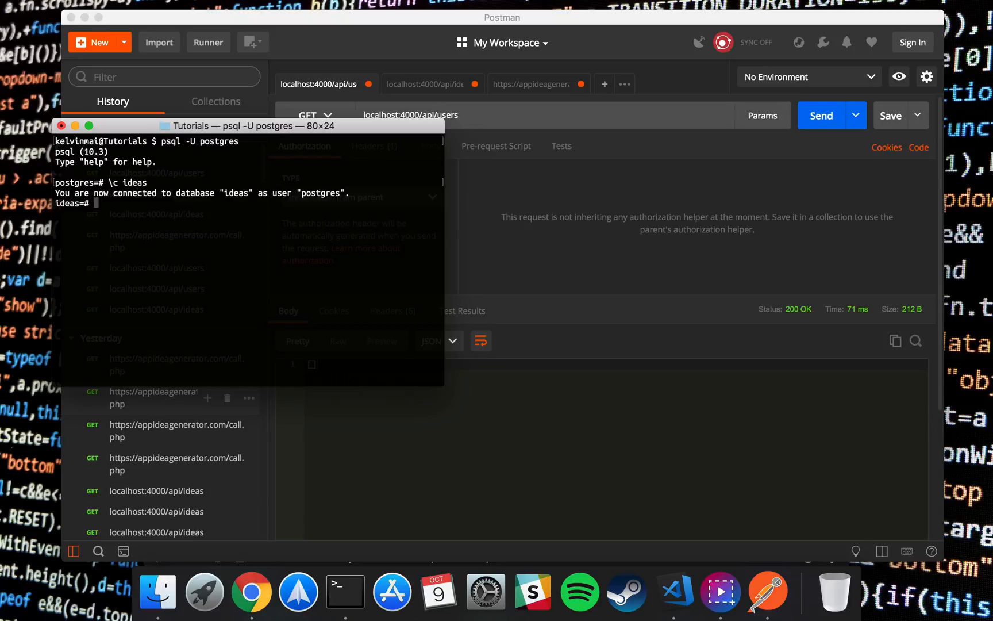
pyautogui.write('select * from')
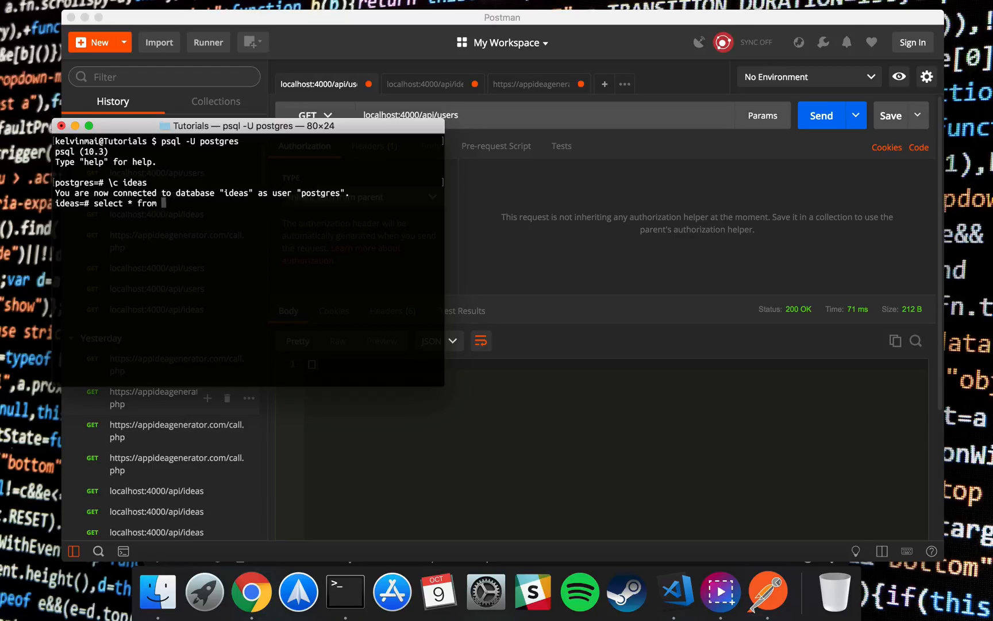
pyautogui.write('idea;')
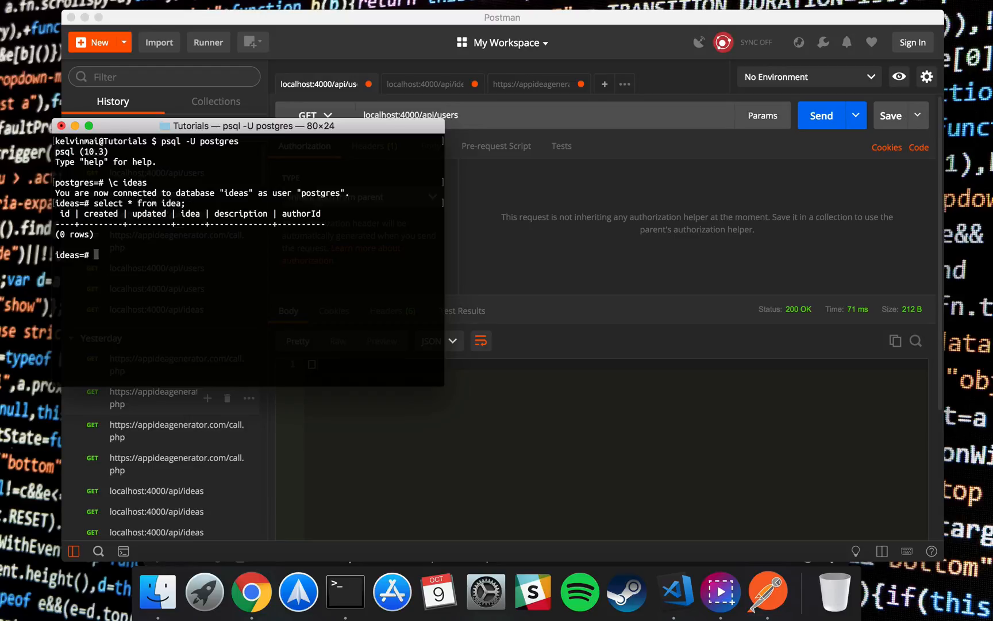
# - List the six tables with \dt and quit psql
pyautogui.write('\\')
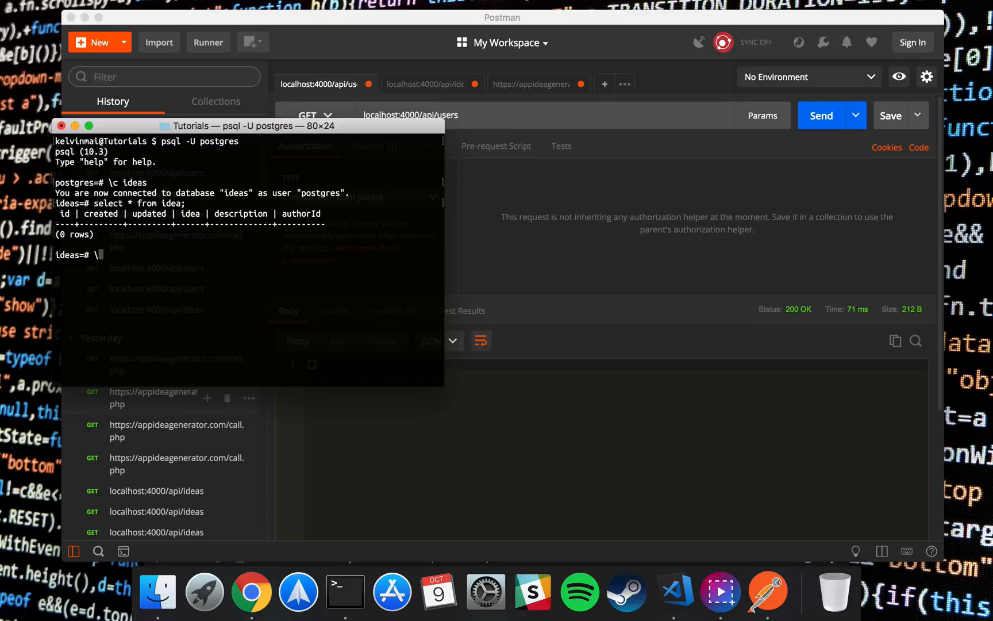
pyautogui.write('dt')
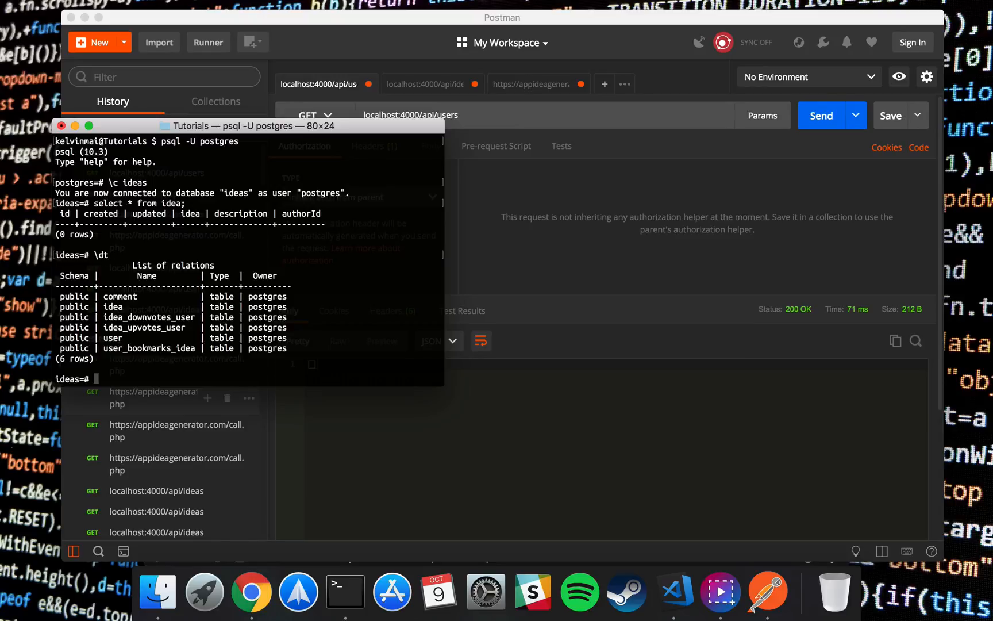
pyautogui.write('\\q')
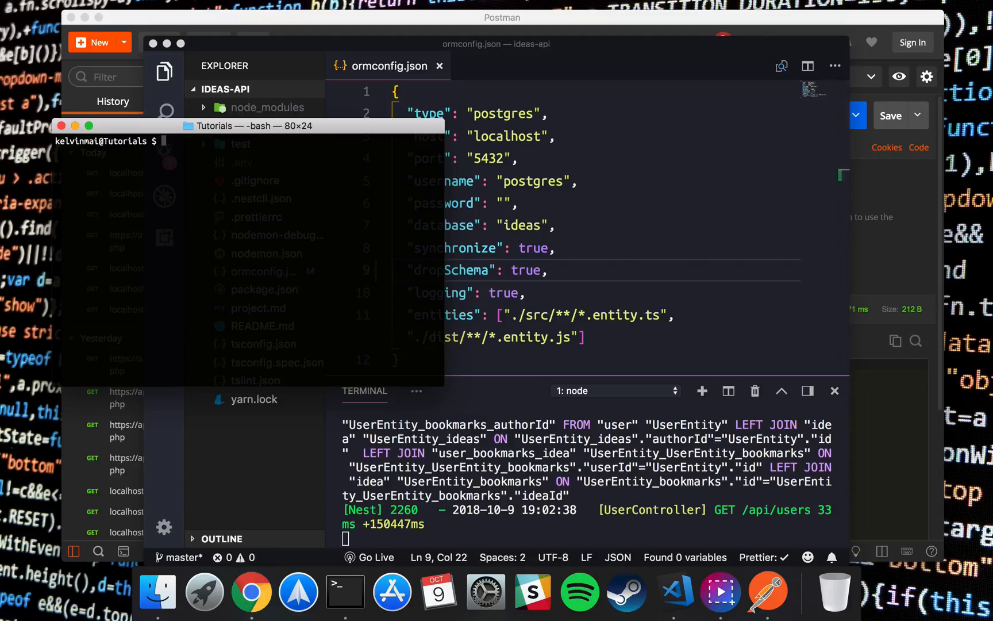
# - Create the data-loader folder with mkdir and open it with code data-loader
pyautogui.write('mkd')
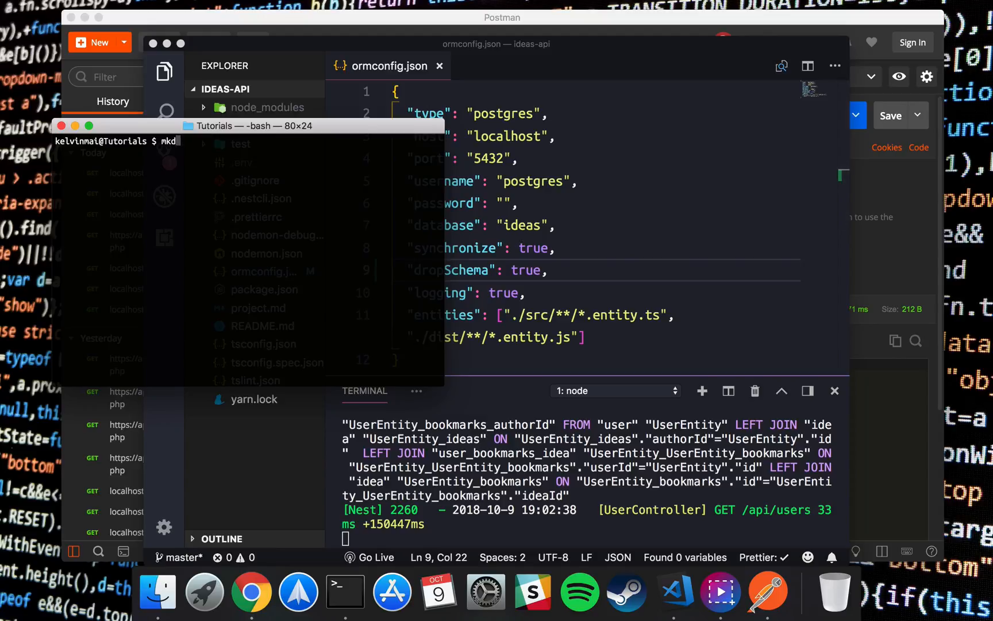
pyautogui.write('ir')
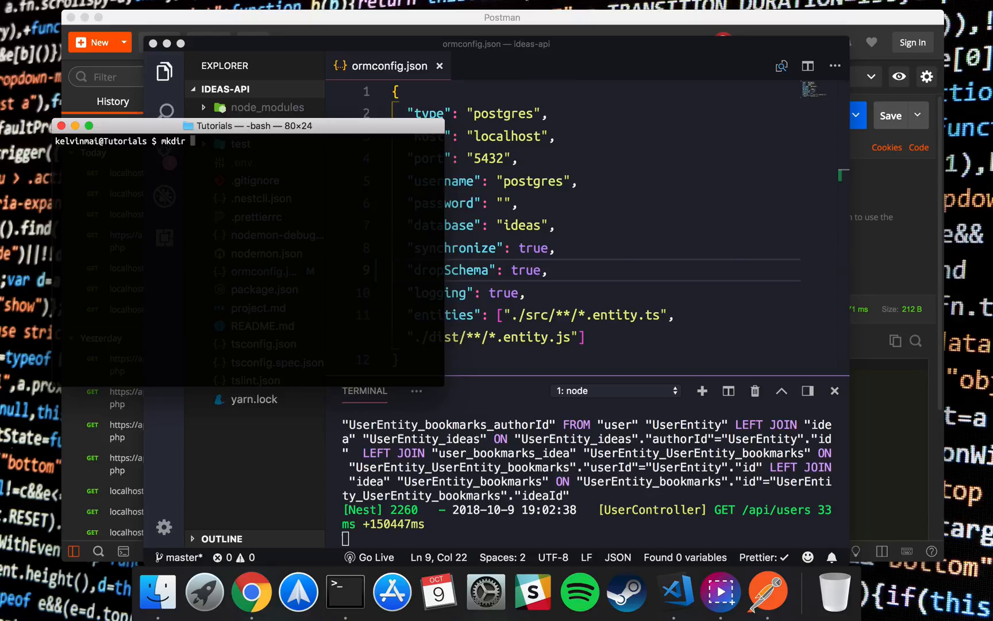
pyautogui.write('data-loader')
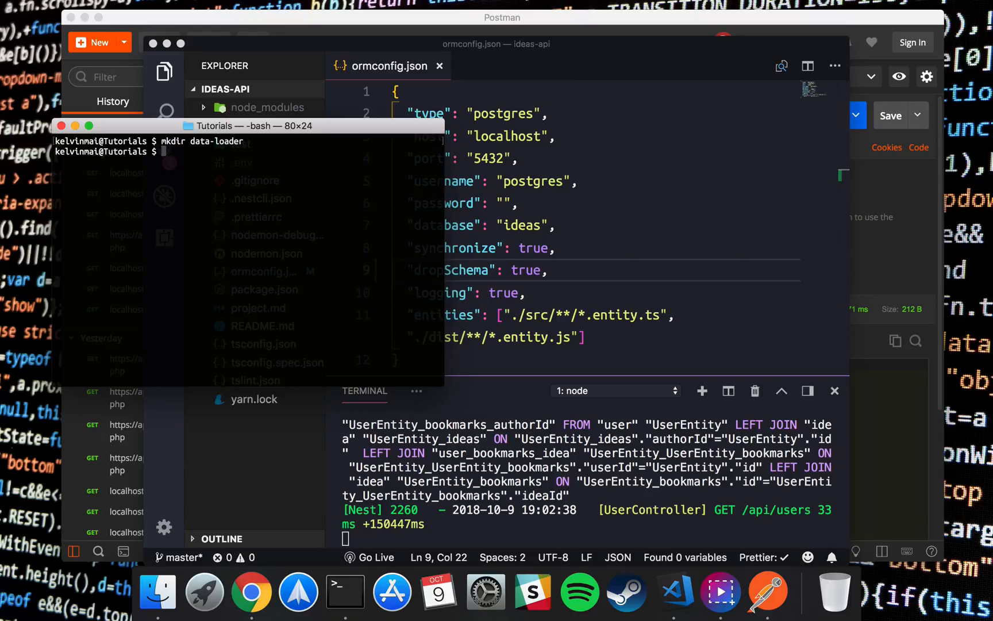
pyautogui.write('code data-l')
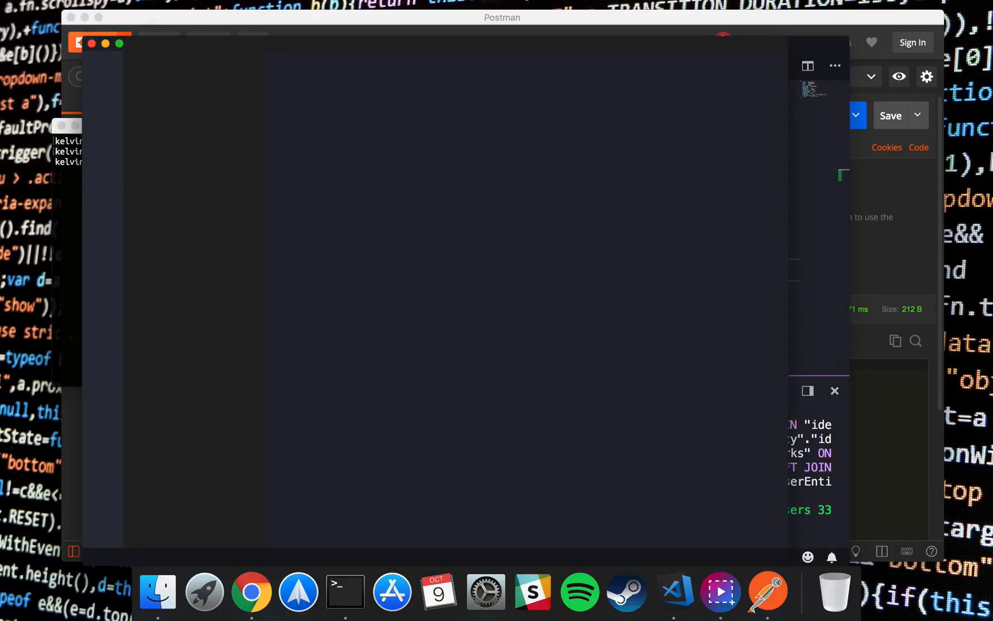
# - In the integrated terminal, initialise the project and create index.js with touch
pyautogui.click(674, 592)
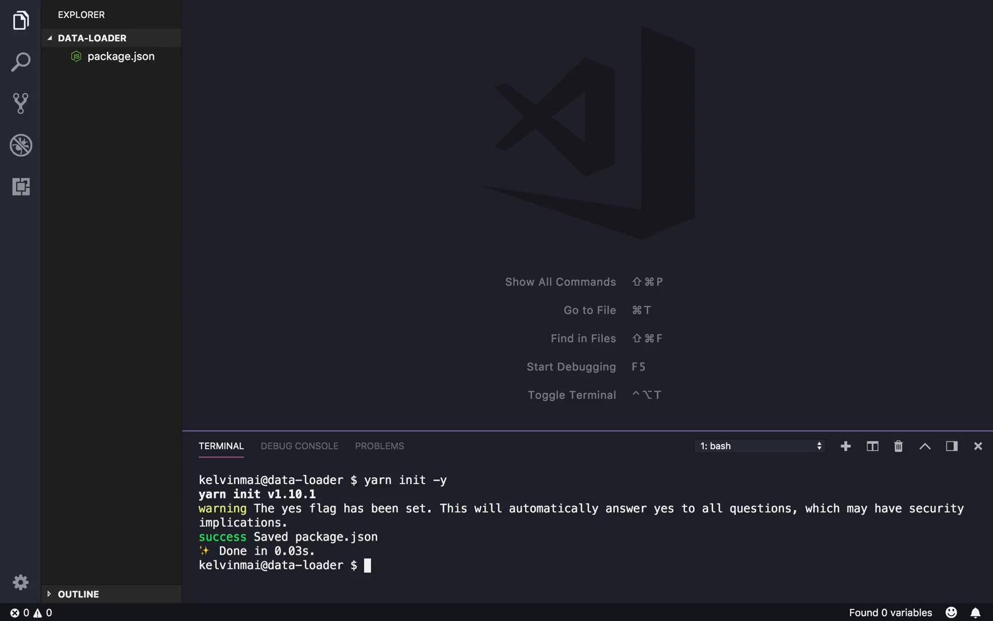
pyautogui.write('touch ind')
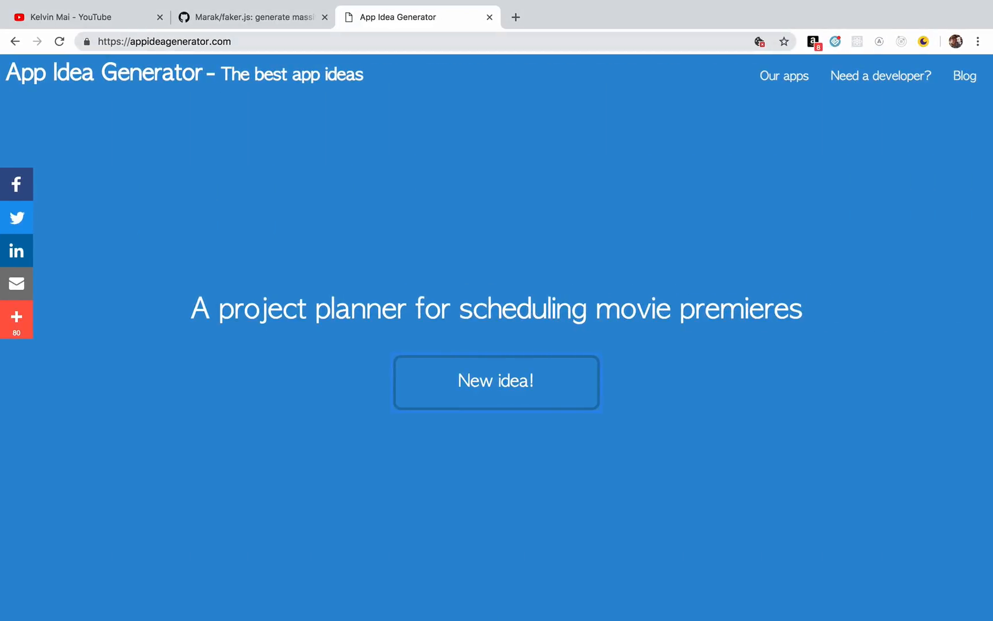
# - Scroll through the faker.js README's API Methods list on GitHub
pyautogui.click(252, 17)
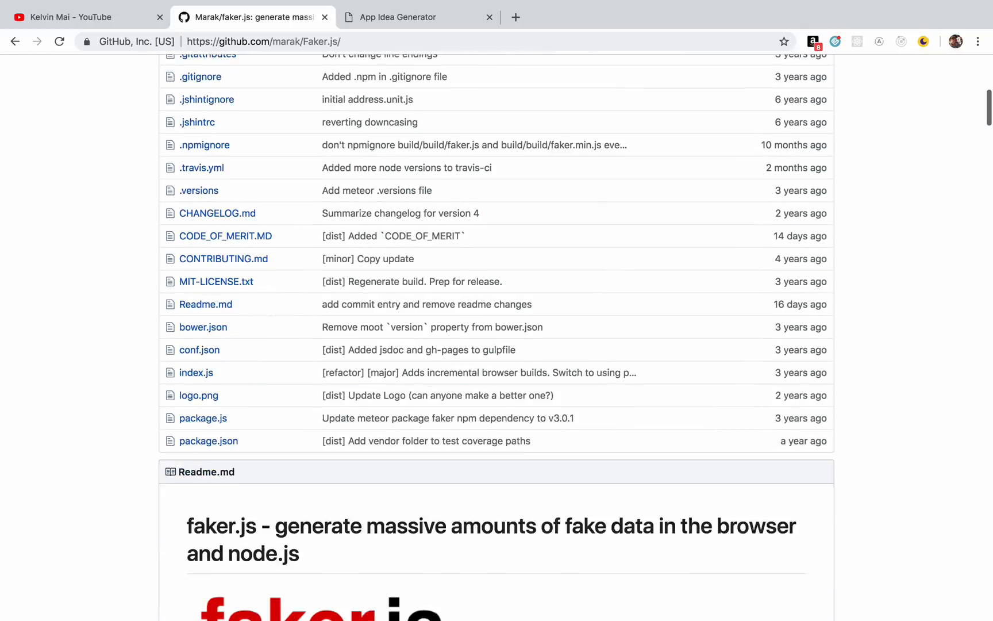
pyautogui.scroll(-3)
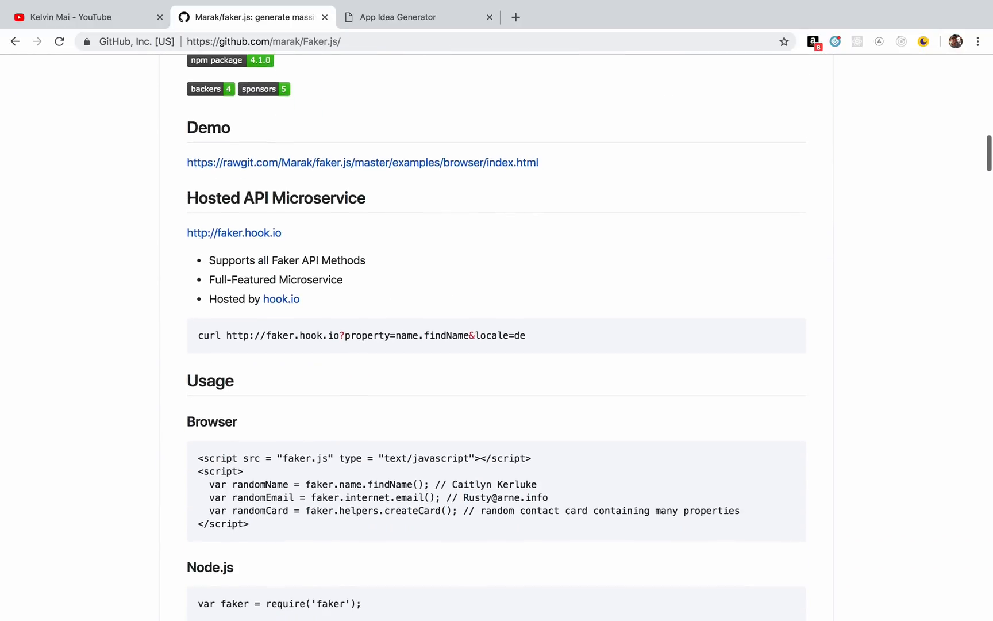
pyautogui.scroll(-3)
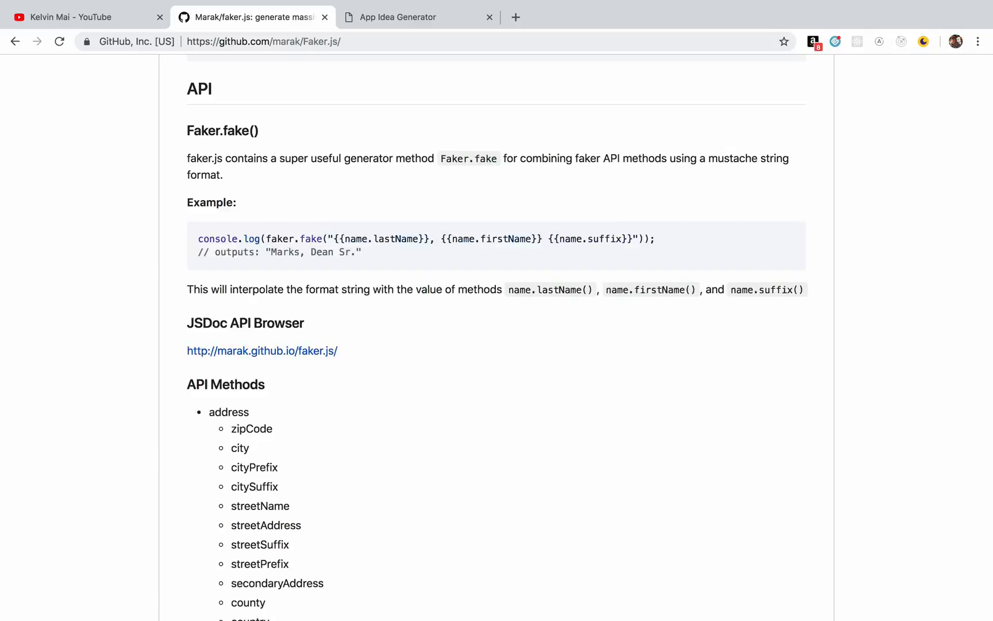
pyautogui.scroll(-3)
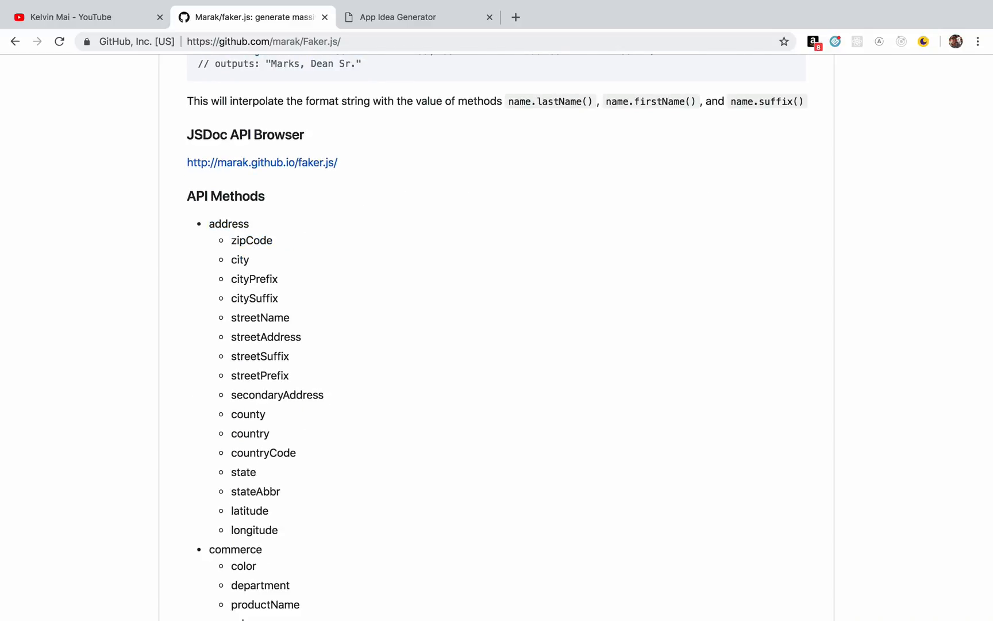
pyautogui.scroll(-3)
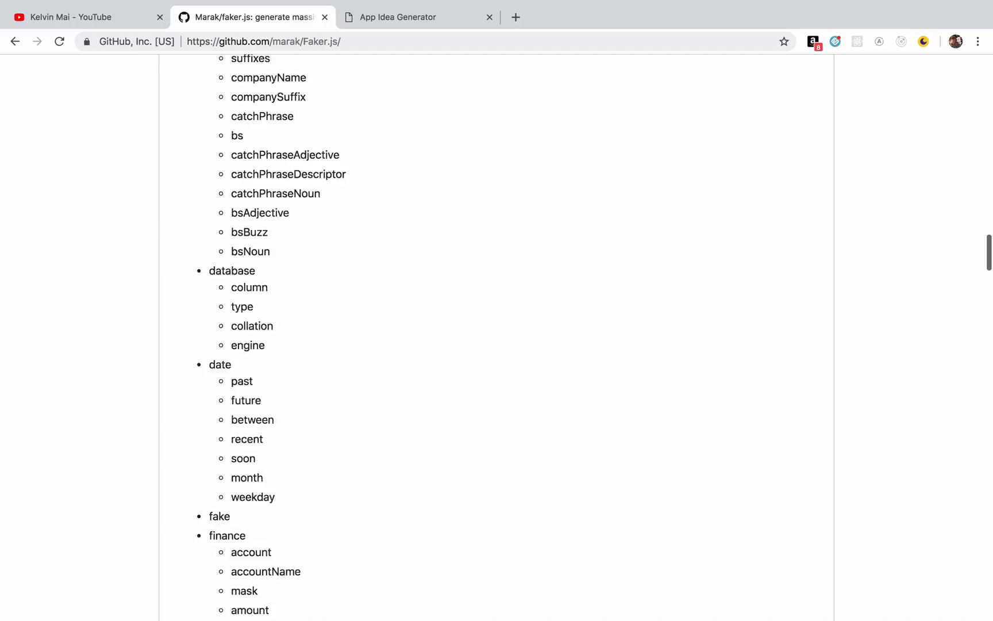
pyautogui.scroll(-3)
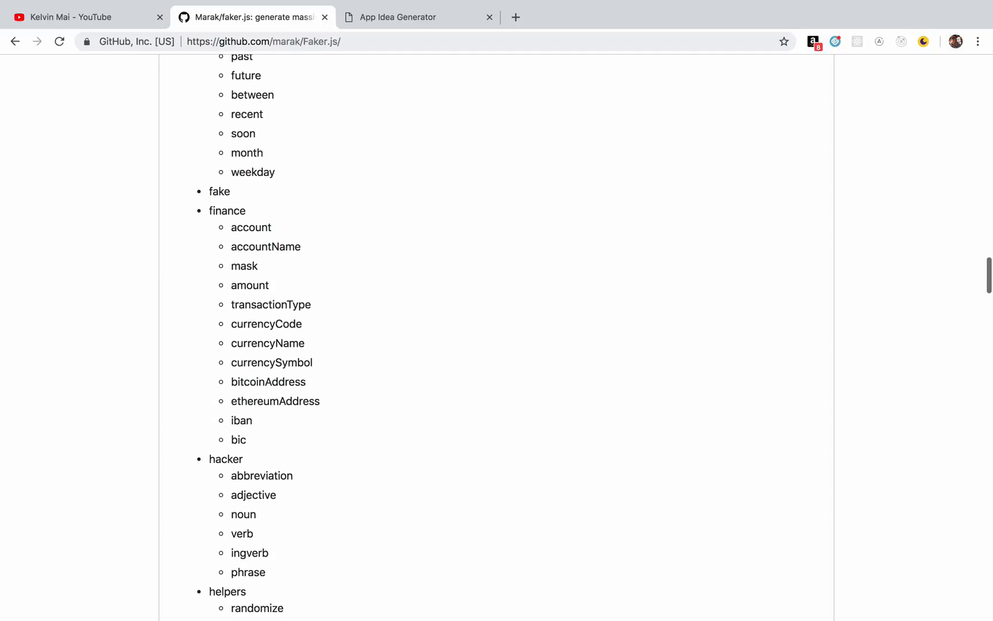
pyautogui.scroll(-3)
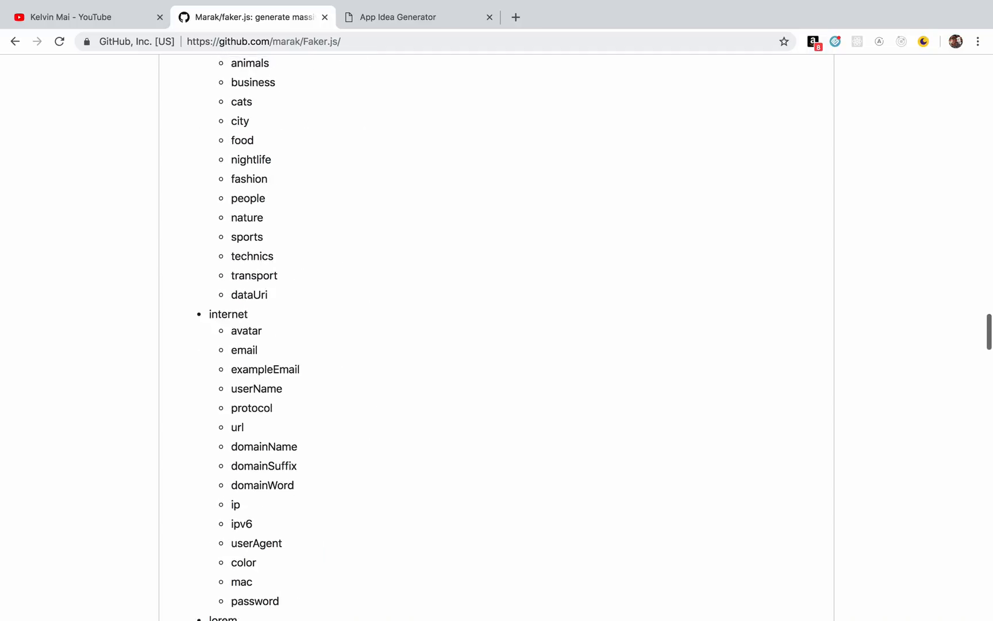
pyautogui.scroll(-3)
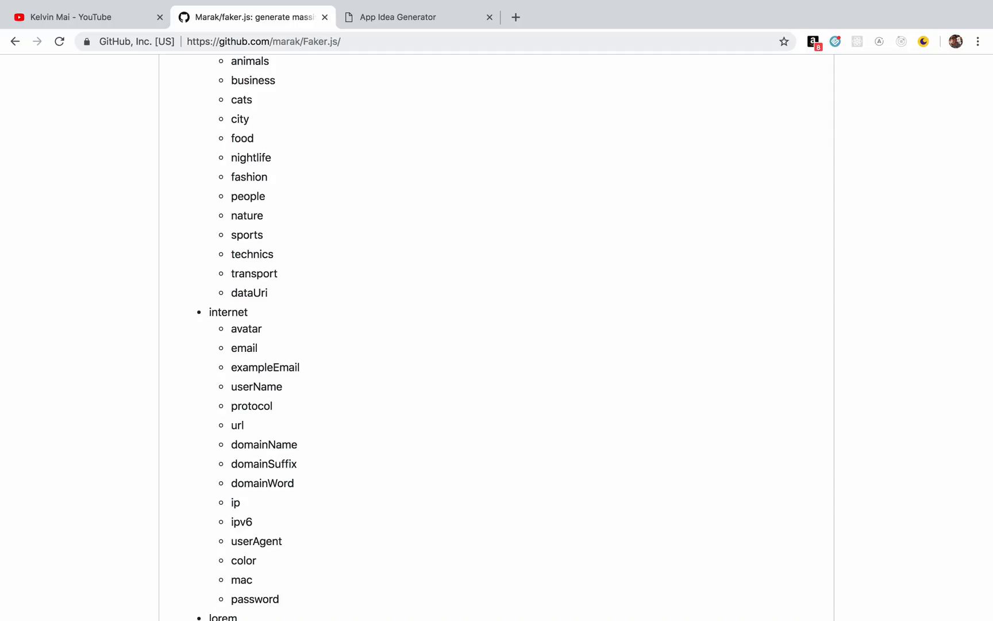
pyautogui.scroll(-3)
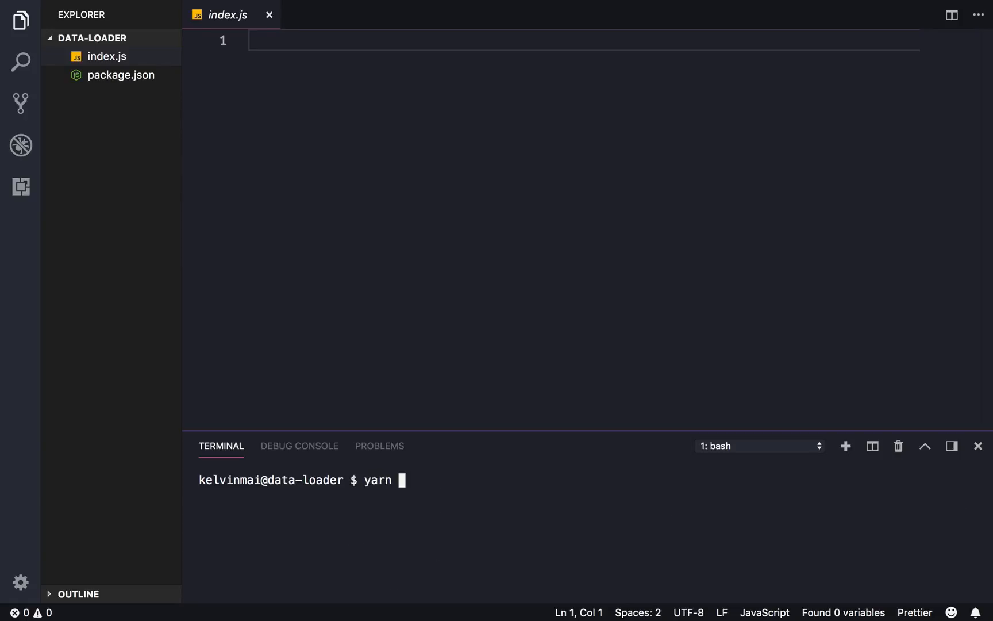
# - Install axios and faker with yarn add
pyautogui.write('add axi')
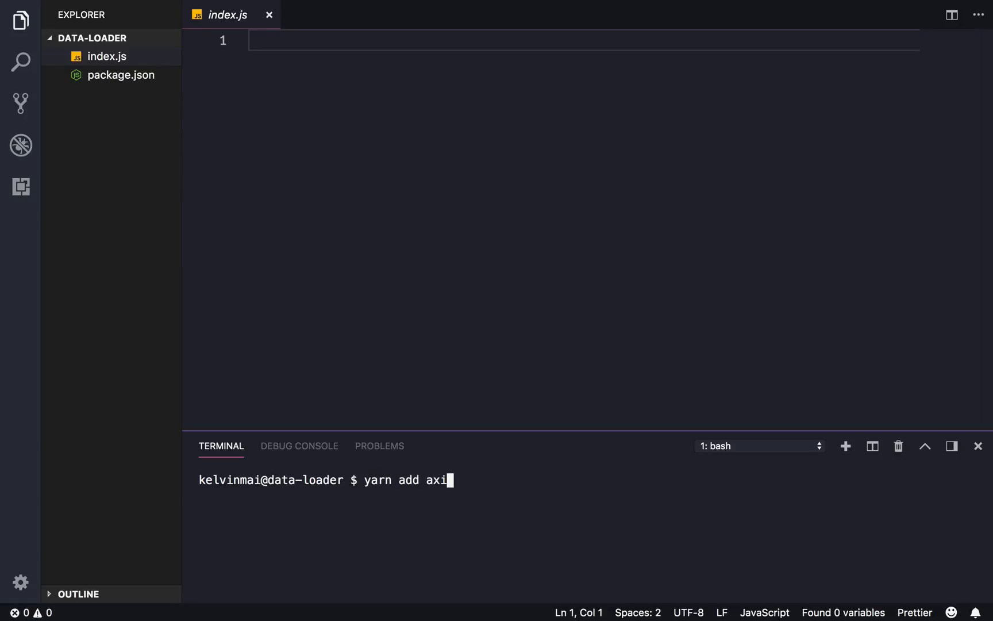
pyautogui.write('os')
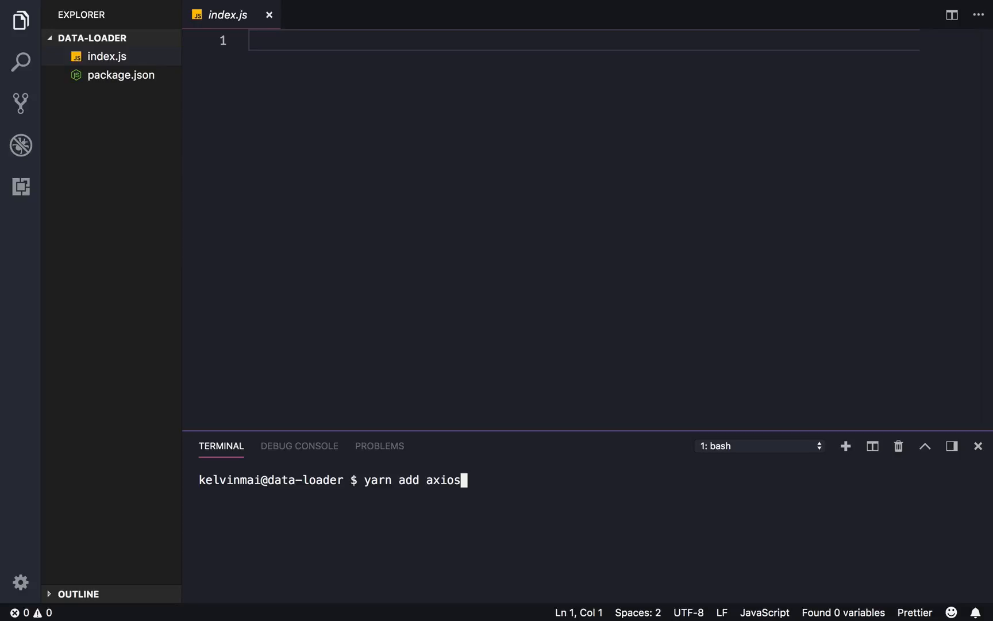
pyautogui.write('" "')
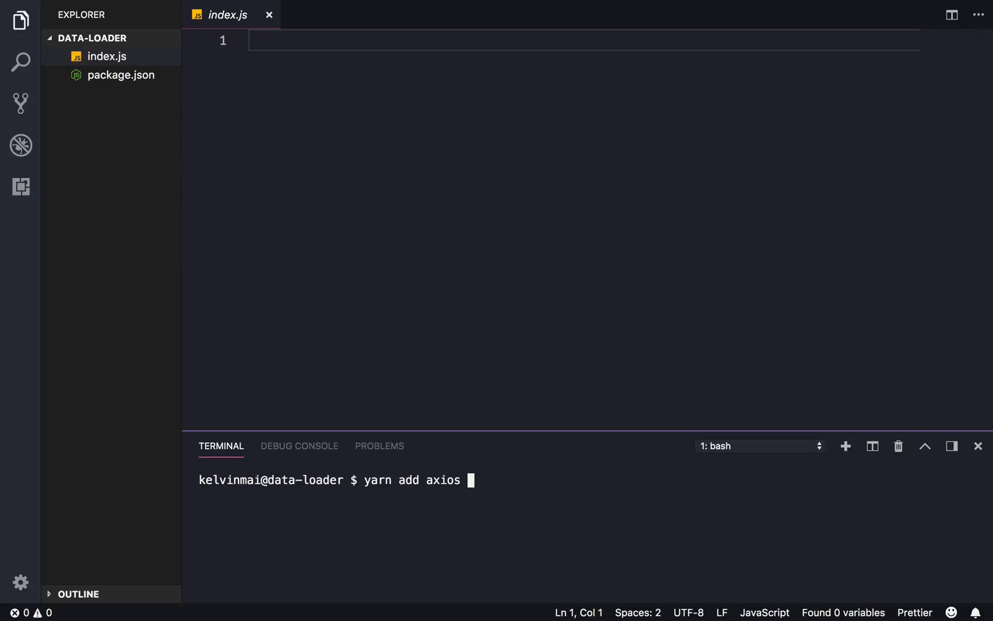
pyautogui.write('faker')
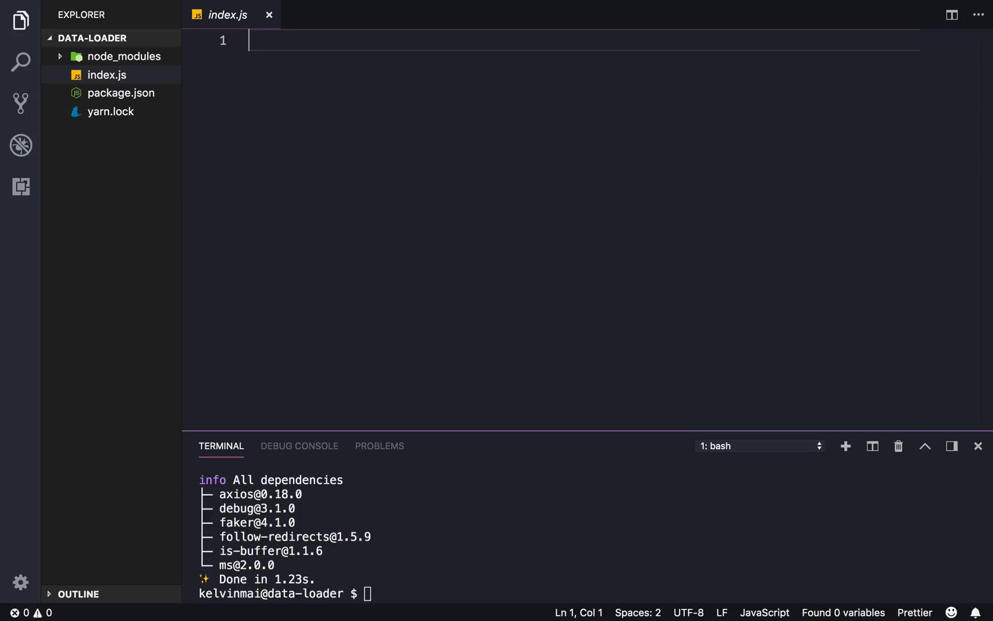
pyautogui.write('const')
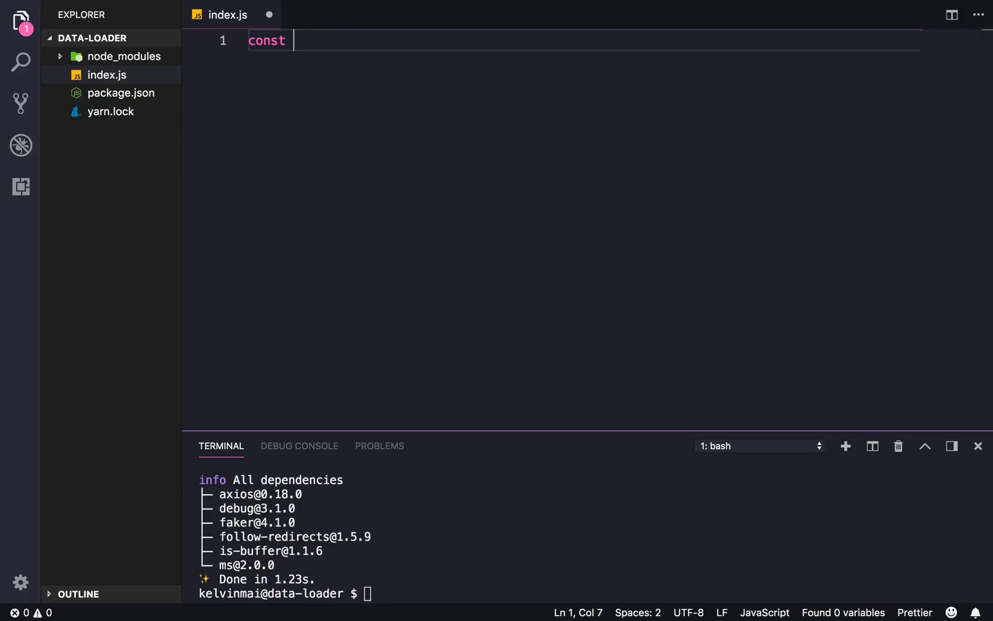
pyautogui.write('IDEA_GENERA')
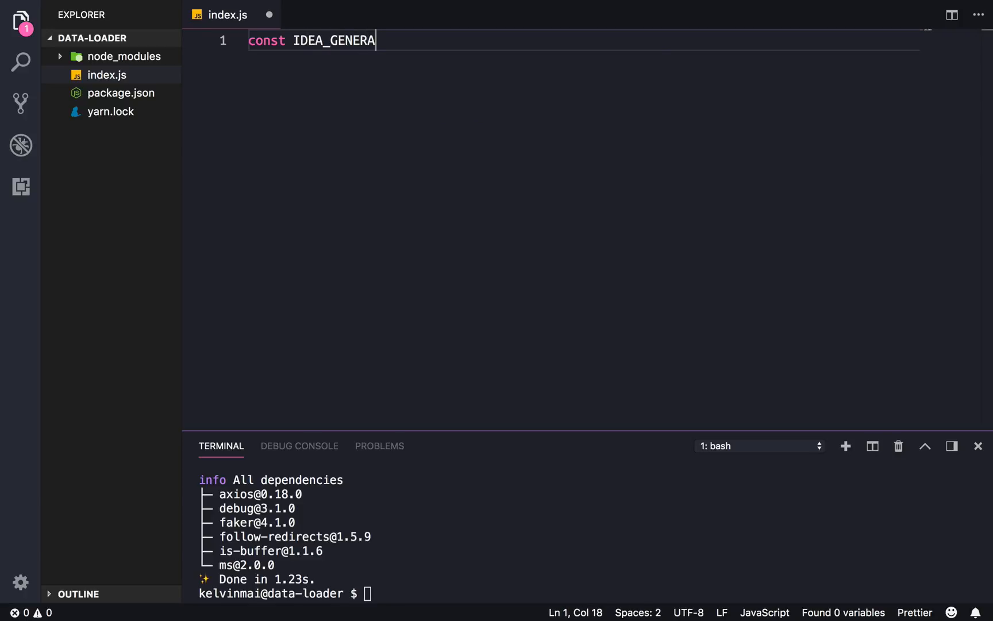
pyautogui.write("TOR = ''")
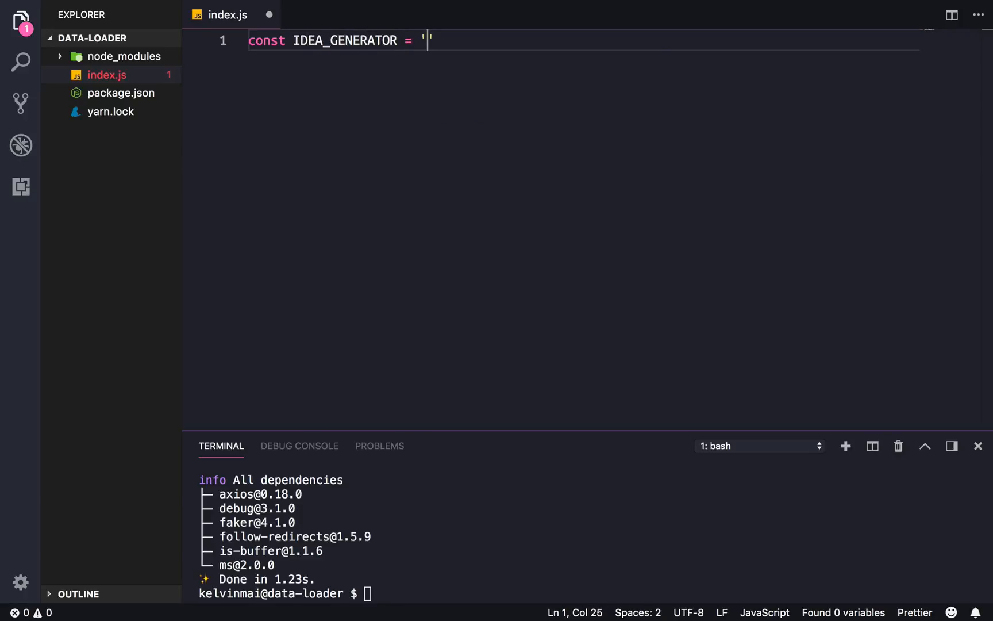
pyautogui.write('https:')
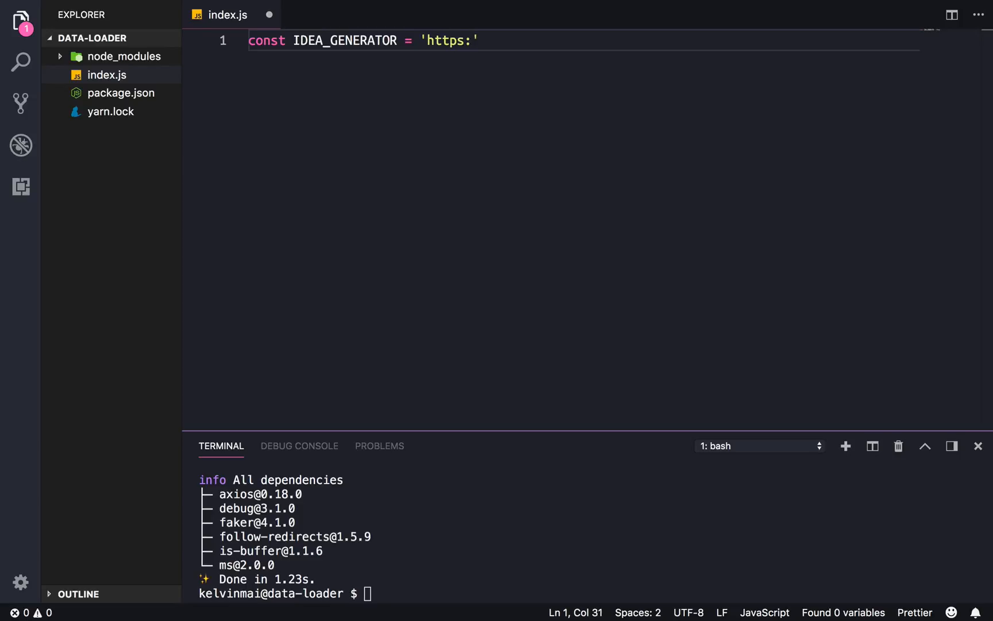
pyautogui.write('//a')
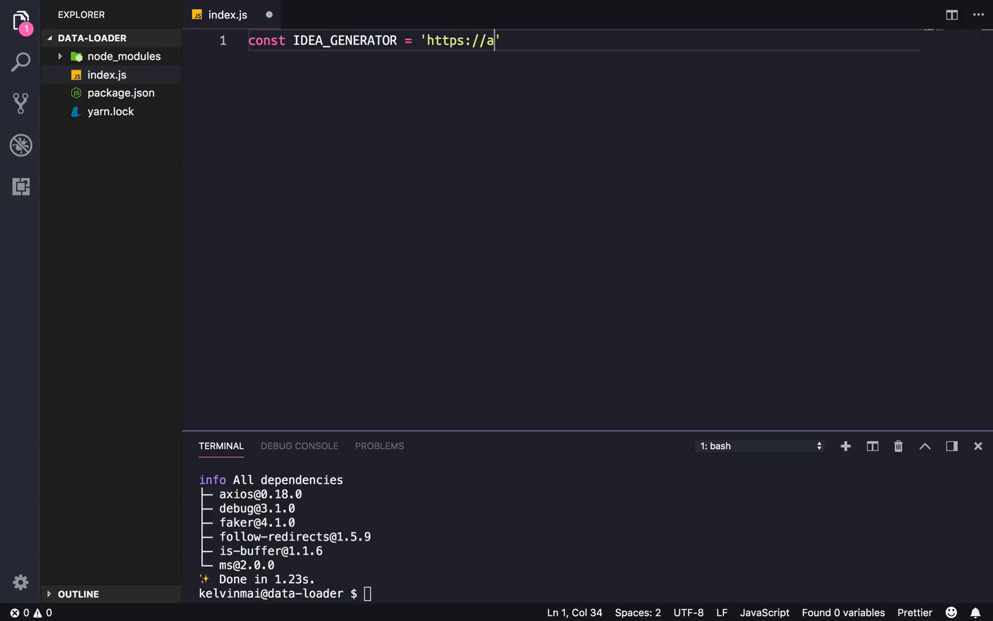
pyautogui.write('ppideag')
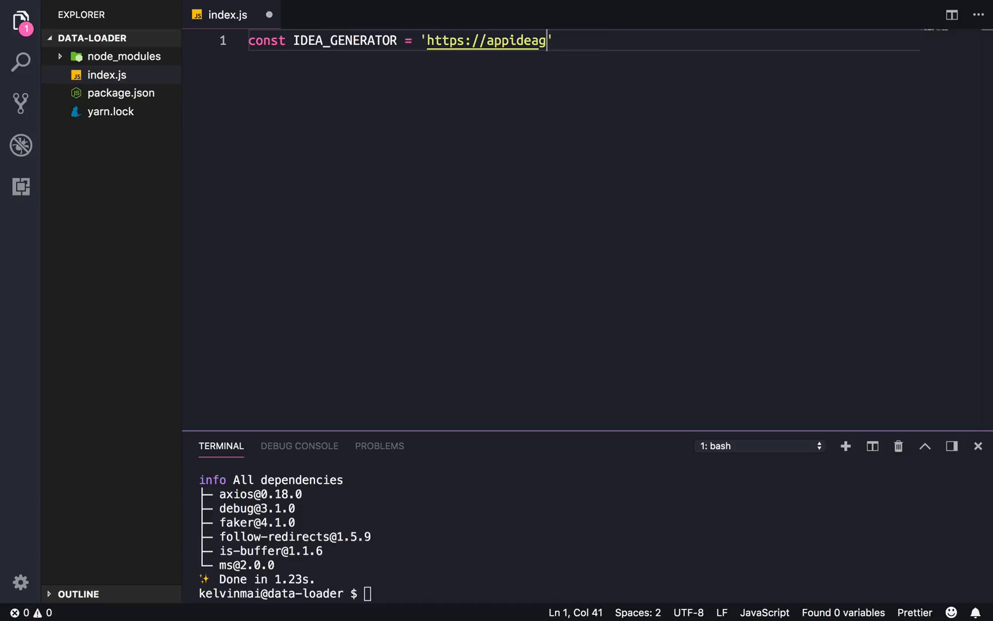
pyautogui.write('ener')
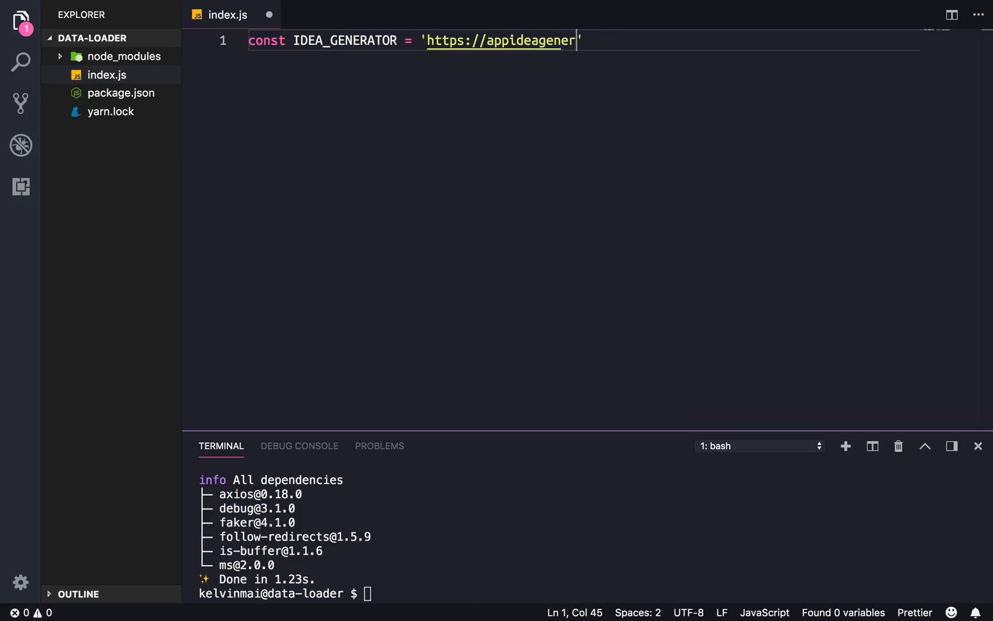
pyautogui.write('ator.com/')
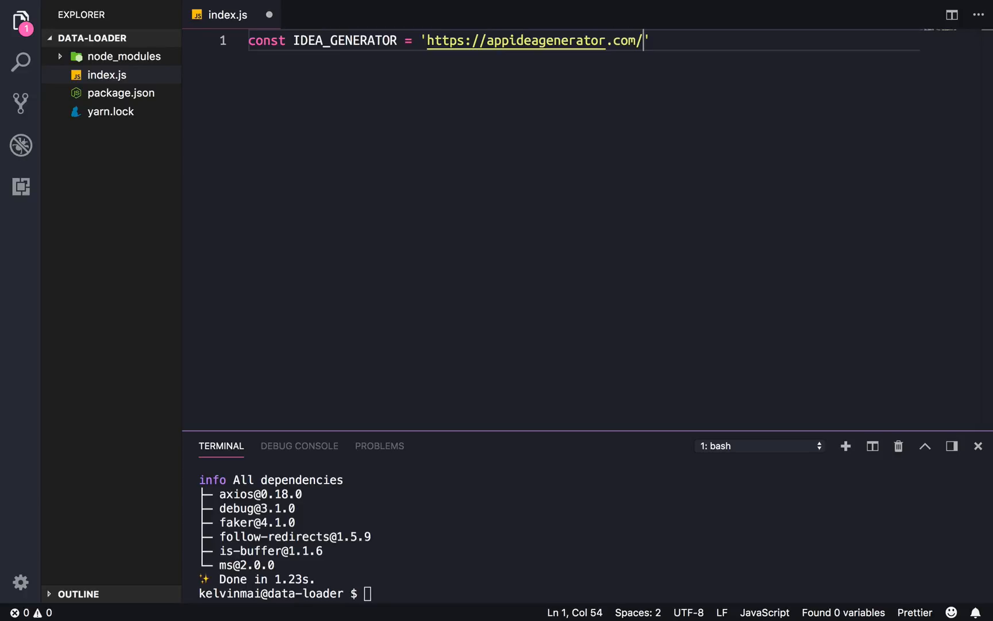
pyautogui.write("call.php';")
pyautogui.write('const')
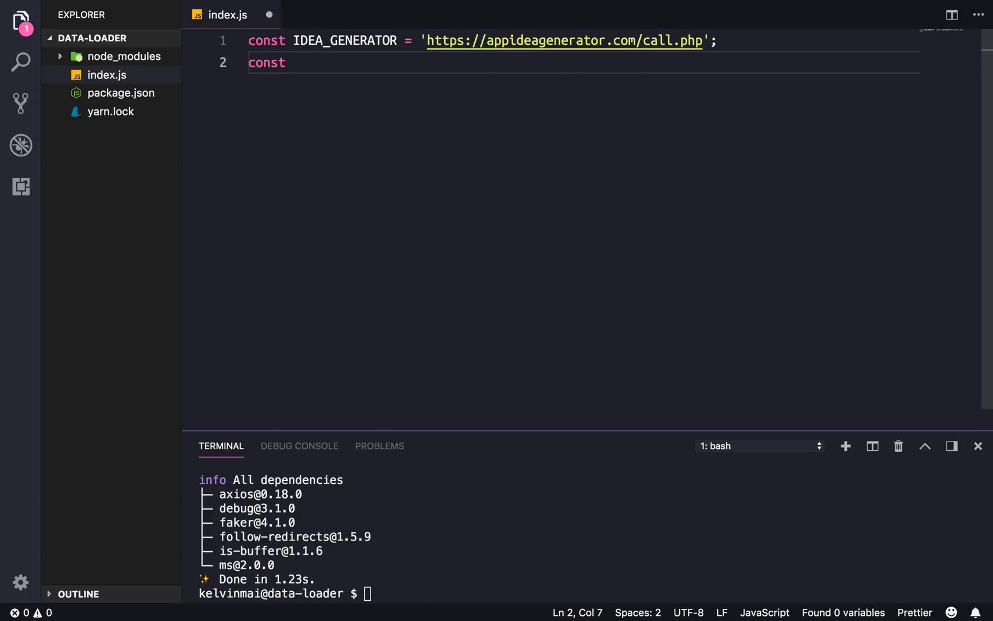
pyautogui.write('IDEA_')
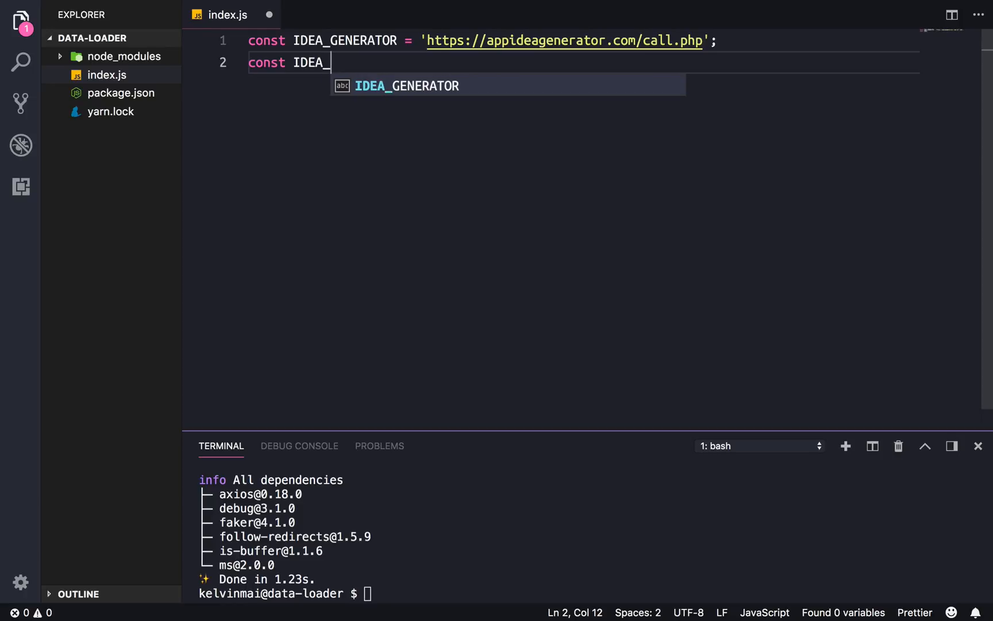
pyautogui.write('A')
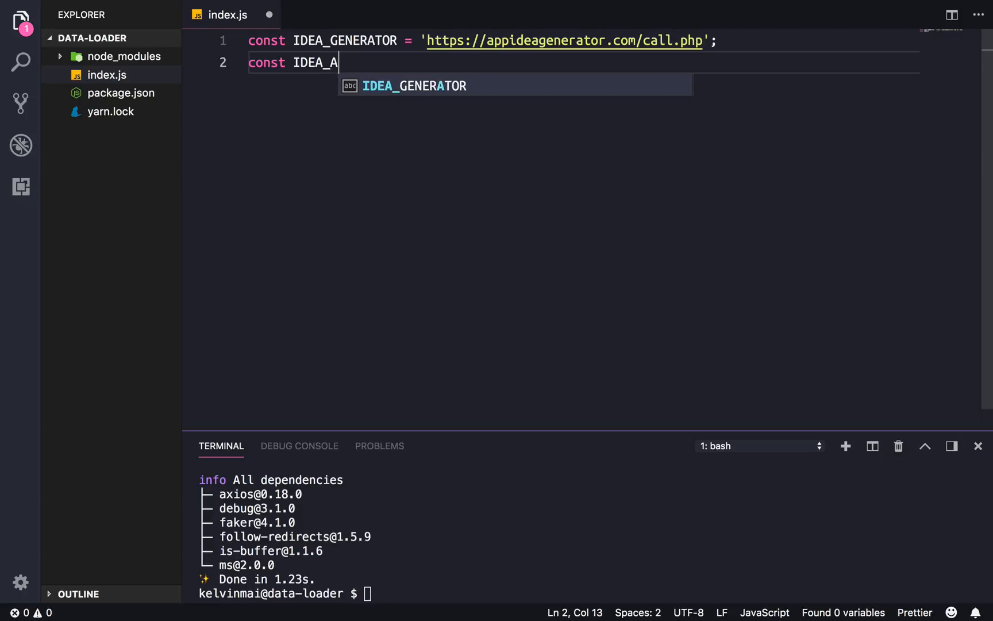
pyautogui.write("PI = 'http'")
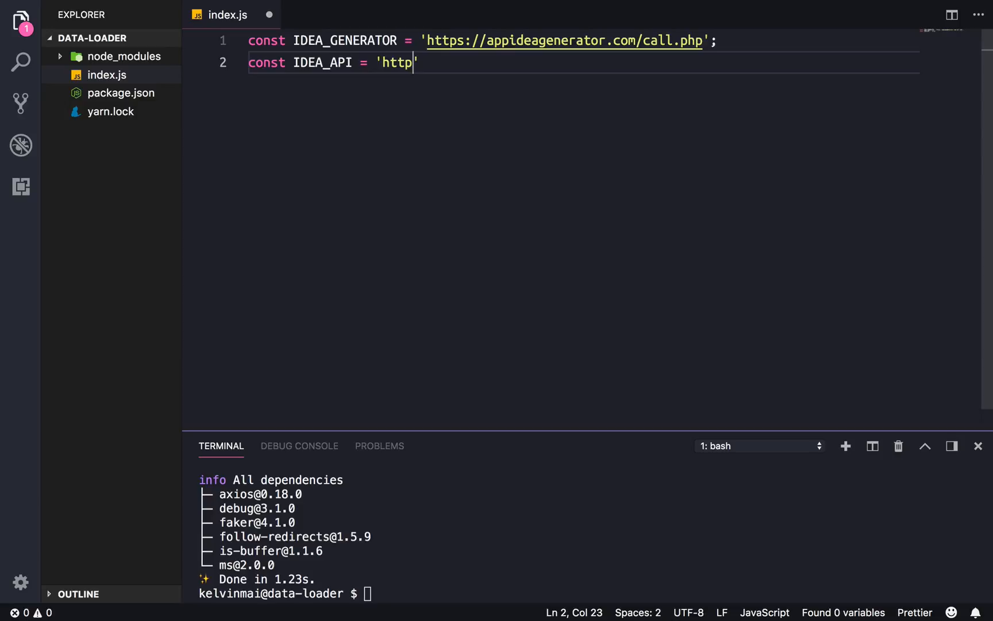
pyautogui.write('://')
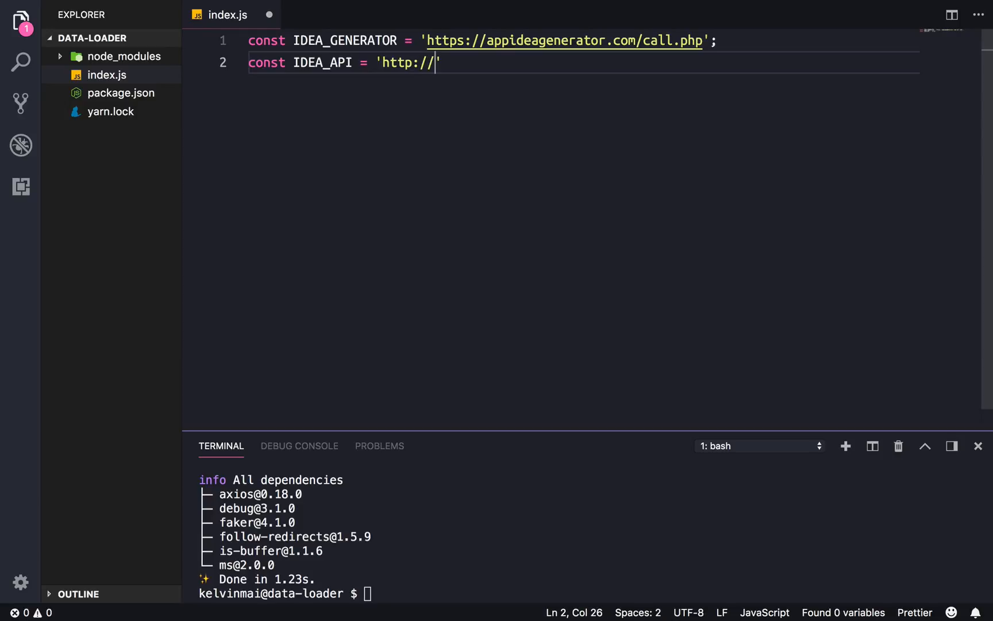
pyautogui.write('localhost:')
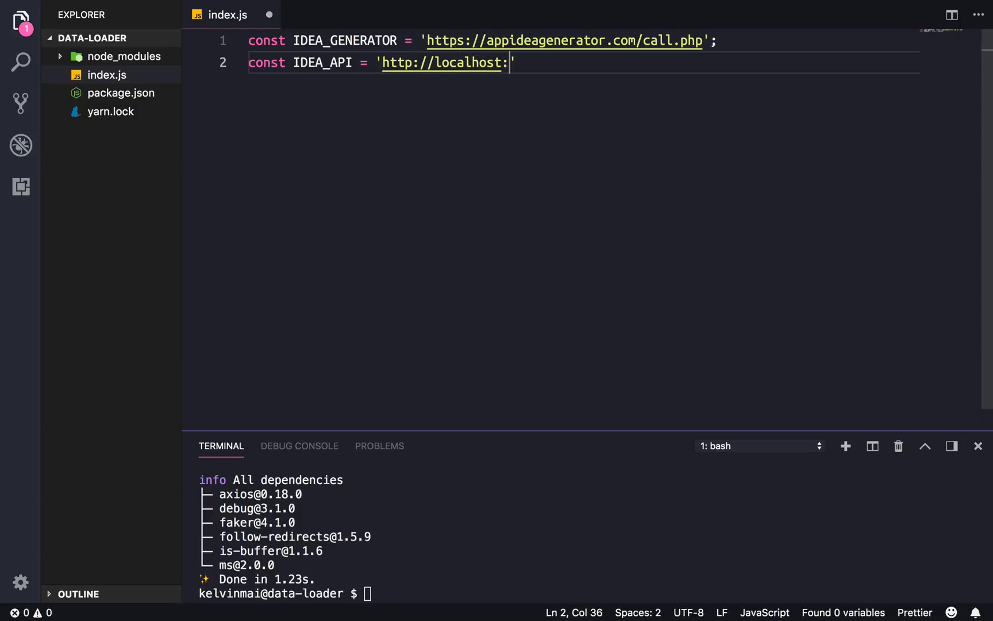
pyautogui.write("4000'")
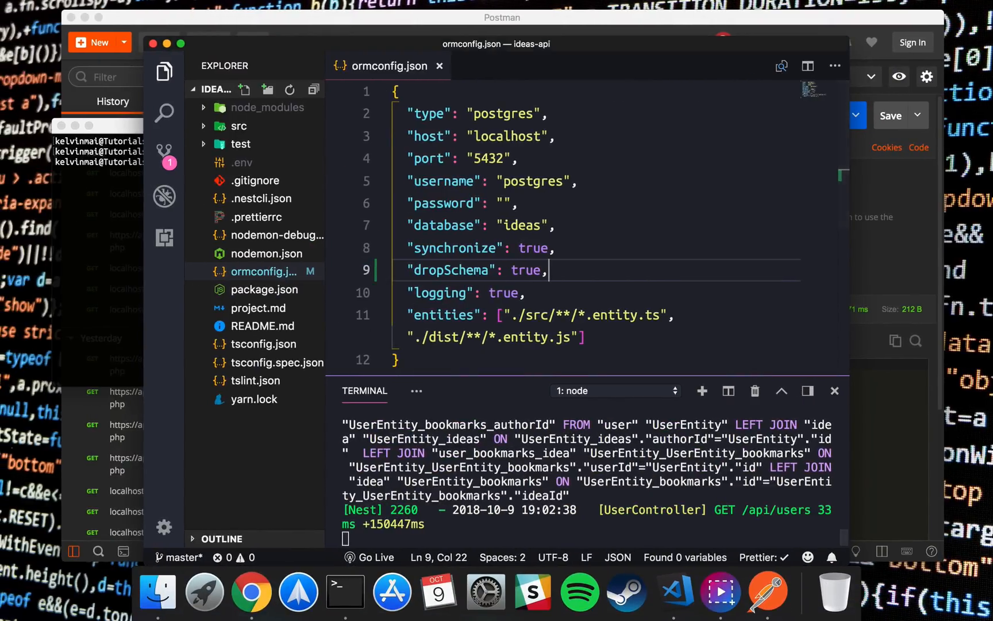
pyautogui.click(242, 162)
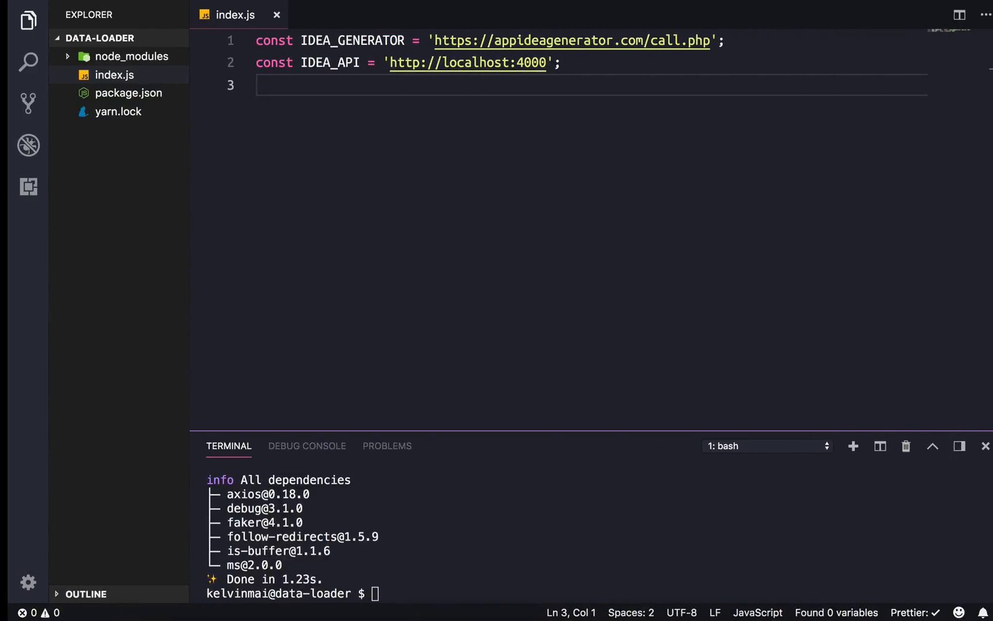
# - Declare an async arrow function generateIdea below the URL constants
pyautogui.press('Enter')
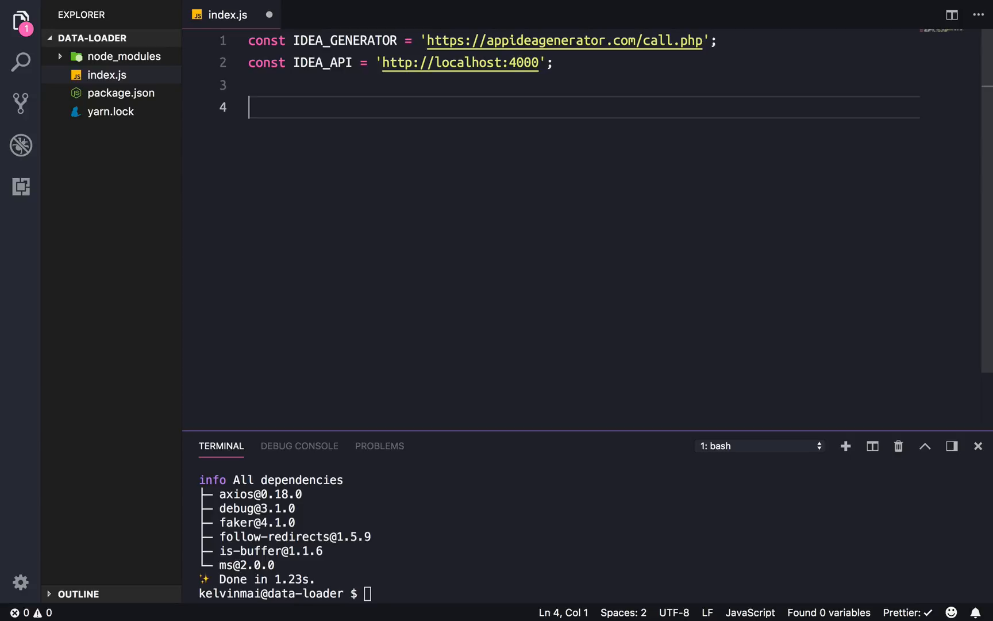
pyautogui.write('const')
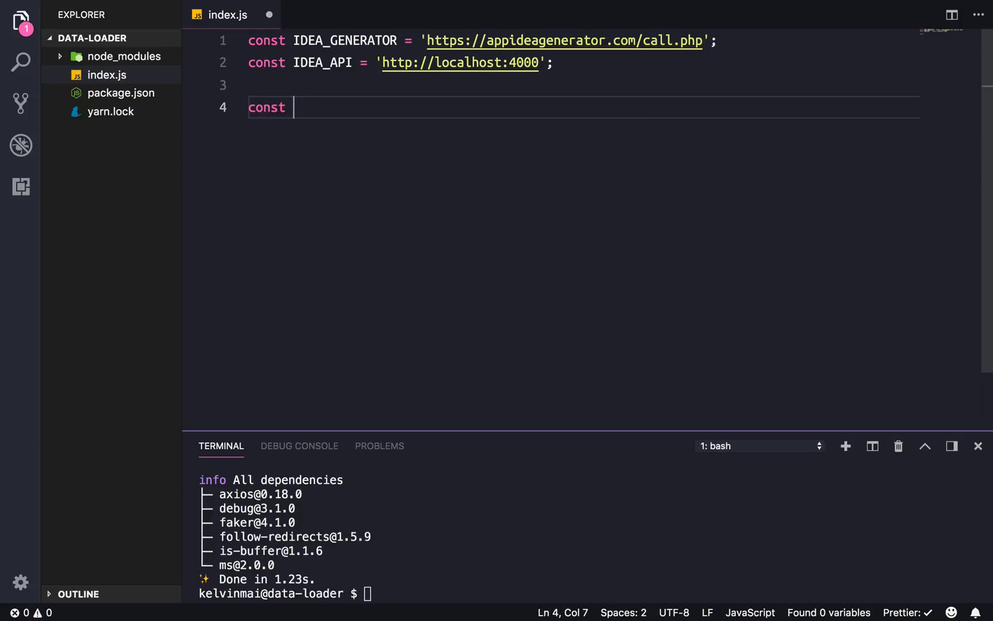
pyautogui.write('genaret')
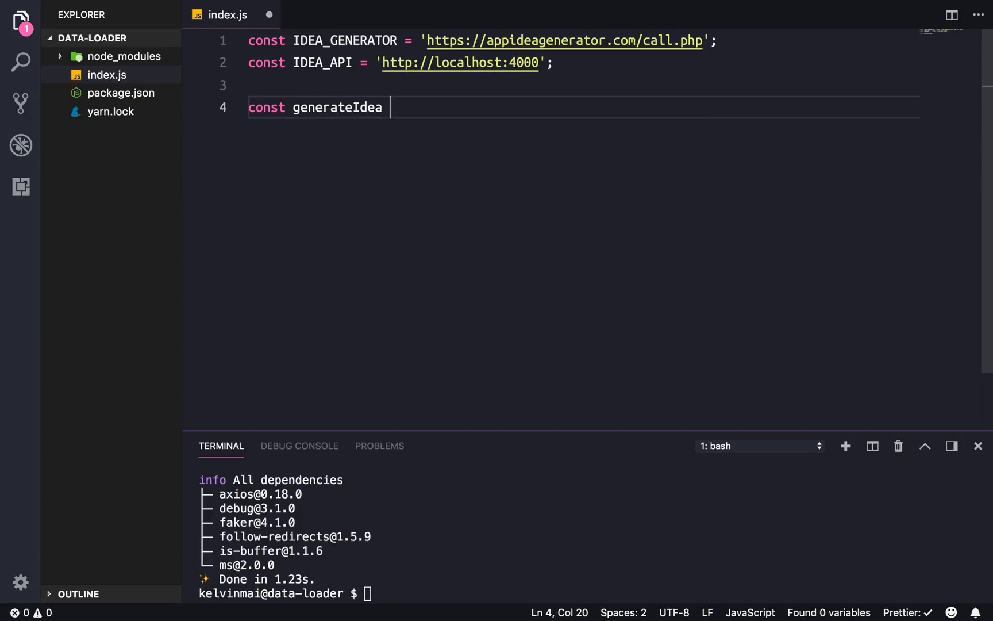
pyautogui.write('= async ()')
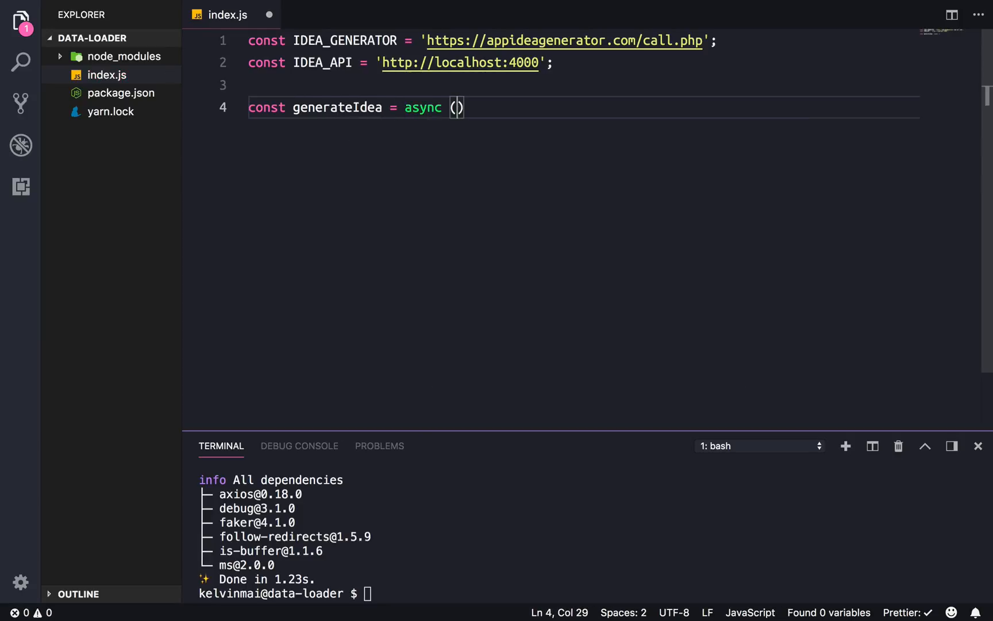
pyautogui.write('=> {')
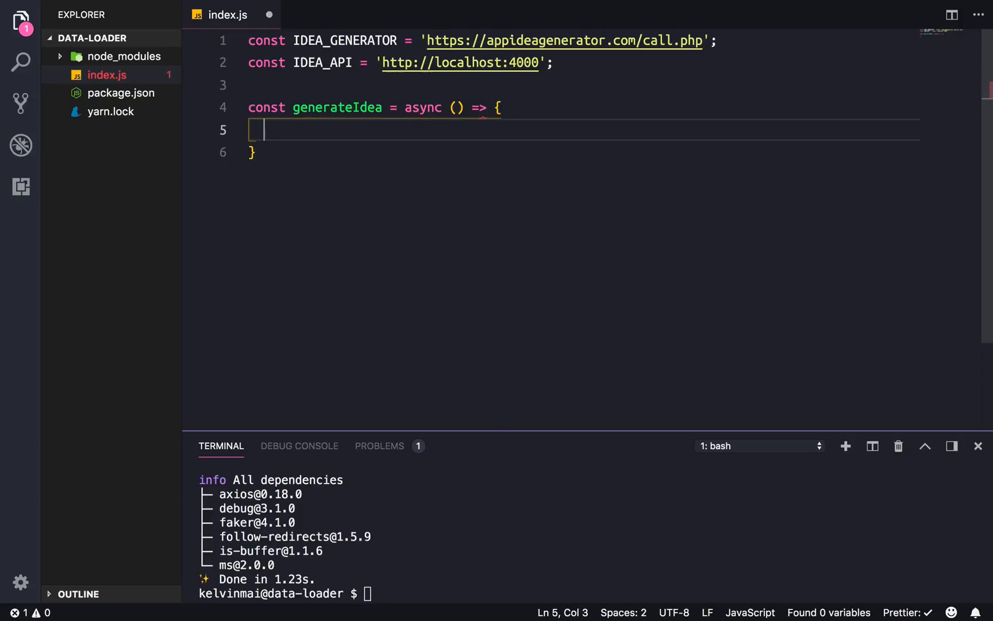
# - Destructure data from await axios.get(IDEA_GENERATOR) and return data
pyautogui.write('const')
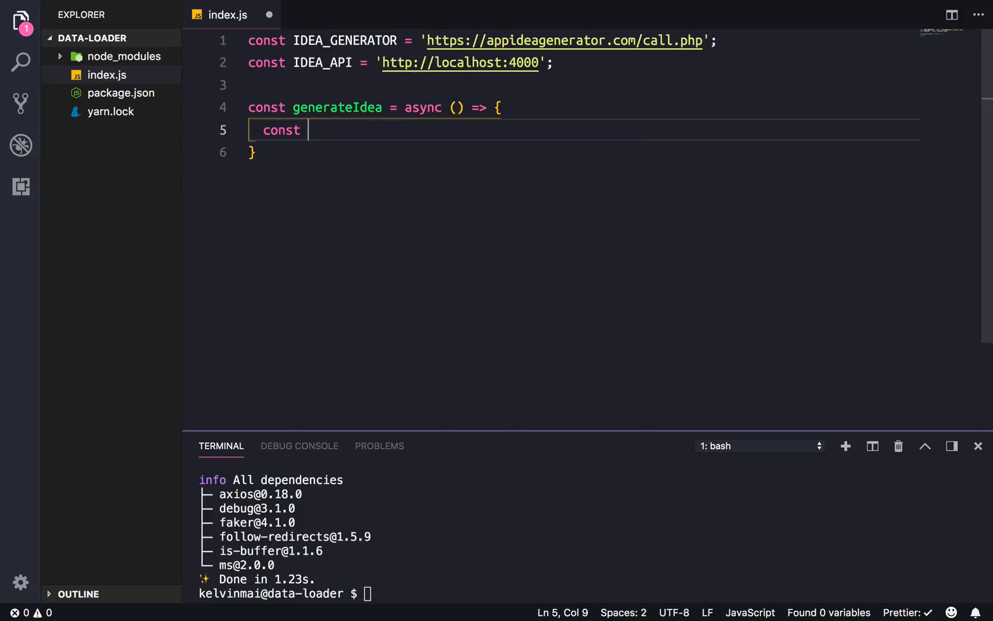
pyautogui.write('{data}')
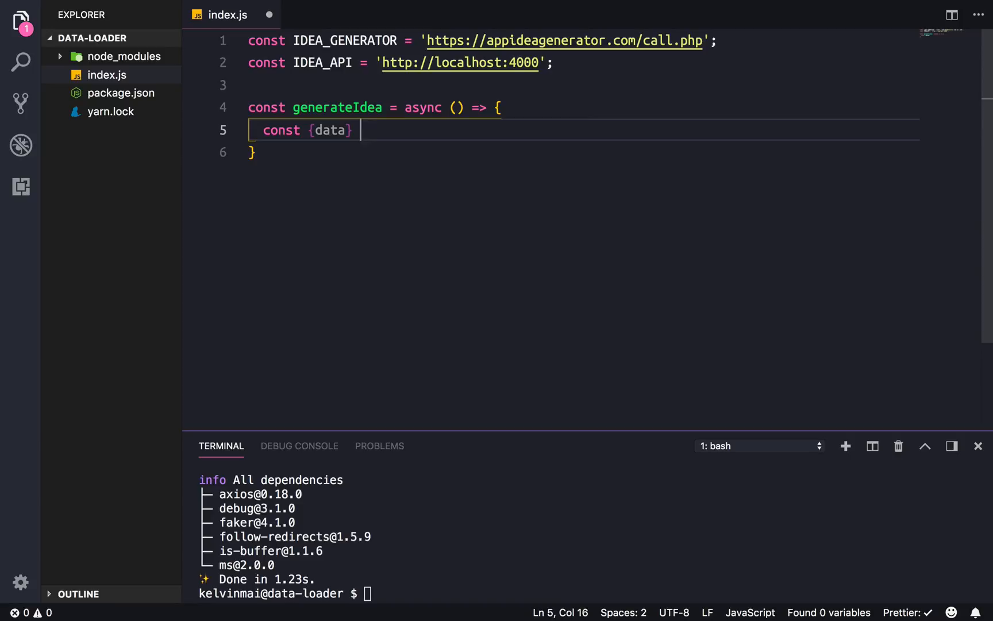
pyautogui.write('= await a')
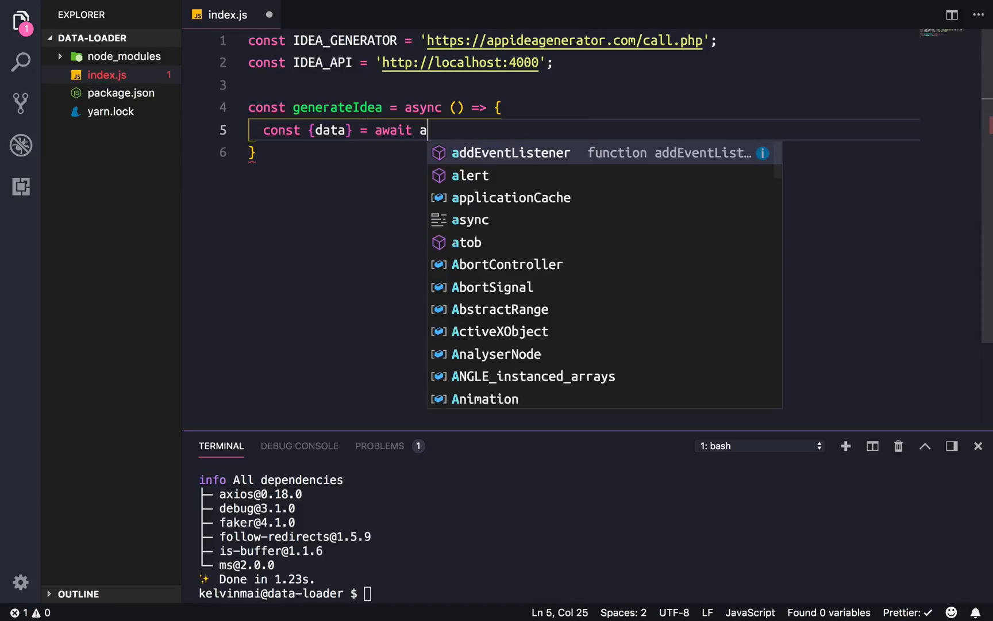
pyautogui.write('xios.get(')
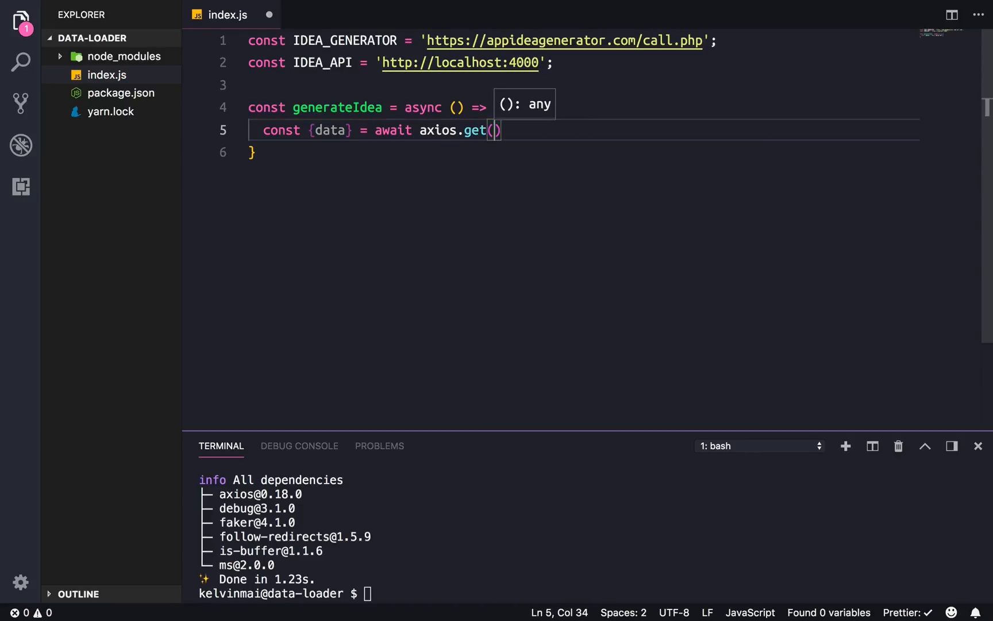
pyautogui.write('IDEA')
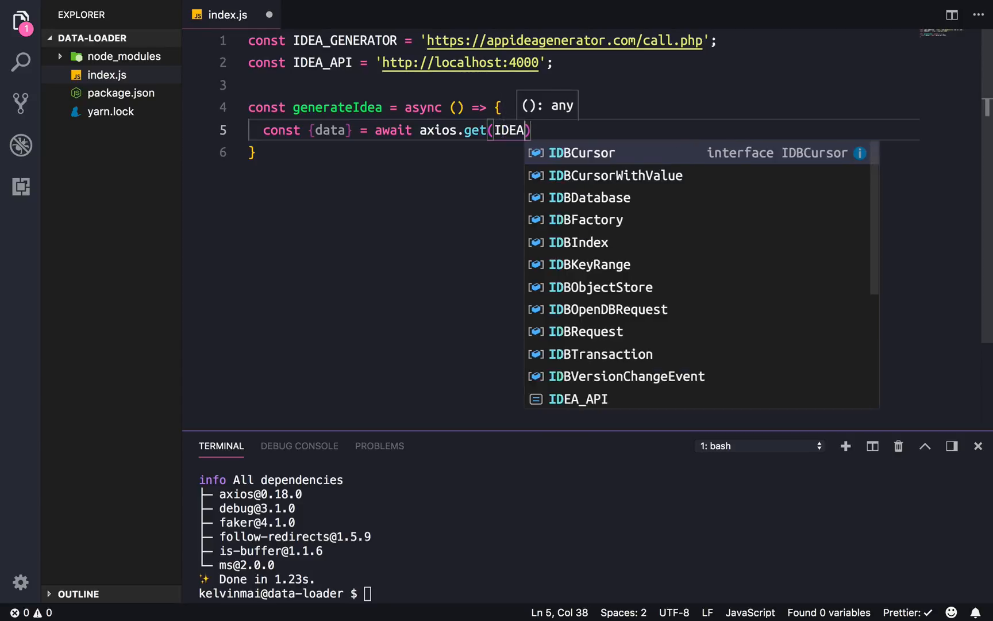
pyautogui.write('_')
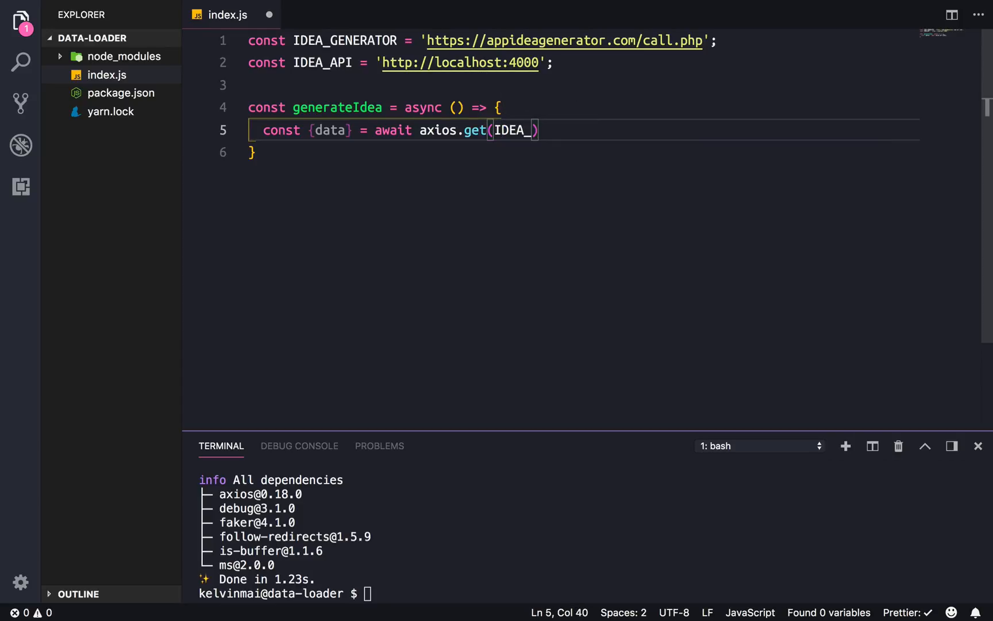
pyautogui.write('GENERATOR')
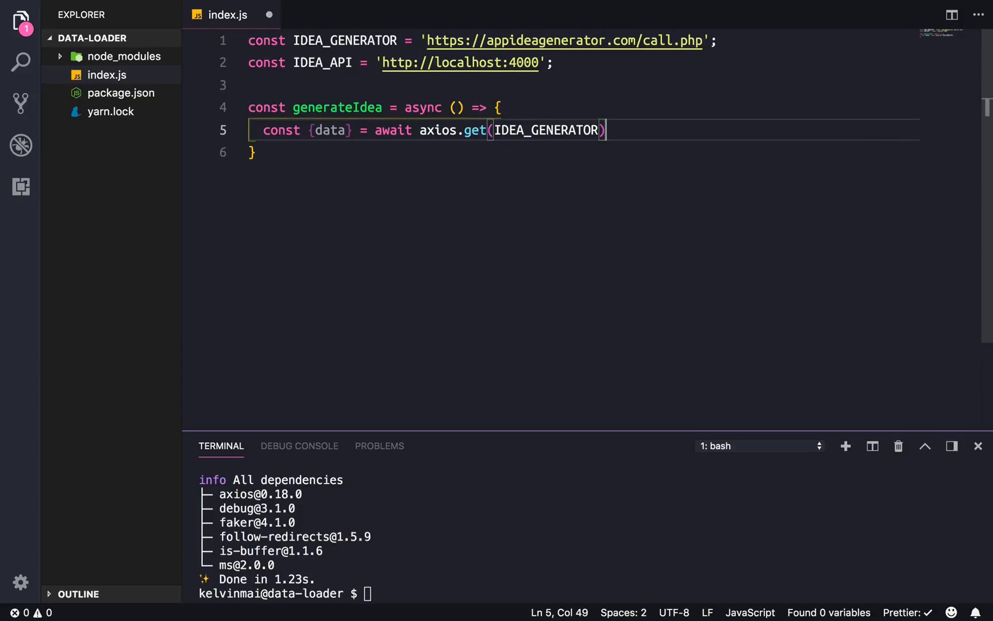
pyautogui.press('Enter')
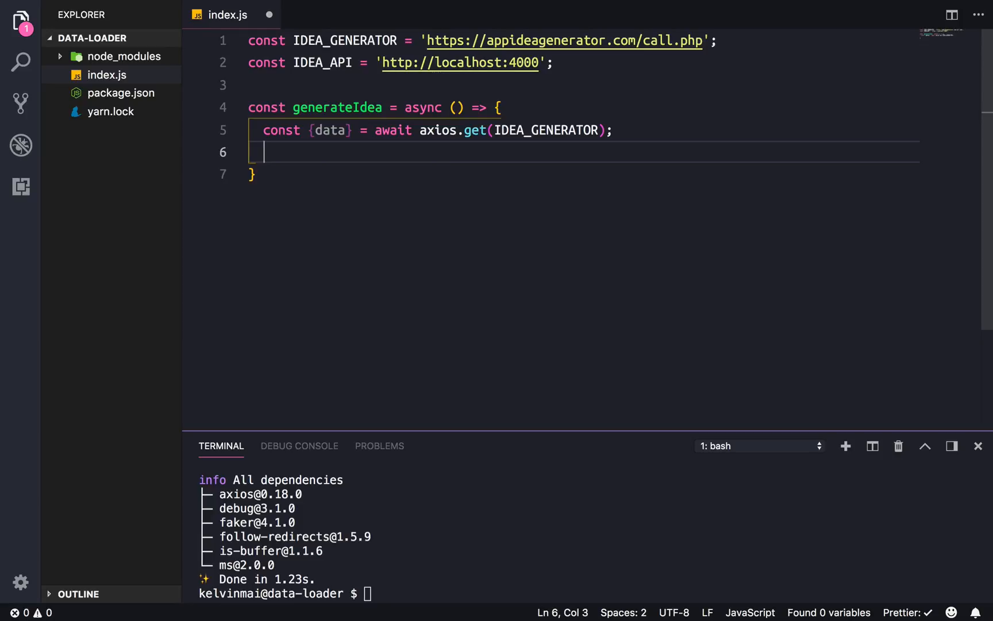
pyautogui.write('return data')
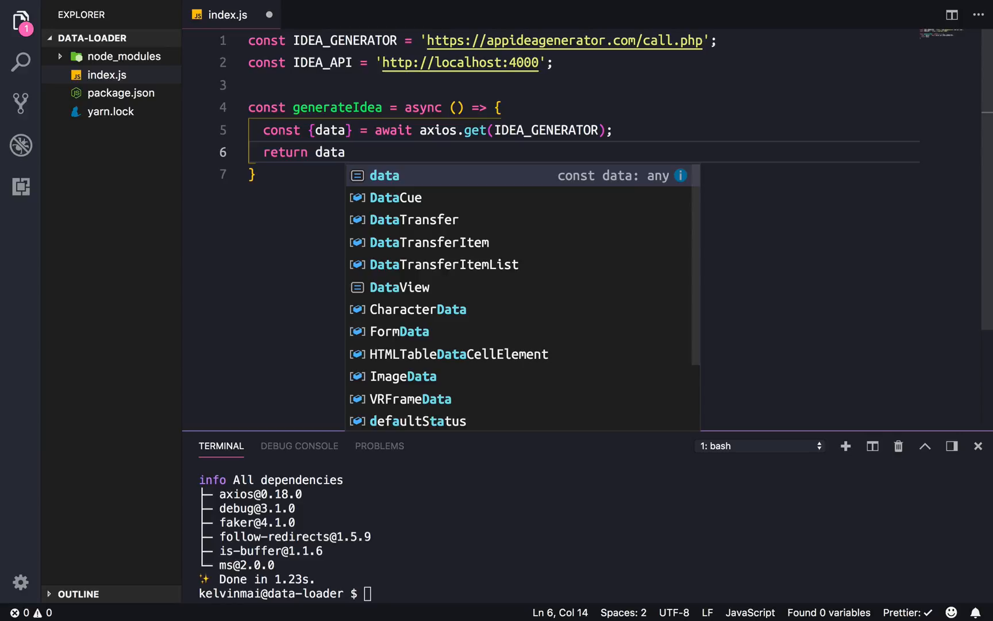
pyautogui.write(';')
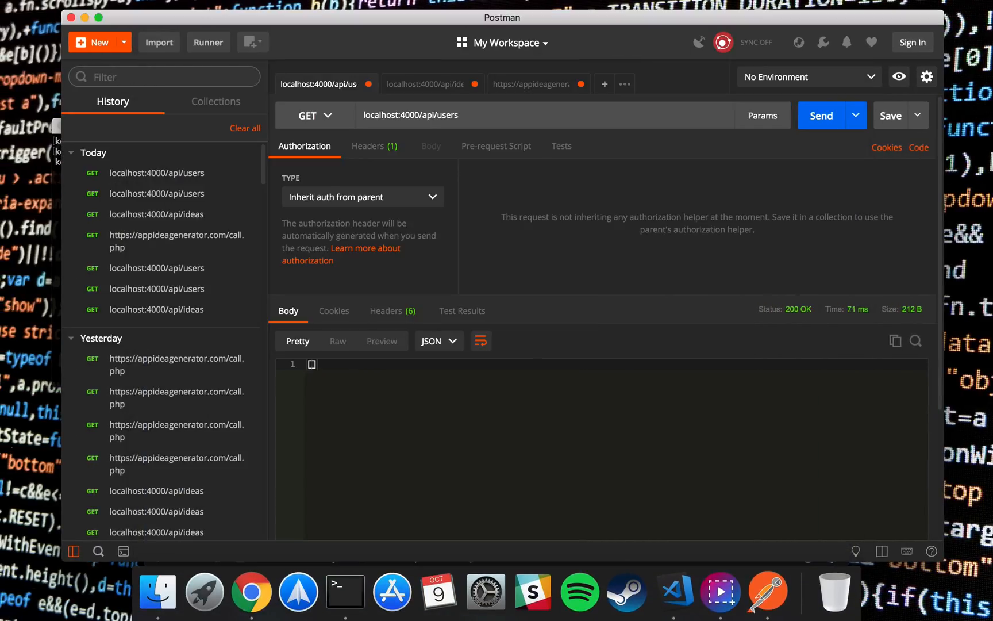
# - Resend Postman's call.php request to see 'Foursquare for mechanics'
pyautogui.click(530, 83)
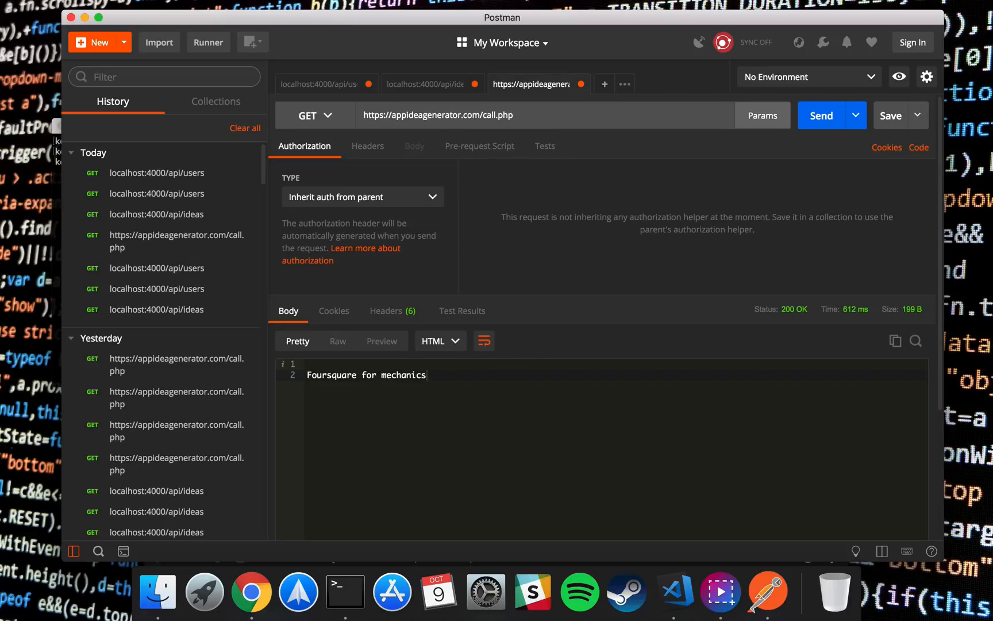
pyautogui.click(822, 116)
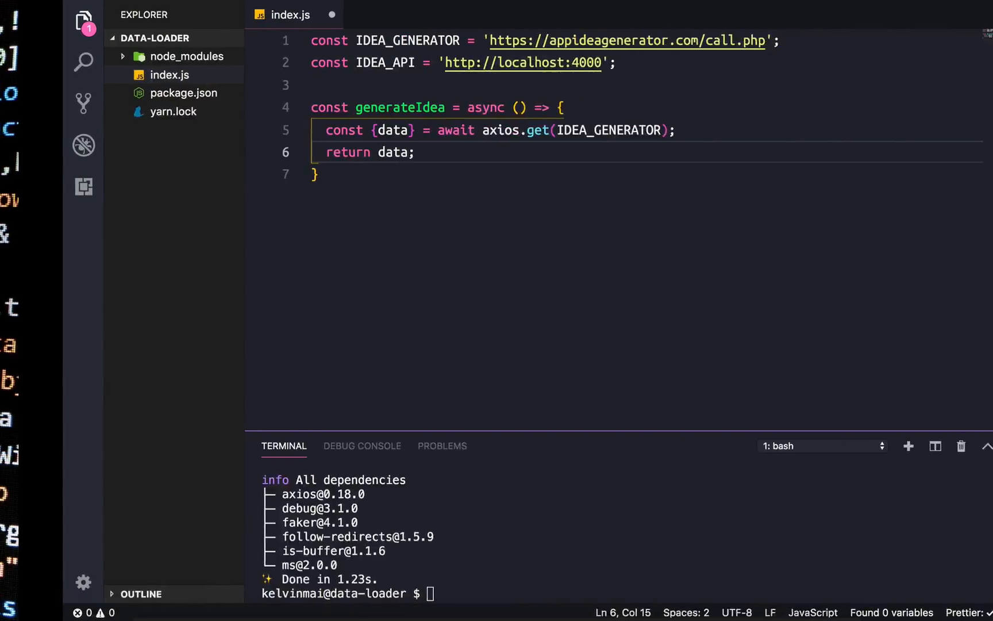
# - Change generateIdea's return to data.replace(/\n/g, '') so newlines are stripped
pyautogui.write('.')
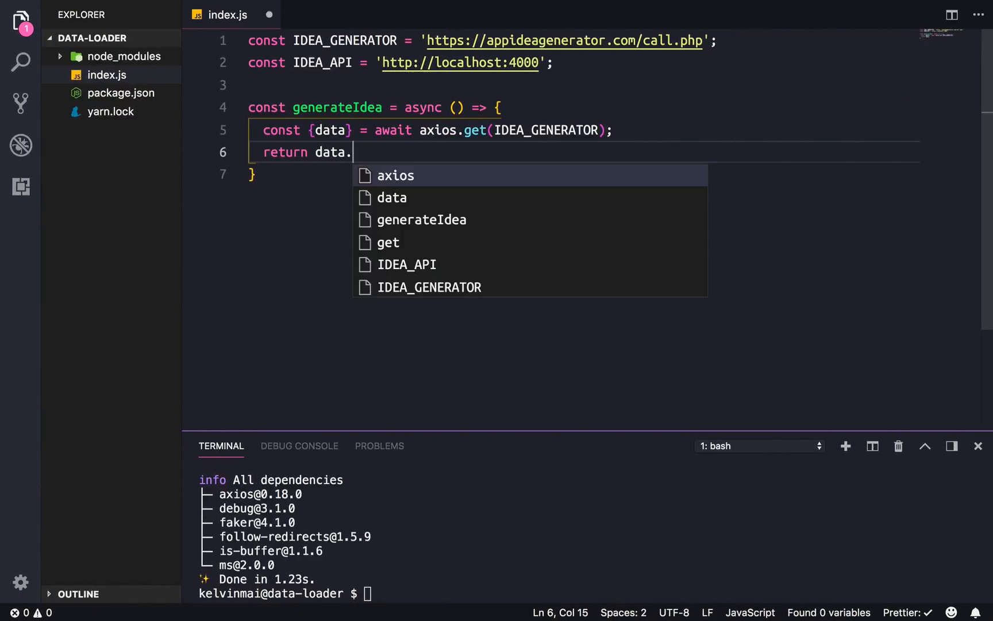
pyautogui.write('replace(')
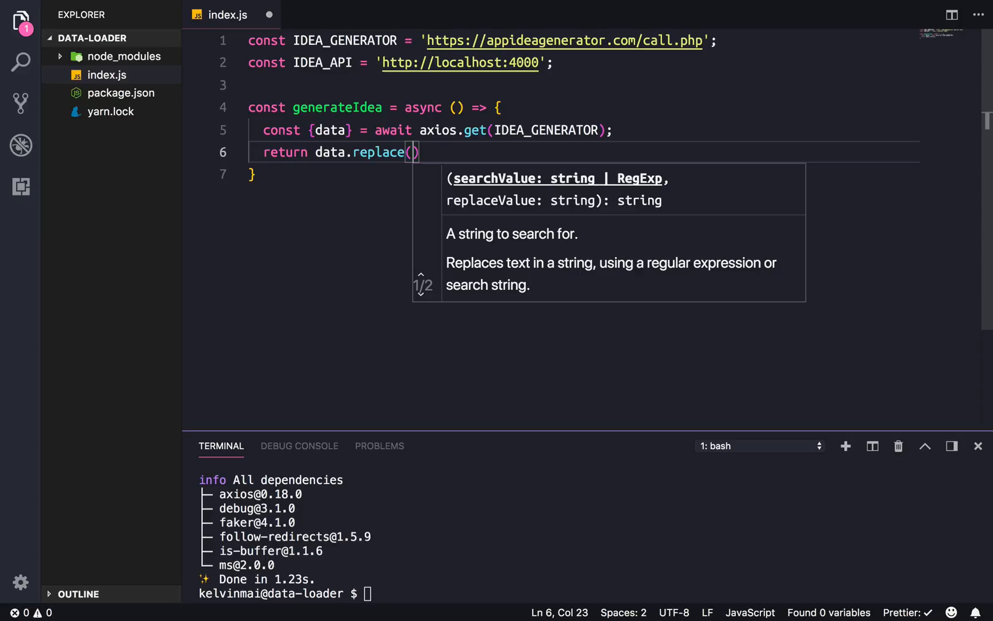
pyautogui.write('/\\')
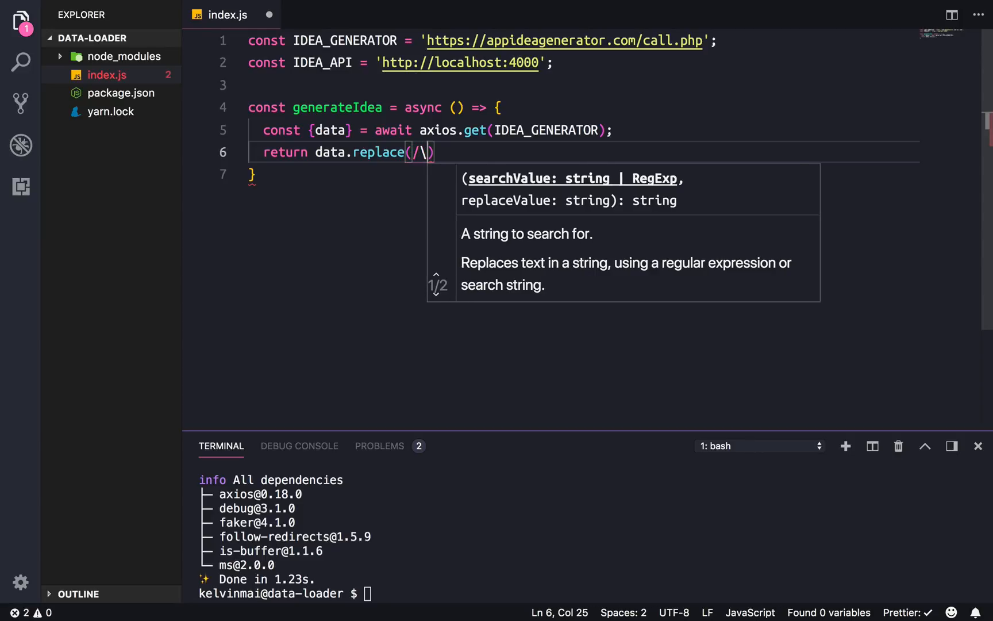
pyautogui.write("n/g, '")
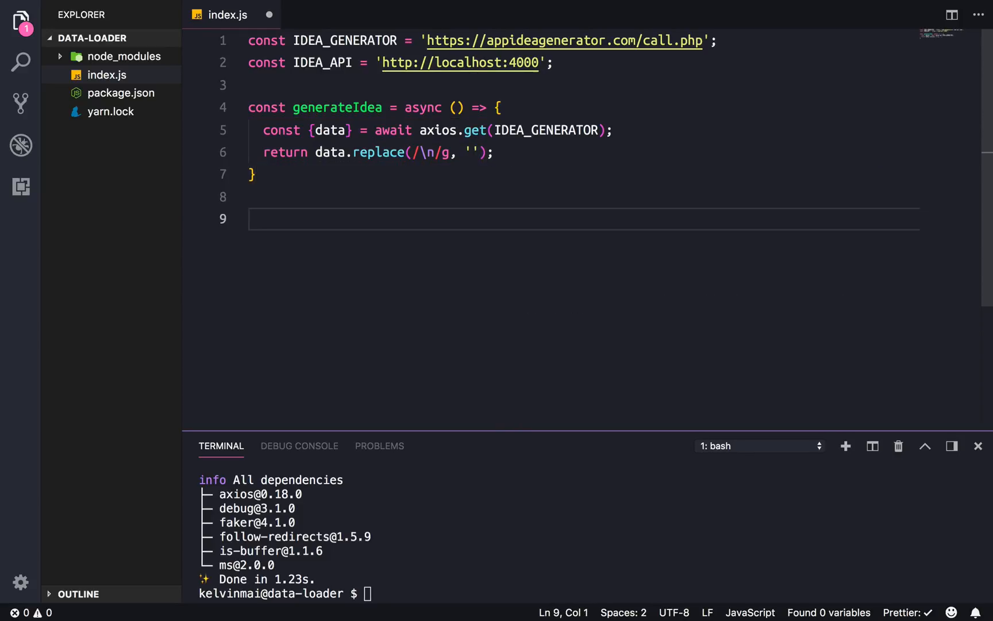
# - Declare an async arrow function named generateUser
pyautogui.write('const')
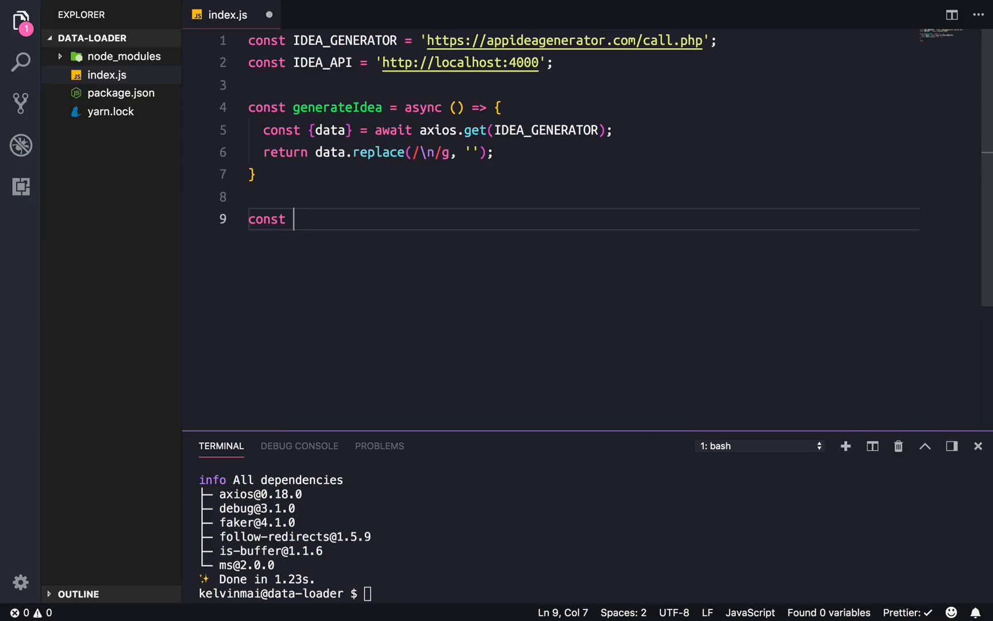
pyautogui.write('generateUser = a')
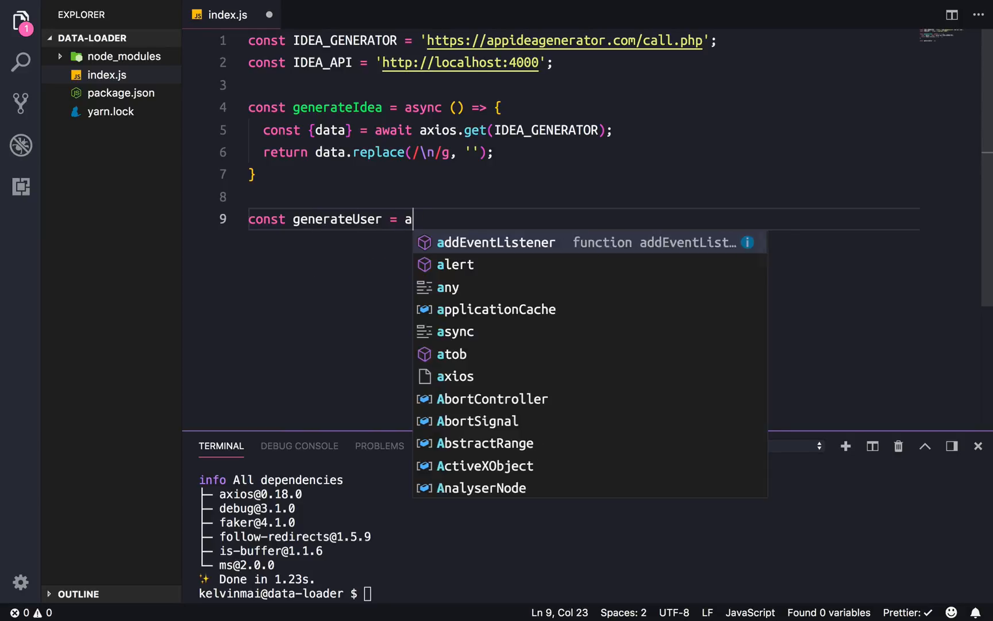
pyautogui.write('sync () =>')
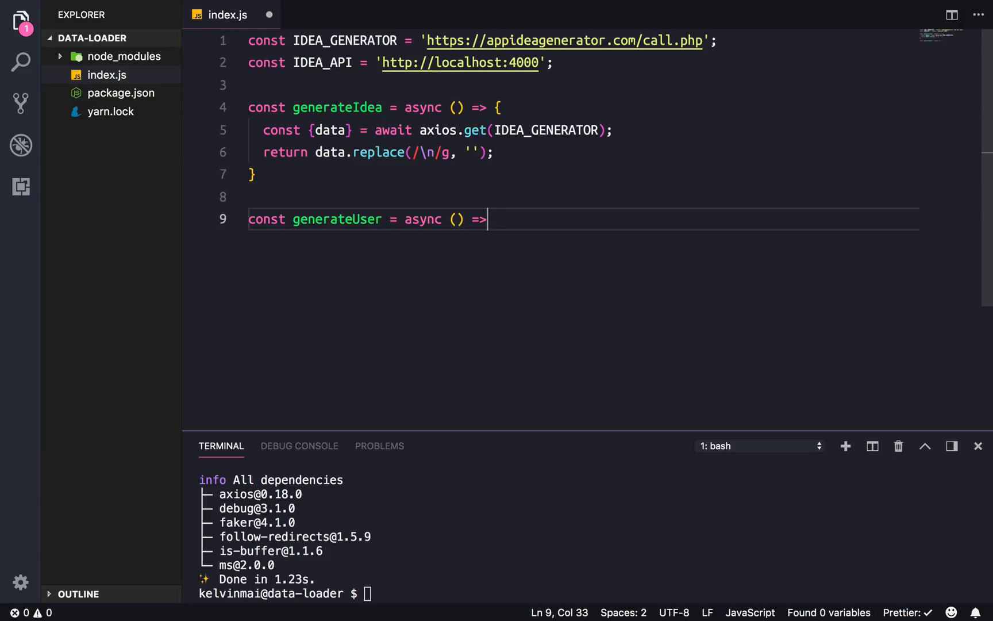
pyautogui.write('{')
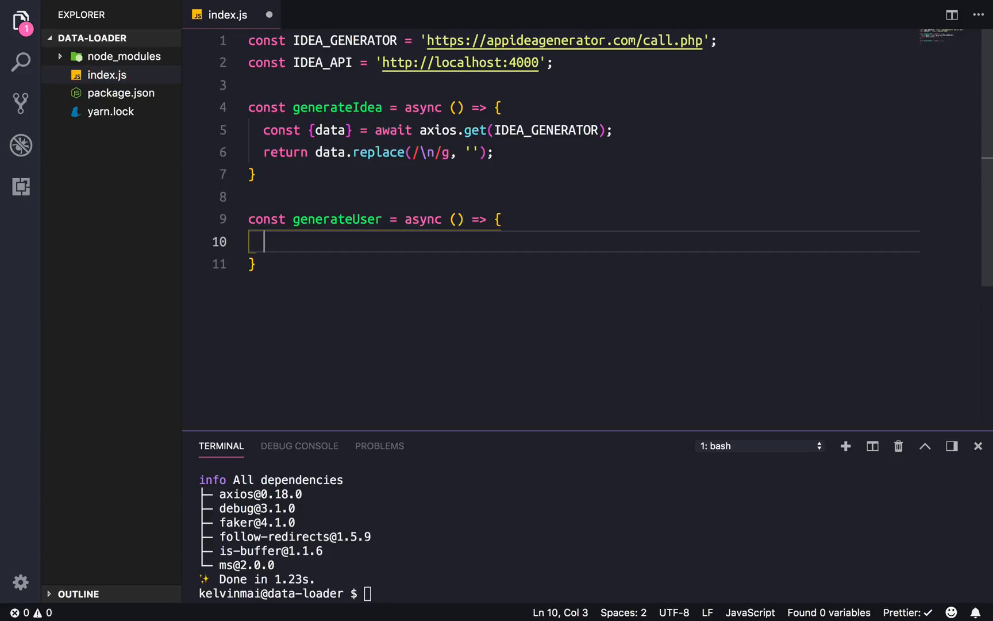
# - Inside it, await axios.post to `${IDEA_API}/register` with a username: faker body
pyautogui.write('const {data} = await axios.')
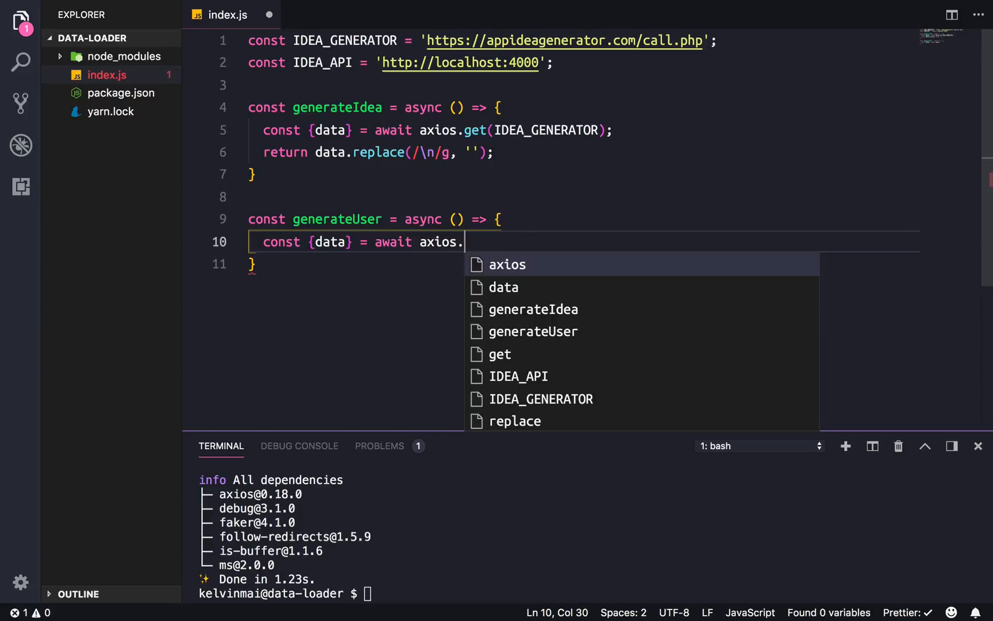
pyautogui.write('post(')
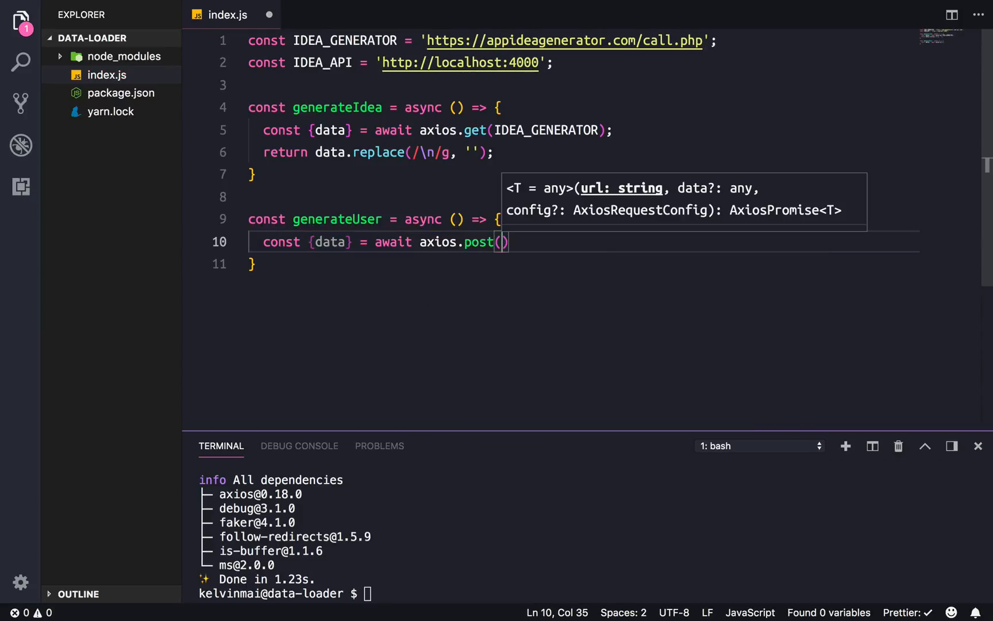
pyautogui.write('`')
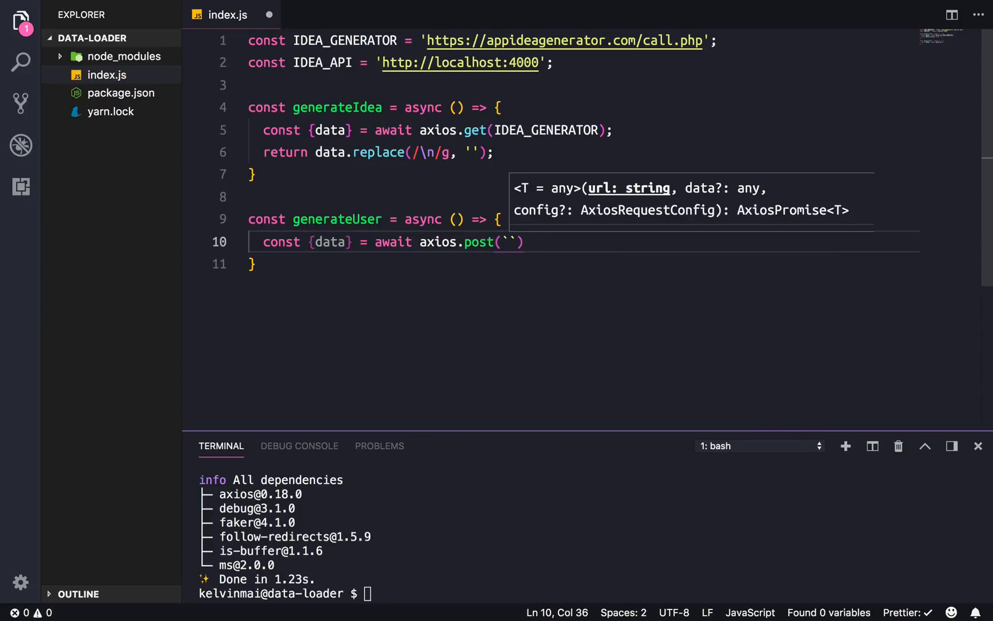
pyautogui.write('${}')
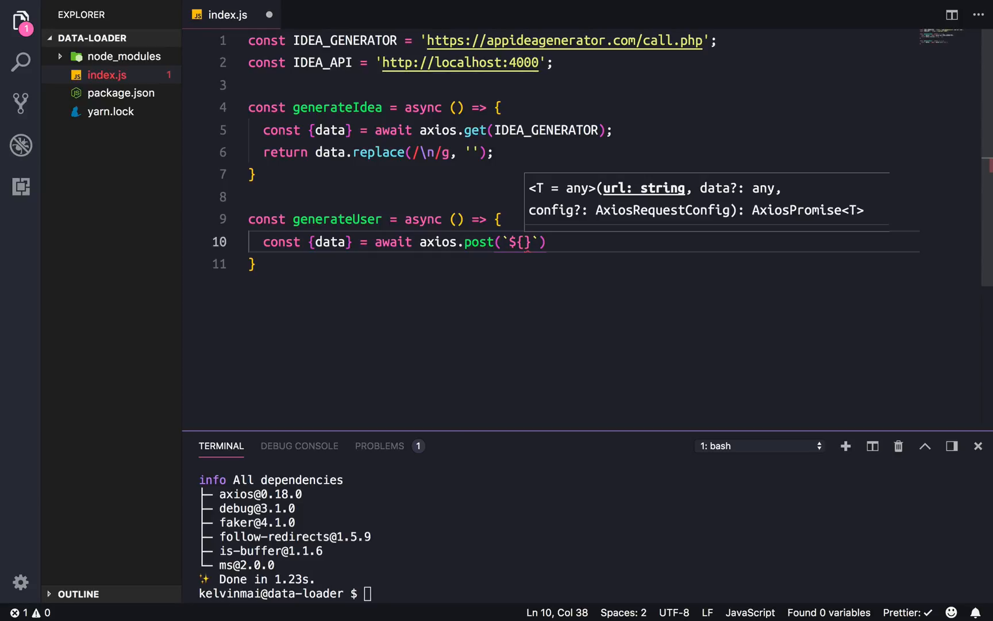
pyautogui.write('IDEA_API')
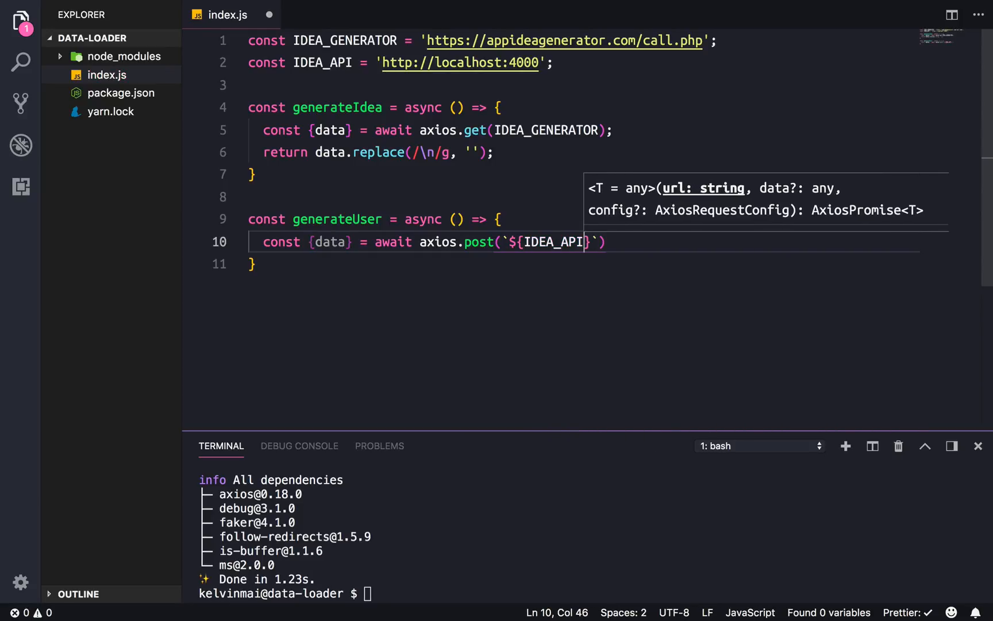
pyautogui.write('/')
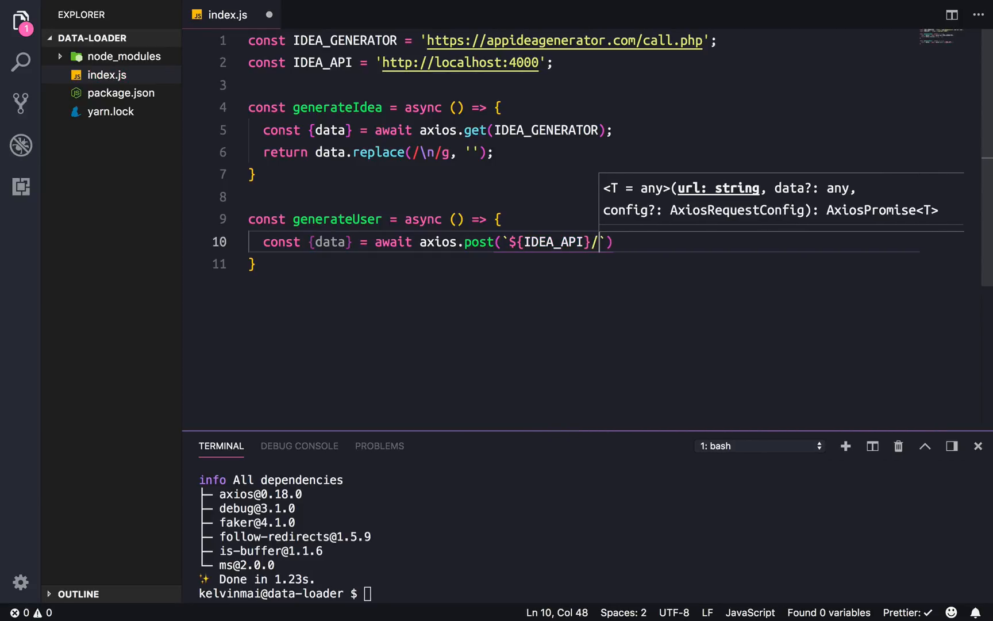
pyautogui.write('register')
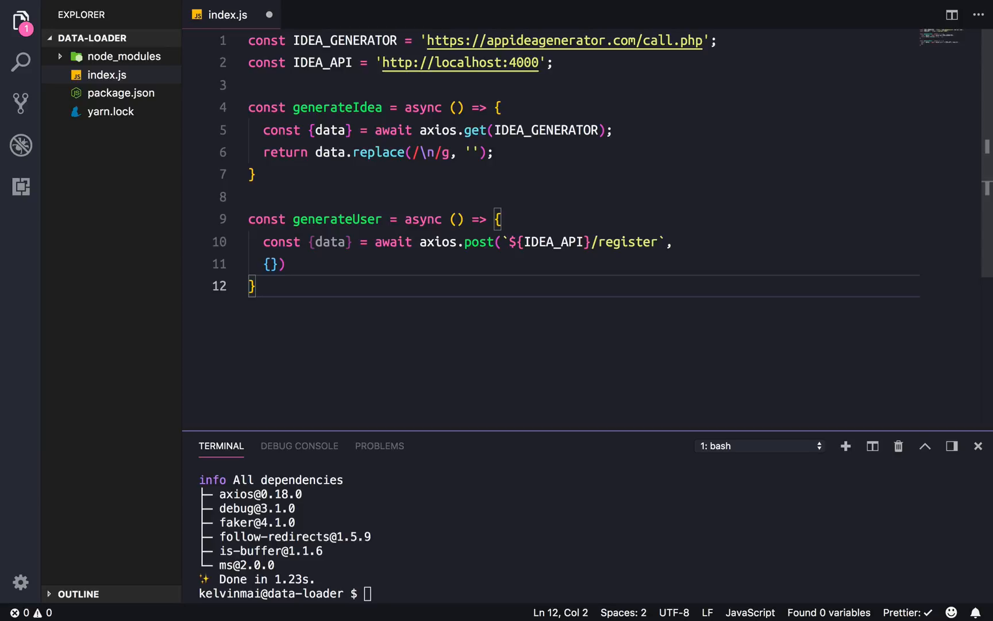
pyautogui.write('user')
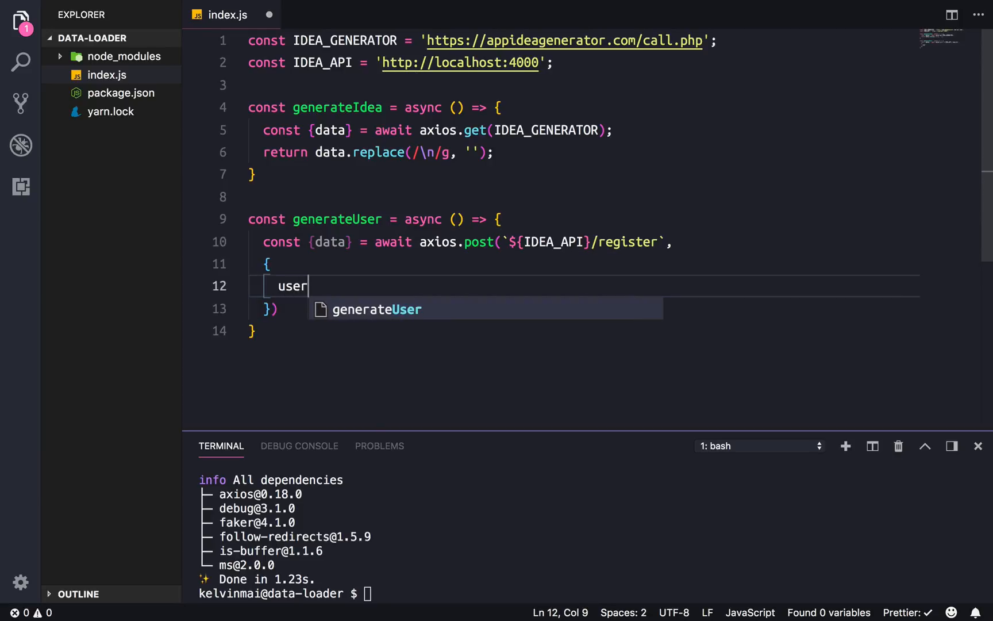
pyautogui.write('name:')
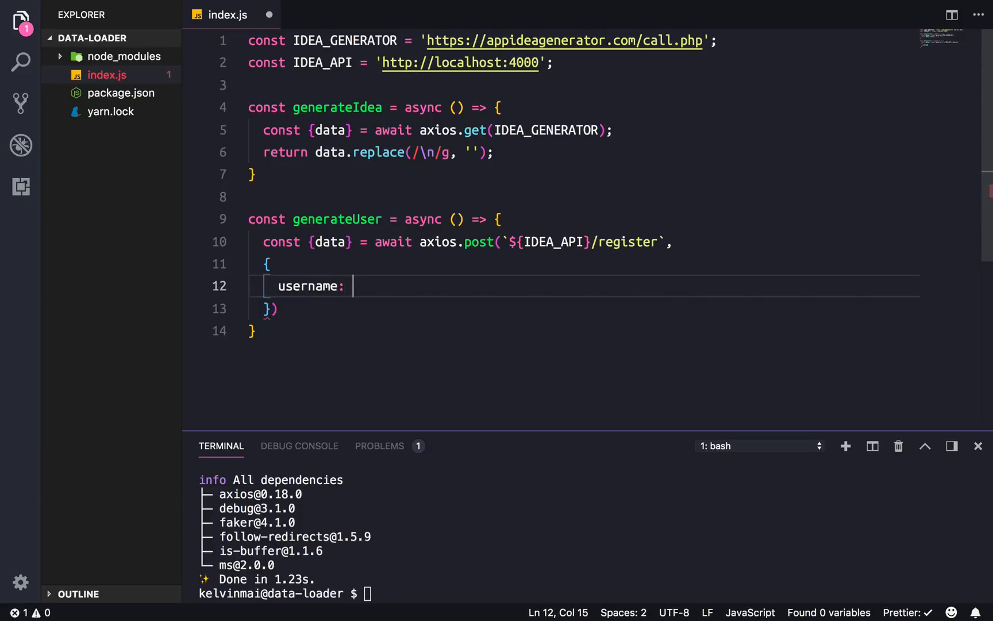
pyautogui.write('faker')
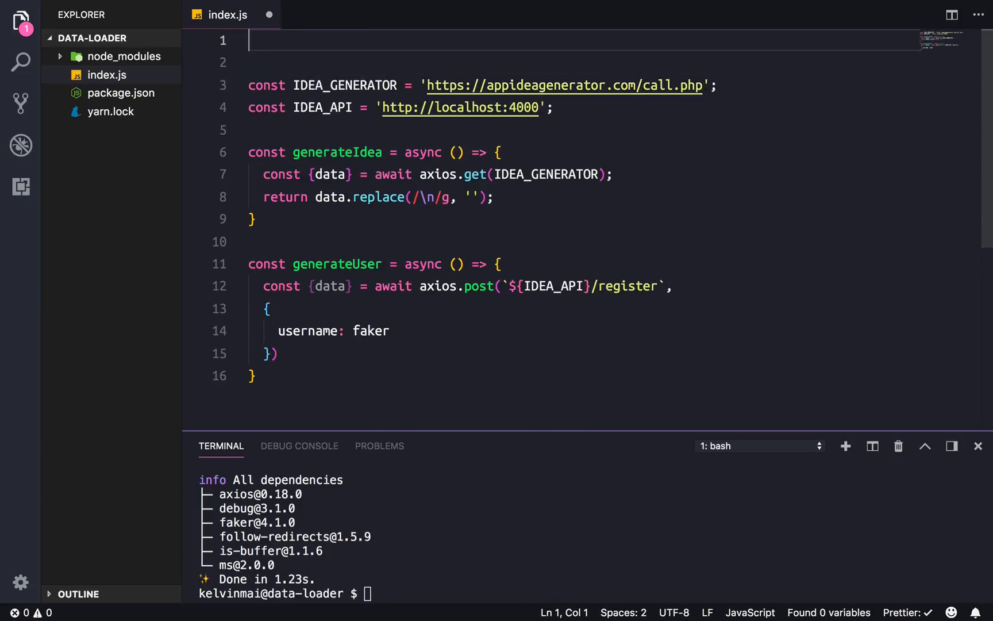
# - Add require statements for 'faker' and 'axios' at the top of index.js
pyautogui.write('const')
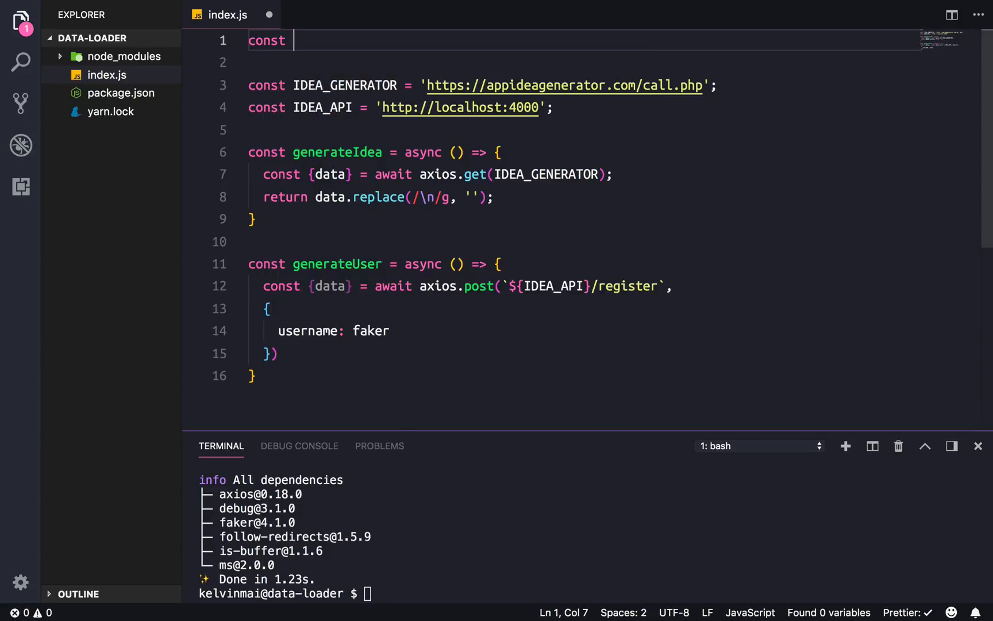
pyautogui.write('faker =')
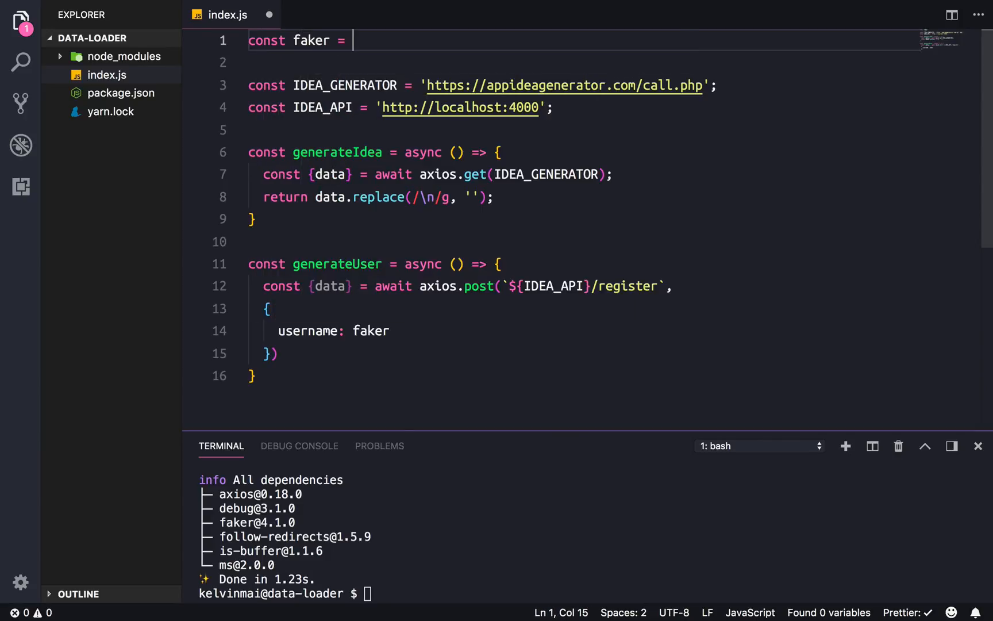
pyautogui.write('requir')
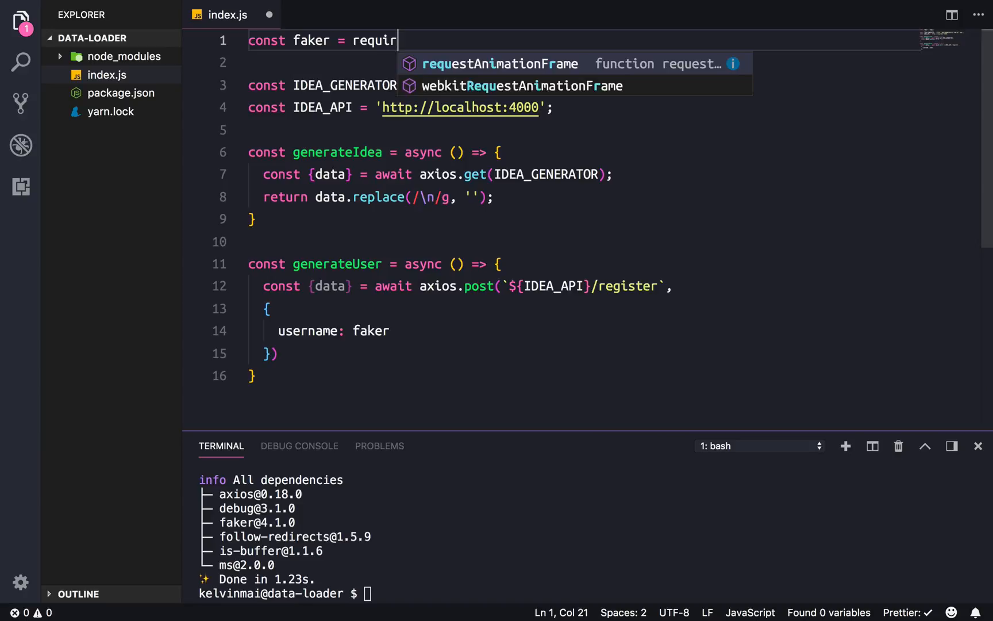
pyautogui.write("e('faker');")
pyautogui.click(584, 63)
pyautogui.write('const')
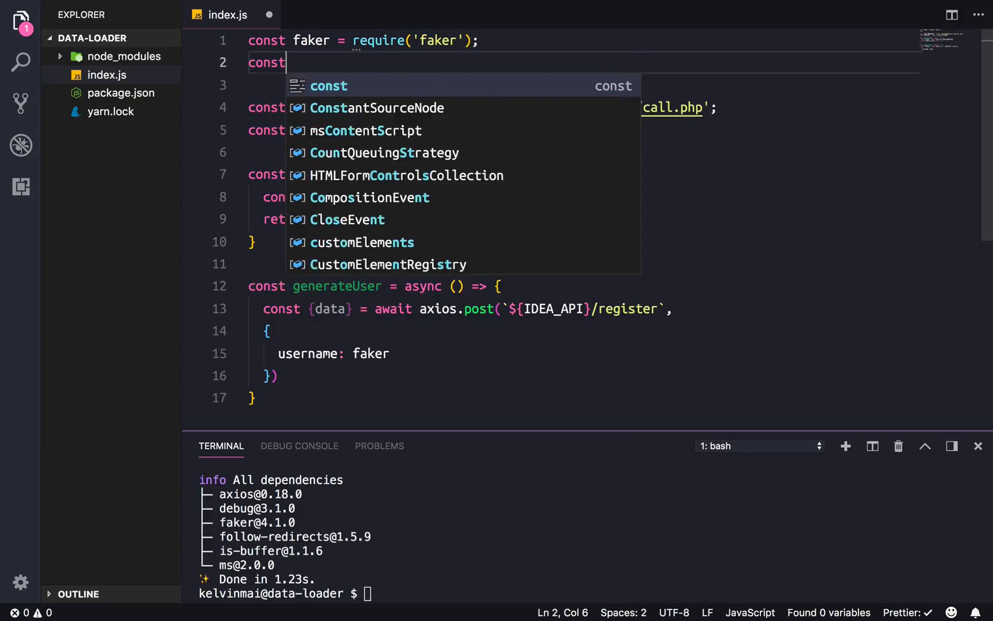
pyautogui.write('axios =')
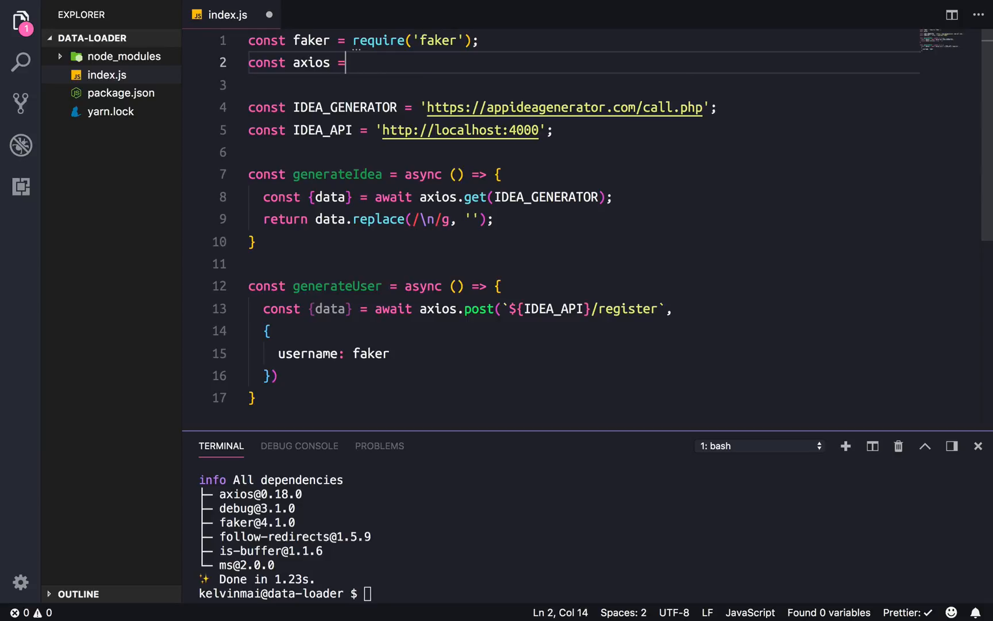
pyautogui.write("require('a'")
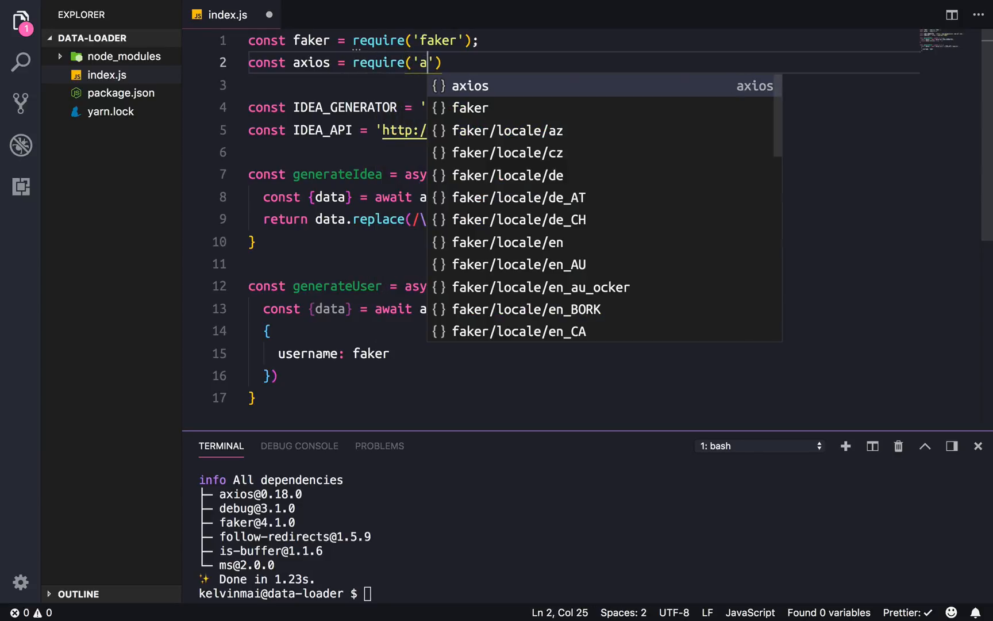
pyautogui.click(471, 86)
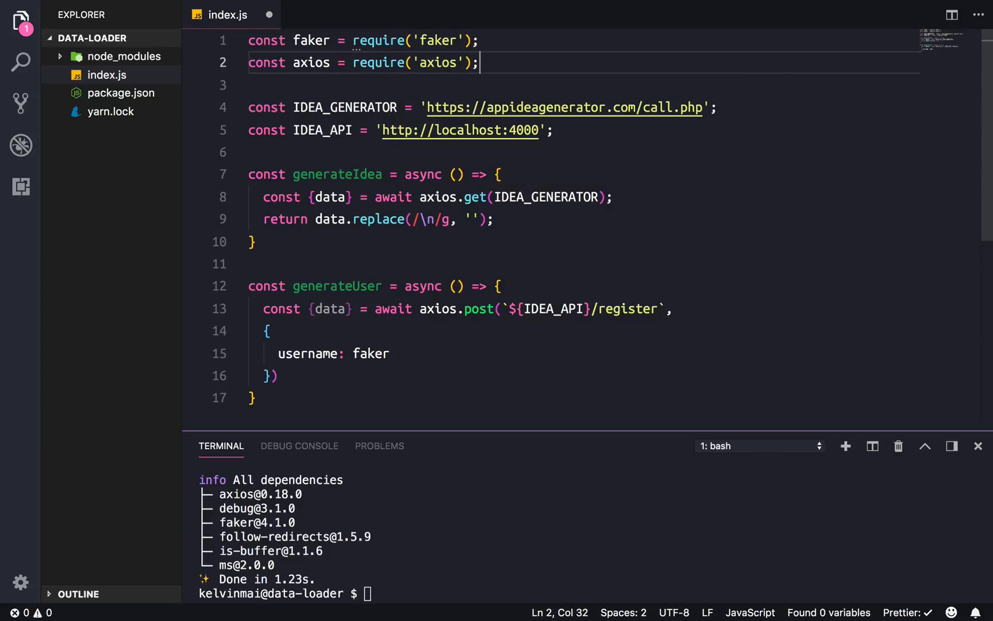
# - Set the register body to username faker.internet.userName() and password 'password'
pyautogui.write('.')
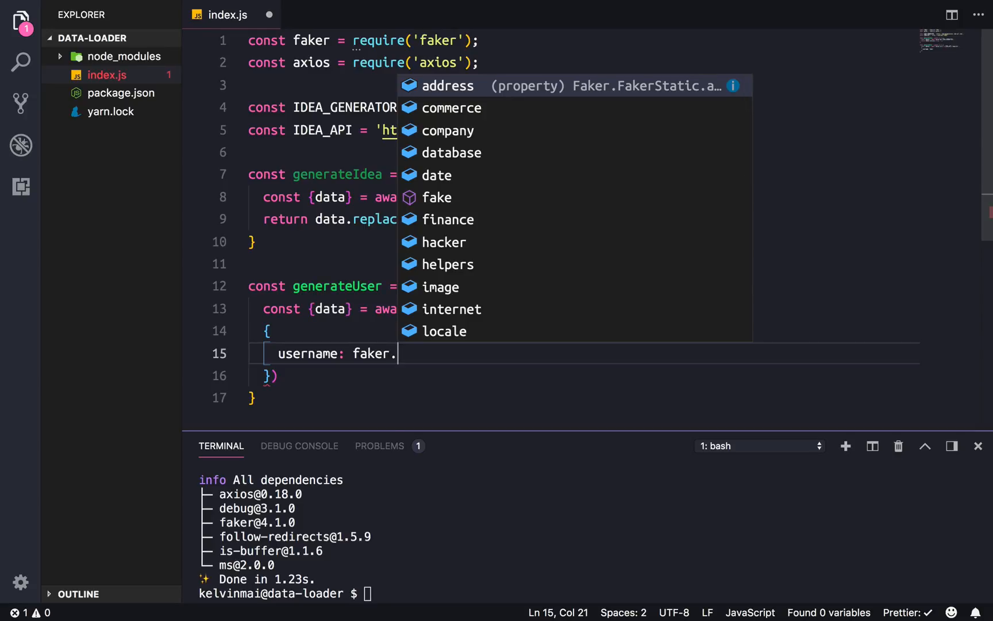
pyautogui.write('internet.userName')
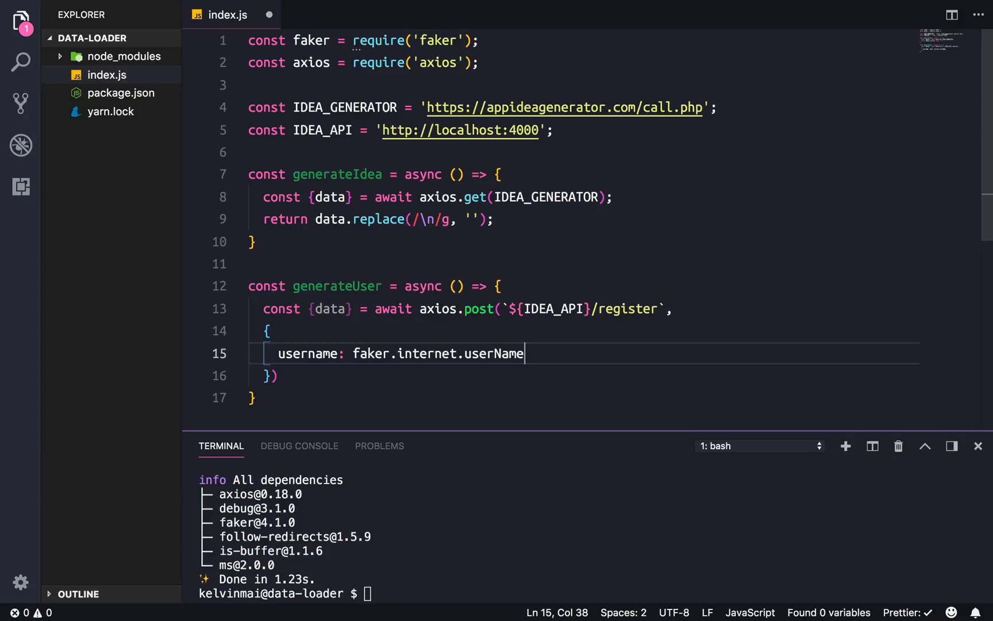
pyautogui.write('(),')
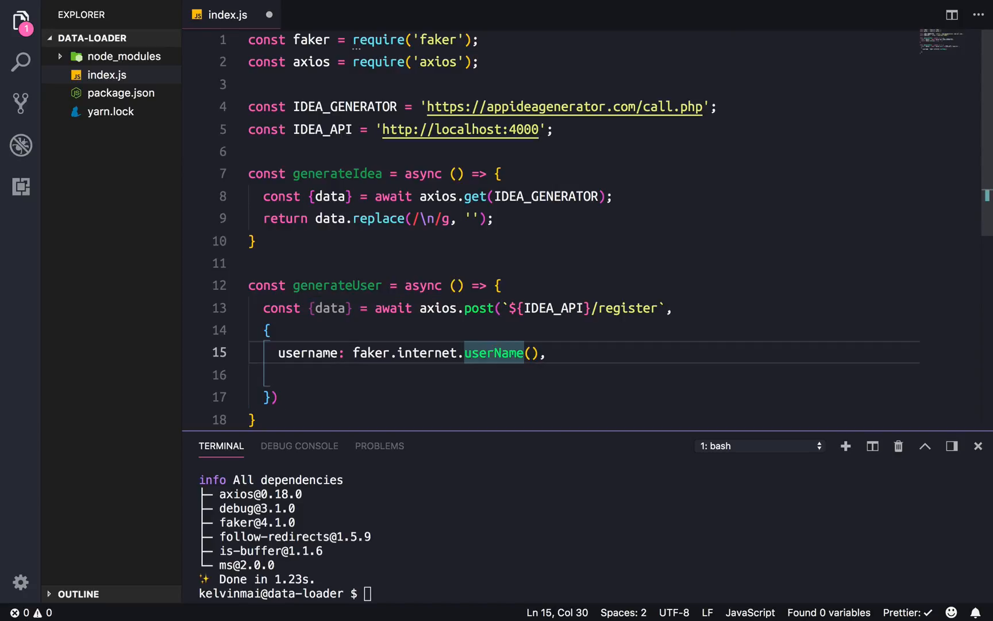
pyautogui.write('pass')
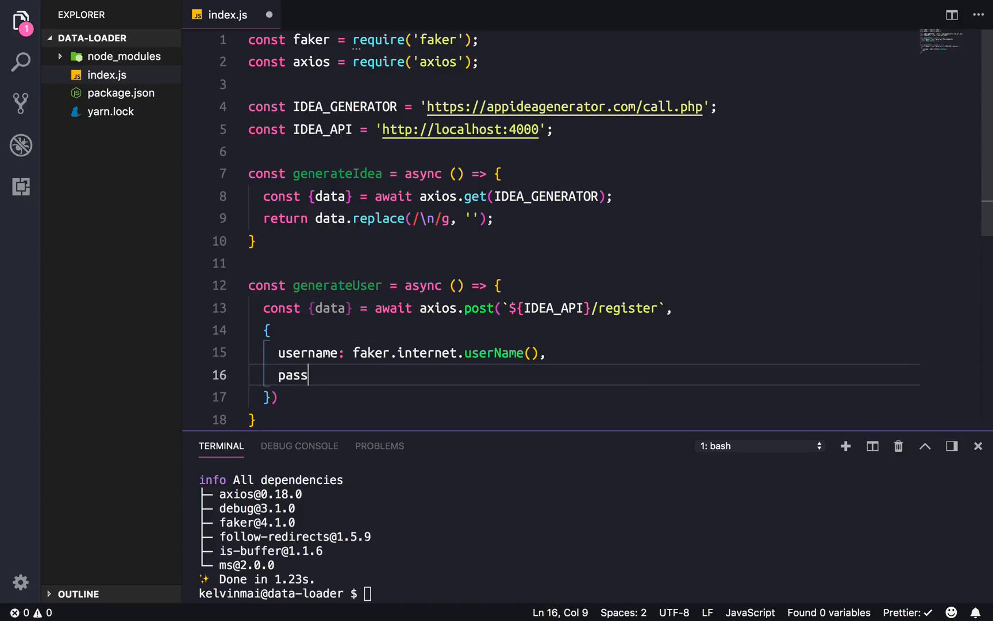
pyautogui.write("word: 'p'")
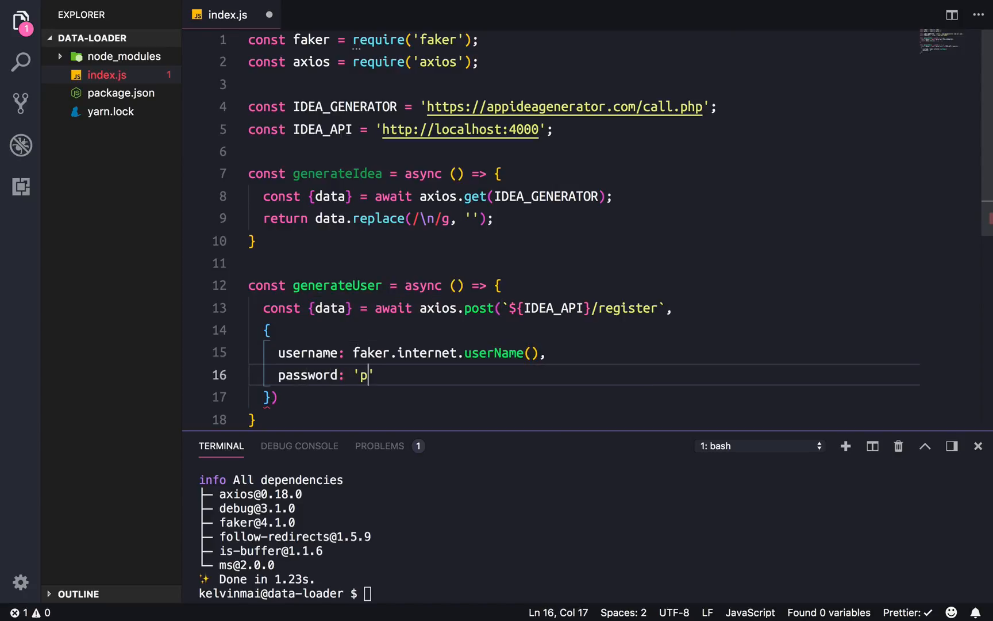
pyautogui.write('assword')
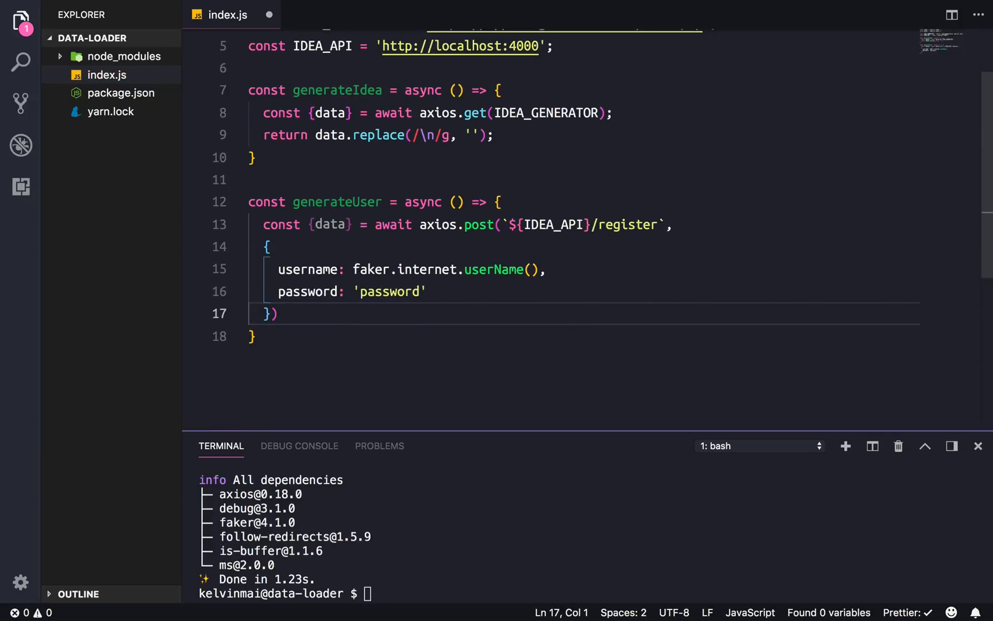
# - End the post call with a semicolon and return data.token from generateUser
pyautogui.click(271, 313)
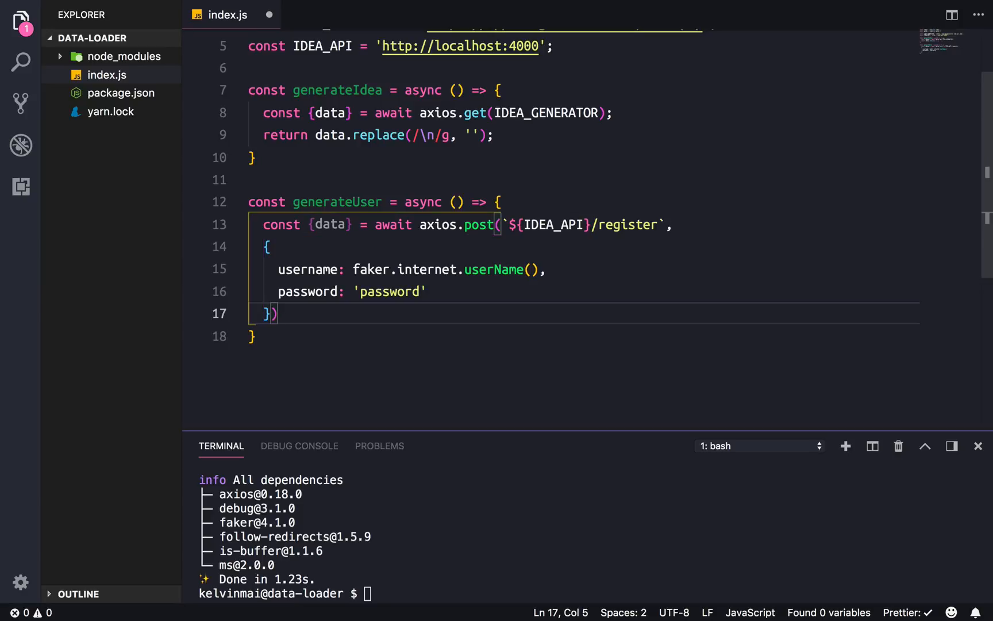
pyautogui.write(';')
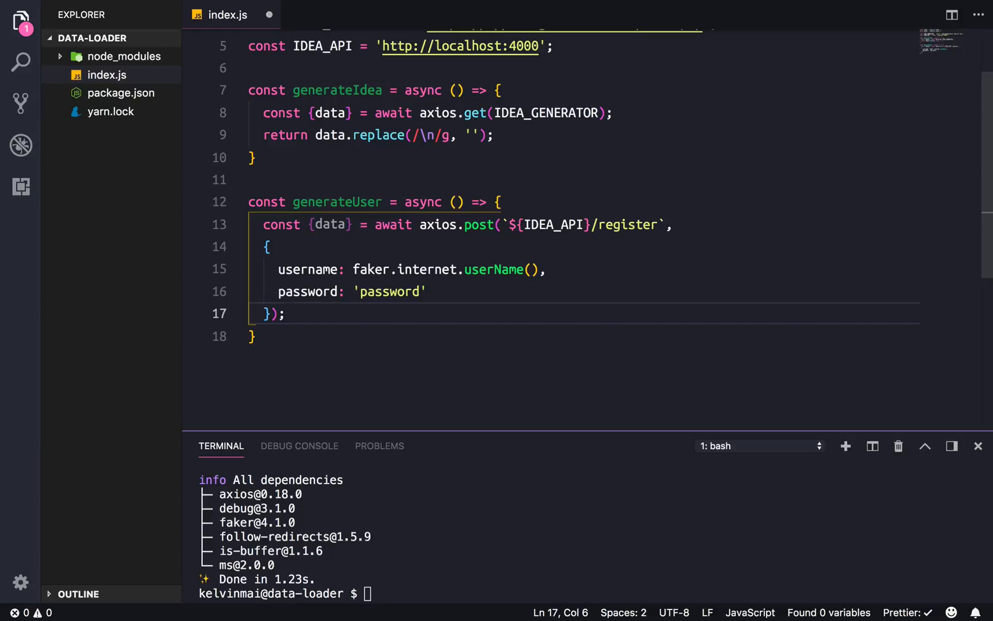
pyautogui.write('return')
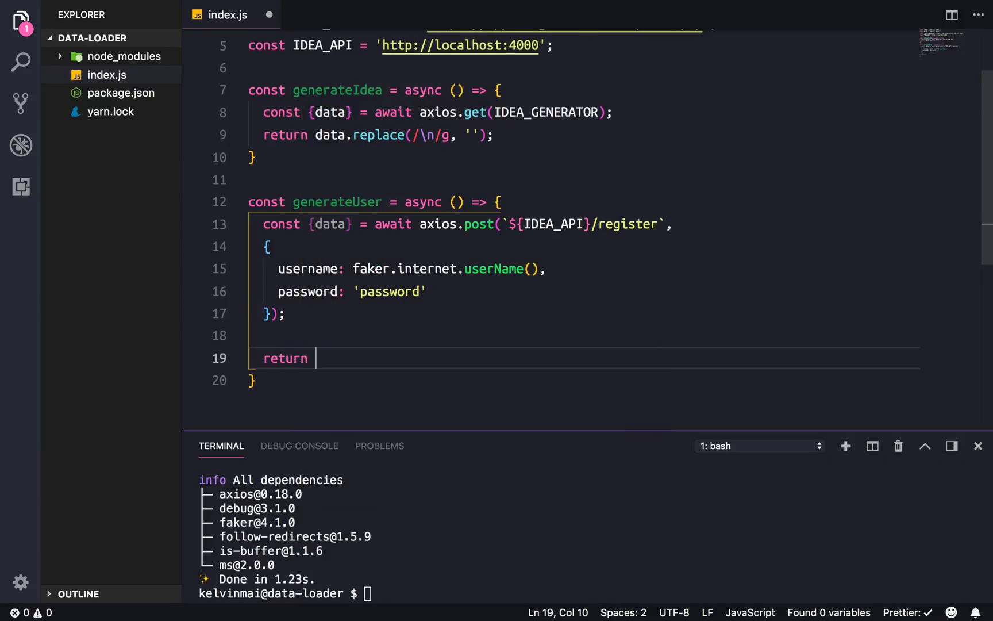
pyautogui.write('data.token;')
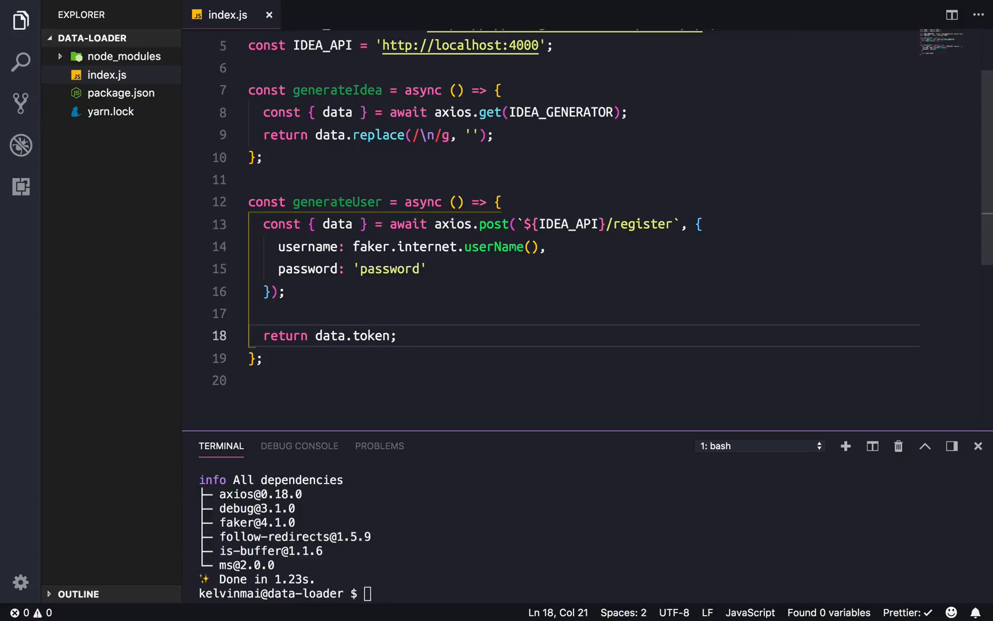
pyautogui.press('enter')
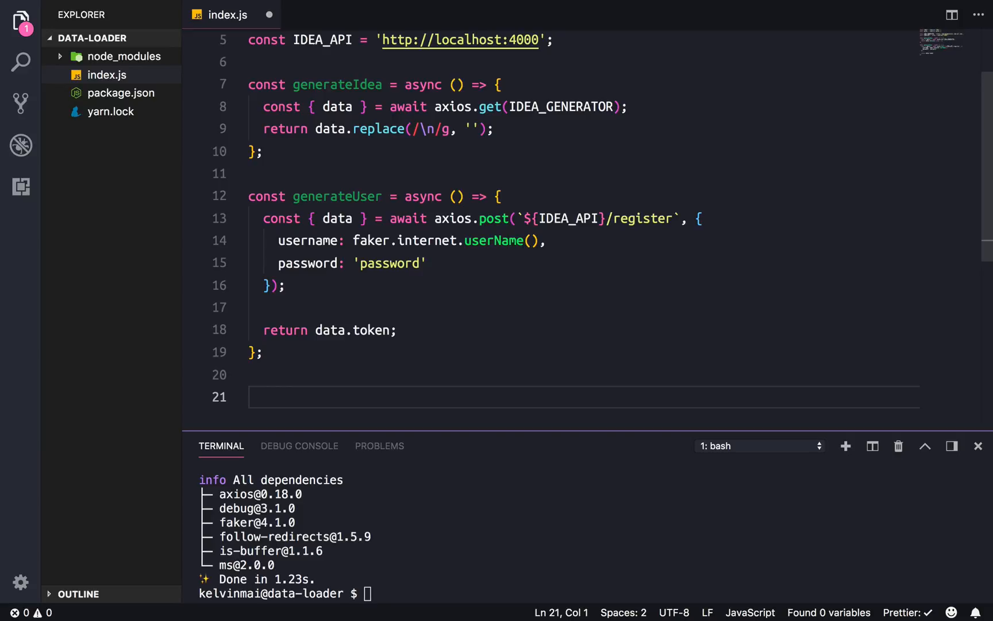
# - Declare async postNewIdea(token) that awaits generateIdea() into const idea
pyautogui.write('const post')
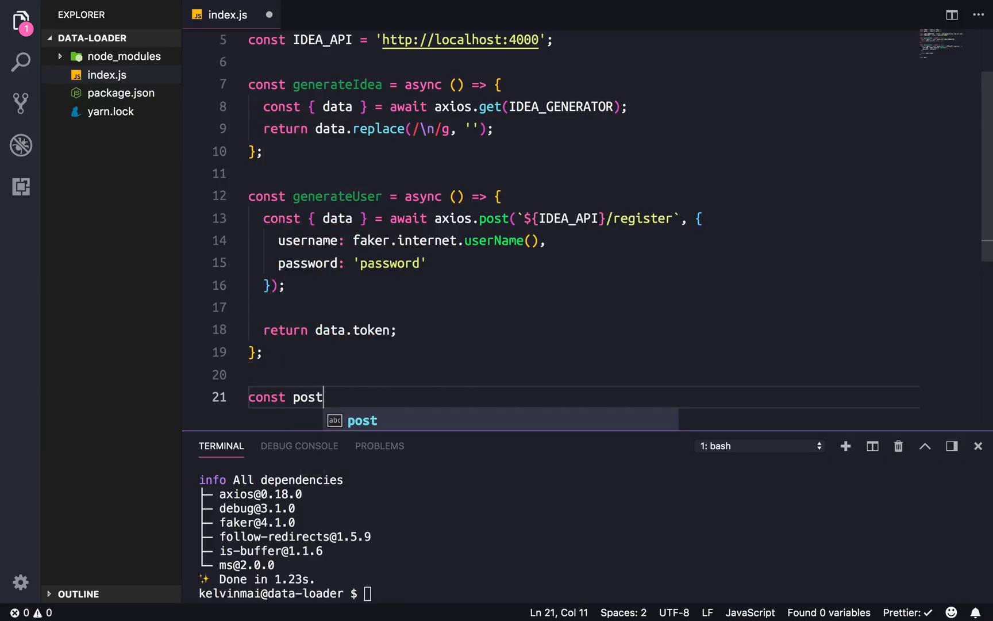
pyautogui.write('NewIdea =')
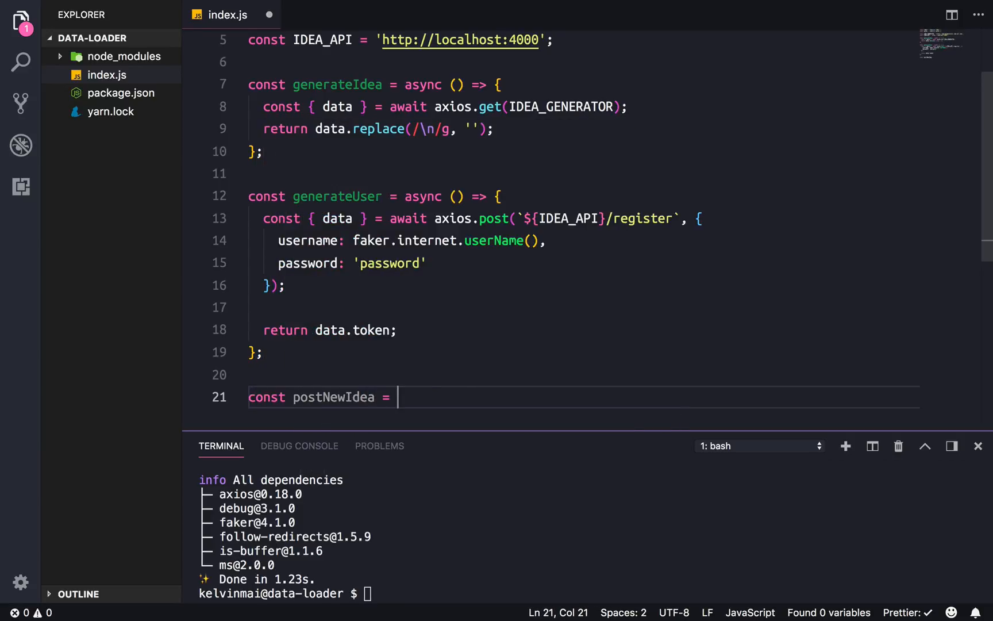
pyautogui.write('async ()')
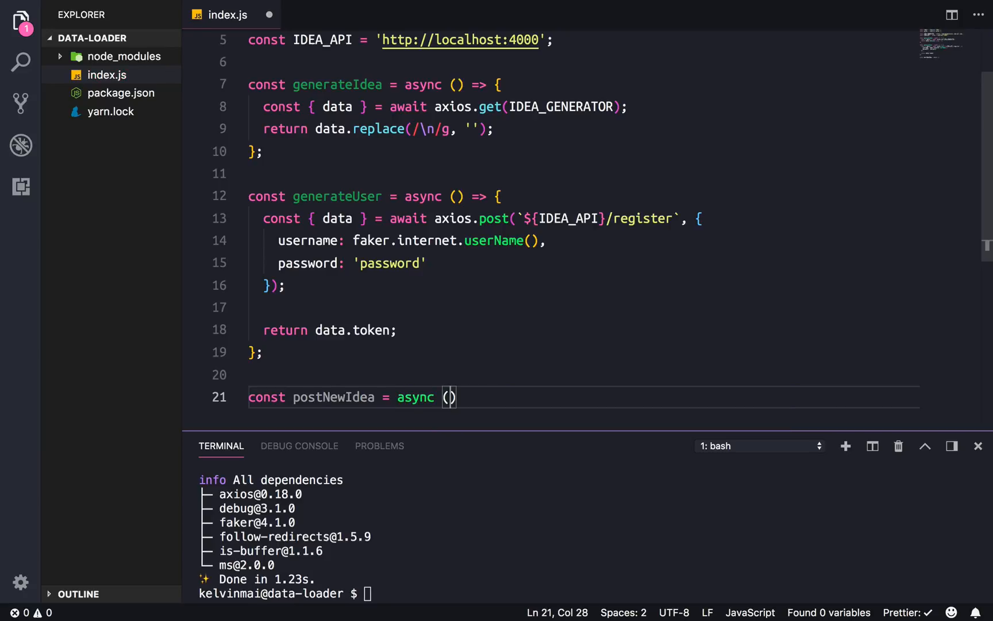
pyautogui.write('token) =>')
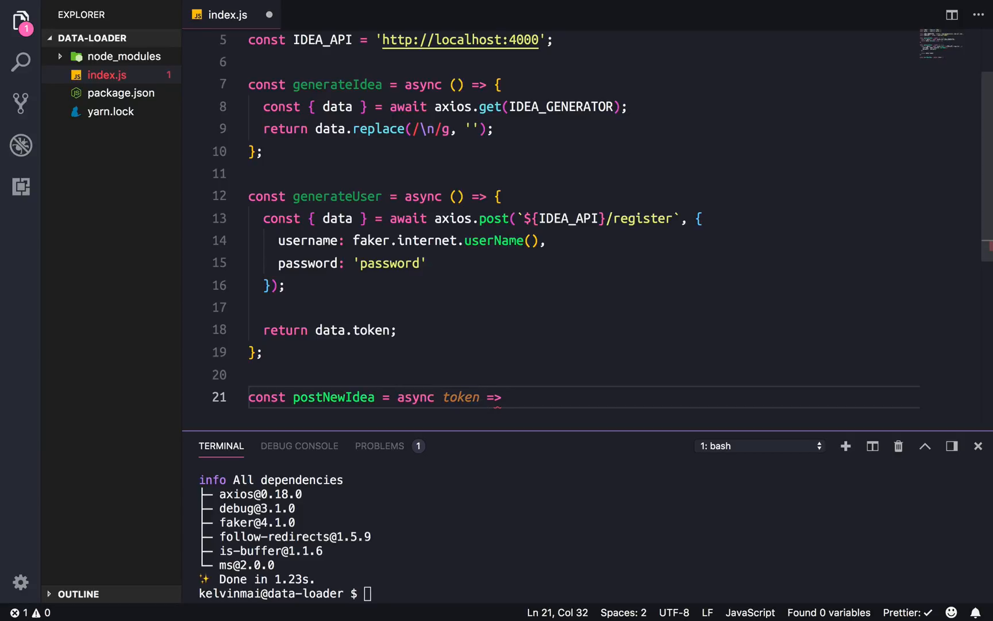
pyautogui.write('{')
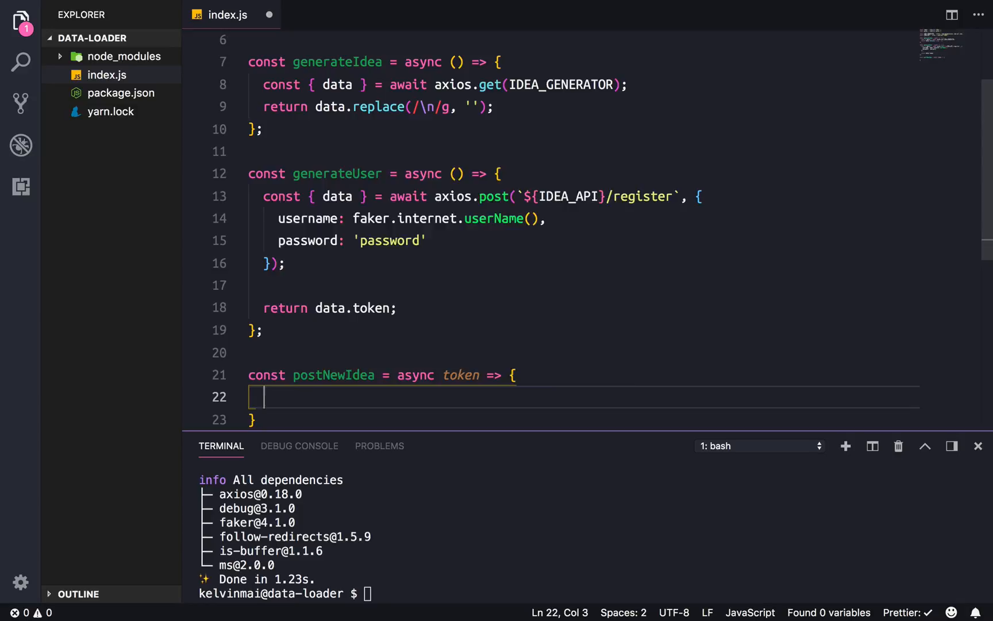
pyautogui.write('const idea =')
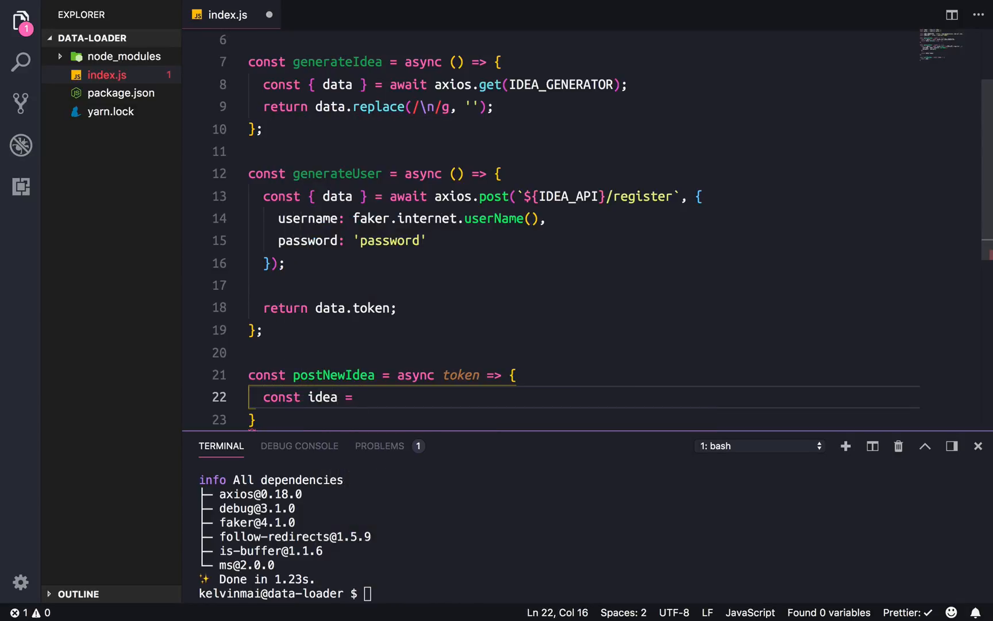
pyautogui.write('await')
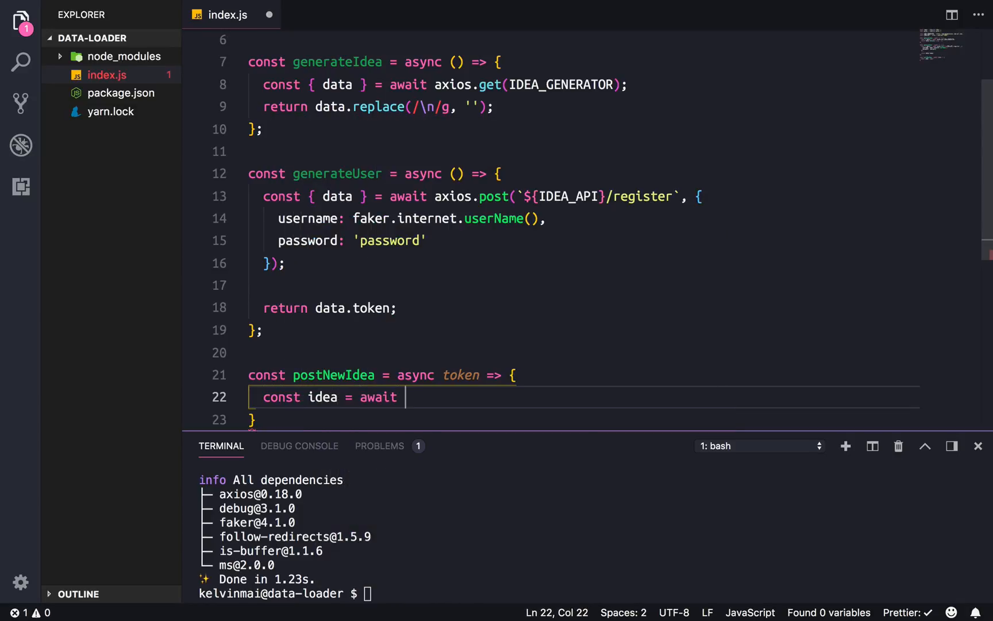
pyautogui.write('generateIdea()')
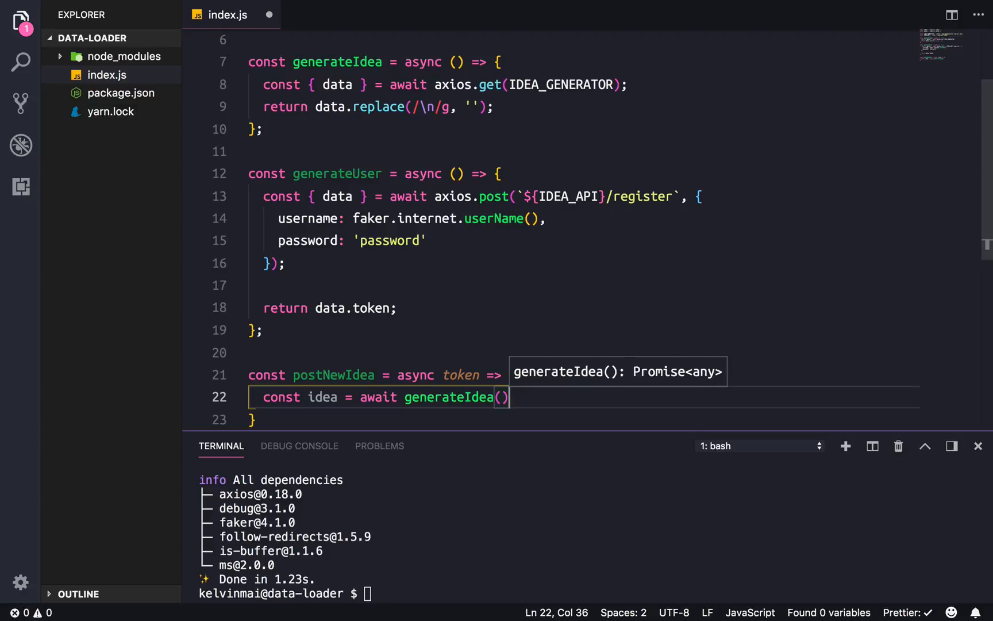
pyautogui.press('enter')
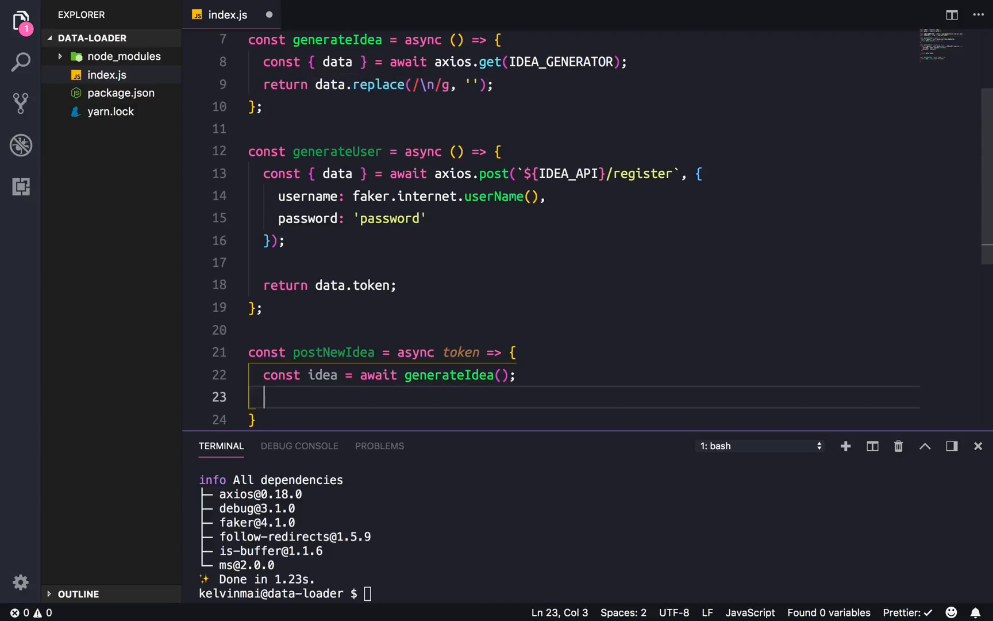
# - Start const {data} = await axios.post(`${IDEA_API}/api/` inside postNewIdea
pyautogui.write('const')
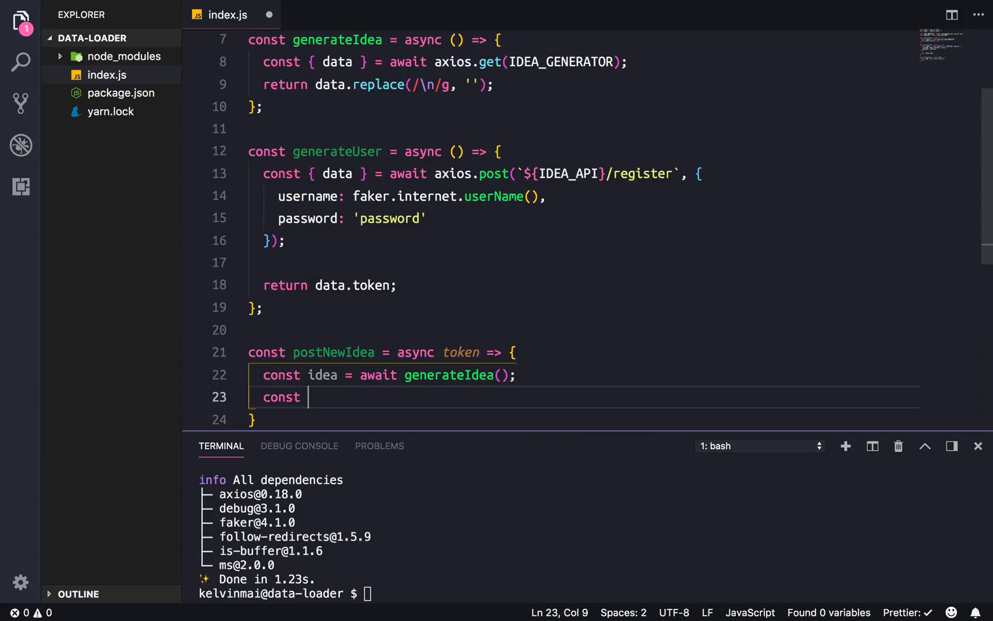
pyautogui.write('{data} = await a')
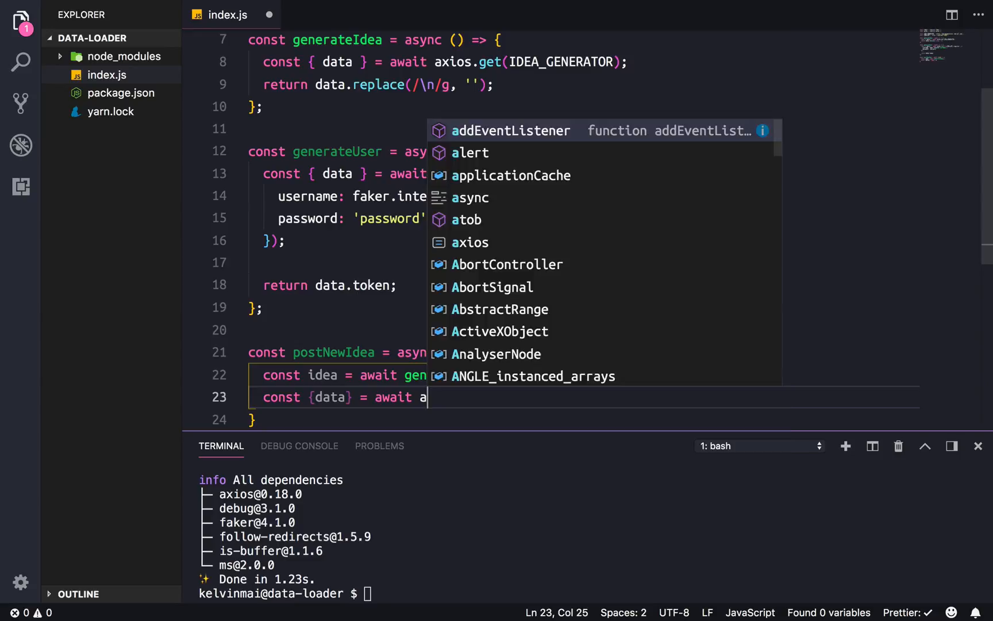
pyautogui.write('xios.')
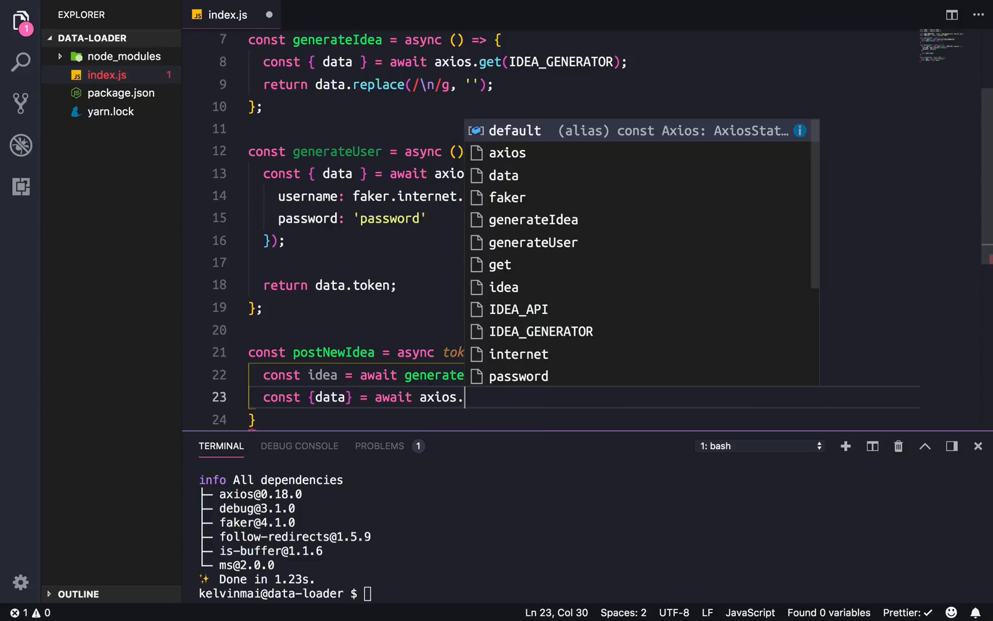
pyautogui.write('post(')
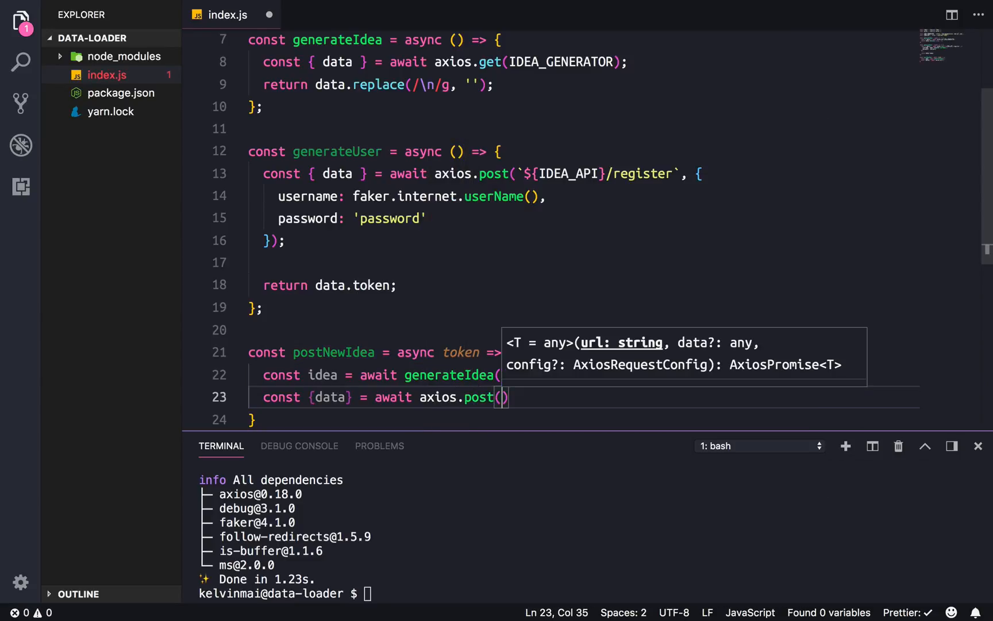
pyautogui.write('`$')
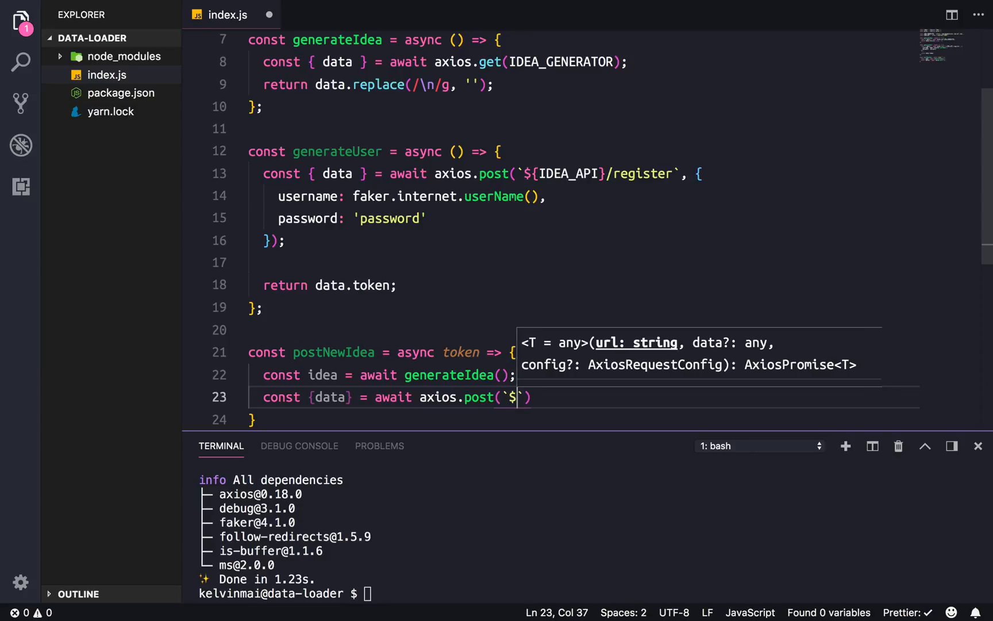
pyautogui.write('{i')
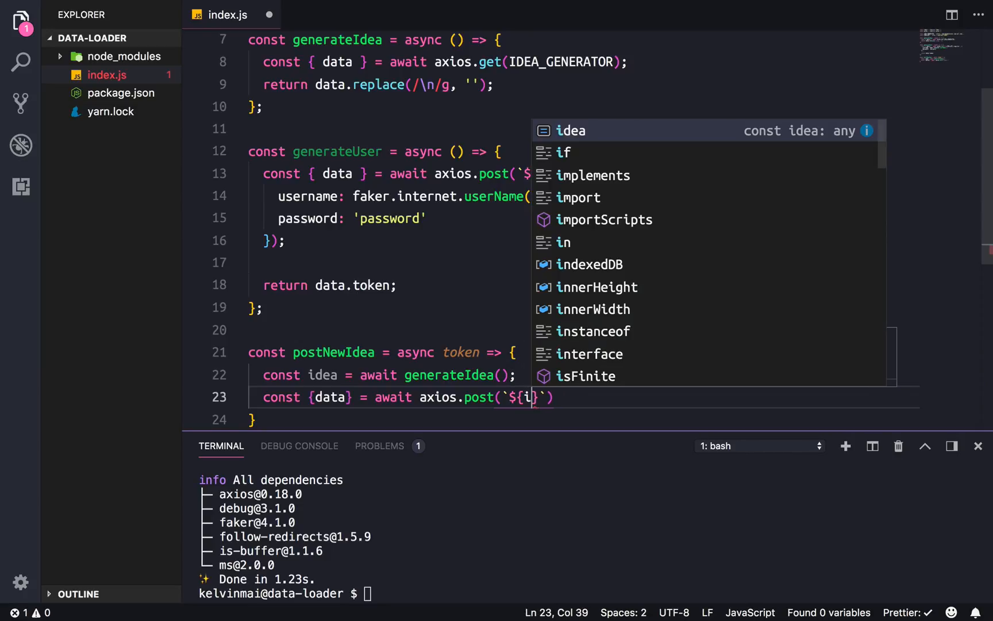
pyautogui.write('DEA_API')
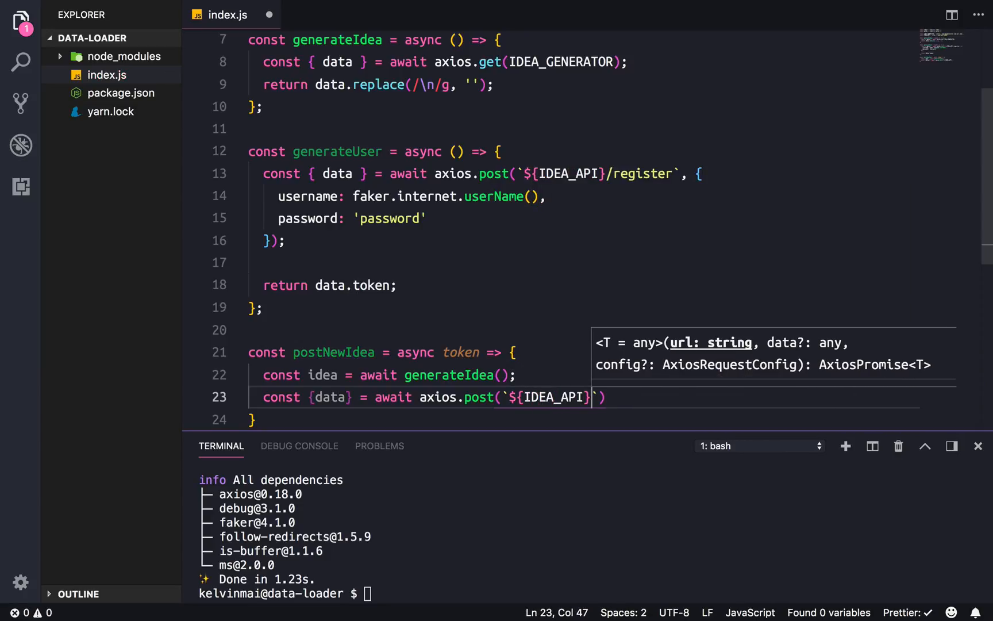
pyautogui.write('/api/')
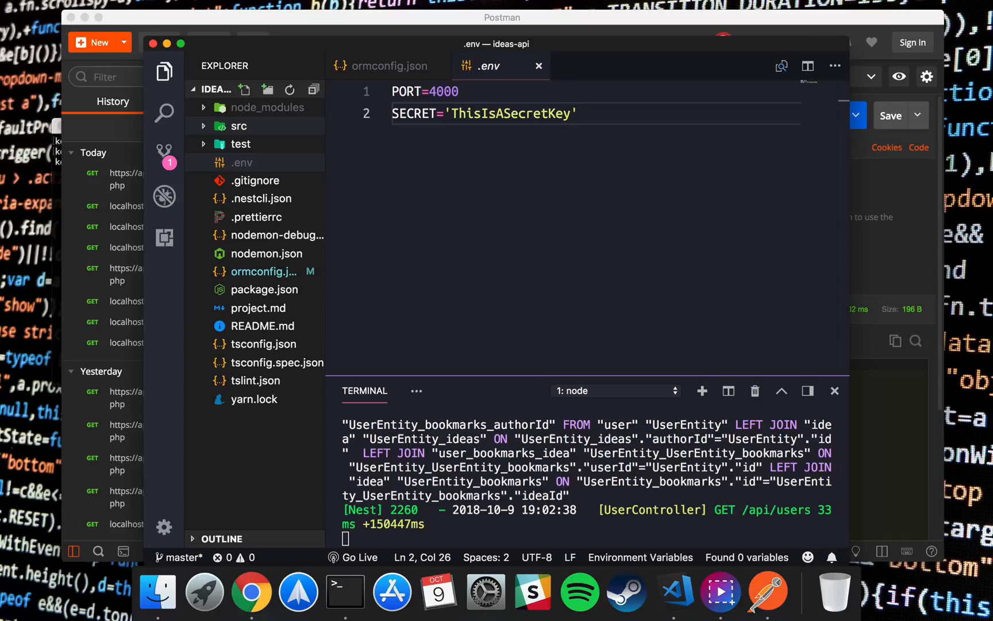
# - Open ideas-api's src/idea/idea.controller.ts and scroll through its endpoint definitions
pyautogui.click(238, 125)
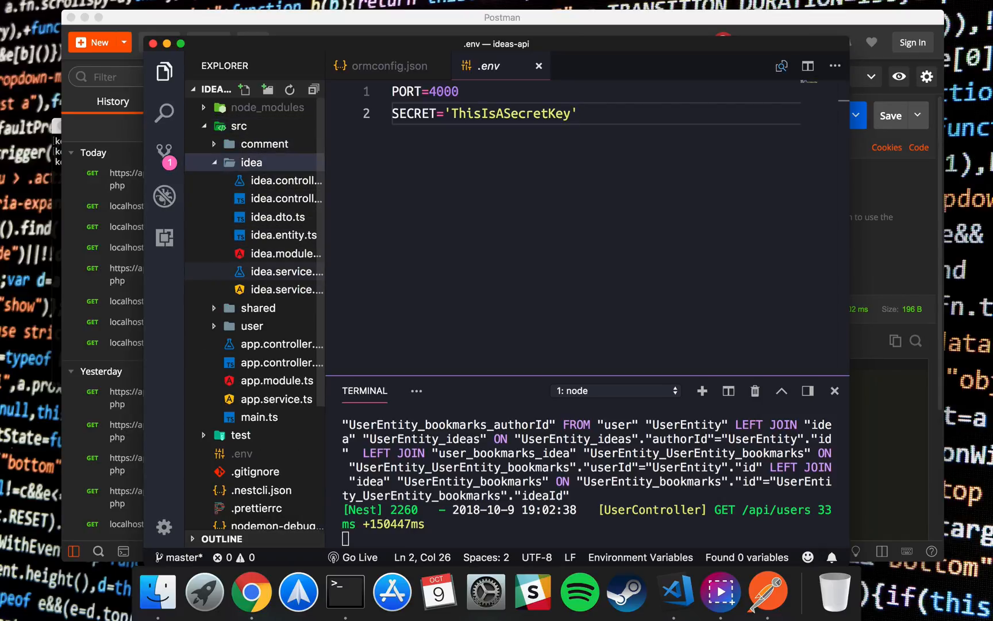
pyautogui.click(284, 180)
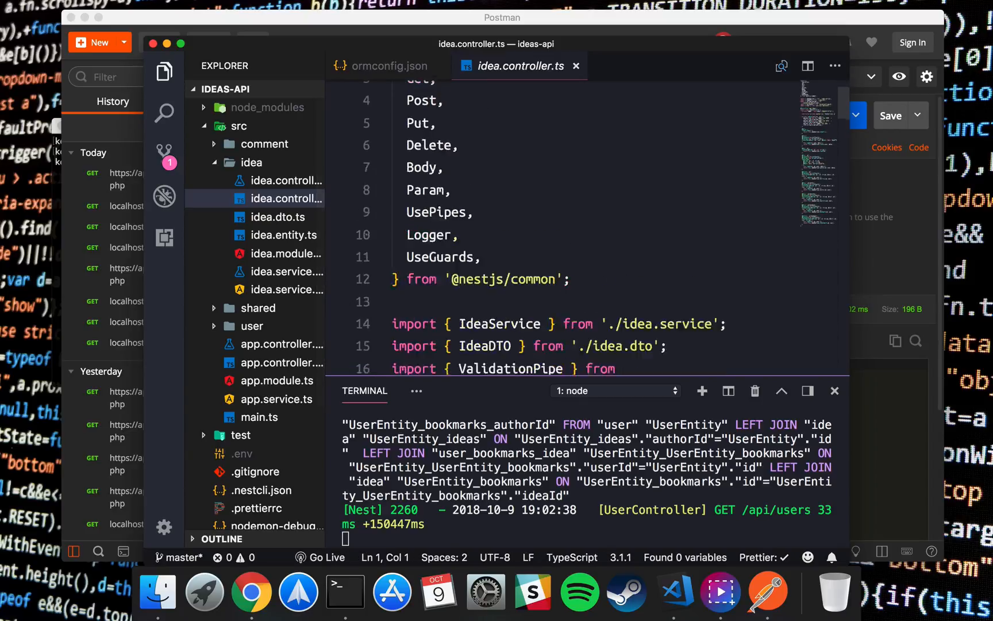
pyautogui.scroll(-3)
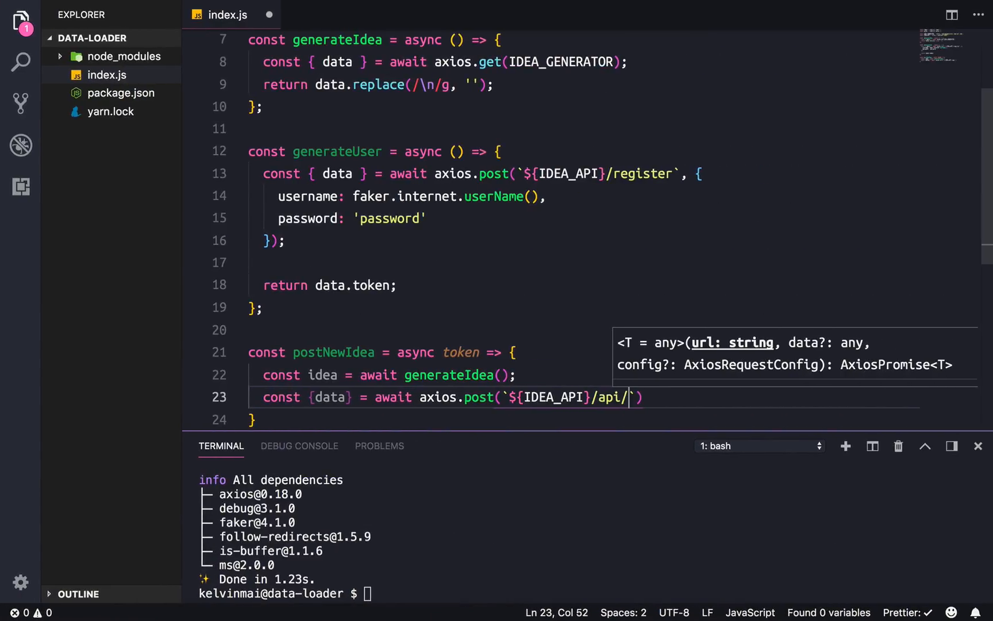
# - Post to `${IDEA_API}/api/ideas` with body { idea, description: faker.lorem.paragraph() }
pyautogui.write('ideas')
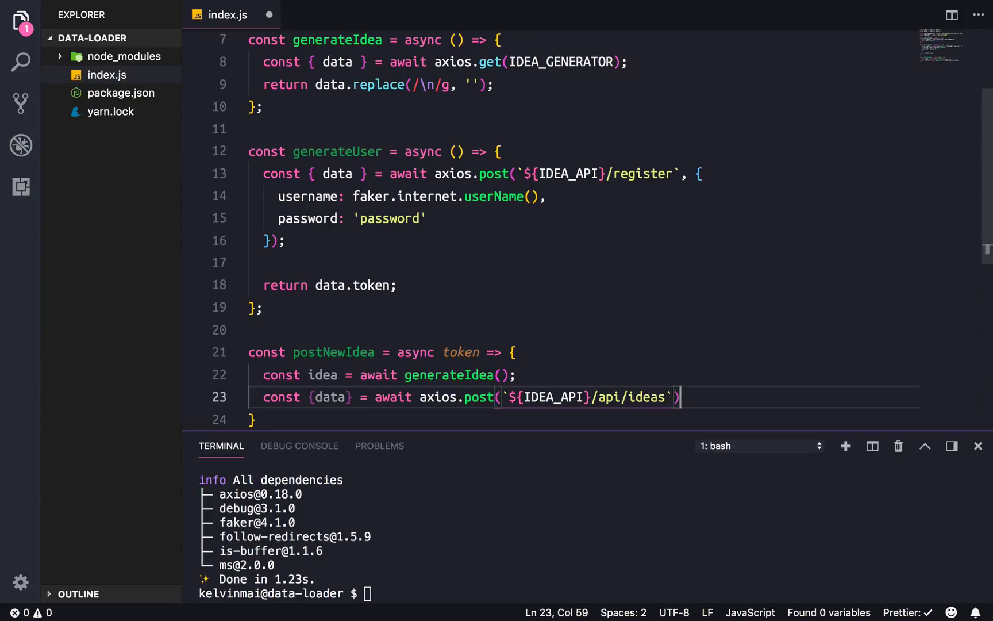
pyautogui.write(';')
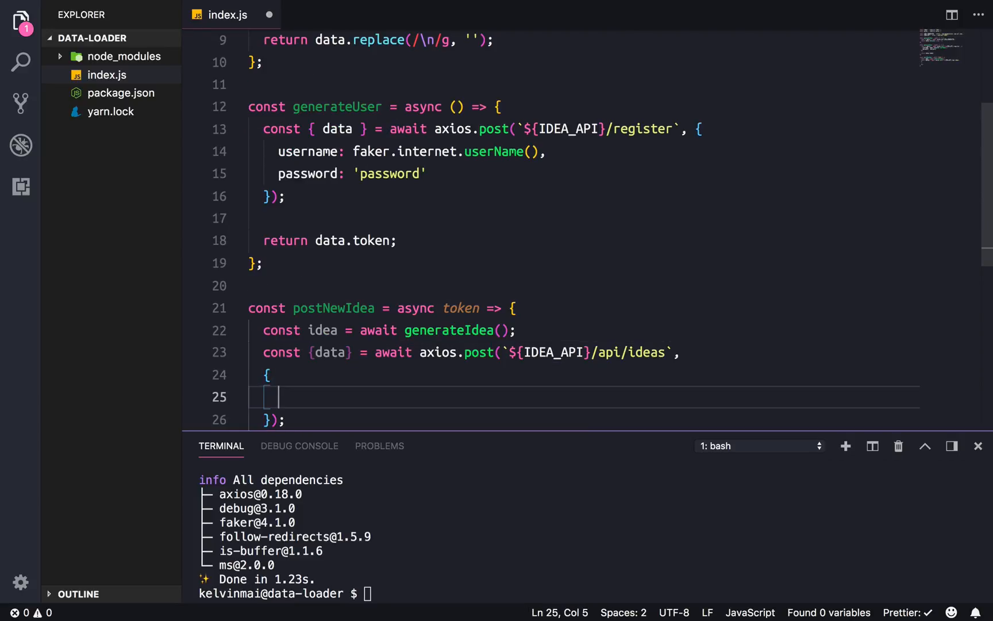
pyautogui.write('idea,')
pyautogui.write('description:')
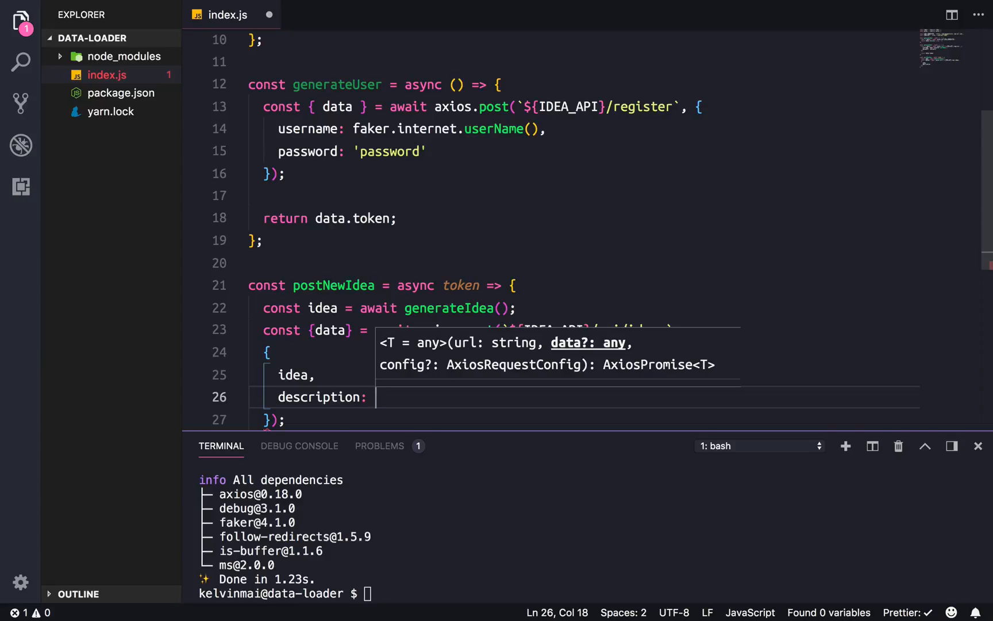
pyautogui.write('faker')
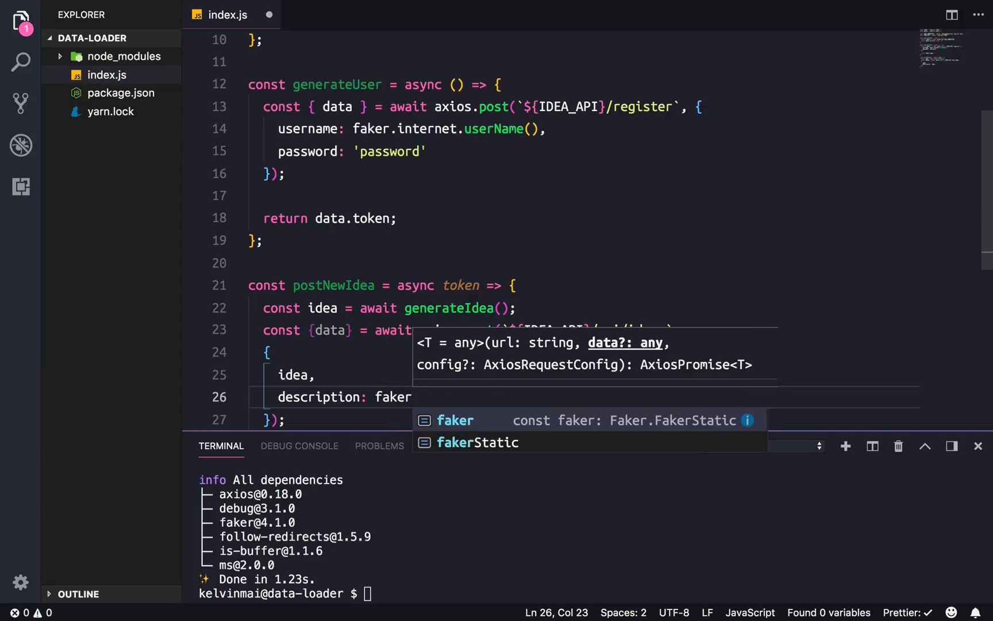
pyautogui.write('.lorem.paragraph(')
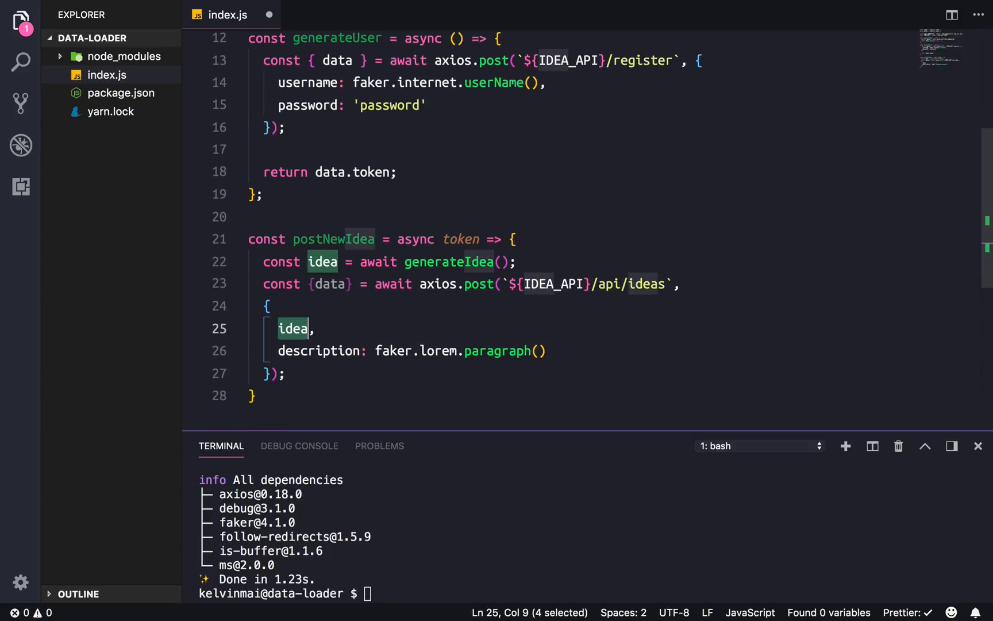
pyautogui.click(298, 328)
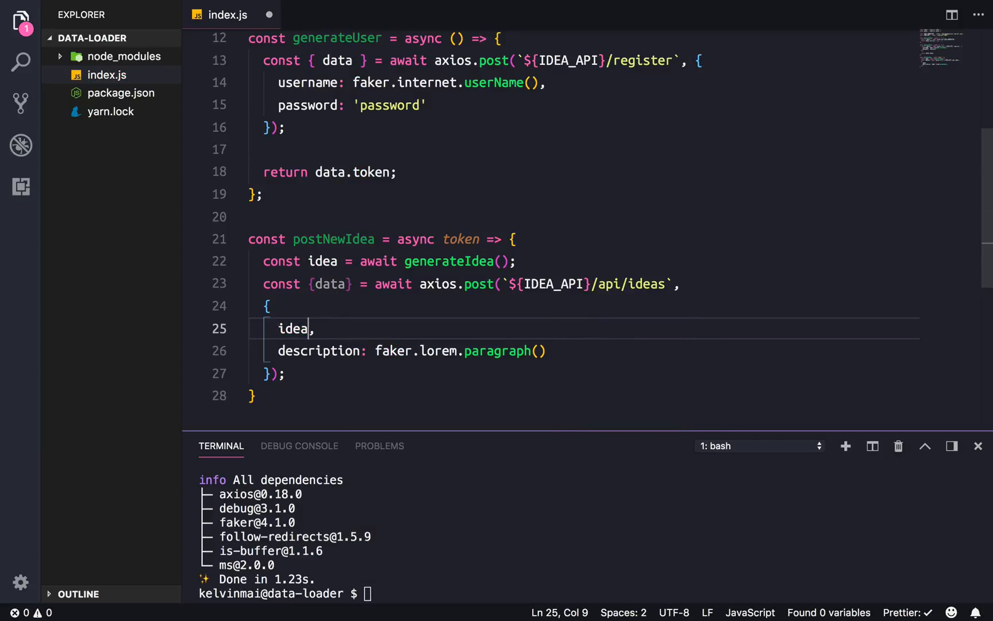
pyautogui.click(286, 372)
pyautogui.write('},{')
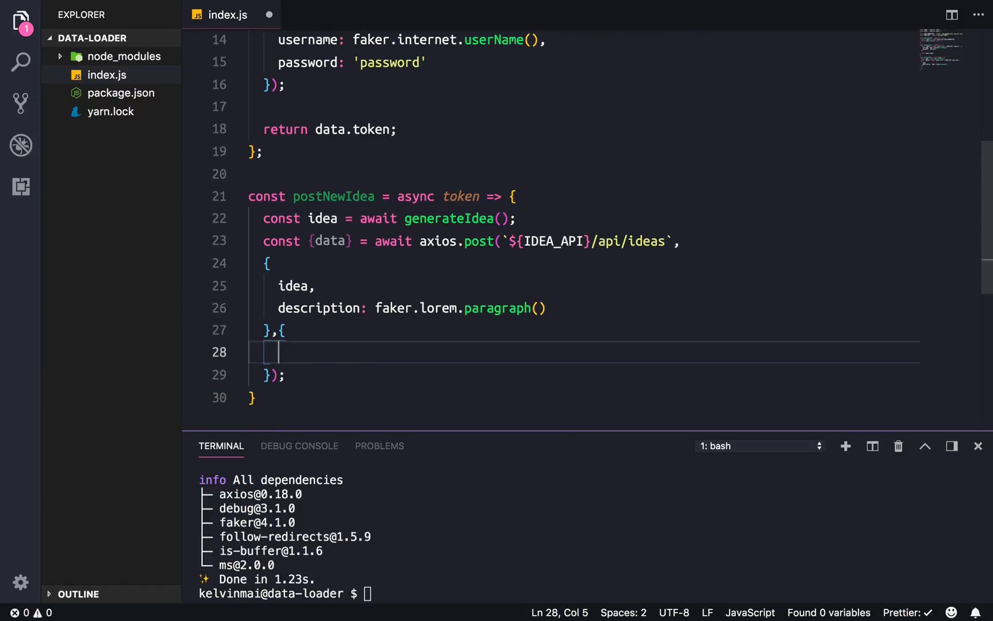
# - Pass a config with headers authorization: `Bearer ${token}` to axios.post
pyautogui.write('auth')
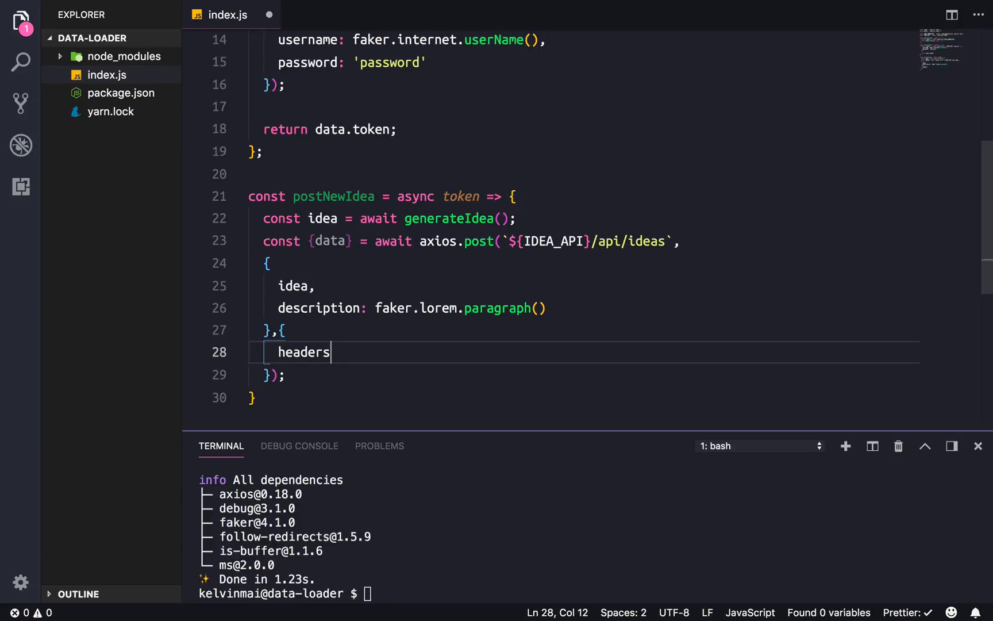
pyautogui.write(': {a')
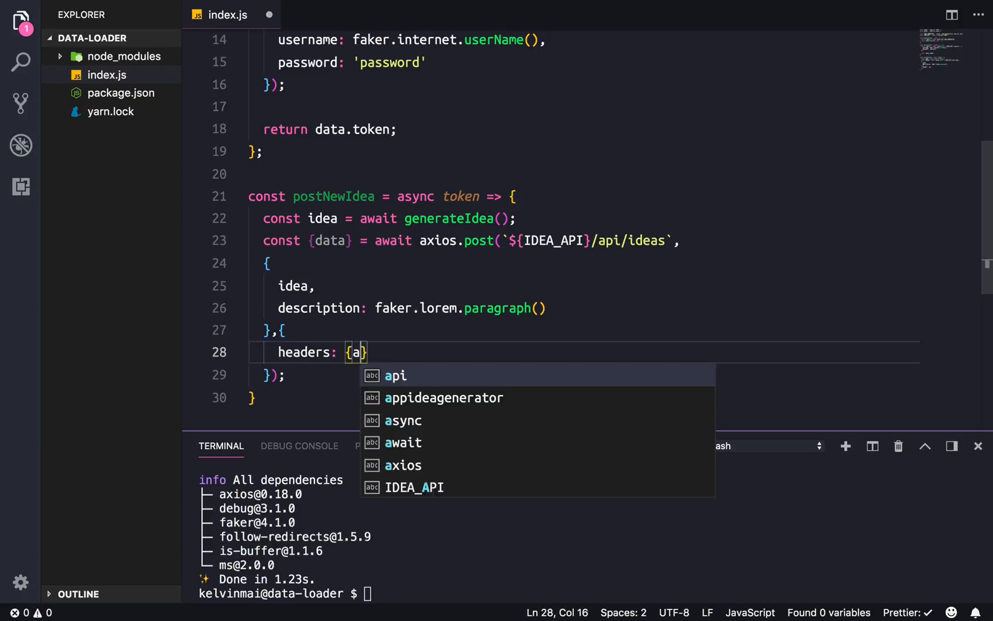
pyautogui.write('uthorizati')
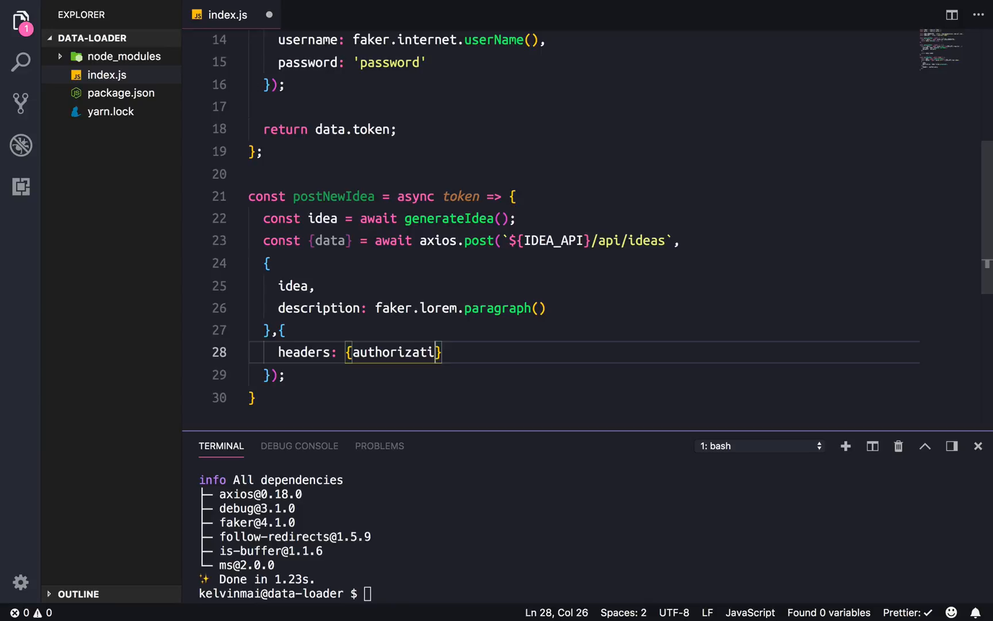
pyautogui.write('on:')
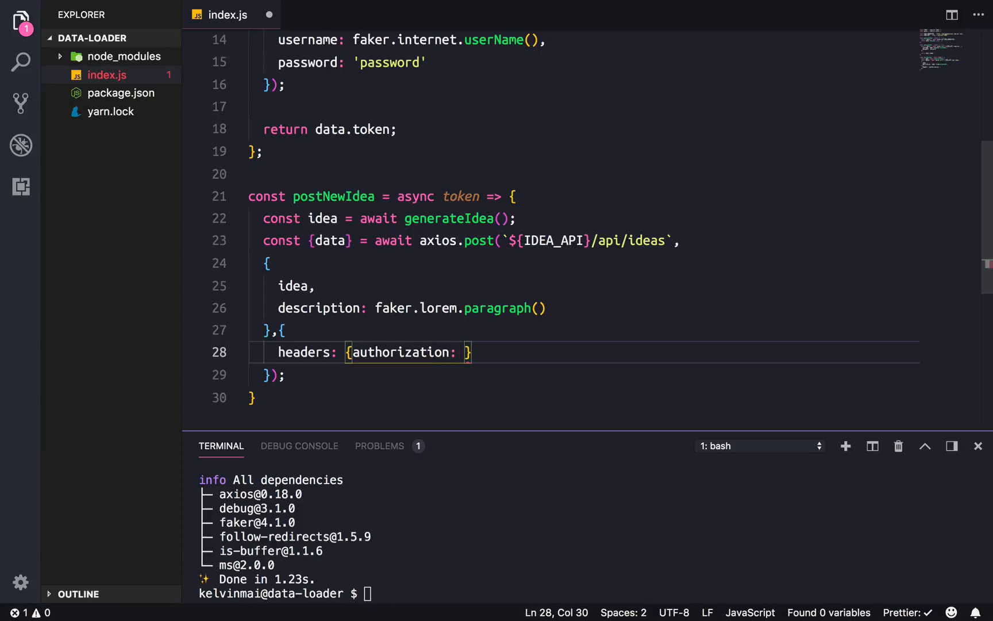
pyautogui.write('`Bearer `')
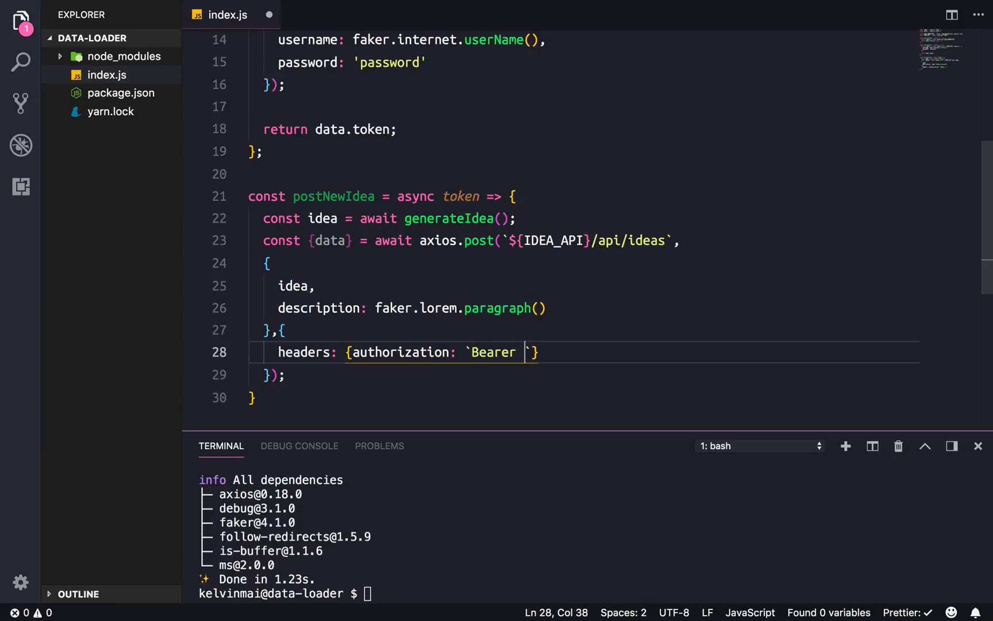
pyautogui.write('${}')
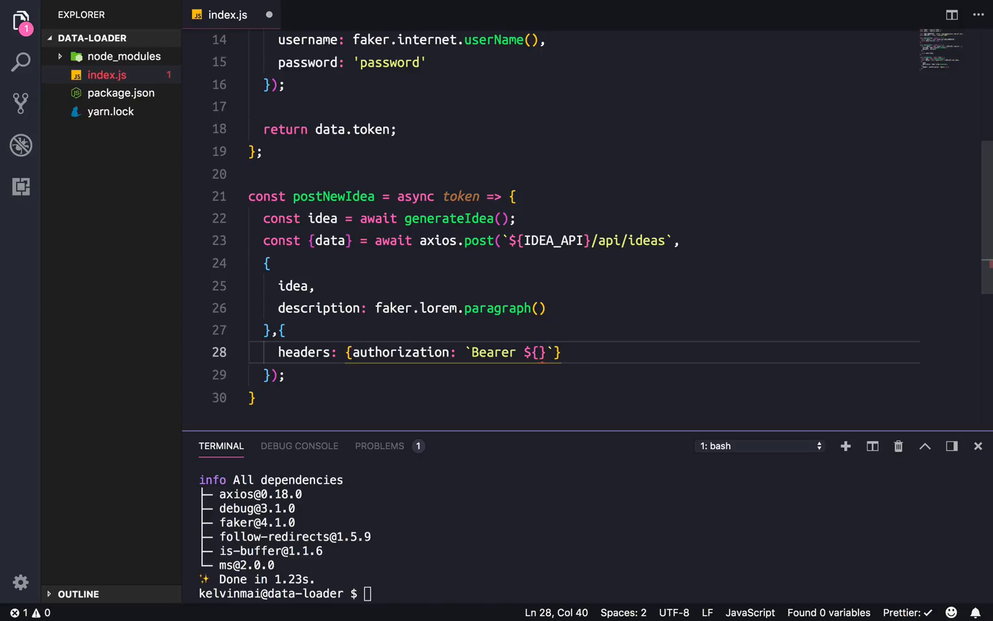
pyautogui.write('token')
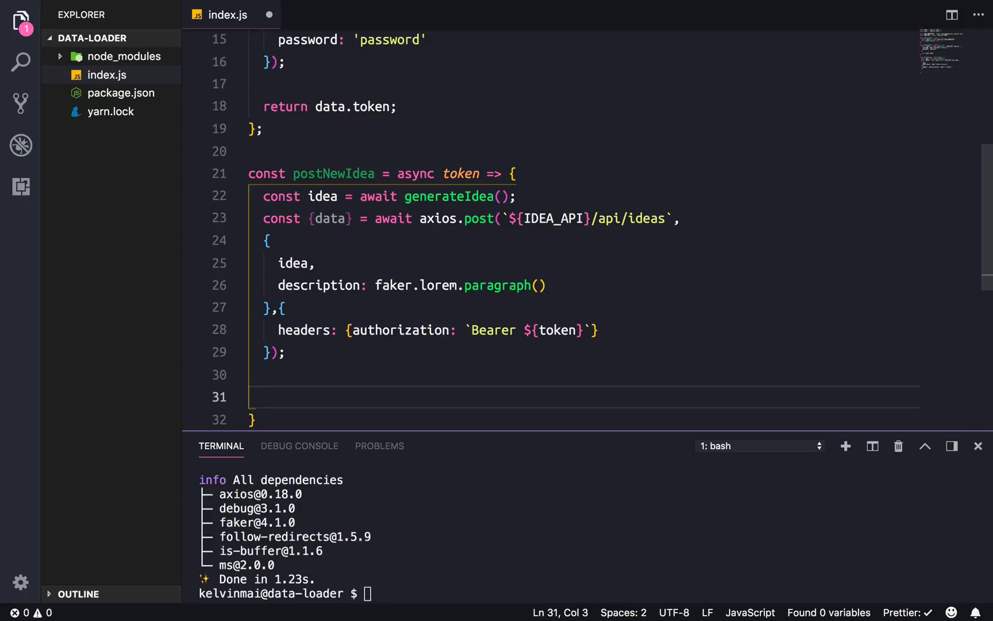
# - Log the response data and return the idea from postNewIdea
pyautogui.write('return idea;')
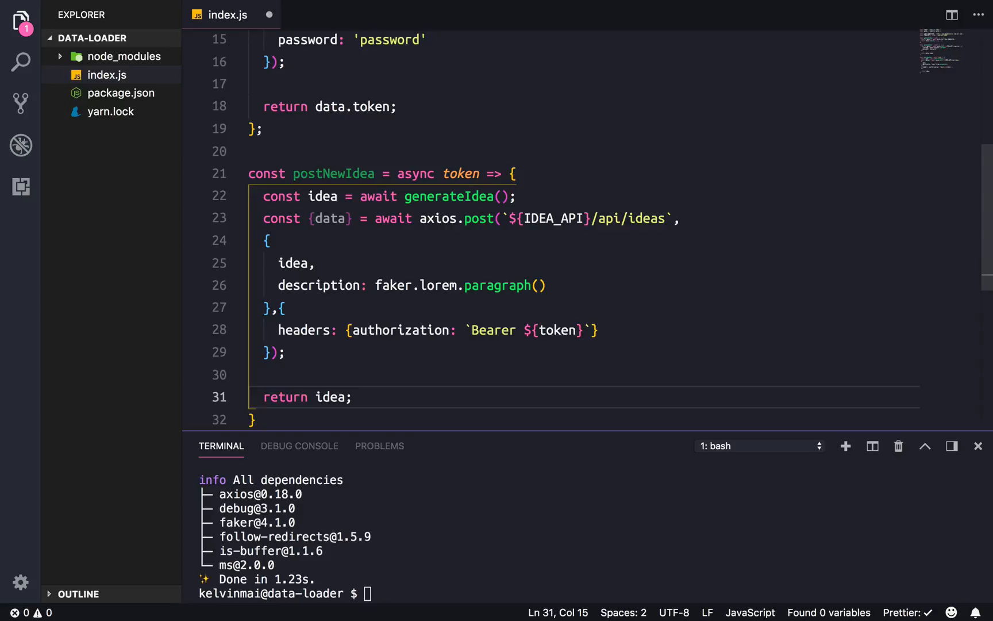
pyautogui.write('console.')
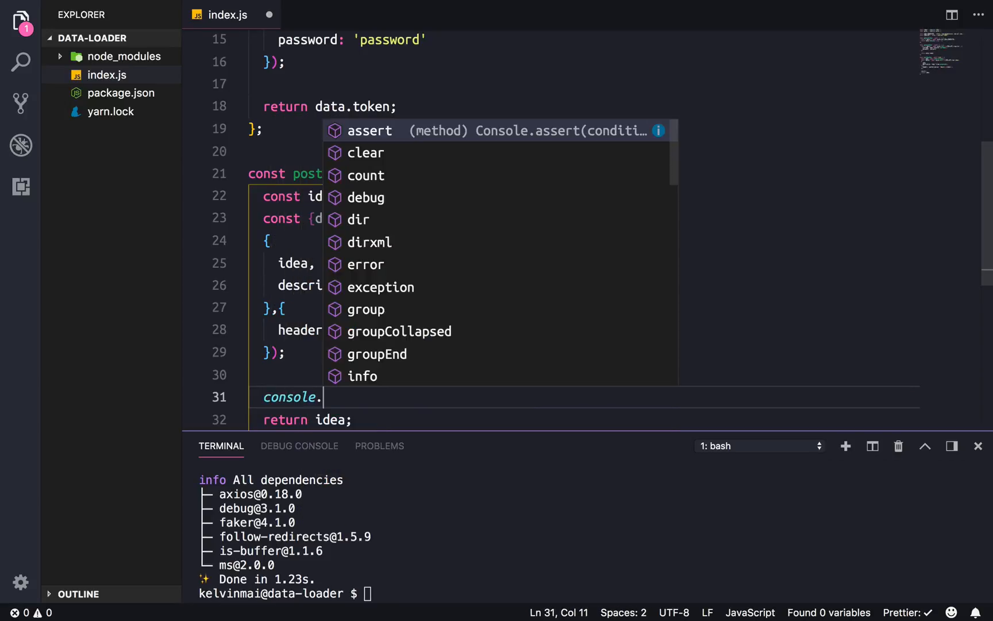
pyautogui.write('log(id')
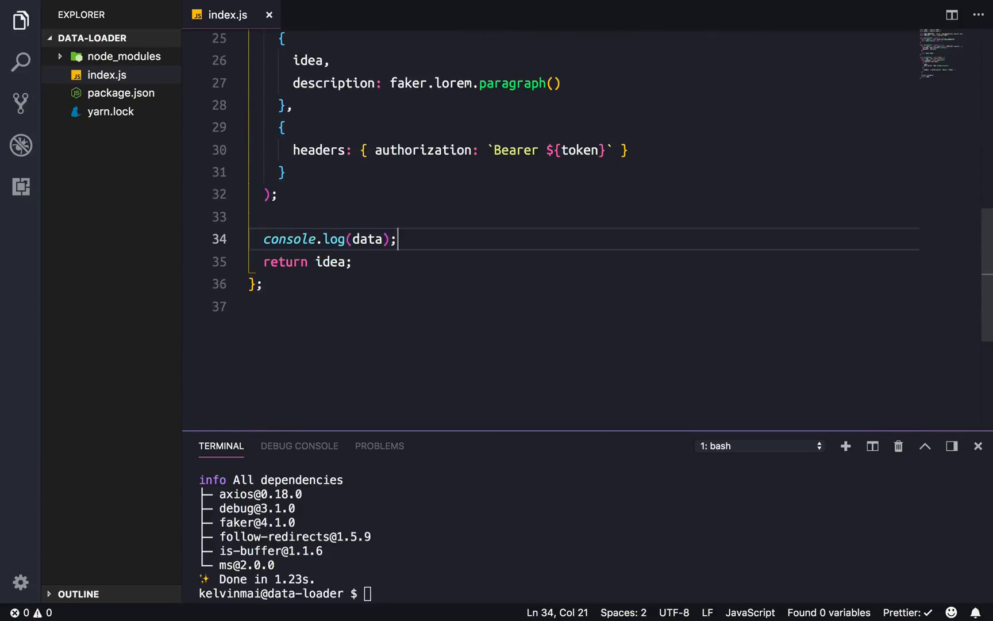
# - Add a self-invoking async block passing generateUser's token to postNewIdea
pyautogui.scroll(-3)
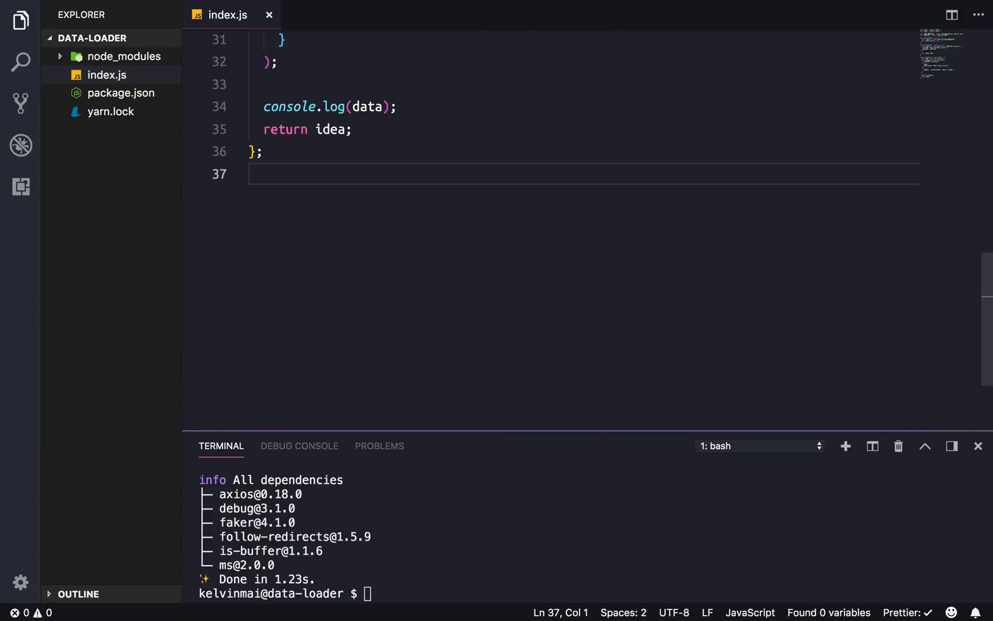
pyautogui.write('(async ()')
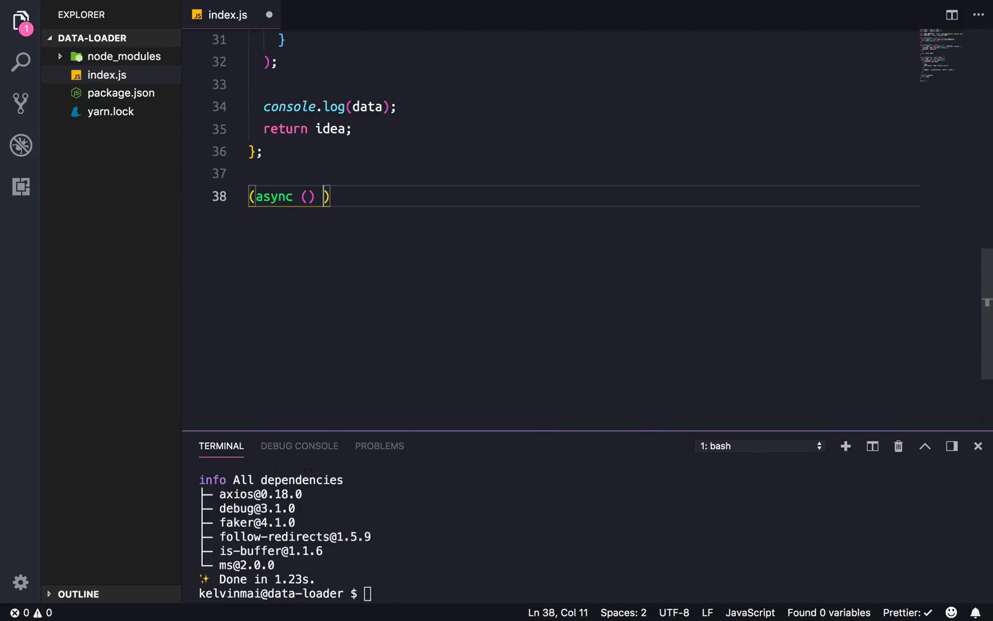
pyautogui.write('=> {}')
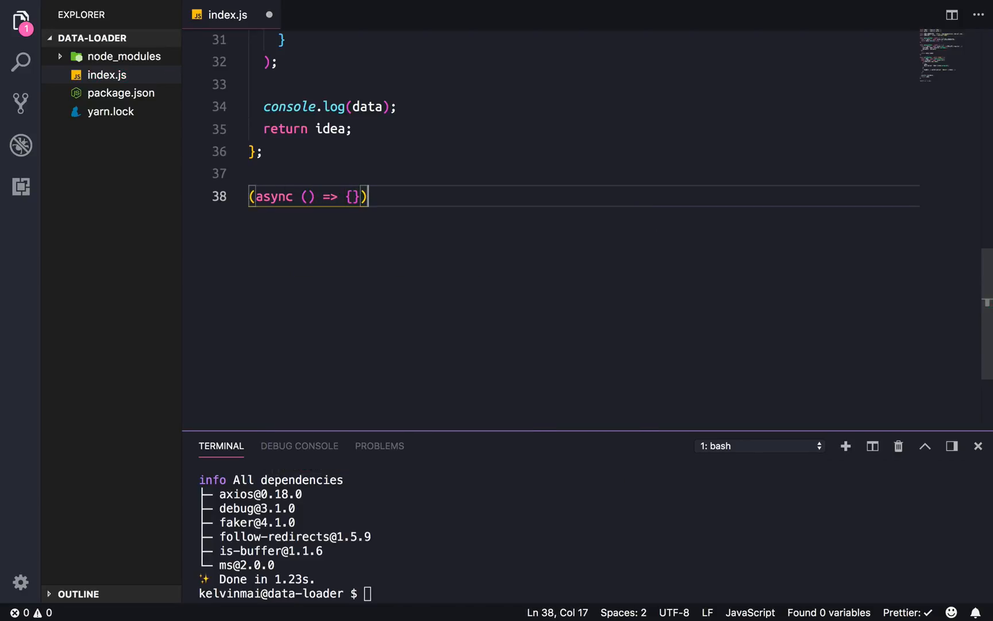
pyautogui.write('();')
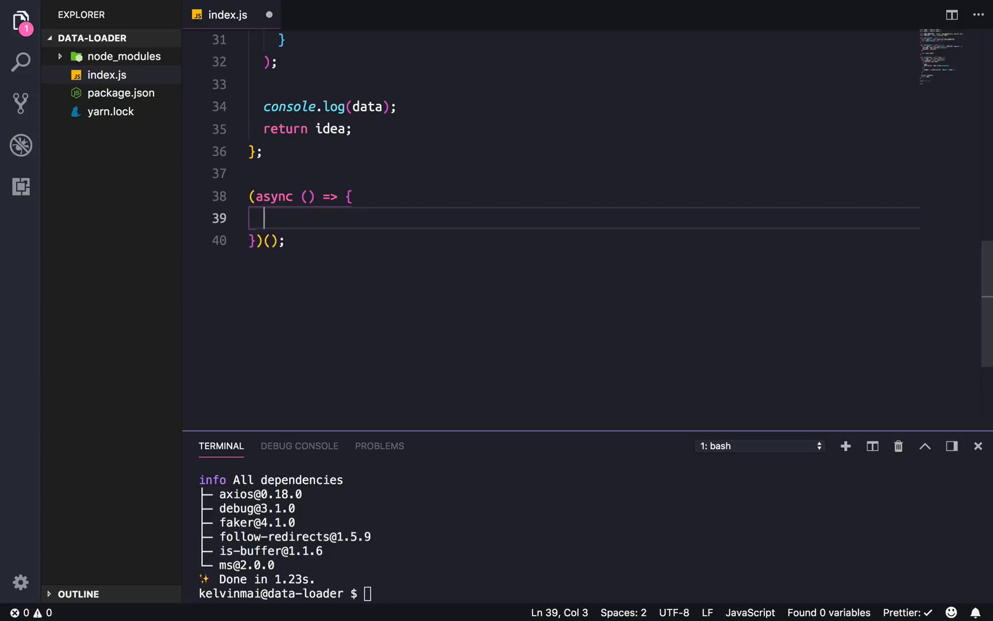
pyautogui.write('const token =')
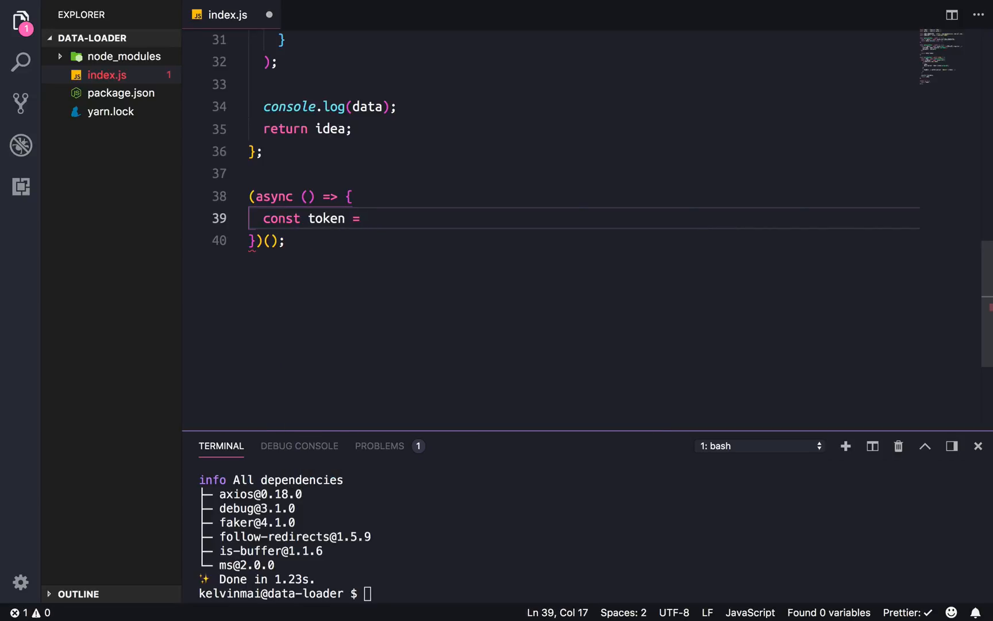
pyautogui.write('await')
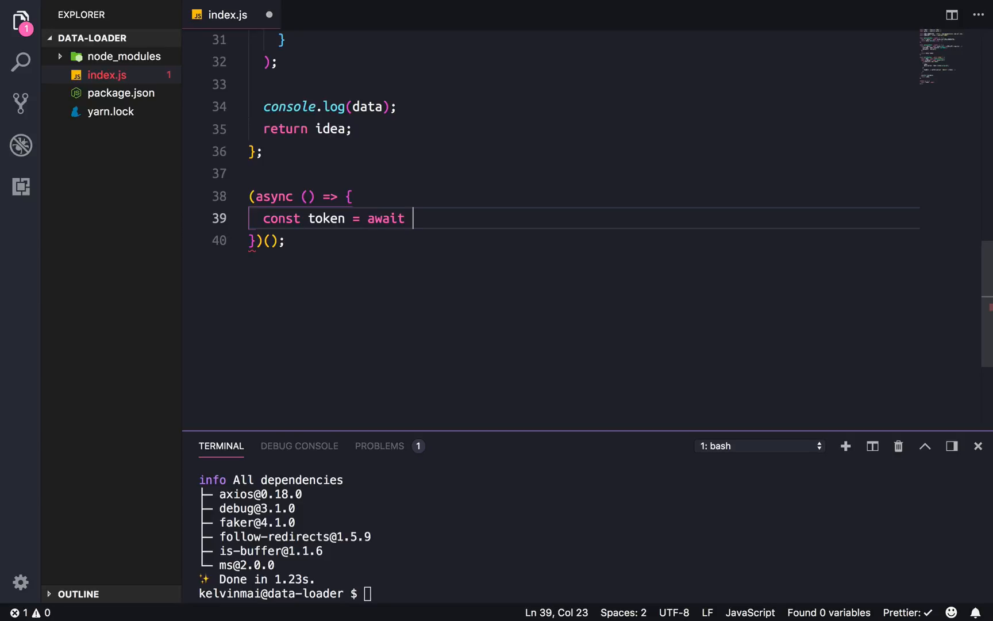
pyautogui.write('generateUser();')
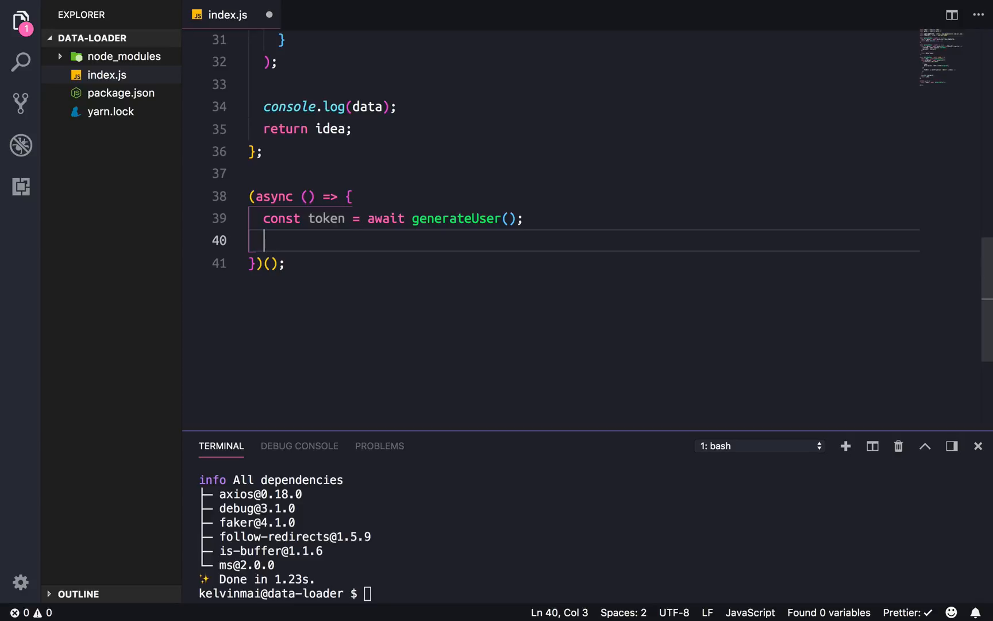
pyautogui.write('const idea')
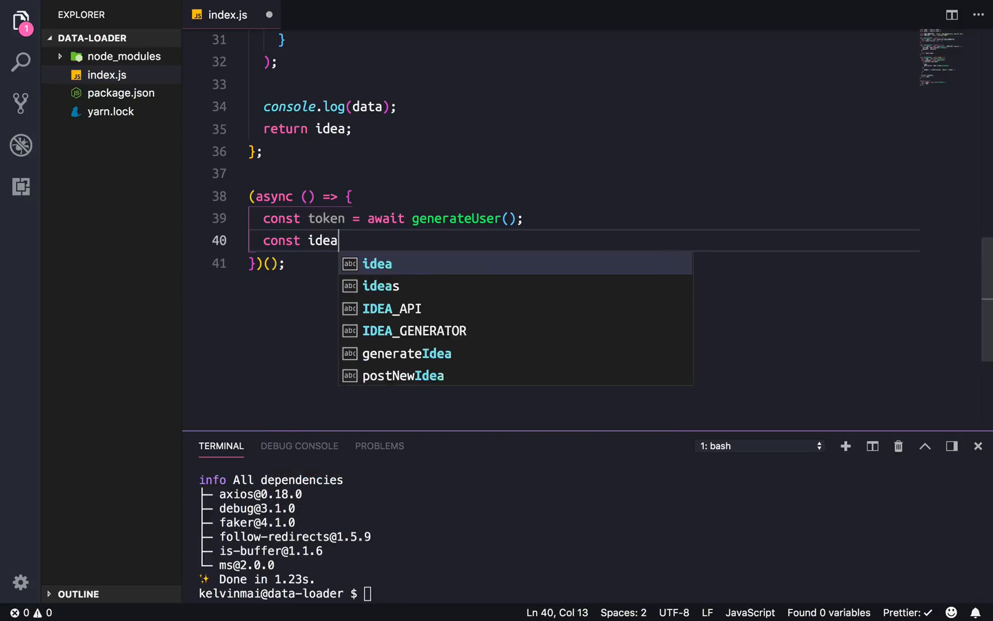
pyautogui.write('= await')
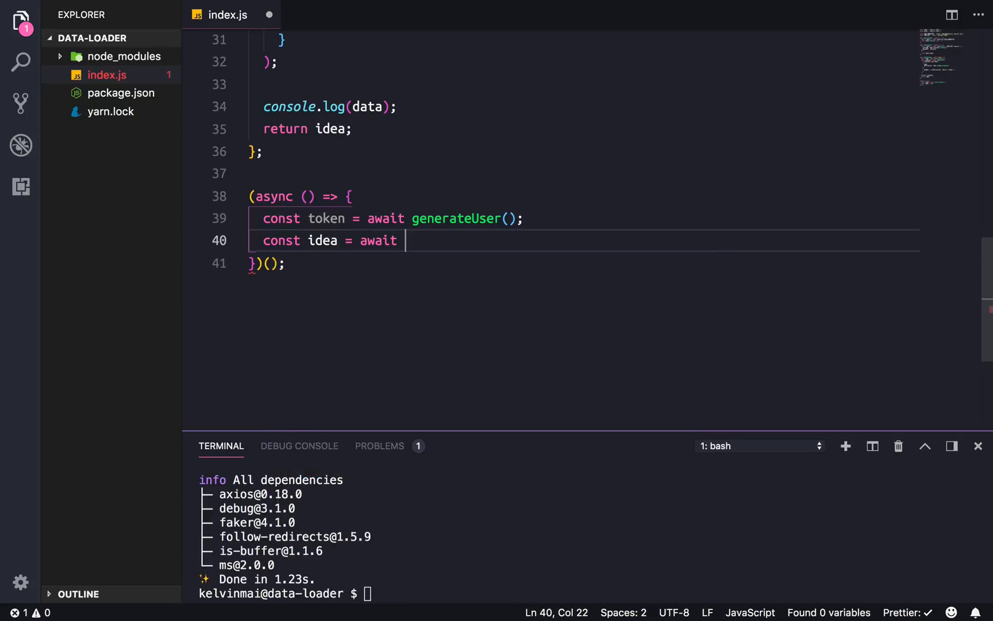
pyautogui.write('postNewIdea(token')
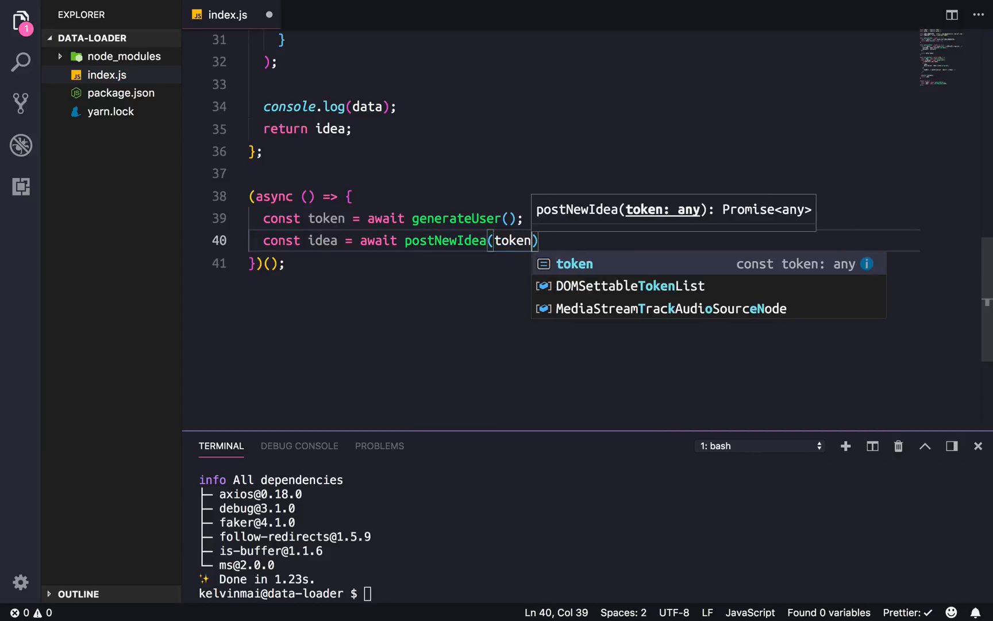
pyautogui.write(';')
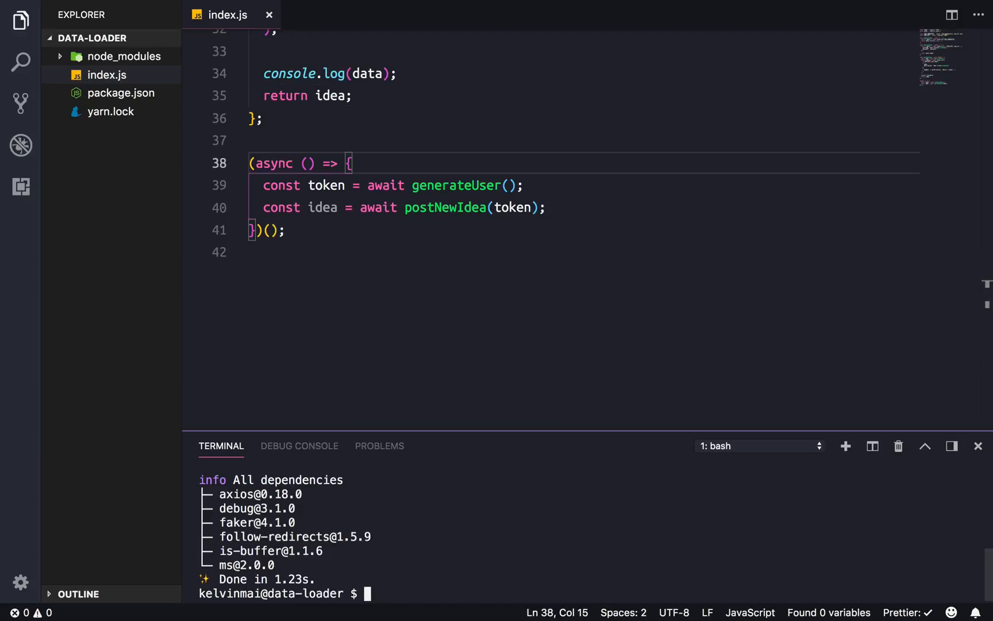
pyautogui.write('node index.js')
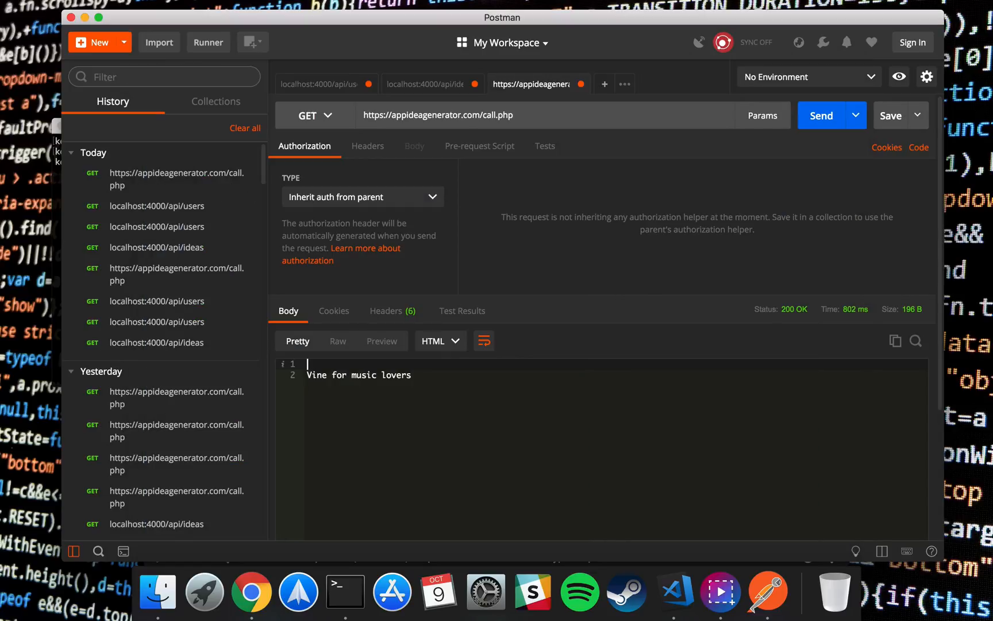
# - Send the GET ideas and users requests and find 'Pinterest for watching cat videos' in both
pyautogui.click(428, 84)
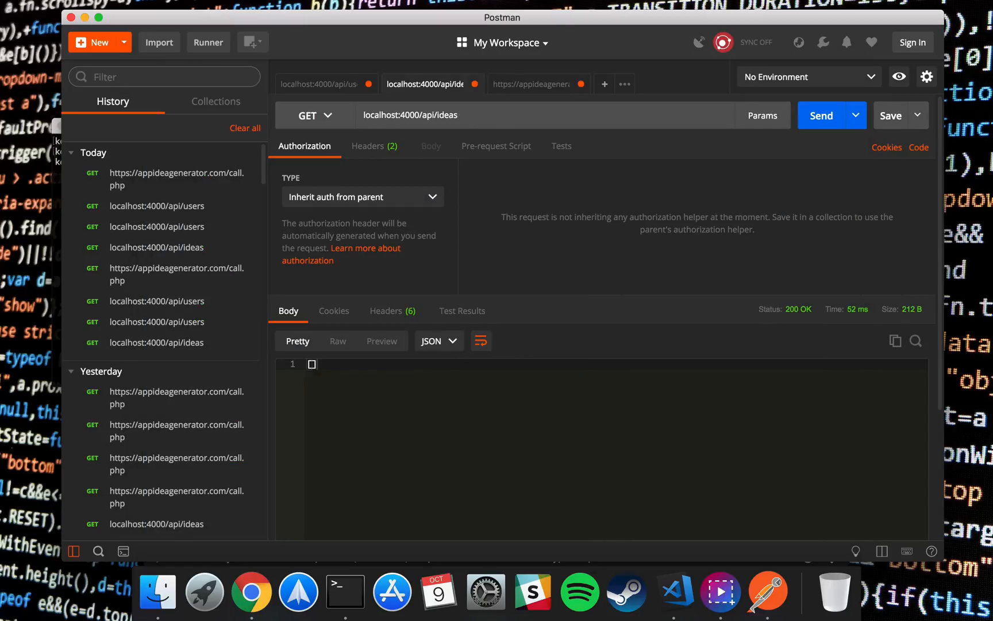
pyautogui.click(821, 116)
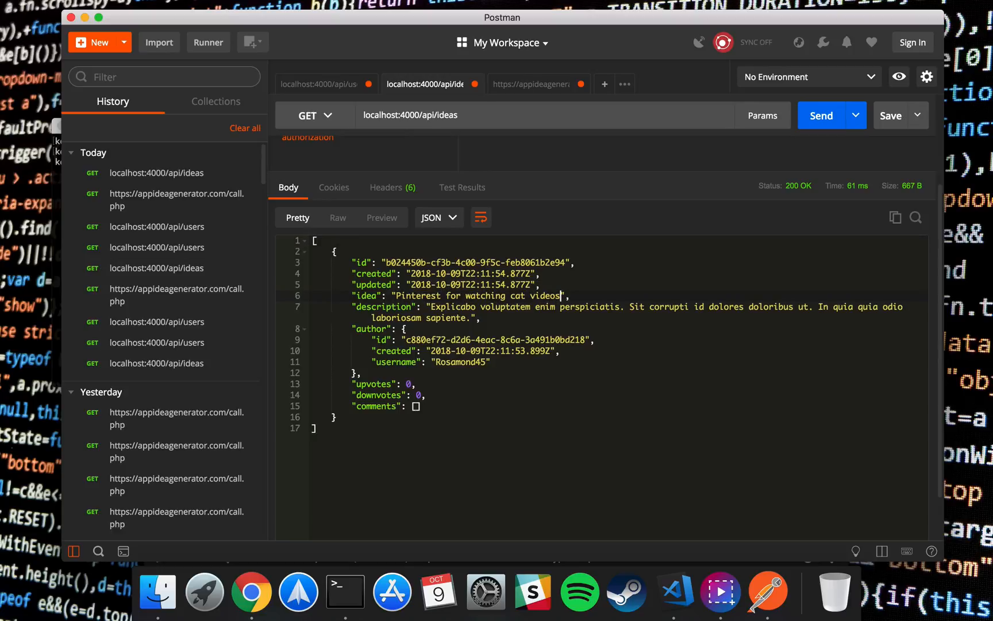
pyautogui.click(320, 83)
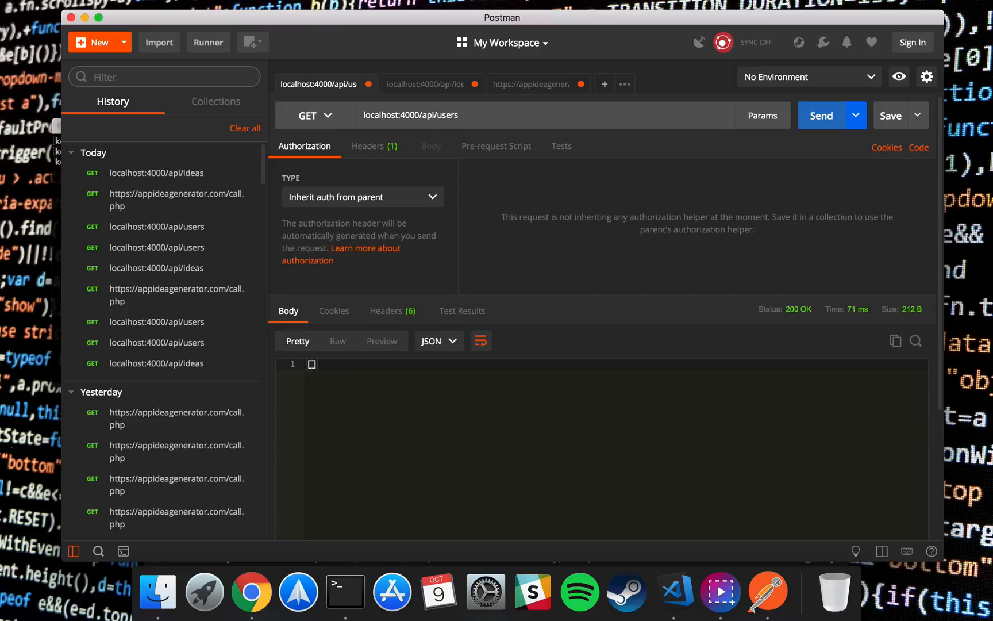
pyautogui.click(820, 115)
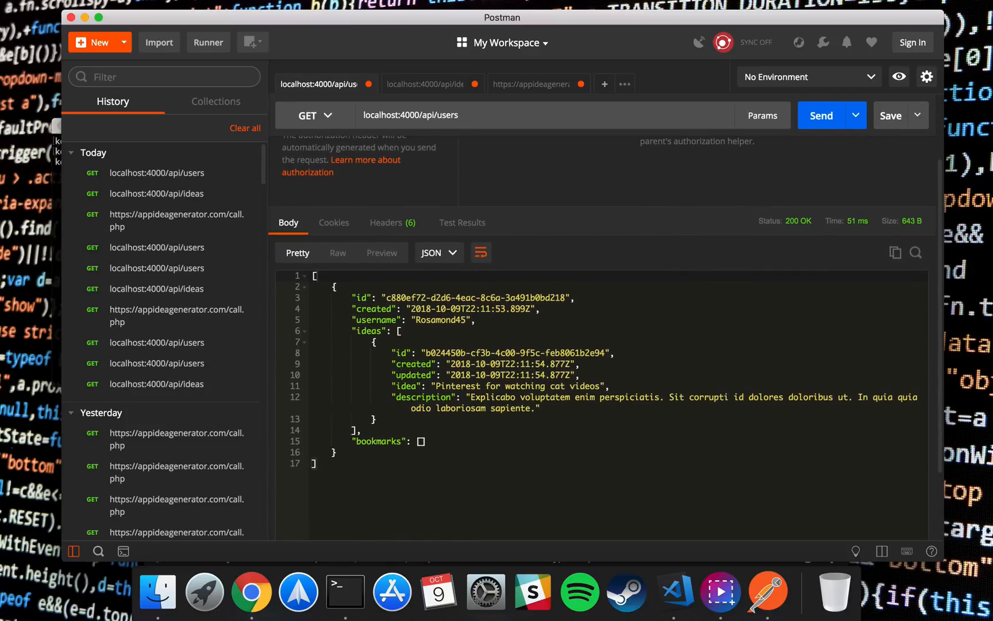
pyautogui.doubleClick(438, 320)
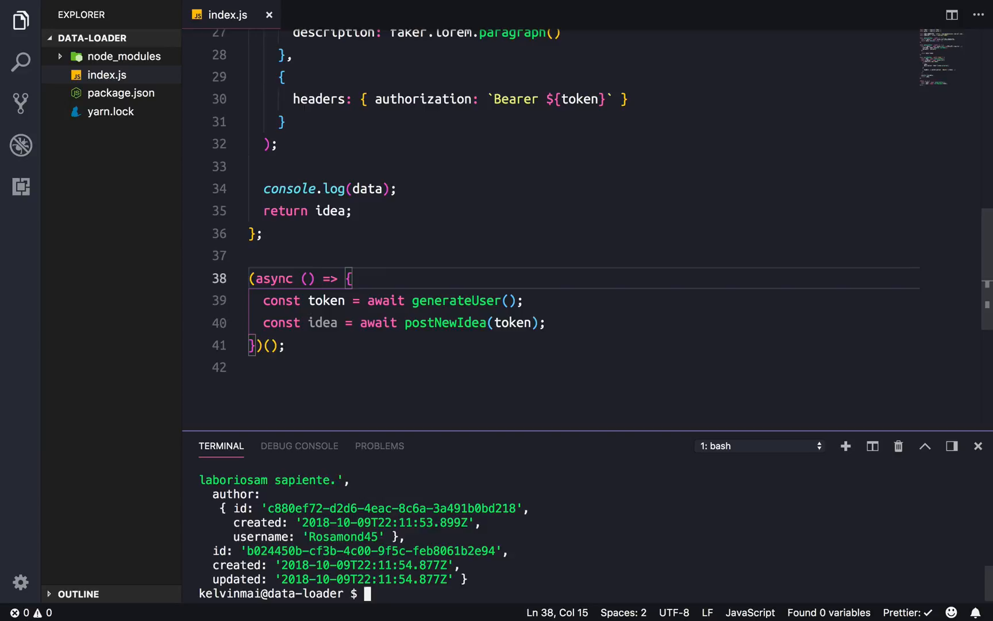
# - Add a randomInt helper returning Math.floor(Math.random() * 10) to index.js
pyautogui.scroll(-3)
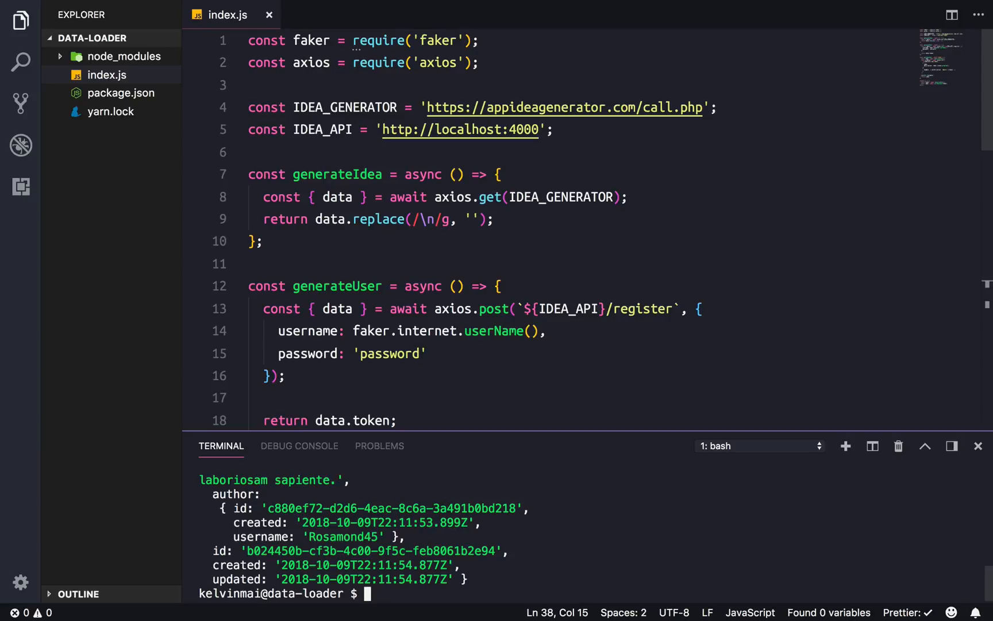
pyautogui.write('const')
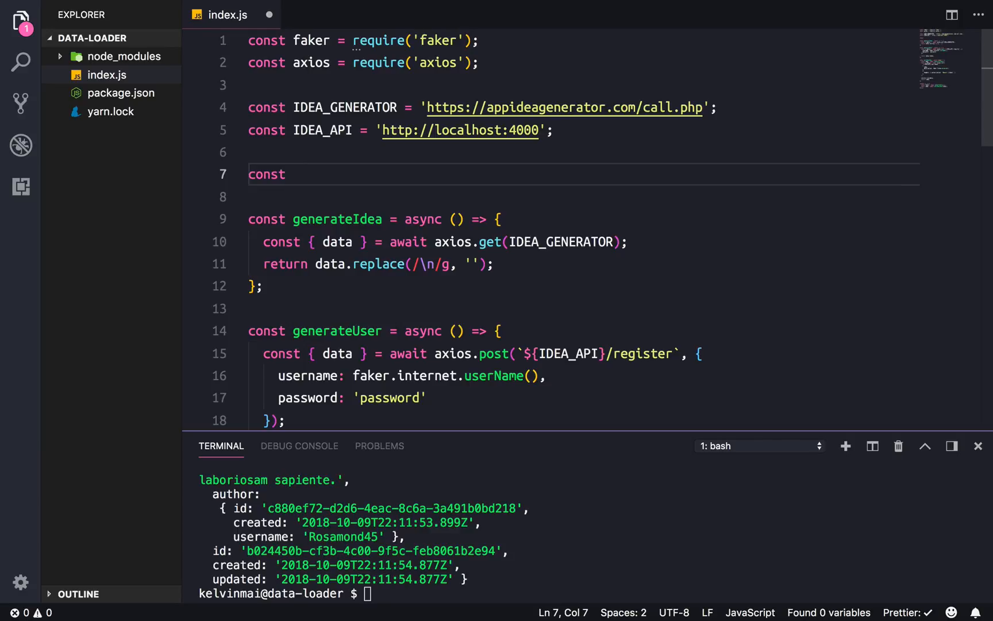
pyautogui.write('rand')
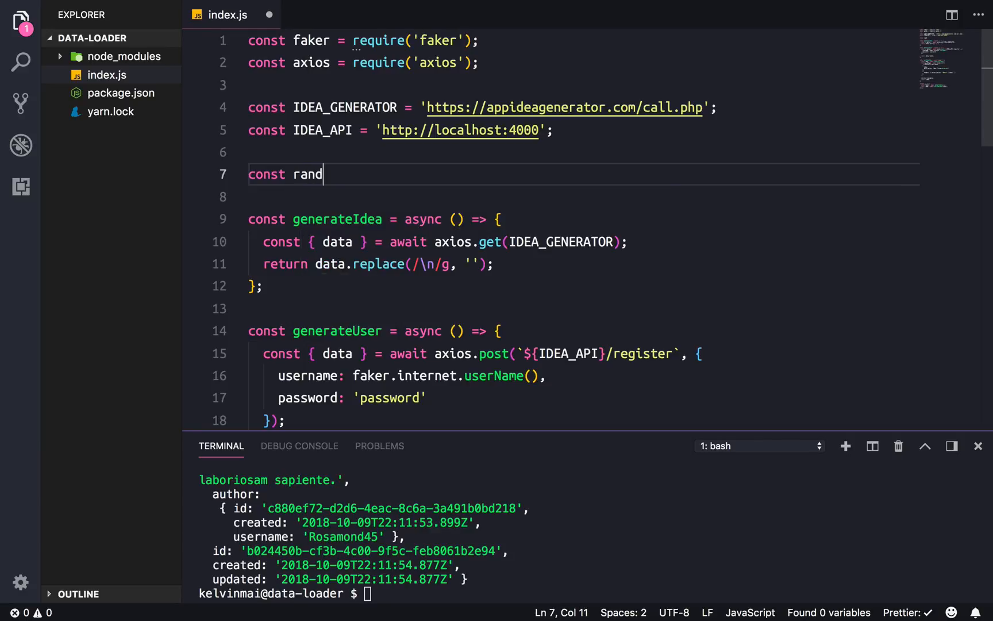
pyautogui.write('omInt')
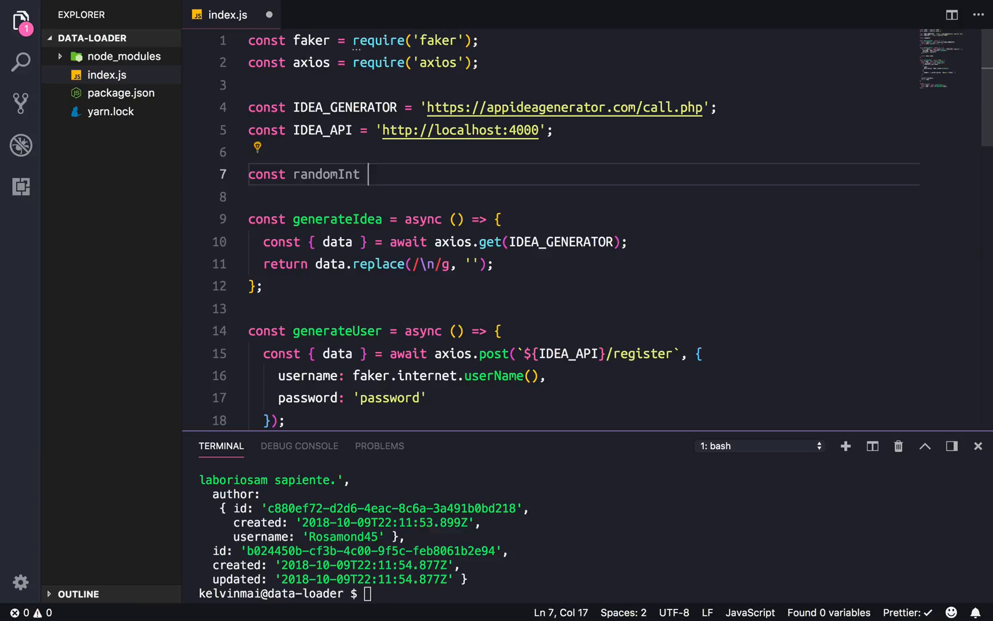
pyautogui.write('= ()')
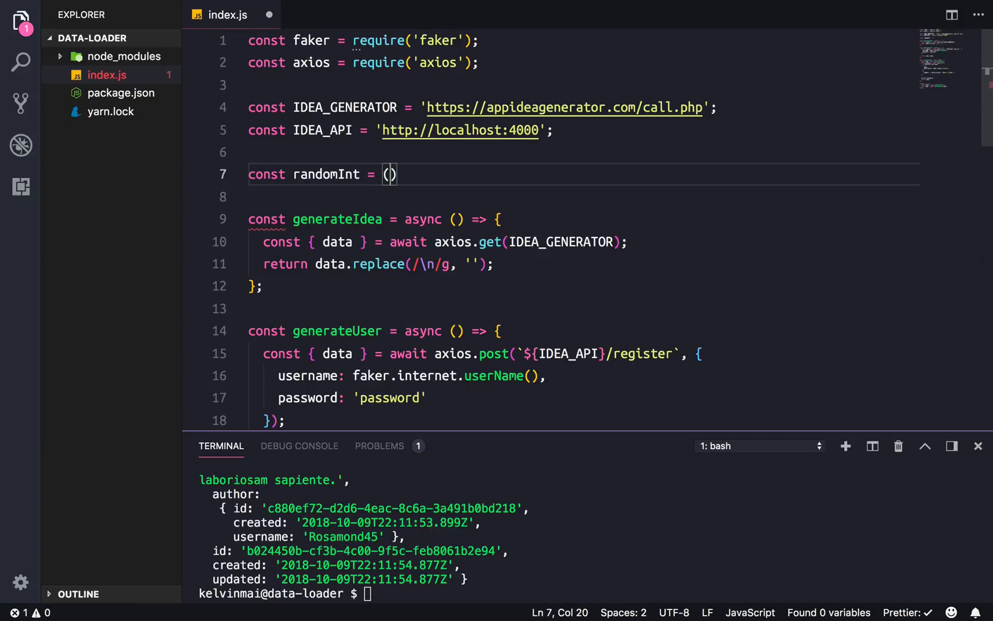
pyautogui.write('=> M')
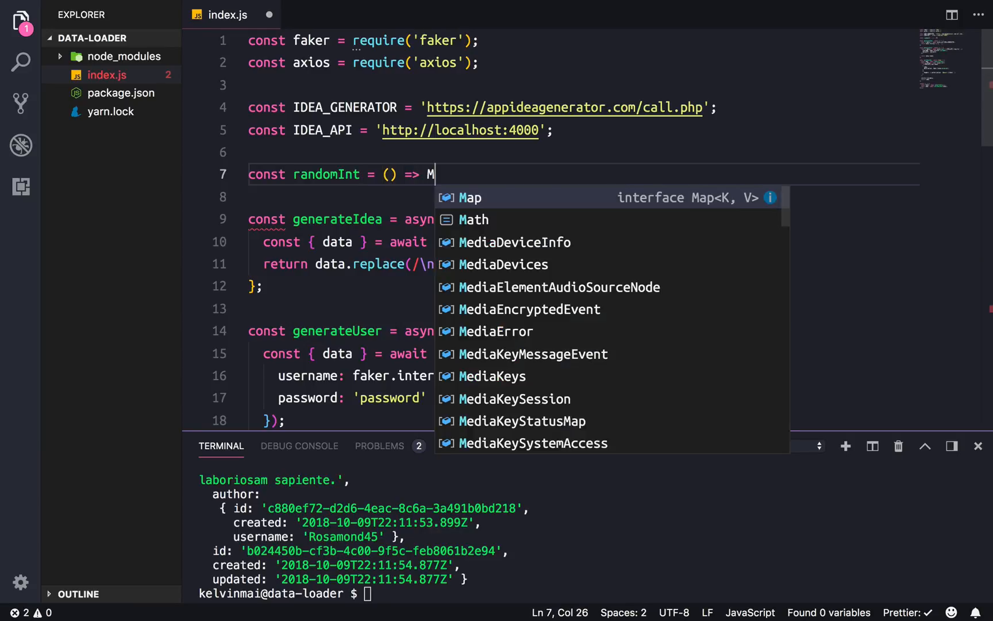
pyautogui.write('ath.f')
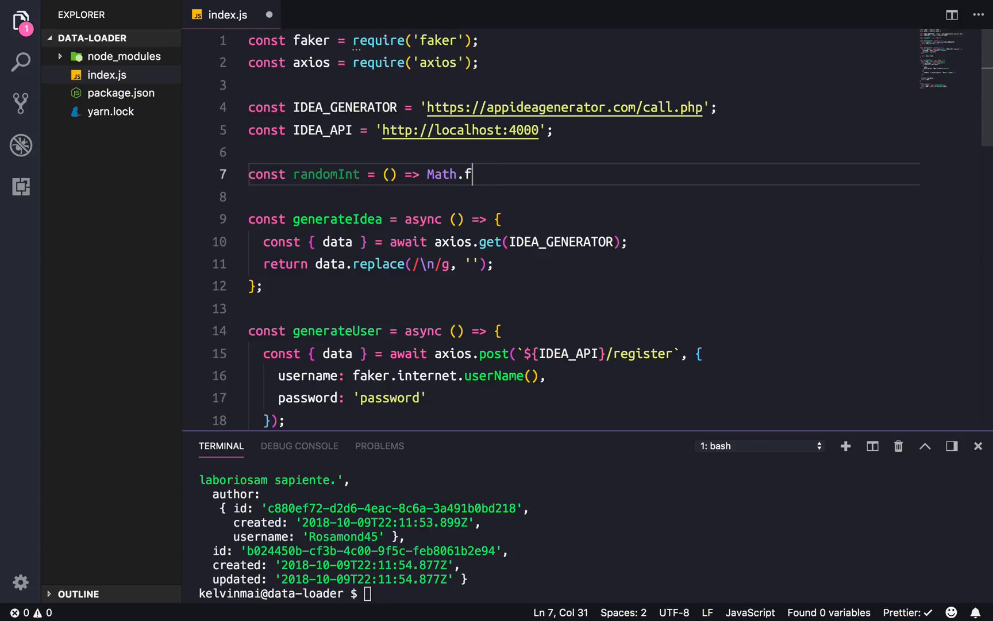
pyautogui.write('loor(Math.random(')
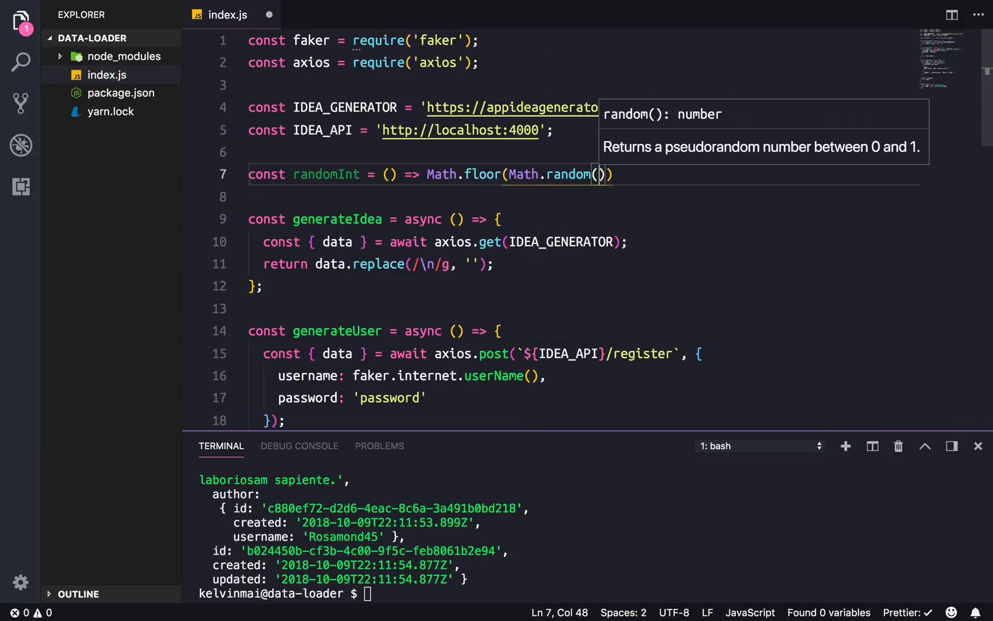
pyautogui.write('* 10')
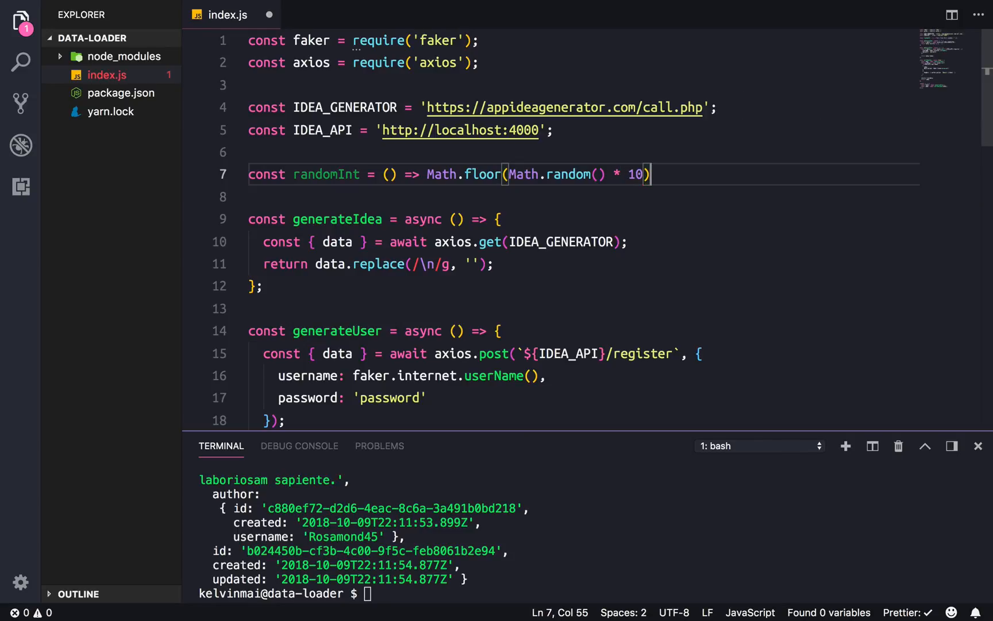
pyautogui.write(';')
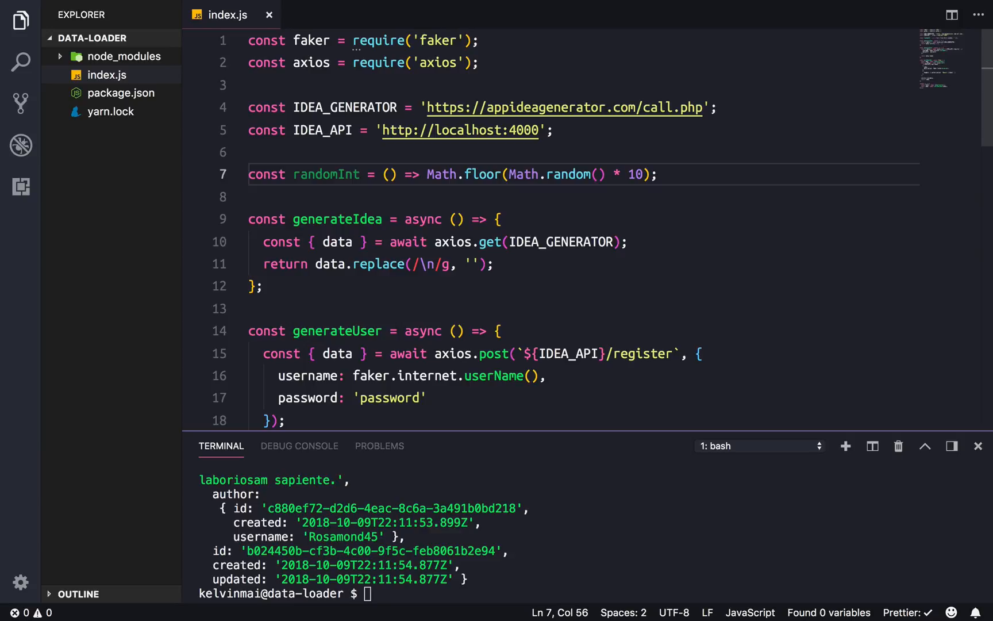
pyautogui.moveTo(325, 174)
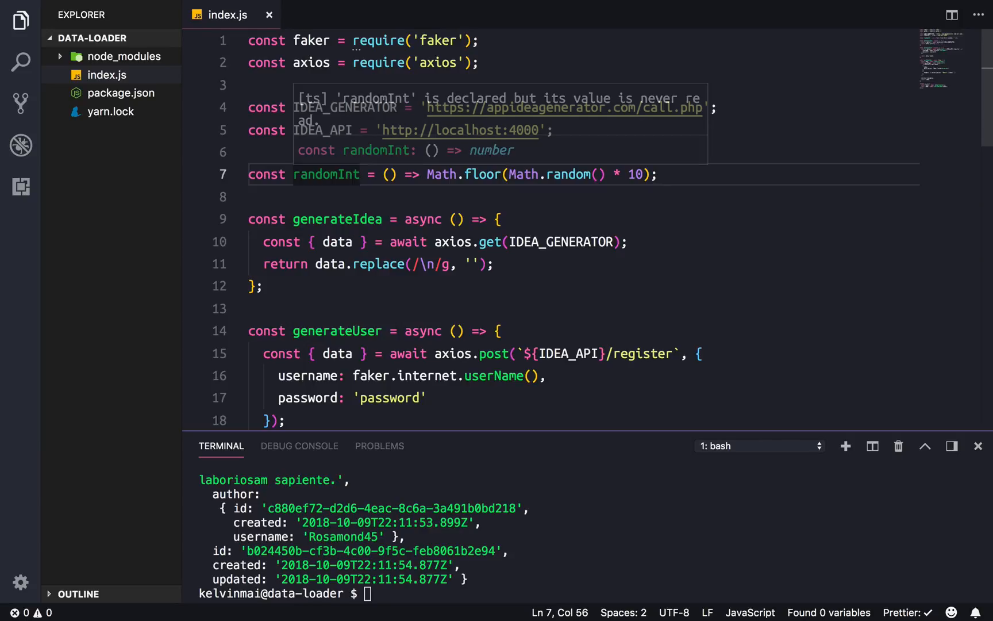
# - Declare randUserNum and randIdeaNum constants set to randomInt() in the async block
pyautogui.scroll(-3)
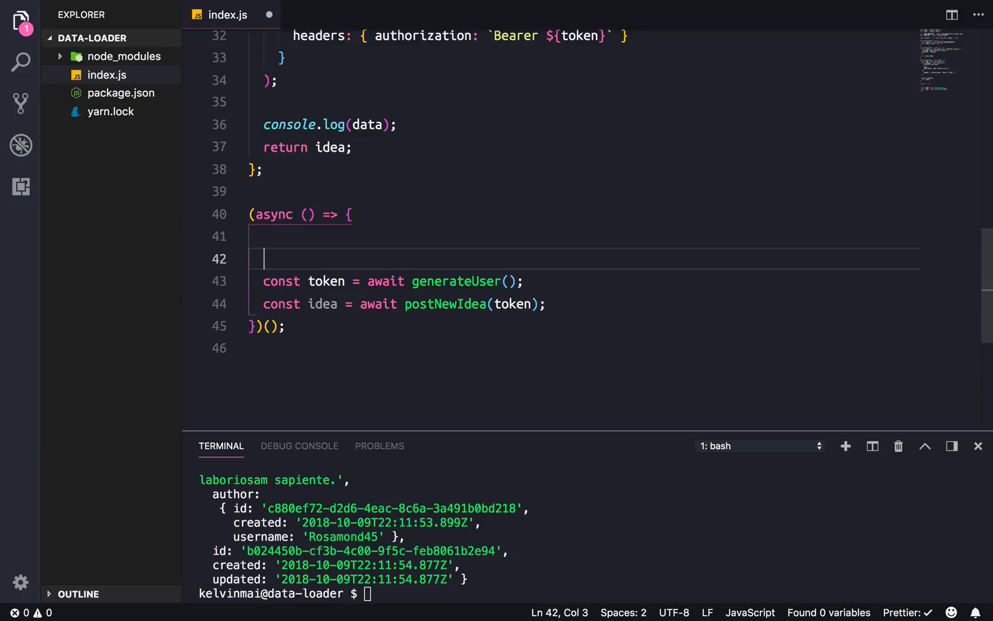
pyautogui.write('const')
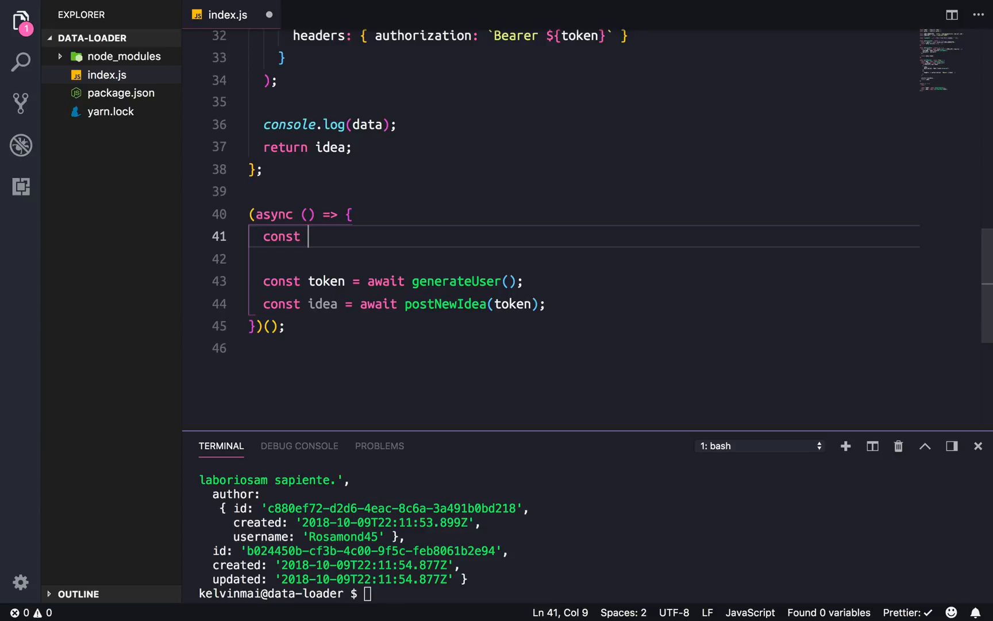
pyautogui.write('randUse')
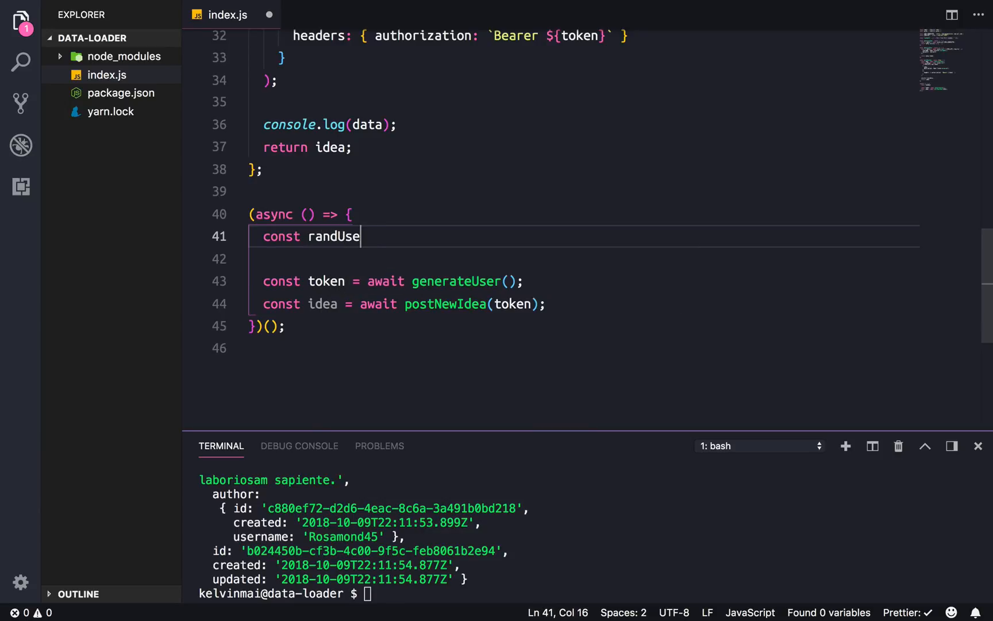
pyautogui.write('r')
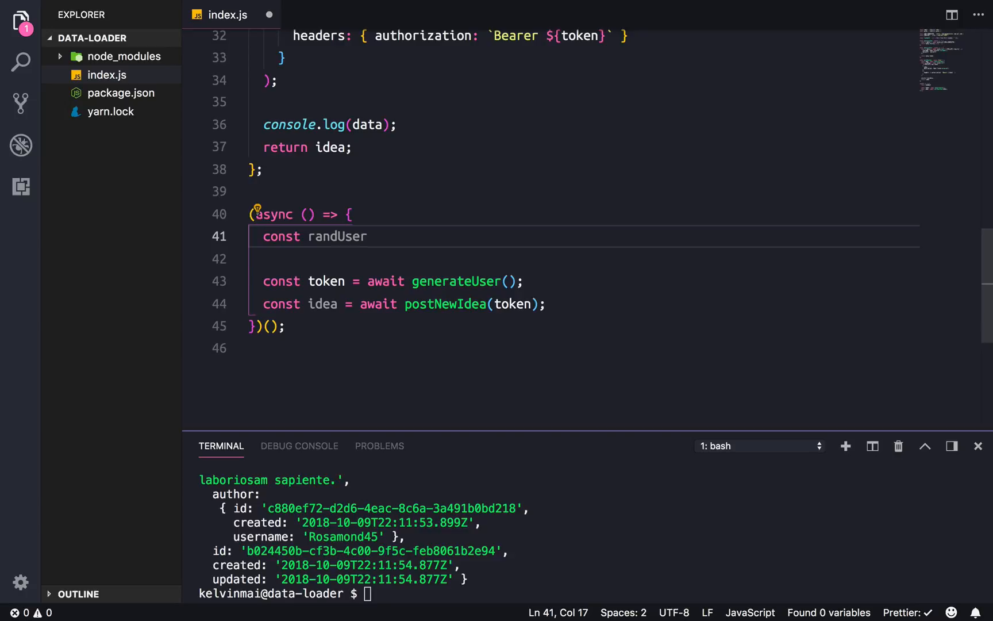
pyautogui.write('Num =')
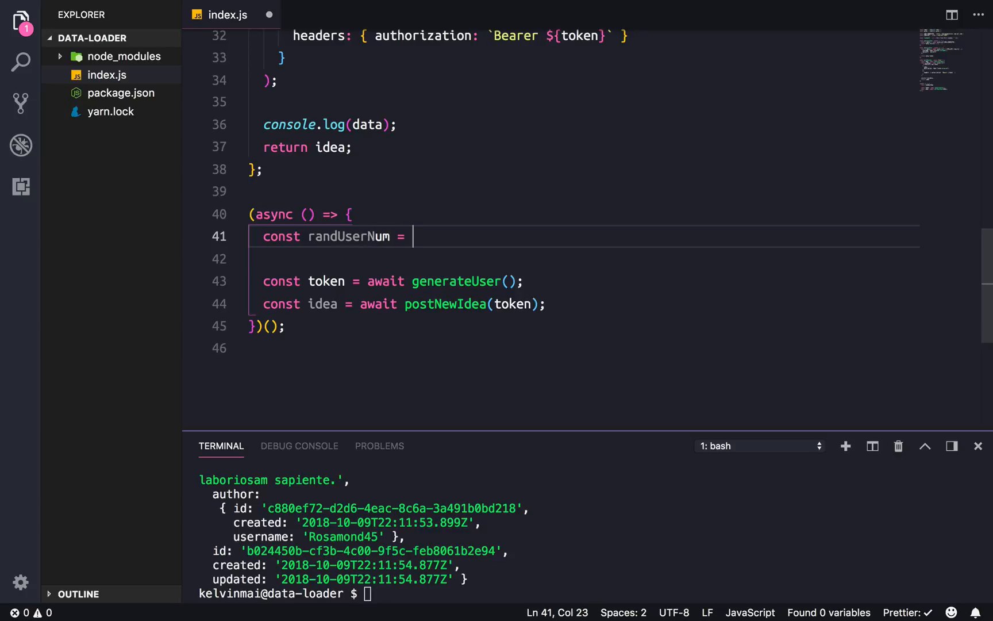
pyautogui.write('randomInt();')
pyautogui.write('const')
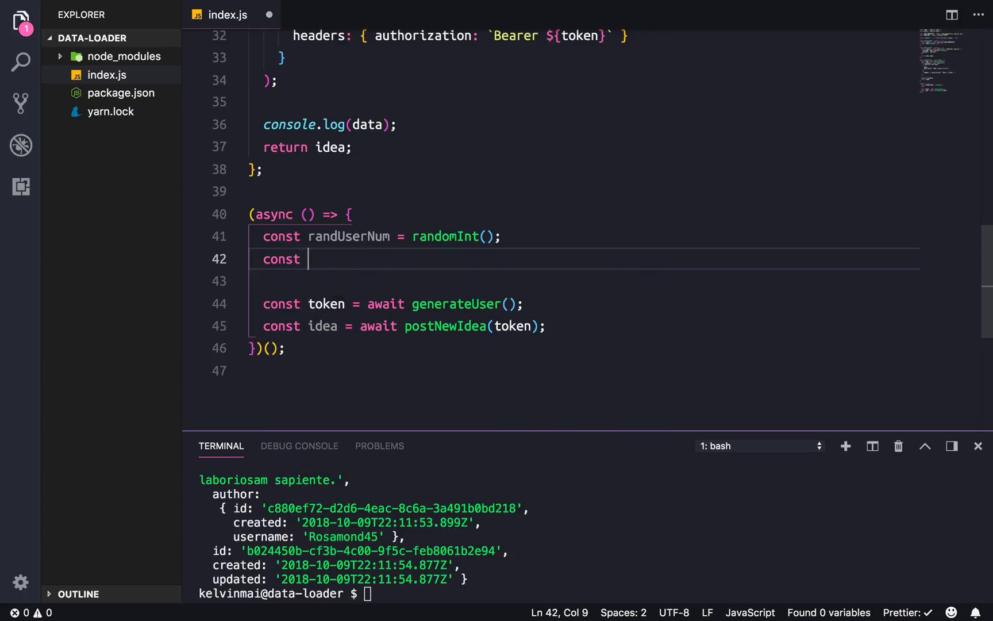
pyautogui.write('randIdeas')
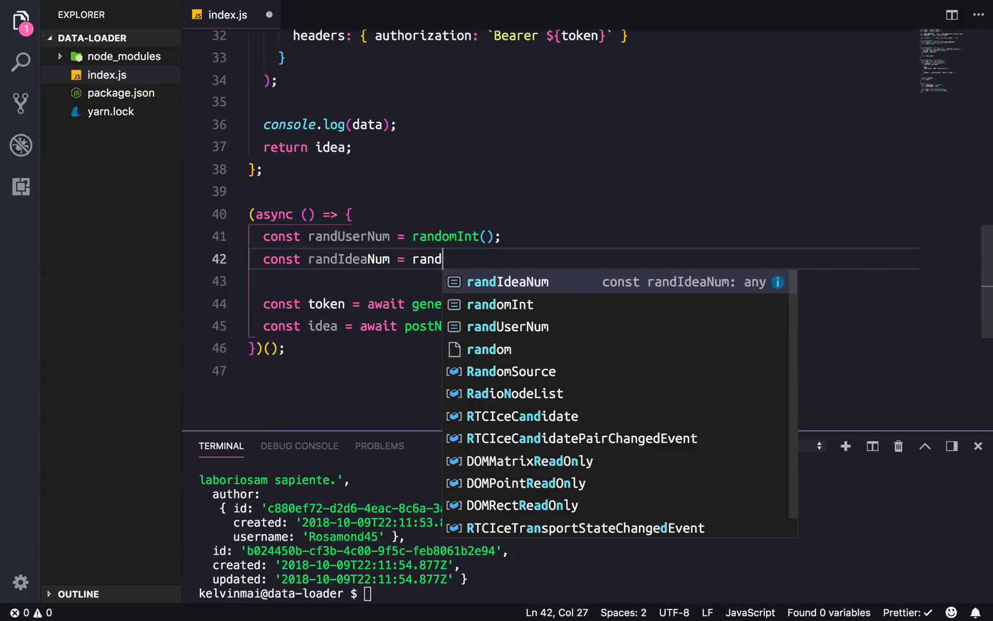
pyautogui.write('randomInt();')
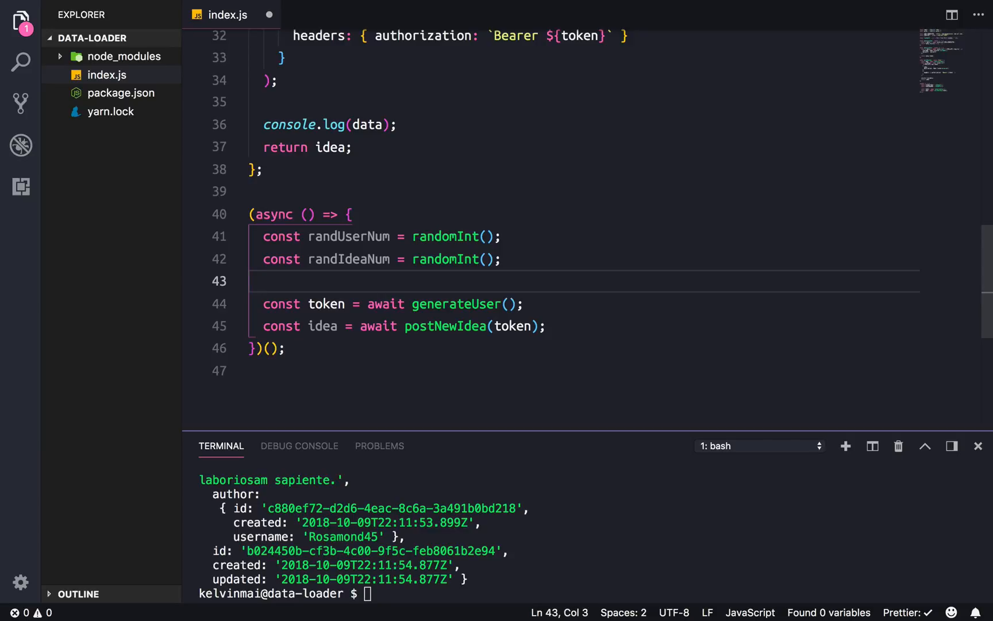
pyautogui.press('enter')
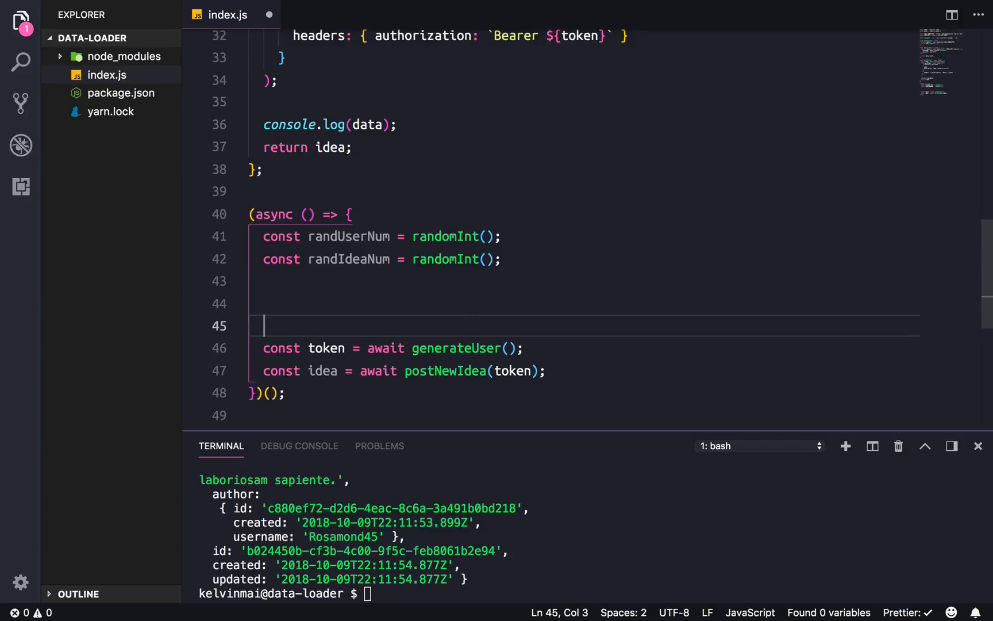
# - Wrap postNewIdea(token) in an inner for-loop over j < randIdeaNum inside the user loop
pyautogui.write('for')
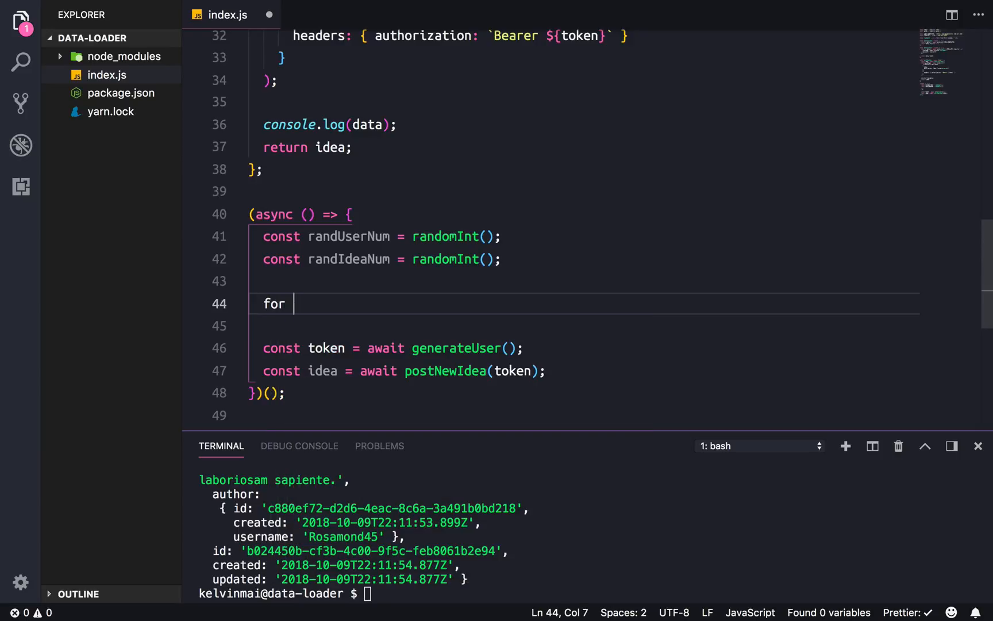
pyautogui.write('(let i = 0;')
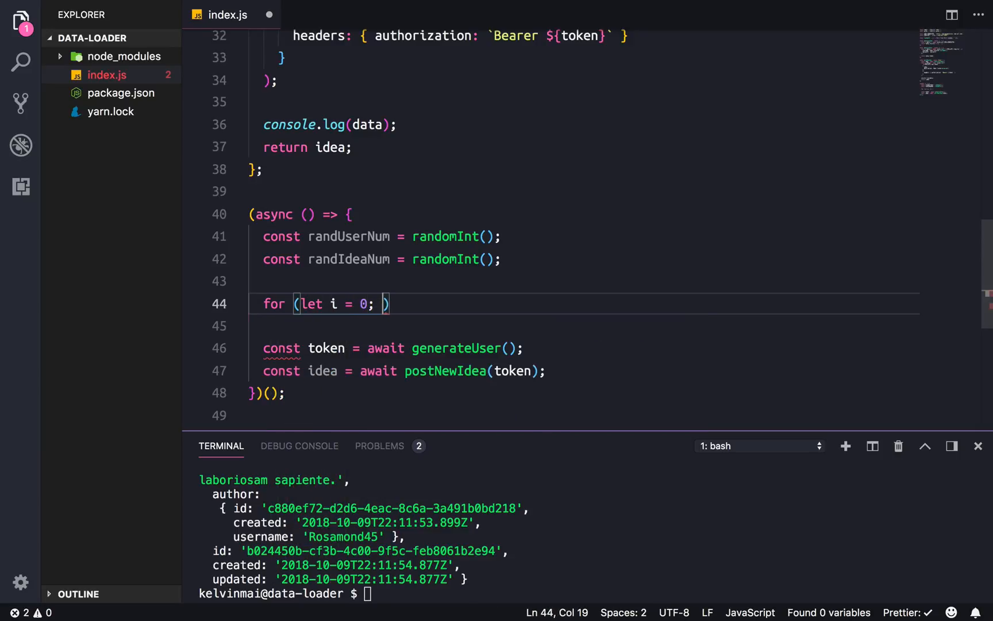
pyautogui.write('i < randUserNum; i')
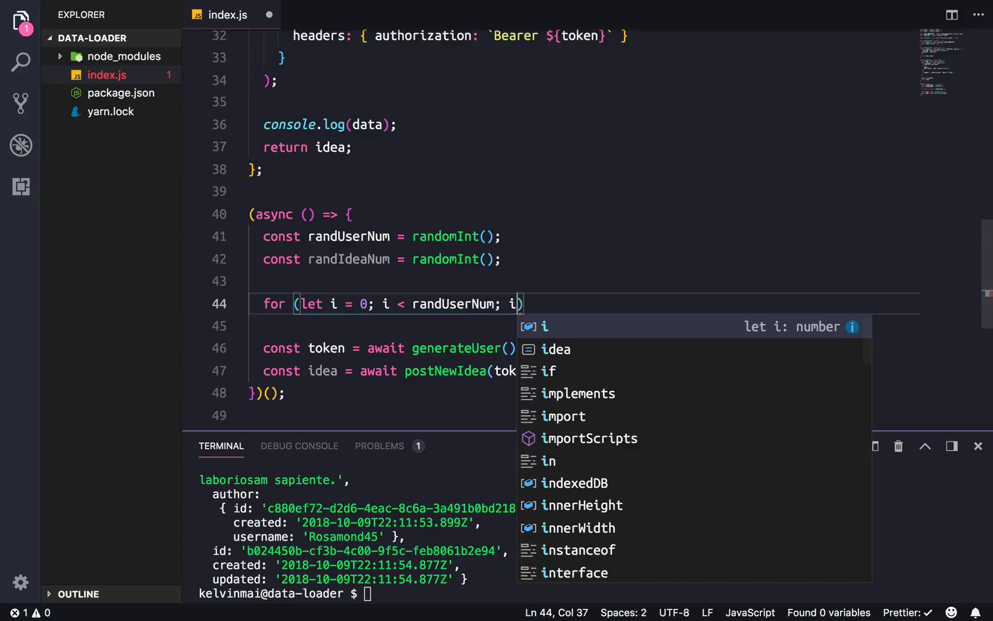
pyautogui.write('++){')
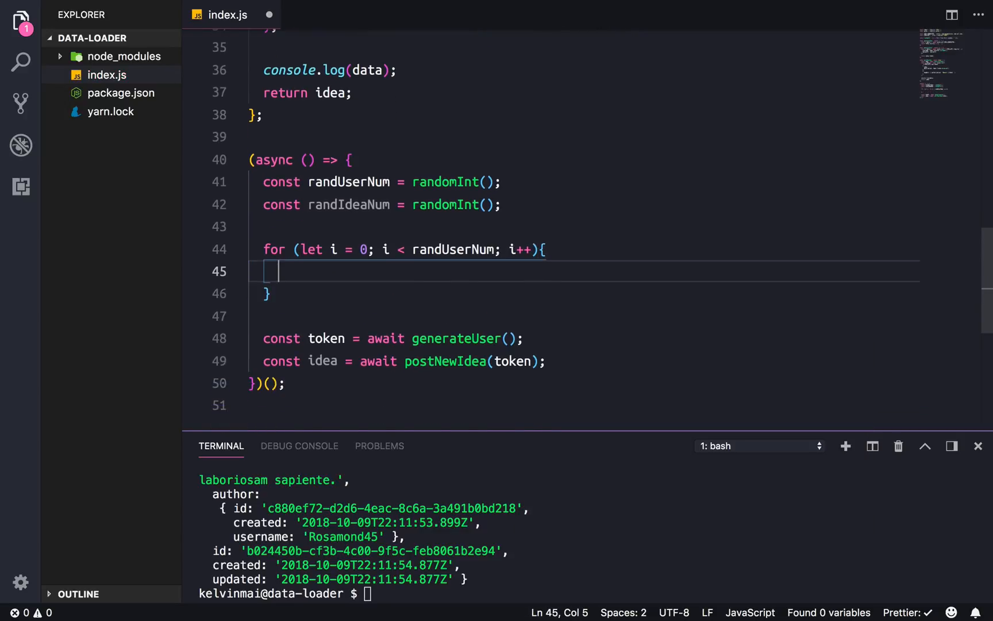
pyautogui.click(521, 338)
pyautogui.write('for (let i ')
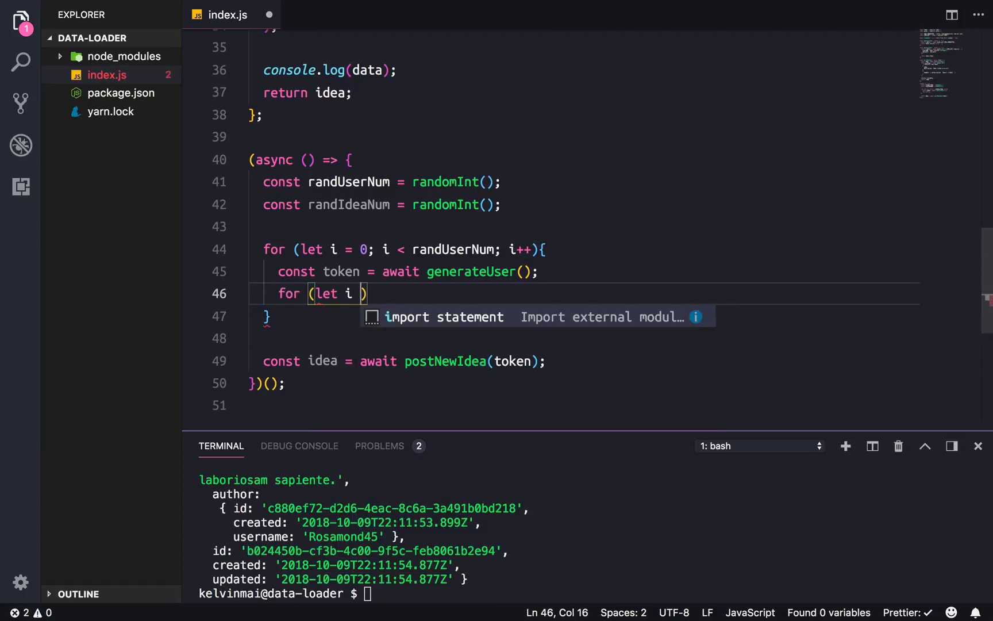
pyautogui.write('= 0')
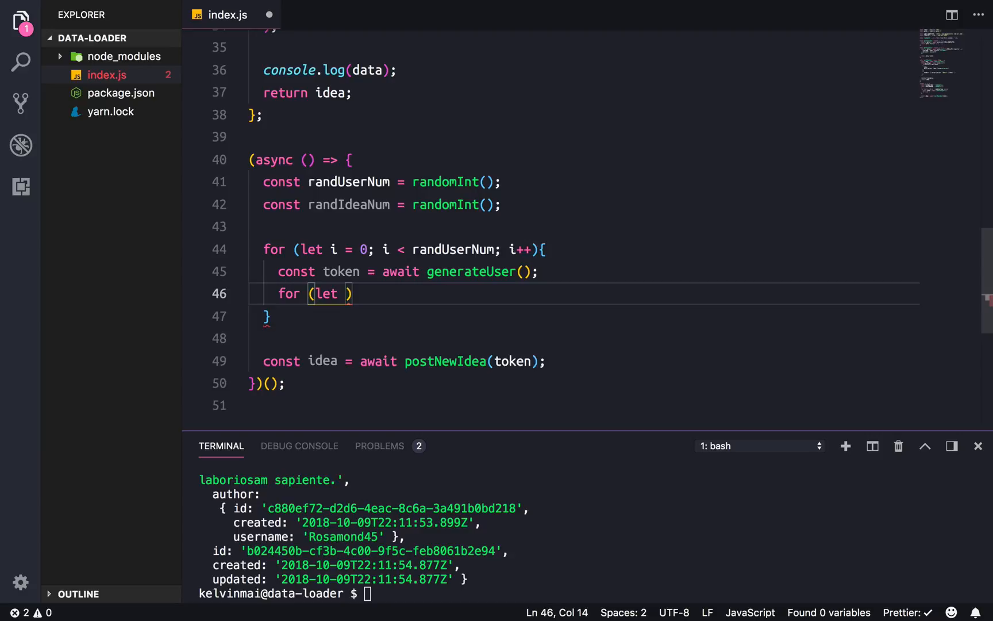
pyautogui.write('j = 0;')
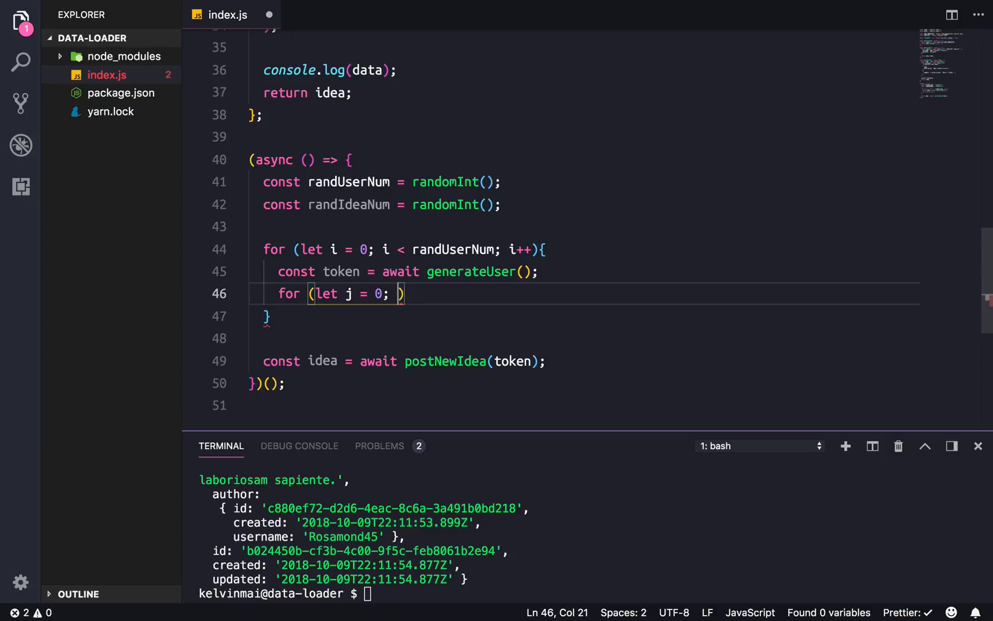
pyautogui.write('j <')
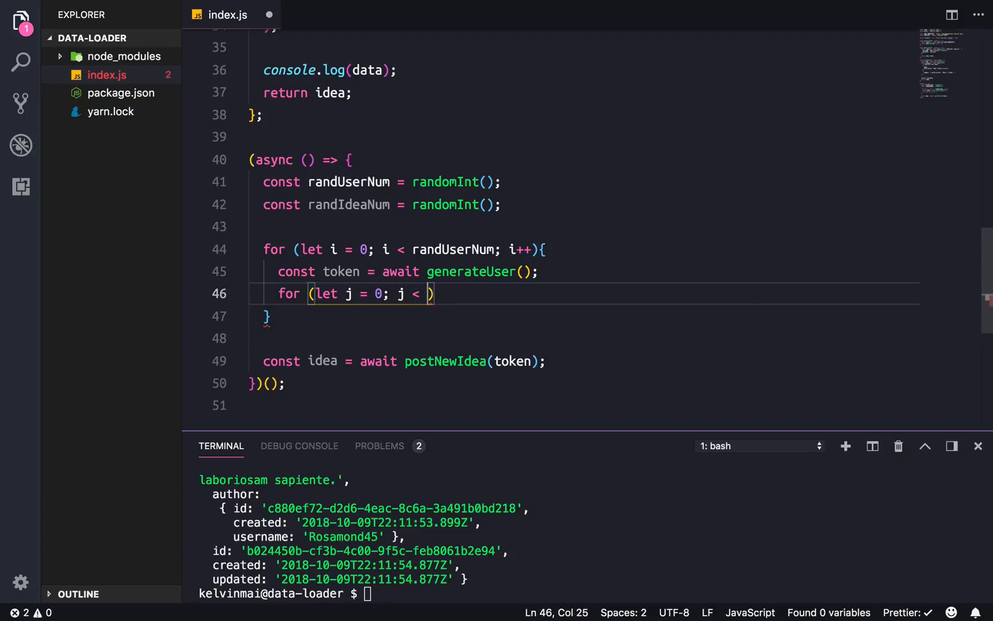
pyautogui.write('randIdeaNum; j++')
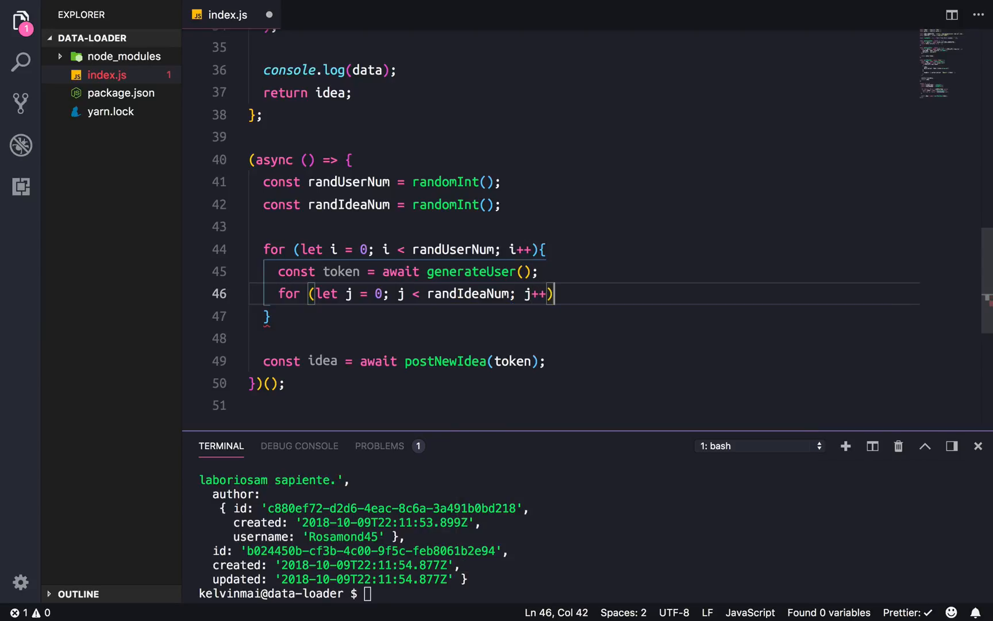
pyautogui.write('{')
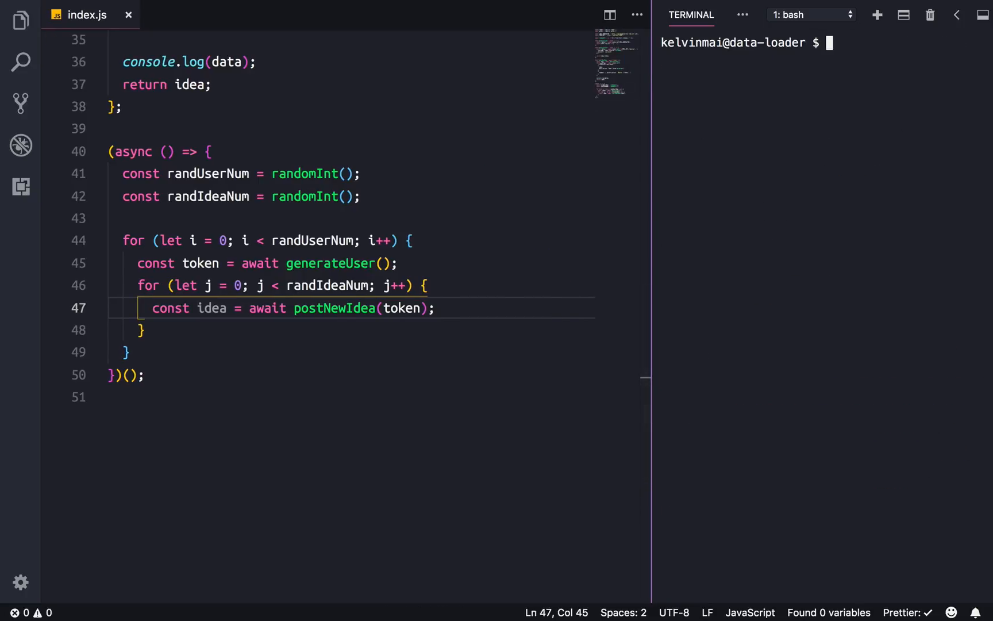
# - Run node index.js and scroll through the logged ideas until the loader finishes
pyautogui.write('node index.js')
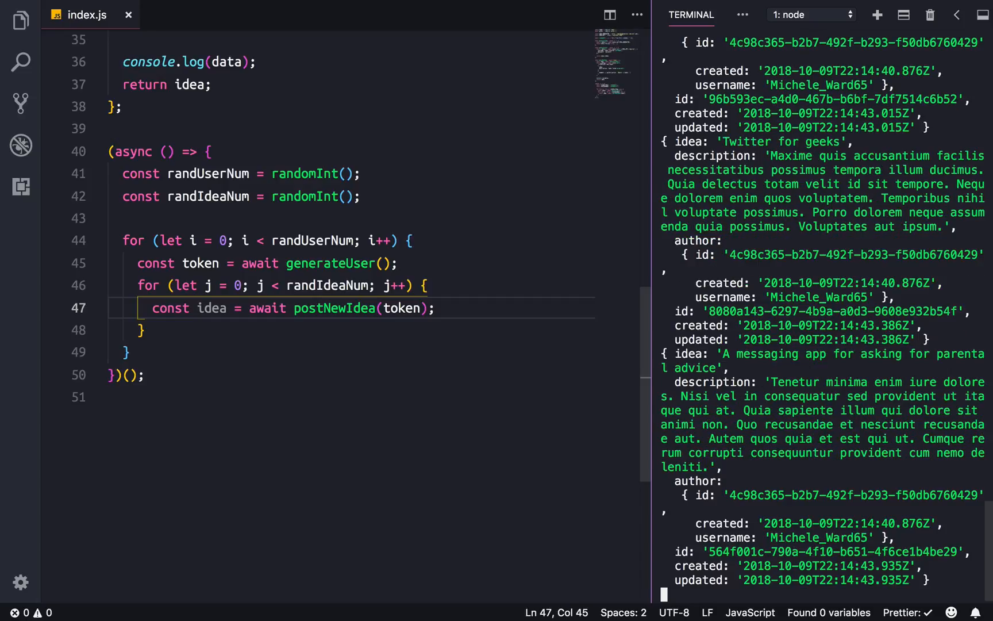
pyautogui.scroll(-3)
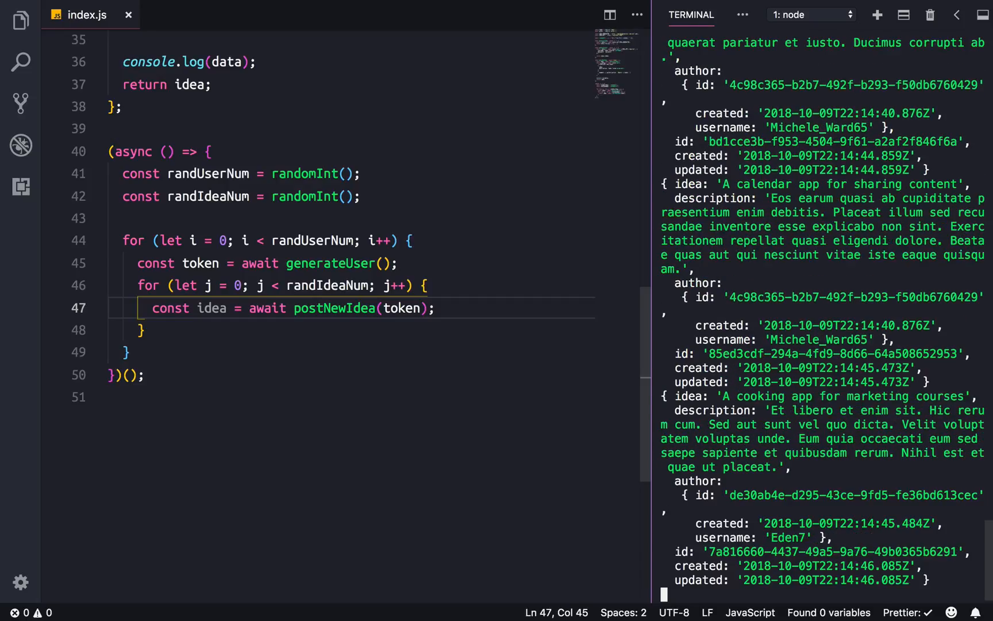
pyautogui.scroll(-3)
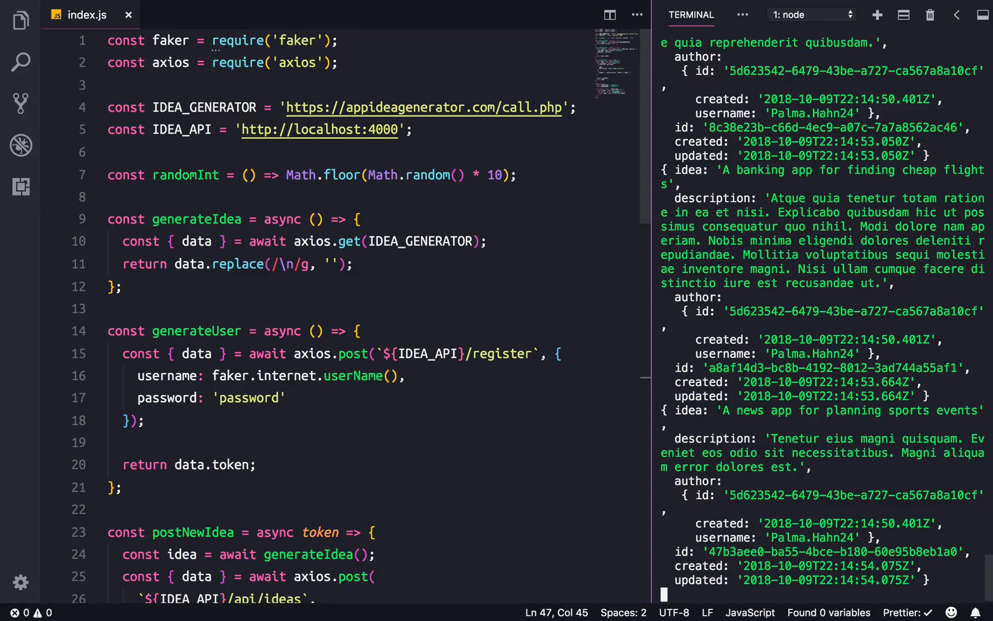
pyautogui.scroll(-3)
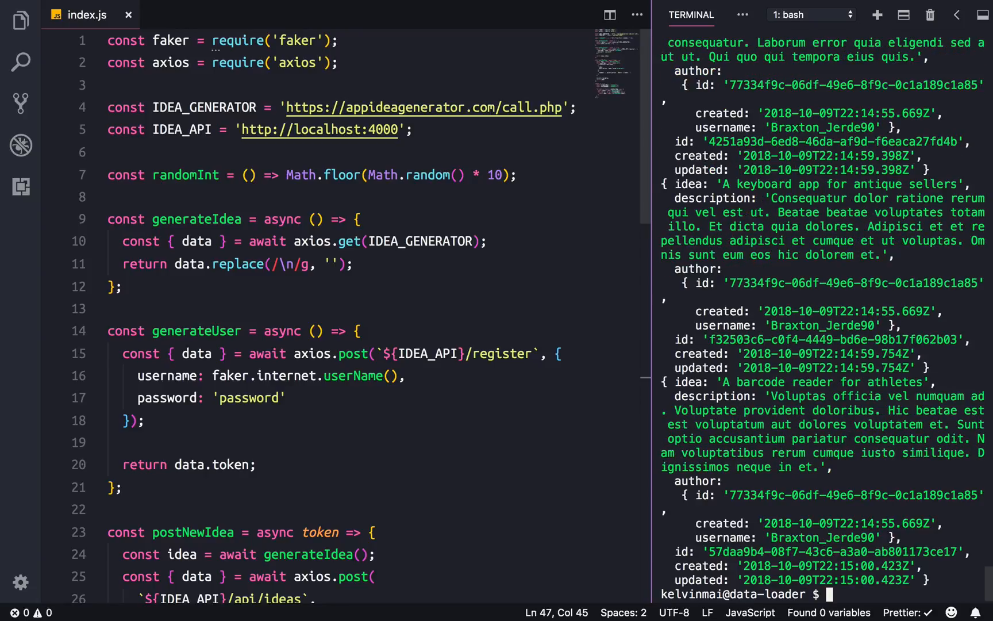
pyautogui.scroll(-3)
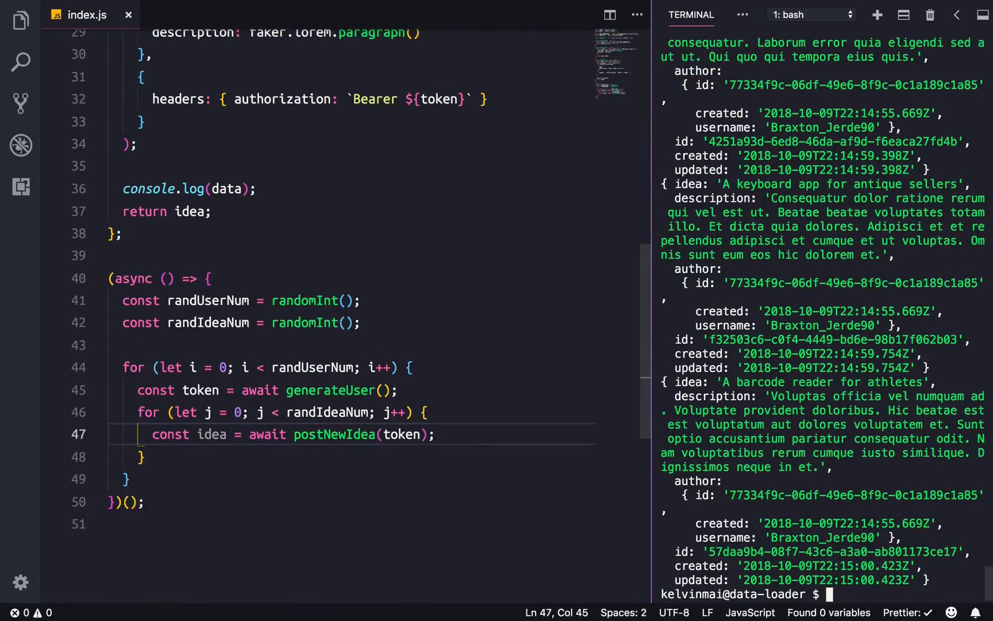
pyautogui.scroll(-3)
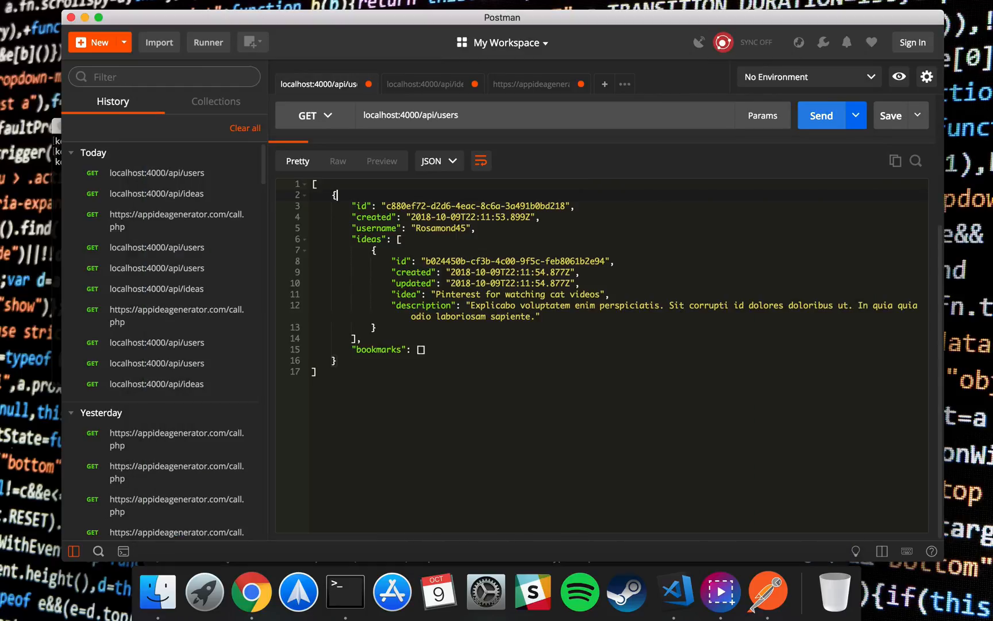
# - Re-send the users request, scroll the new users, then send the ideas request
pyautogui.click(821, 116)
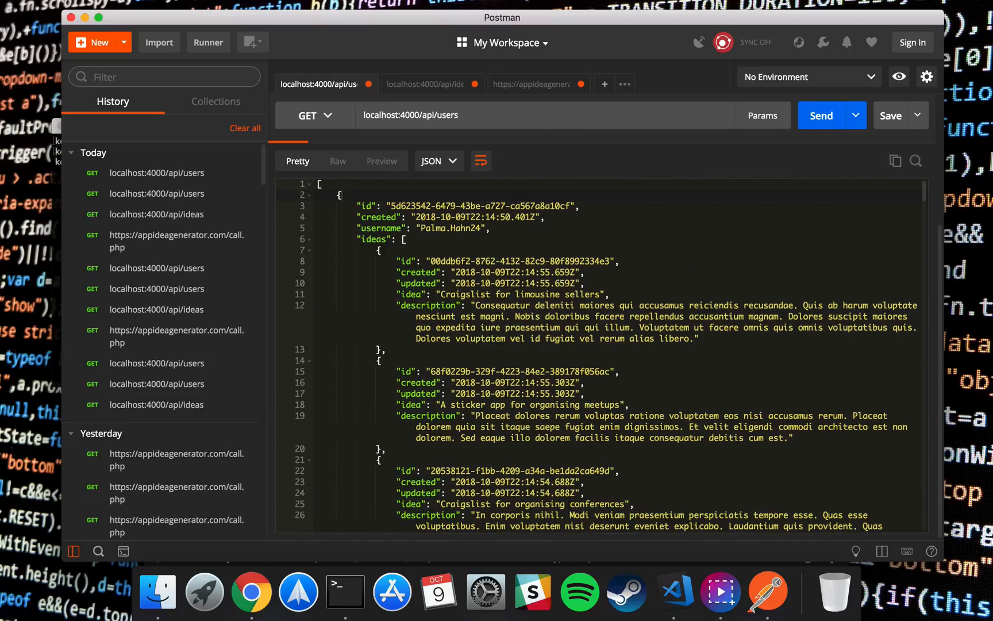
pyautogui.scroll(-3)
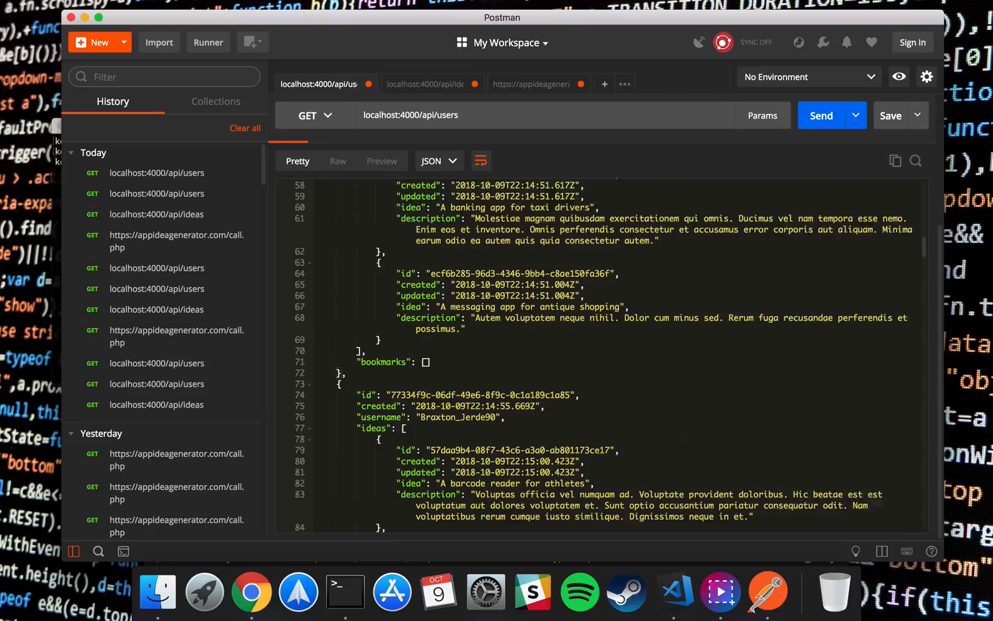
pyautogui.scroll(-3)
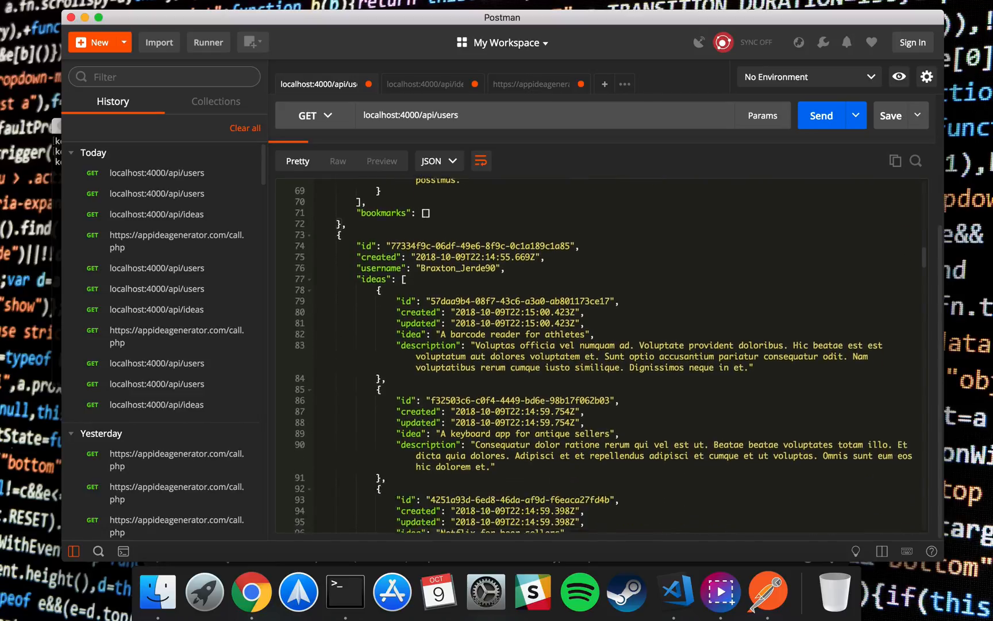
pyautogui.scroll(-3)
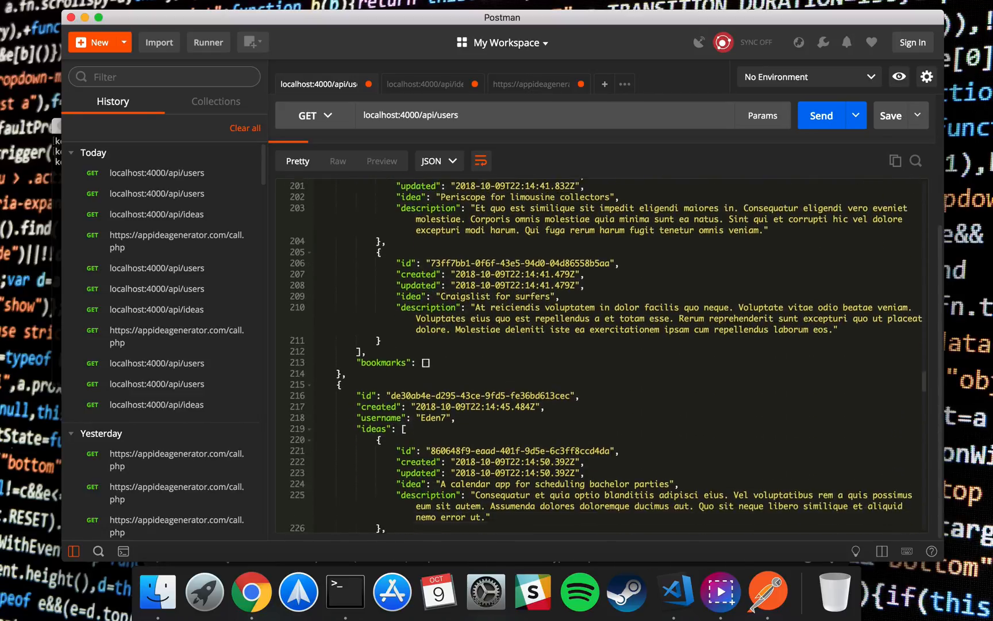
pyautogui.scroll(-3)
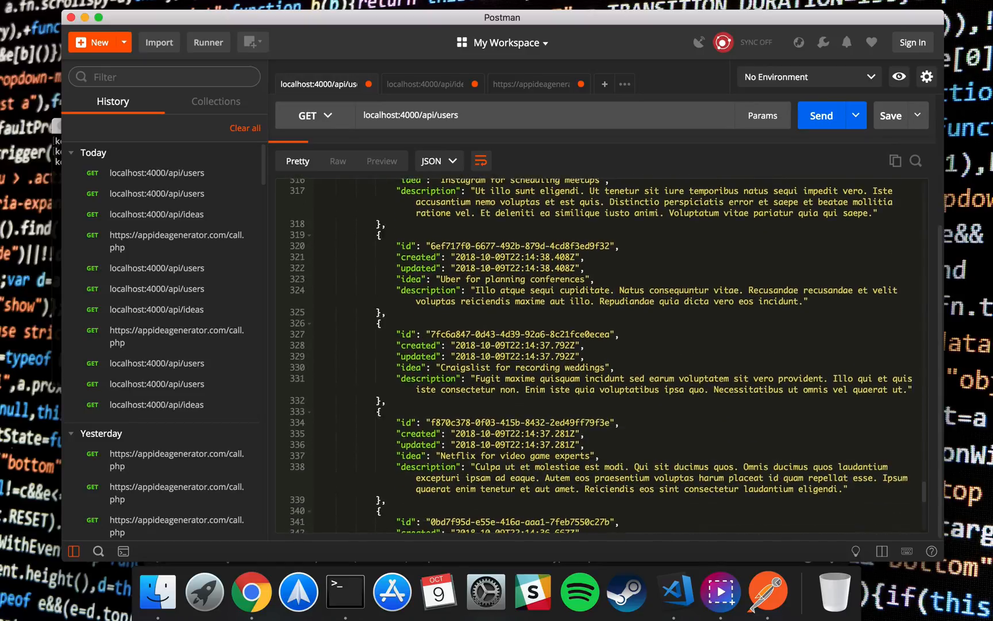
pyautogui.click(820, 115)
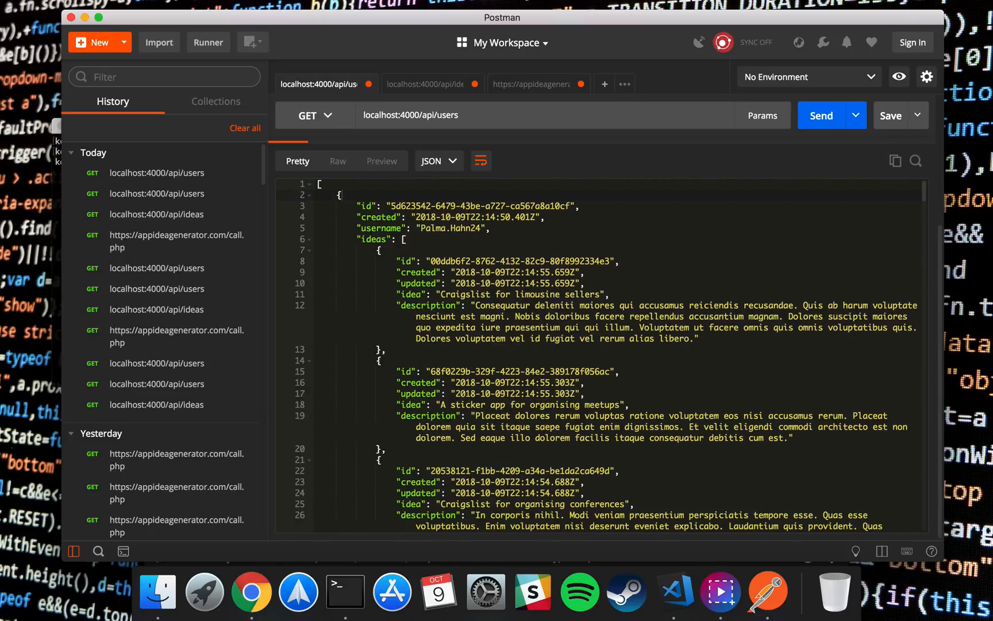
pyautogui.click(424, 84)
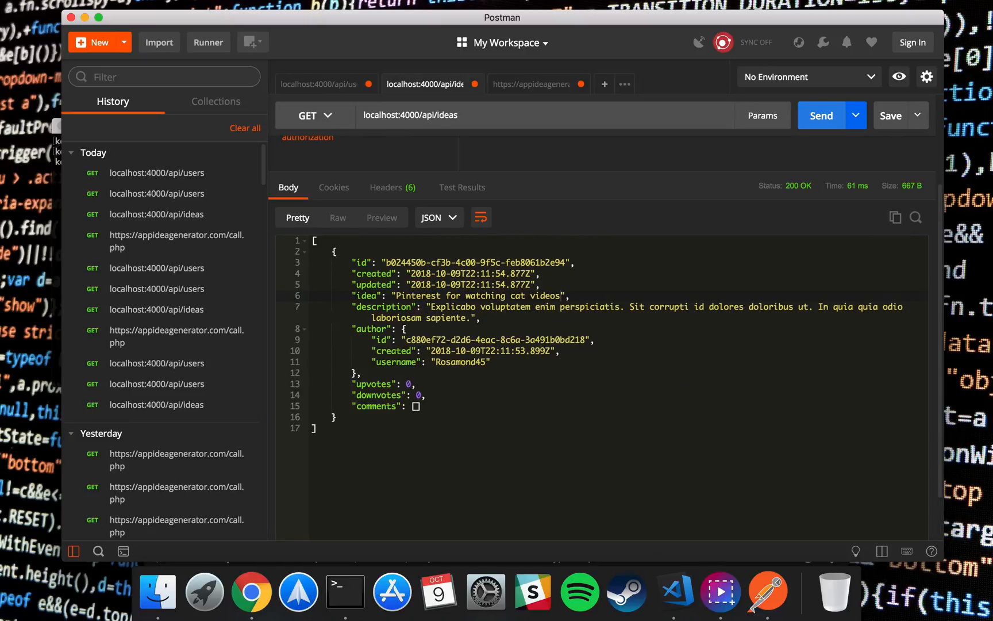
pyautogui.click(821, 116)
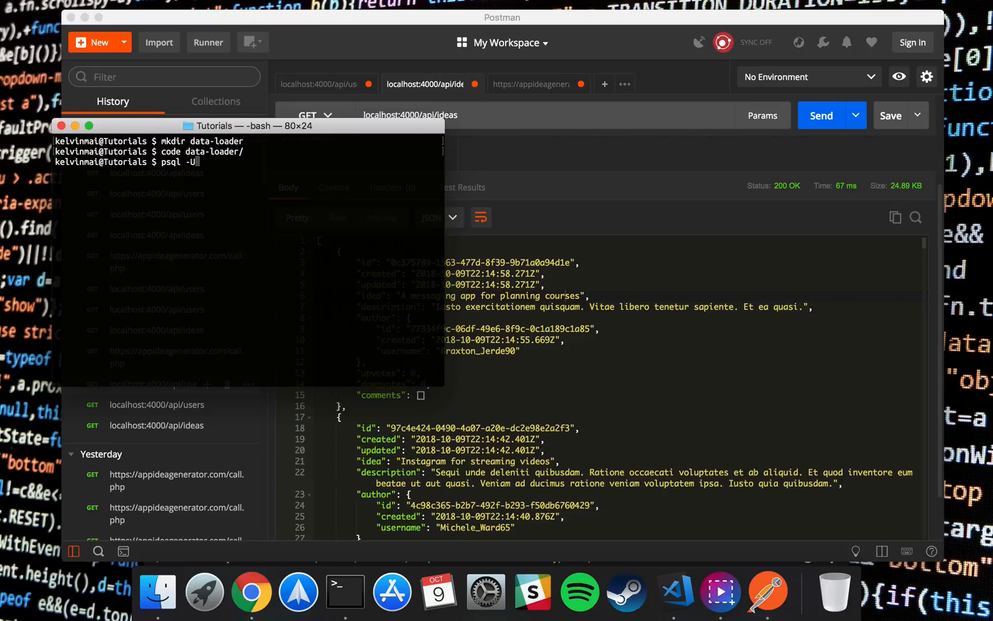
# - In psql, connect to the ideas database and count rows: 46 ideas, 6 users
pyautogui.write('postgres')
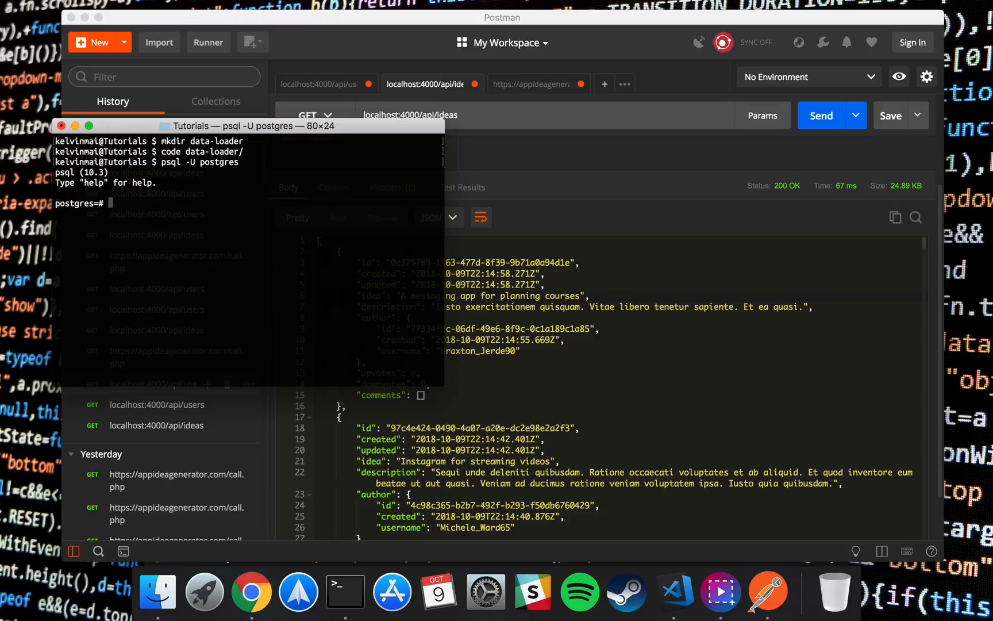
pyautogui.write('\\c idea')
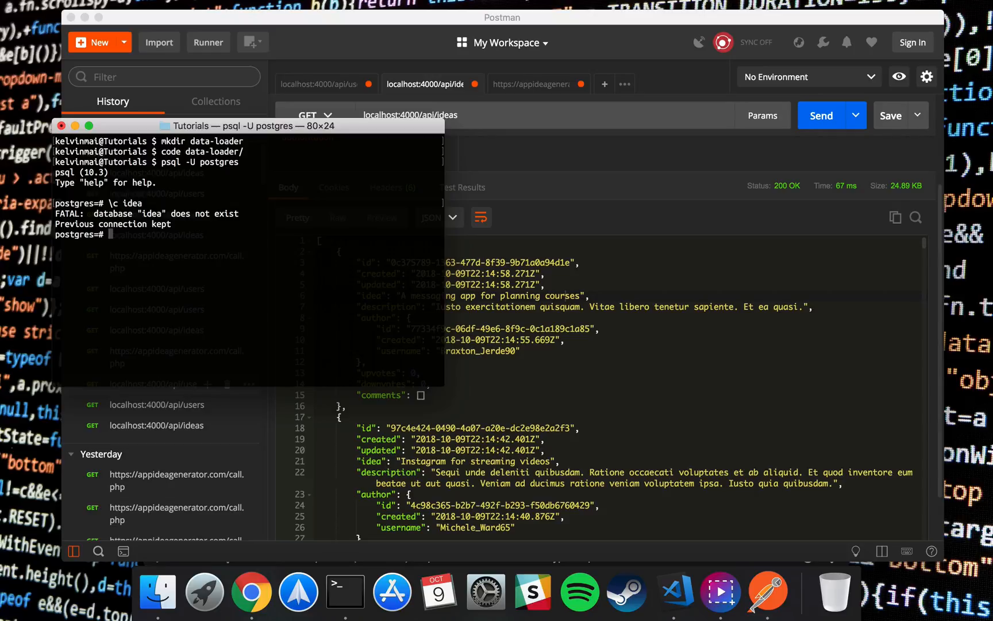
pyautogui.write('\\c ideas')
pyautogui.write('select')
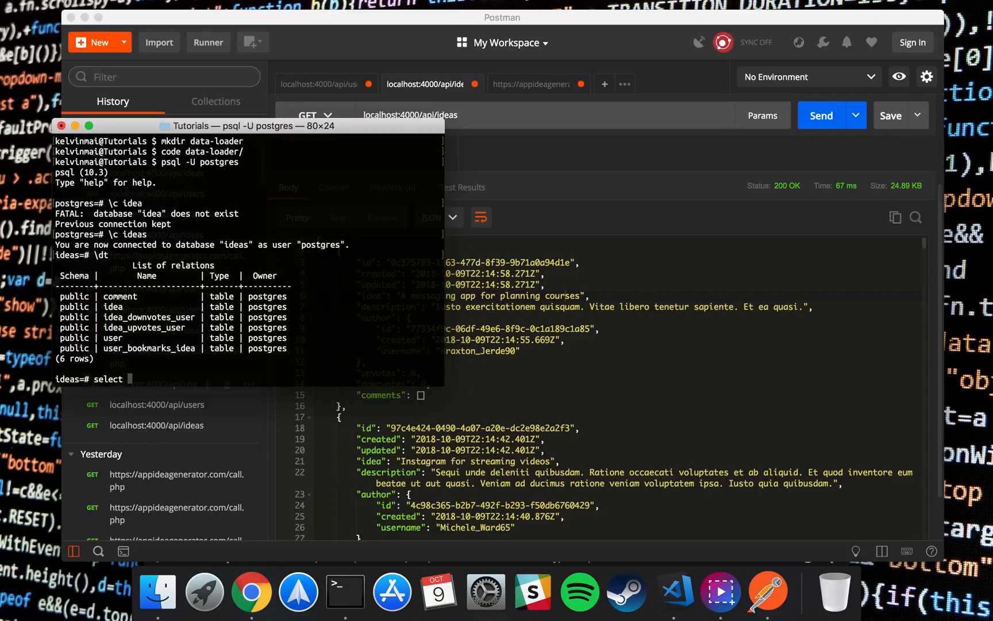
pyautogui.write('count*')
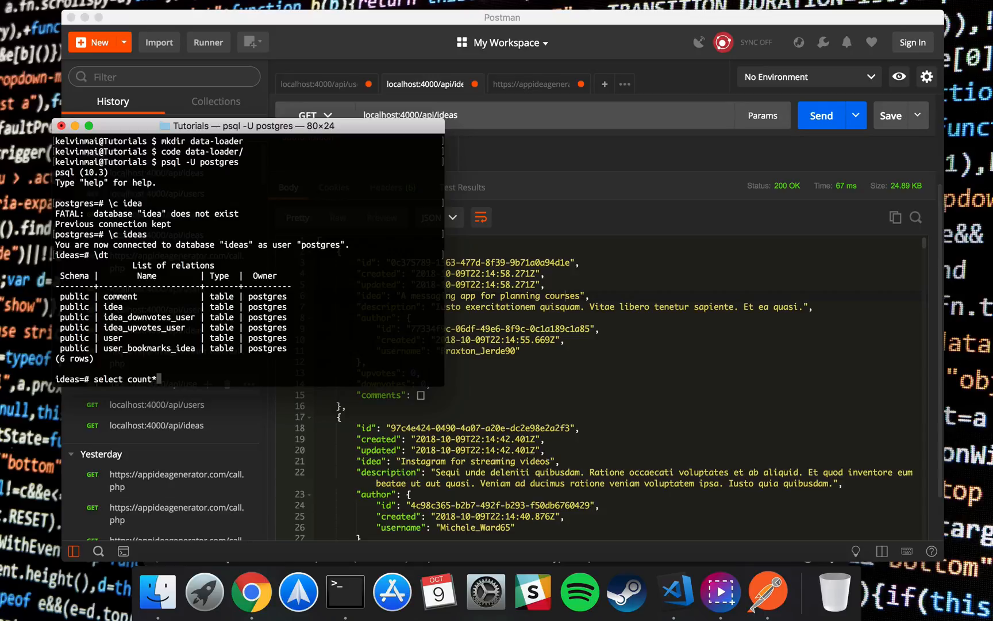
pyautogui.write('(8)')
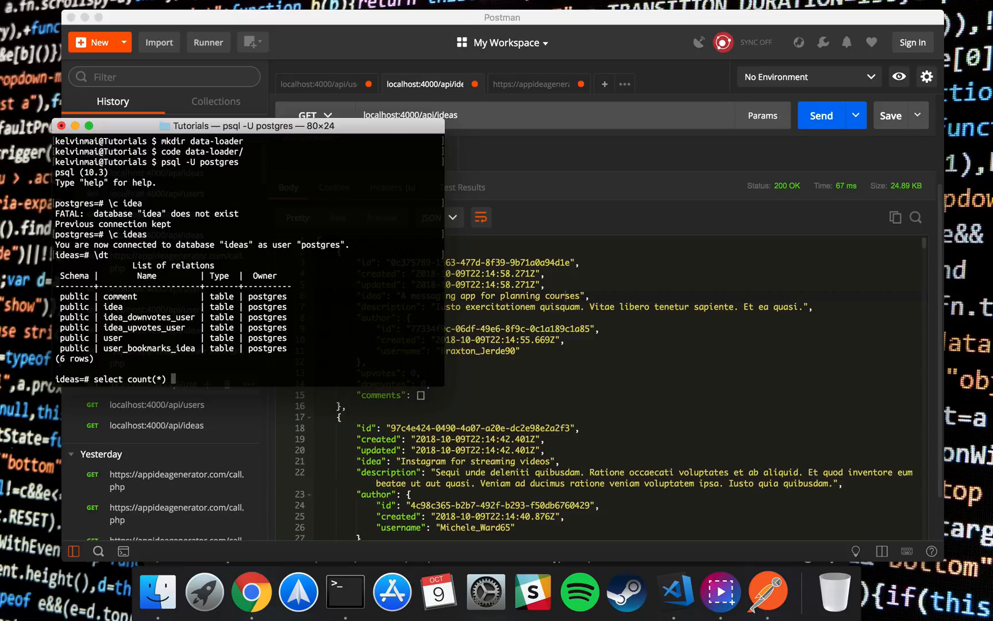
pyautogui.write('from idea')
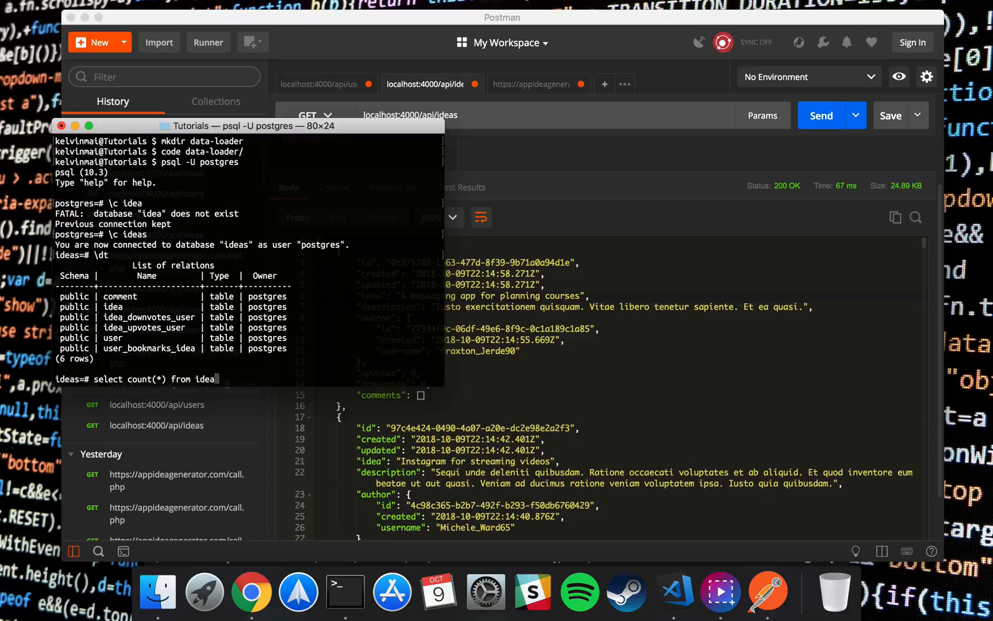
pyautogui.press('enter')
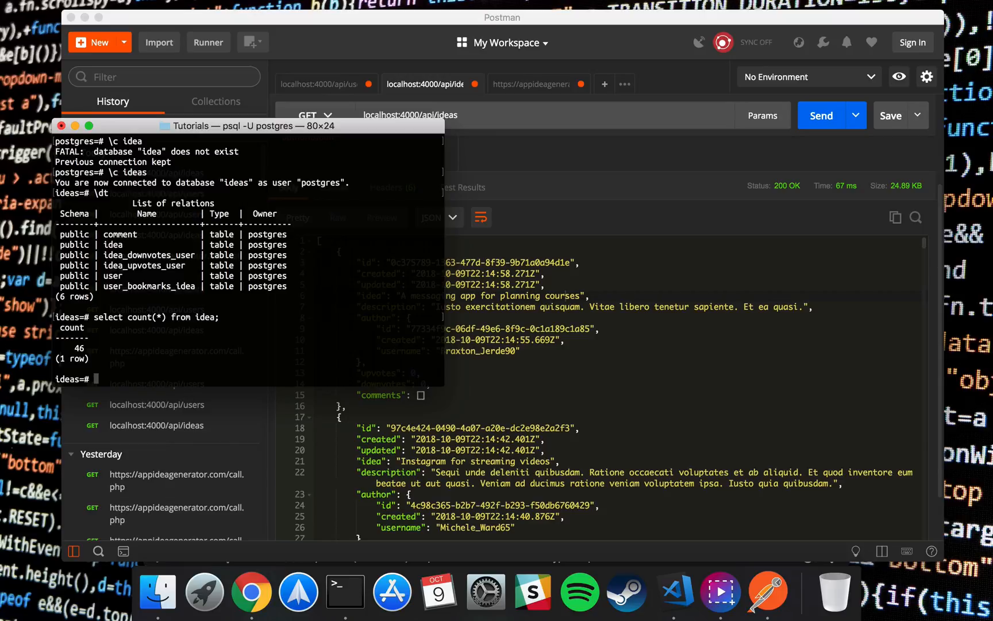
pyautogui.write('select count(*) from idea;')
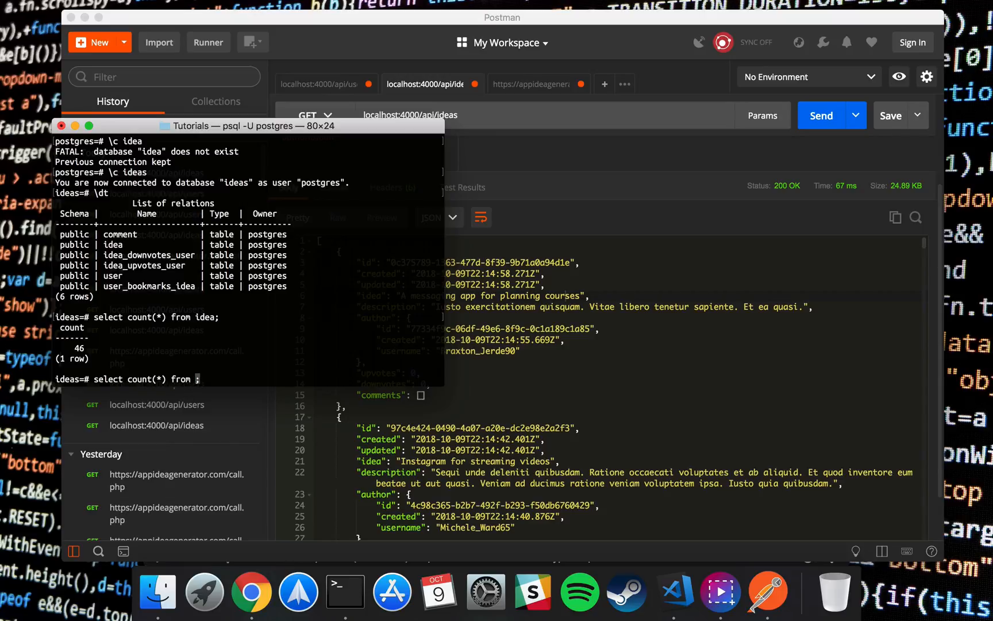
pyautogui.write('"user"')
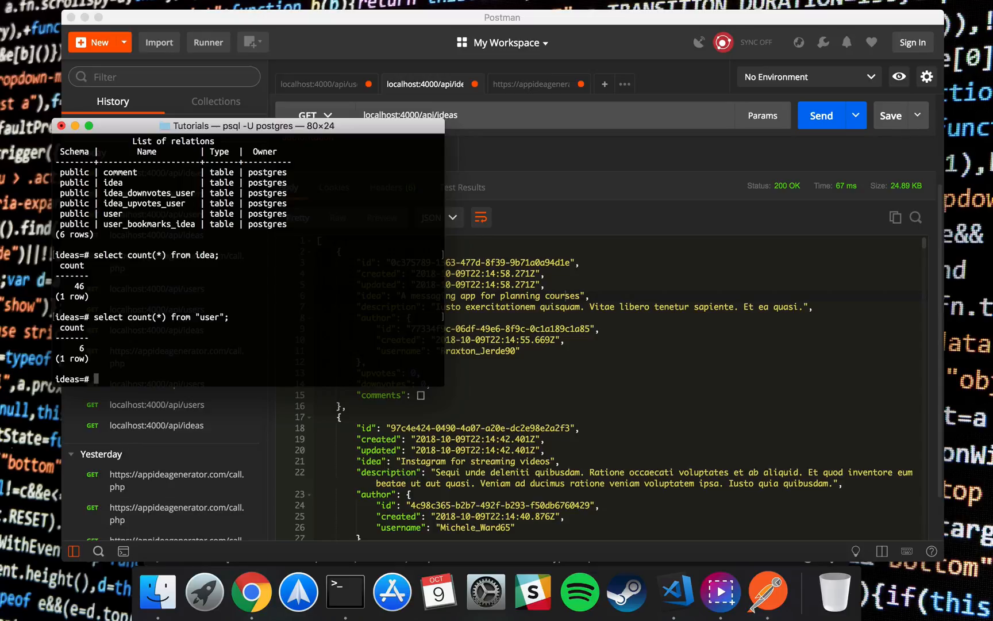
pyautogui.write('\\c')
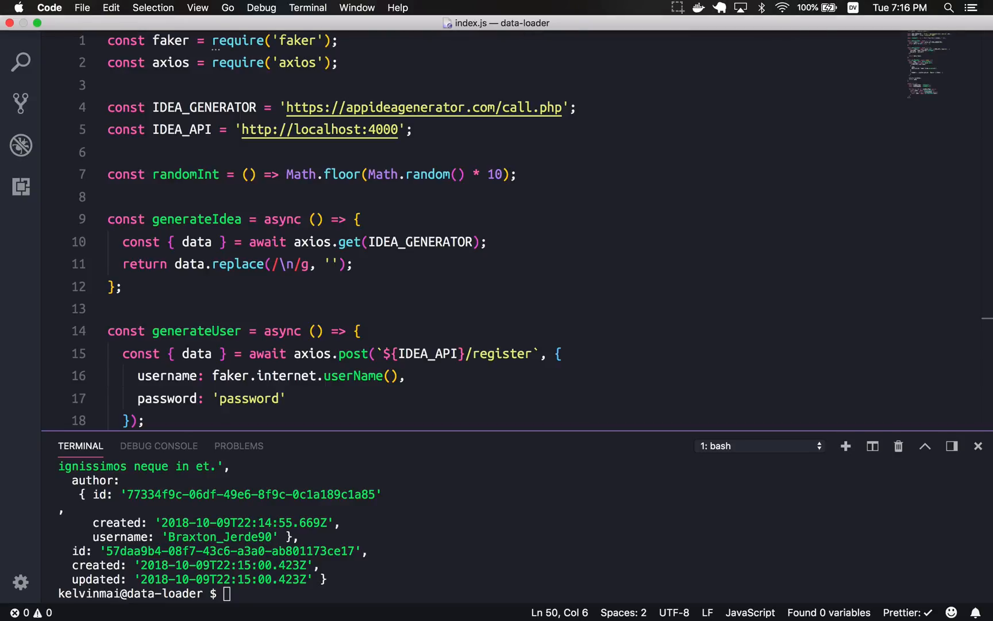
# - Switch back to the VS Code window showing index.js and the loader's output
pyautogui.click(676, 7)
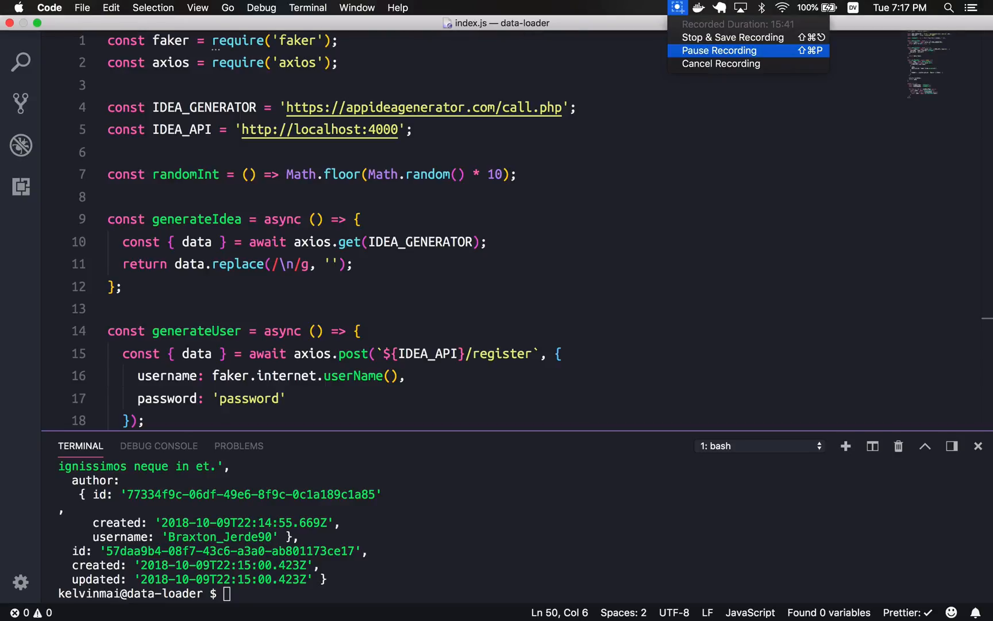